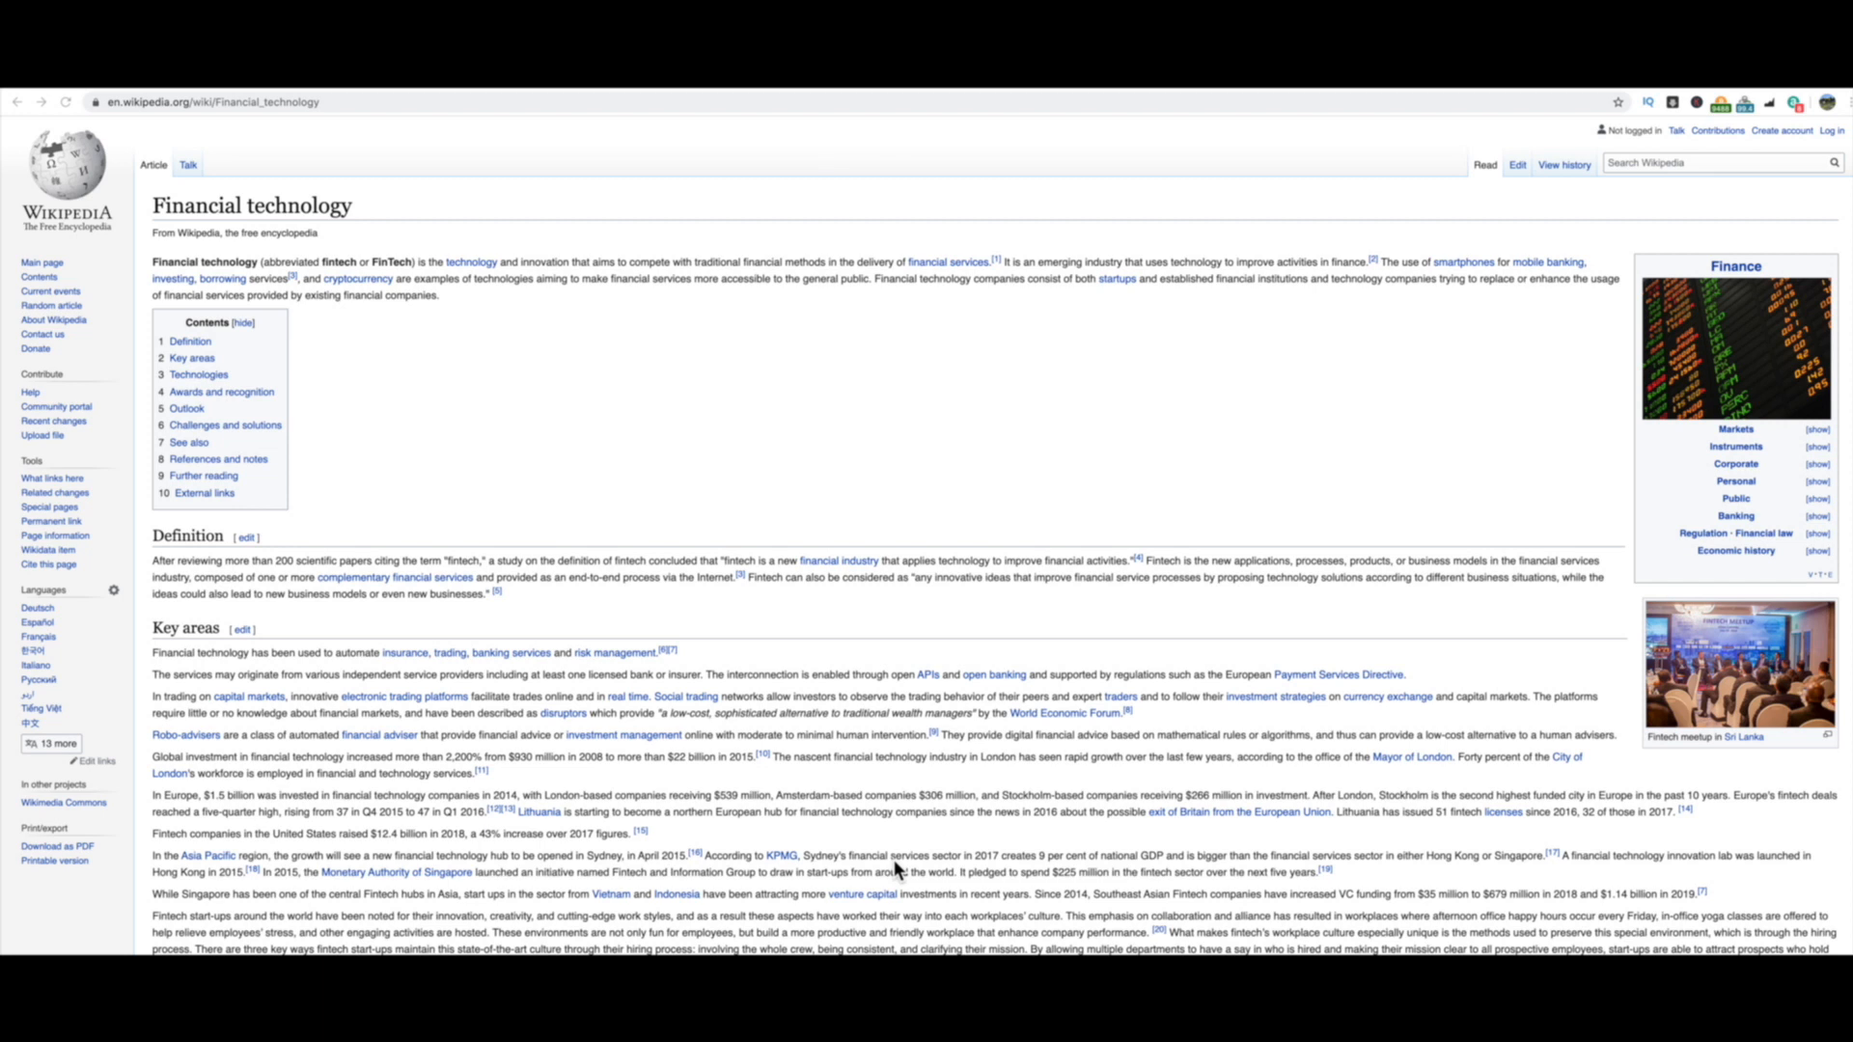
{"action": "mouse_move", "coordinate": [243, 281]}
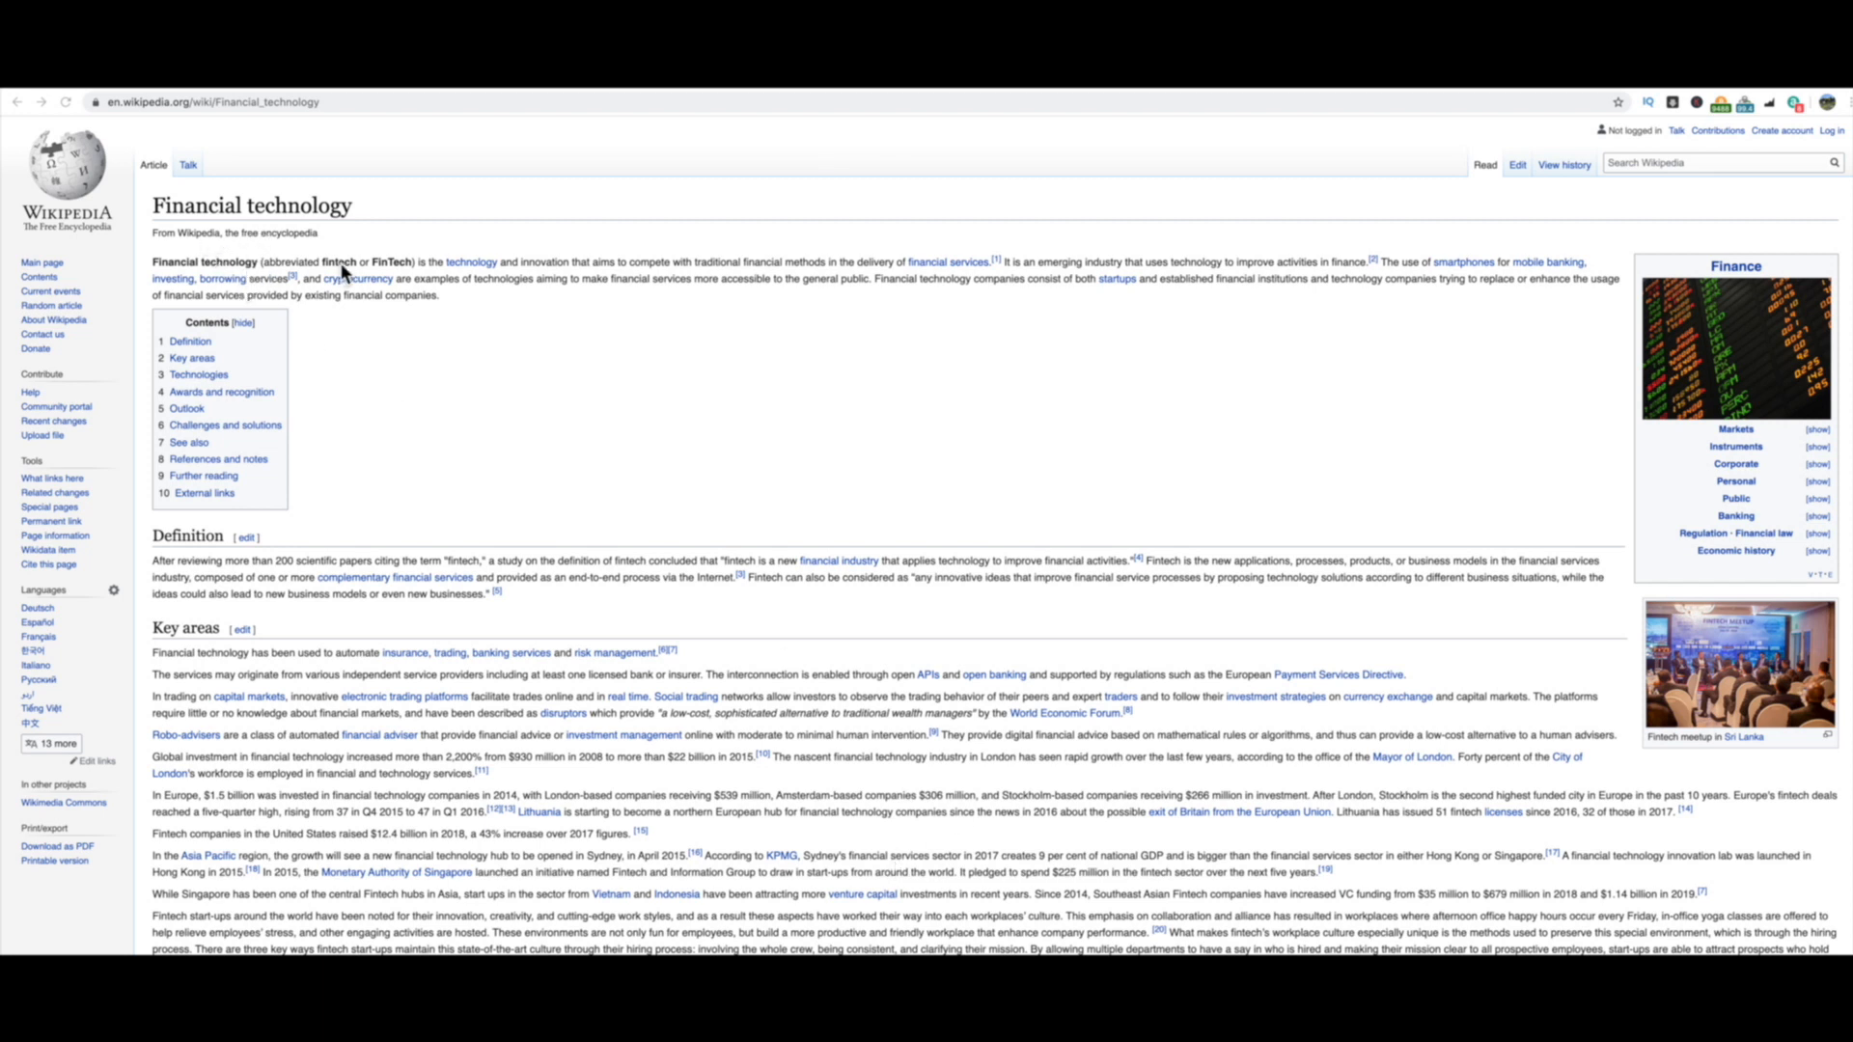
{"action": "mouse_move", "coordinate": [367, 278]}
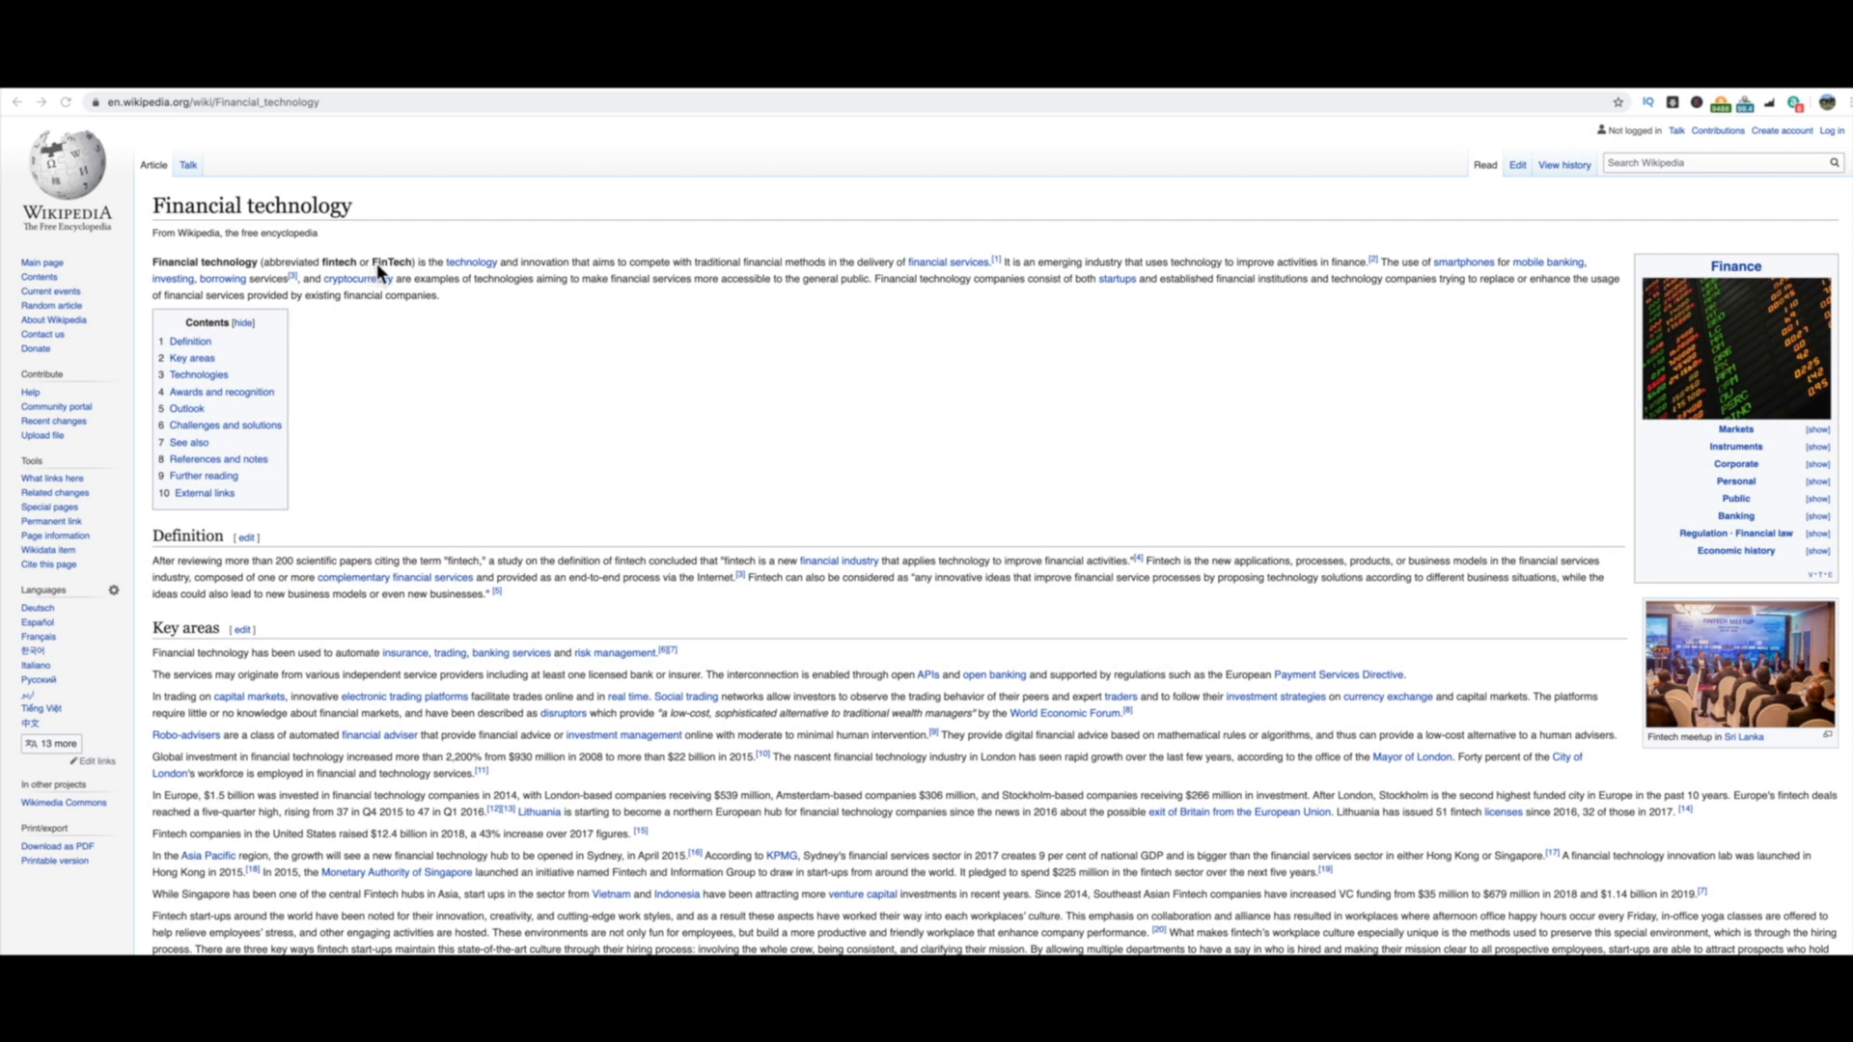
{"action": "mouse_move", "coordinate": [522, 284]}
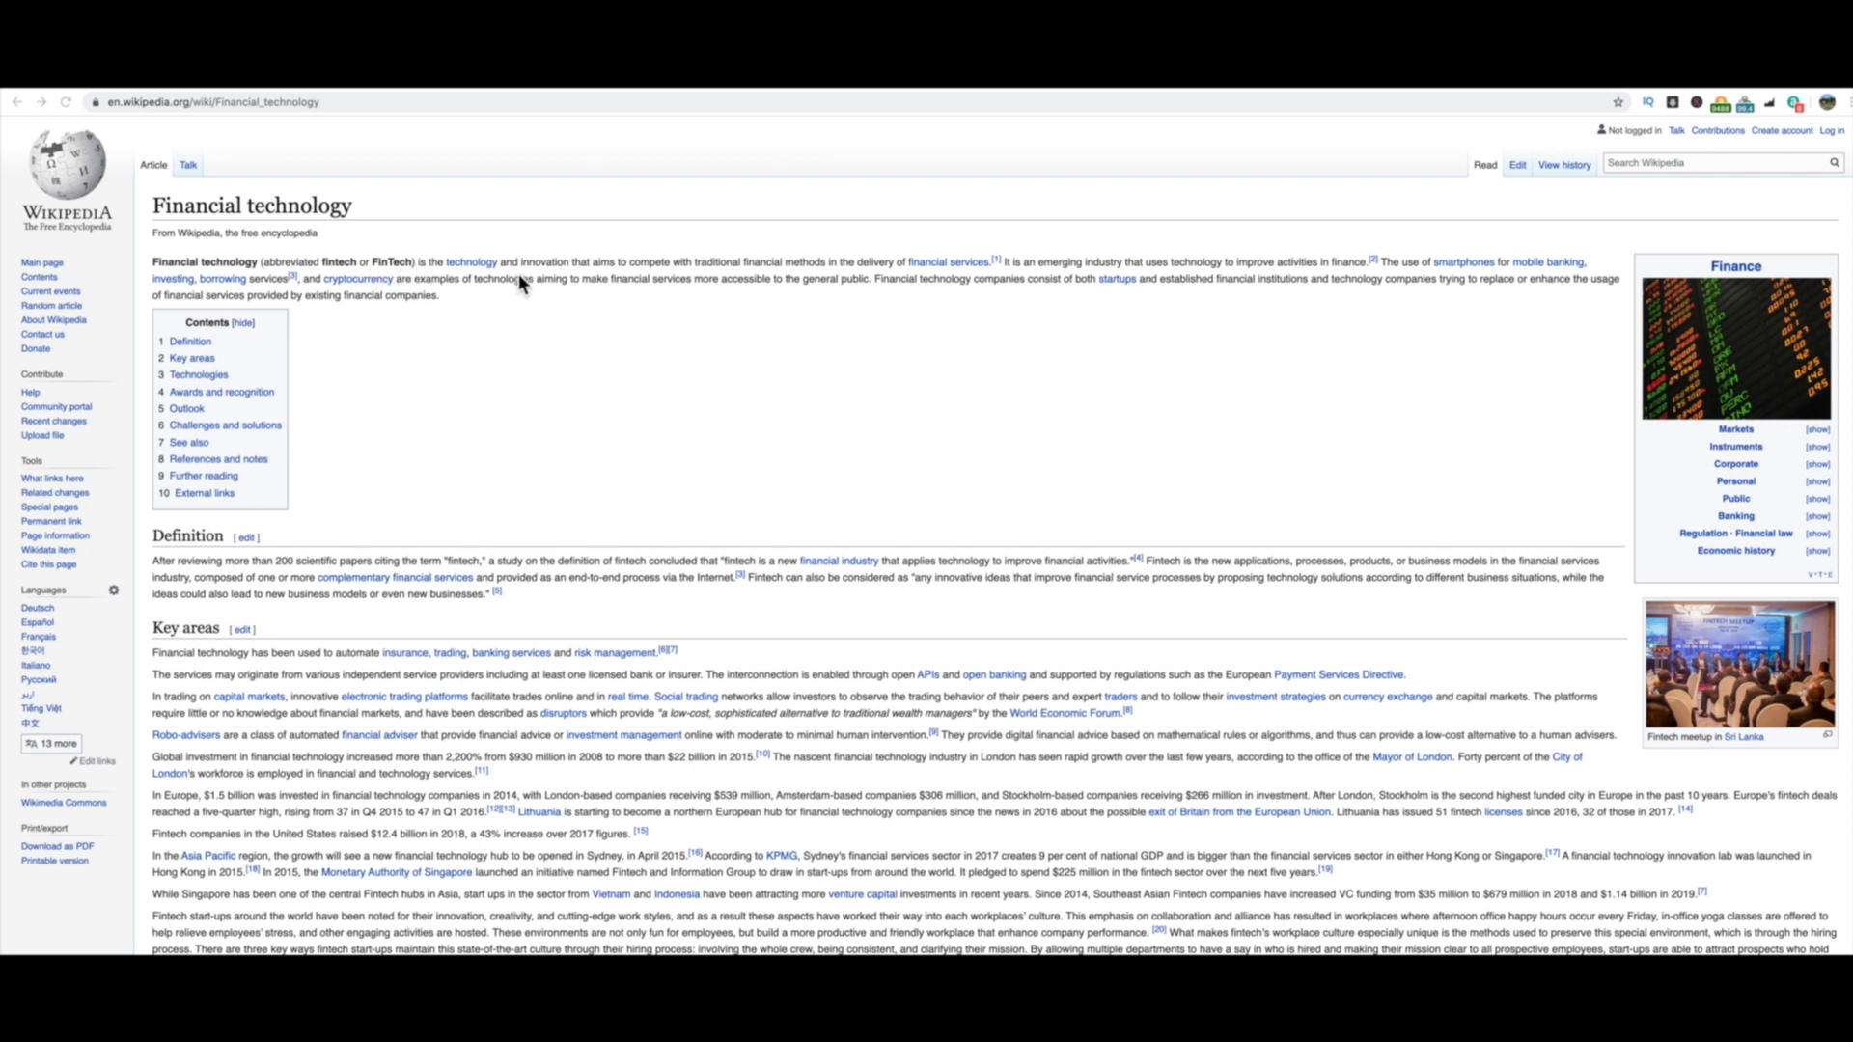
{"action": "mouse_move", "coordinate": [602, 290]}
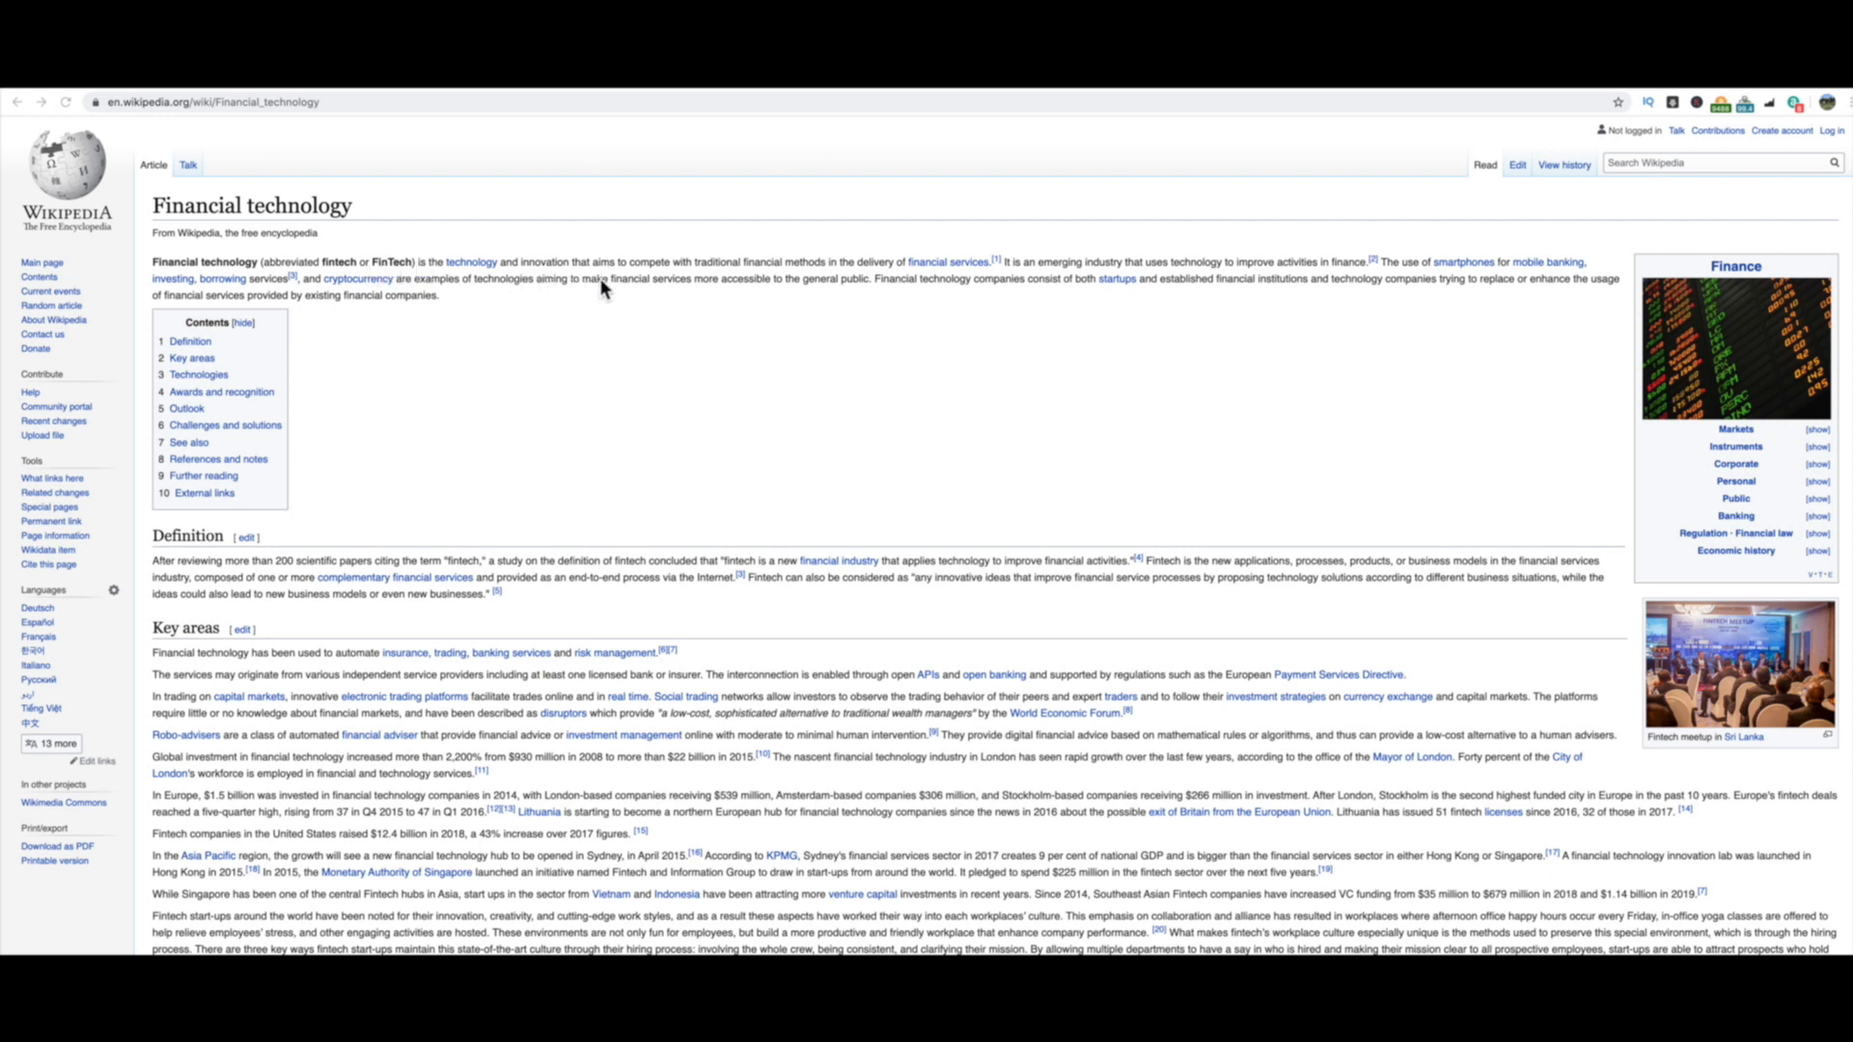
{"action": "mouse_move", "coordinate": [825, 281]}
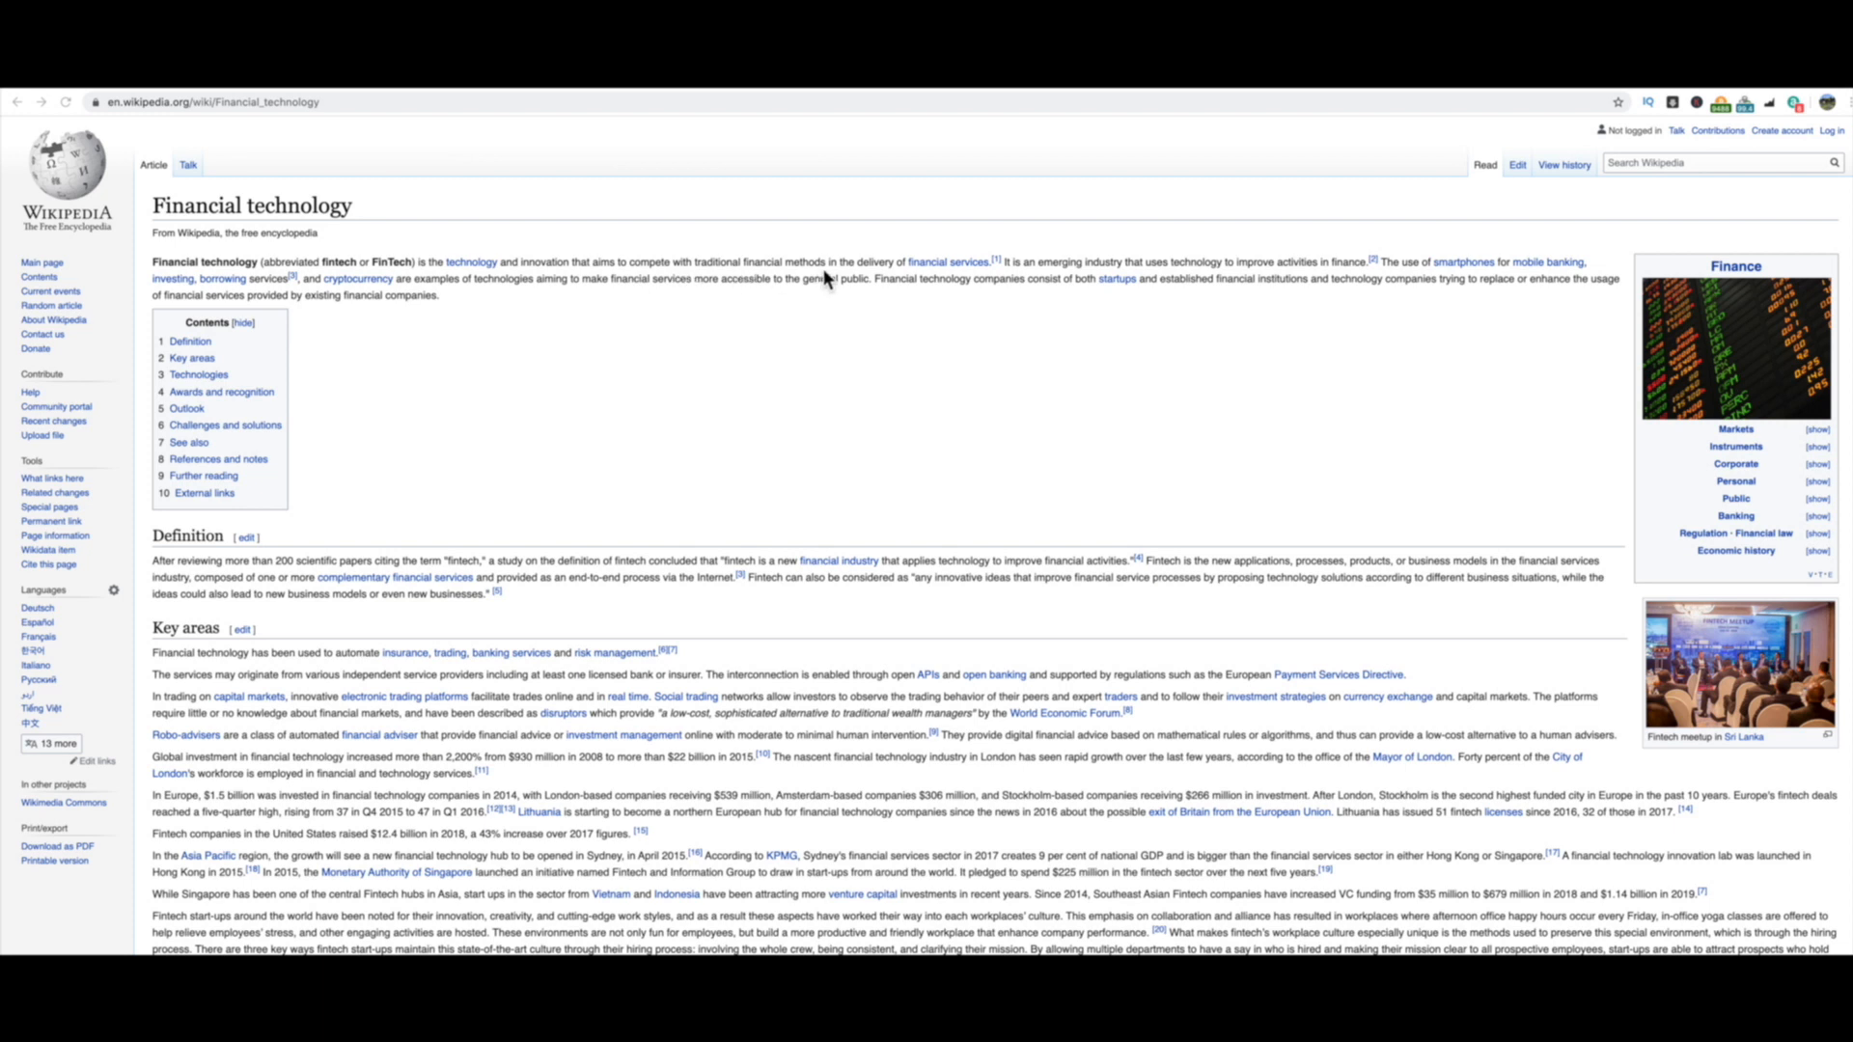
{"action": "mouse_move", "coordinate": [907, 275]}
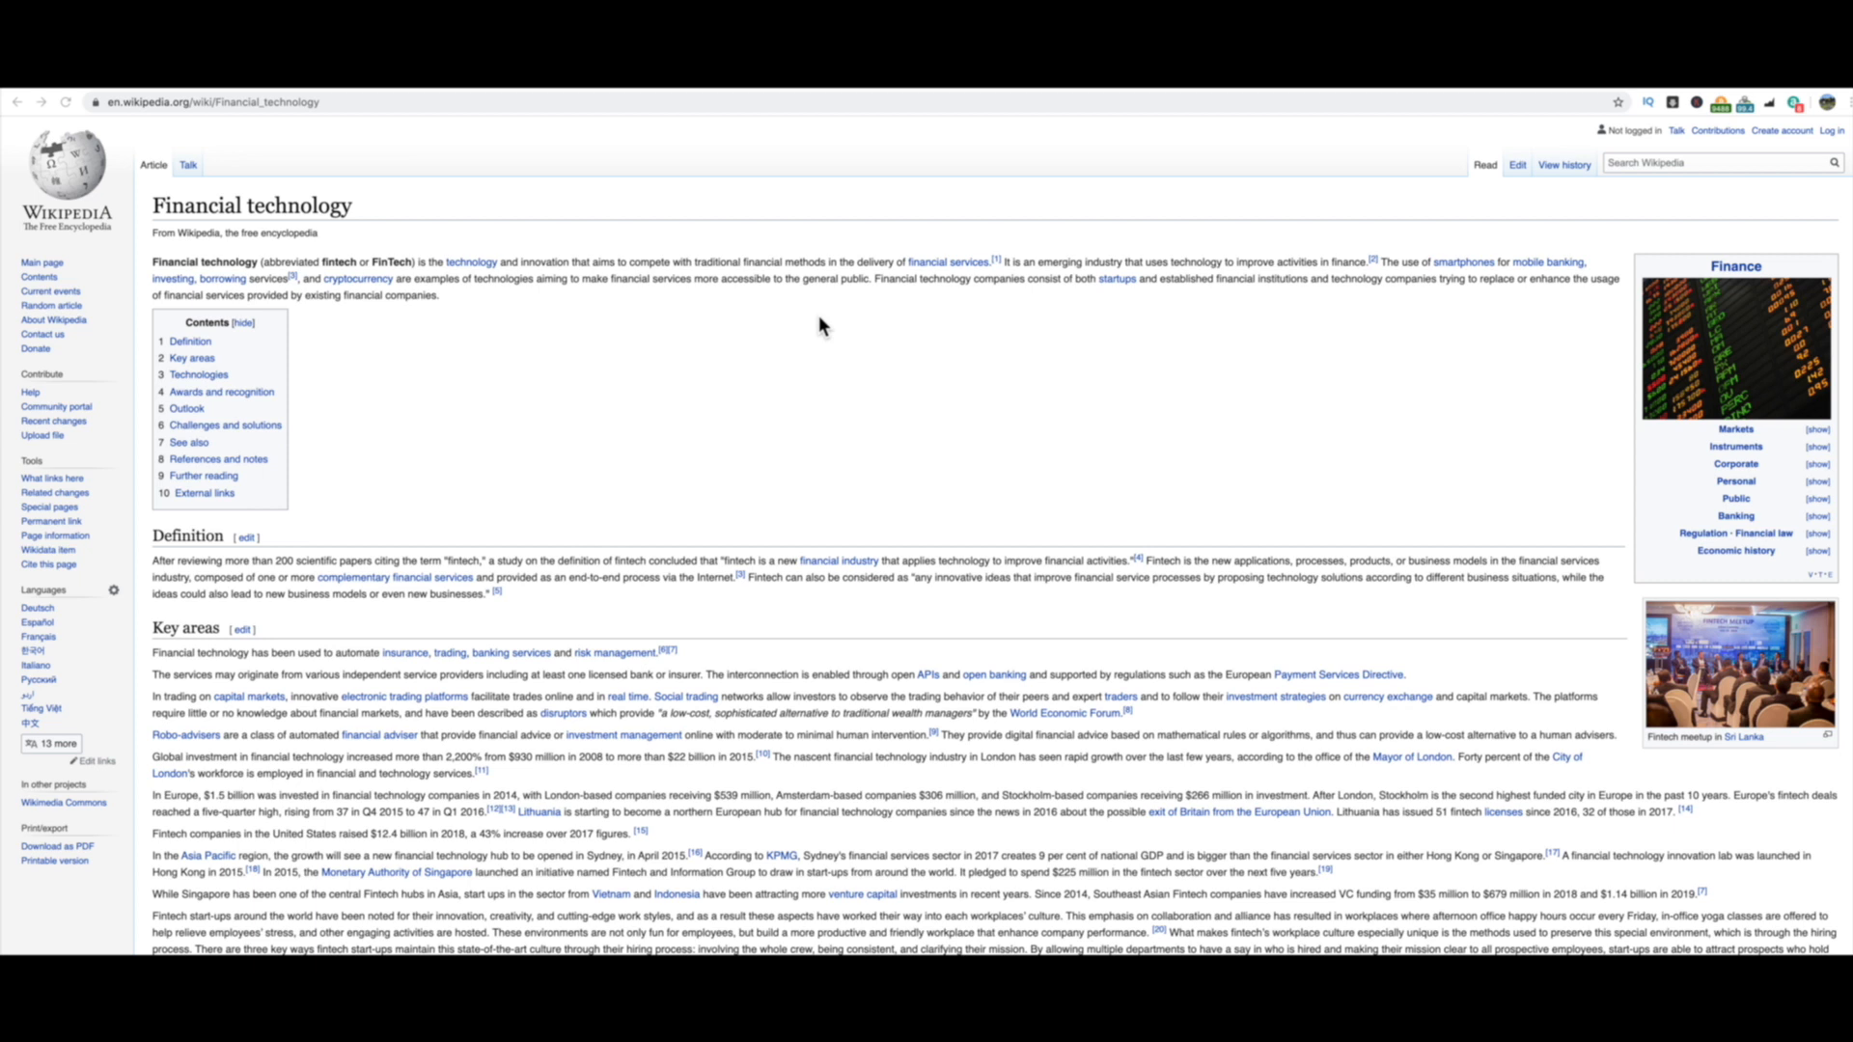
{"action": "mouse_move", "coordinate": [875, 368]}
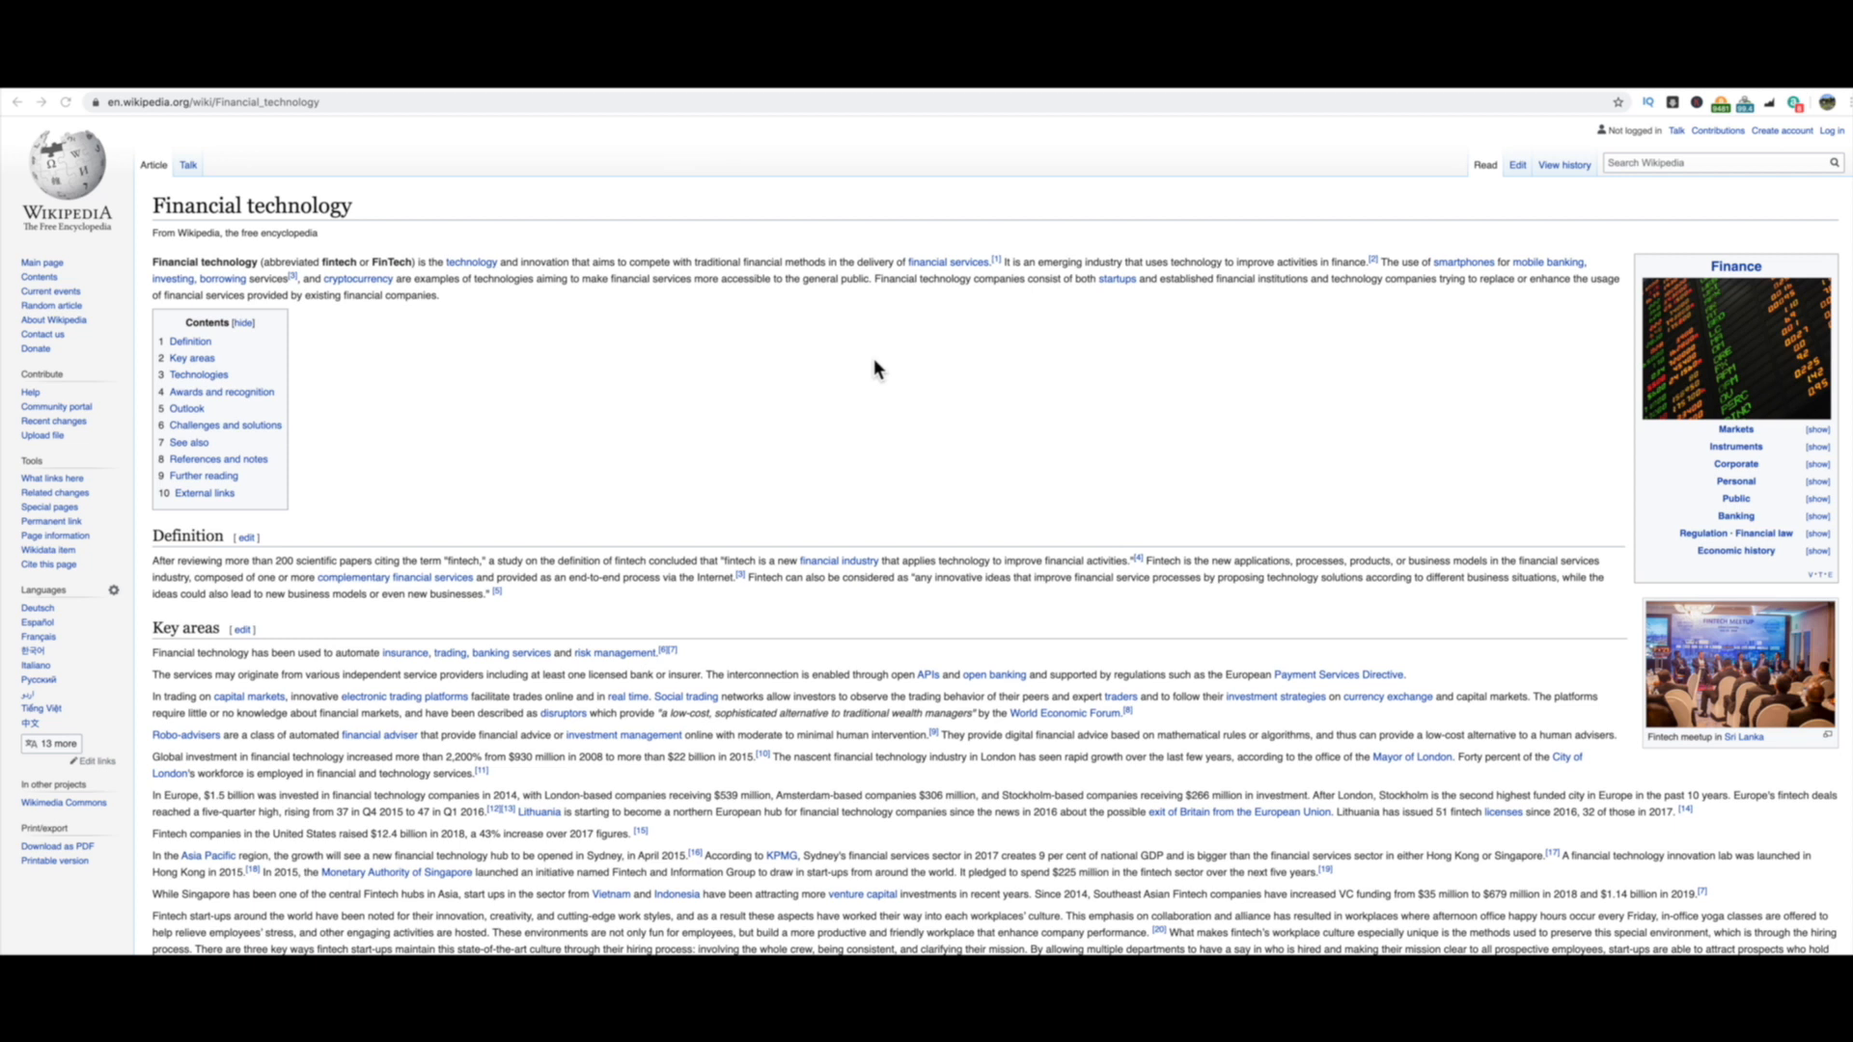
{"action": "mouse_move", "coordinate": [825, 367]}
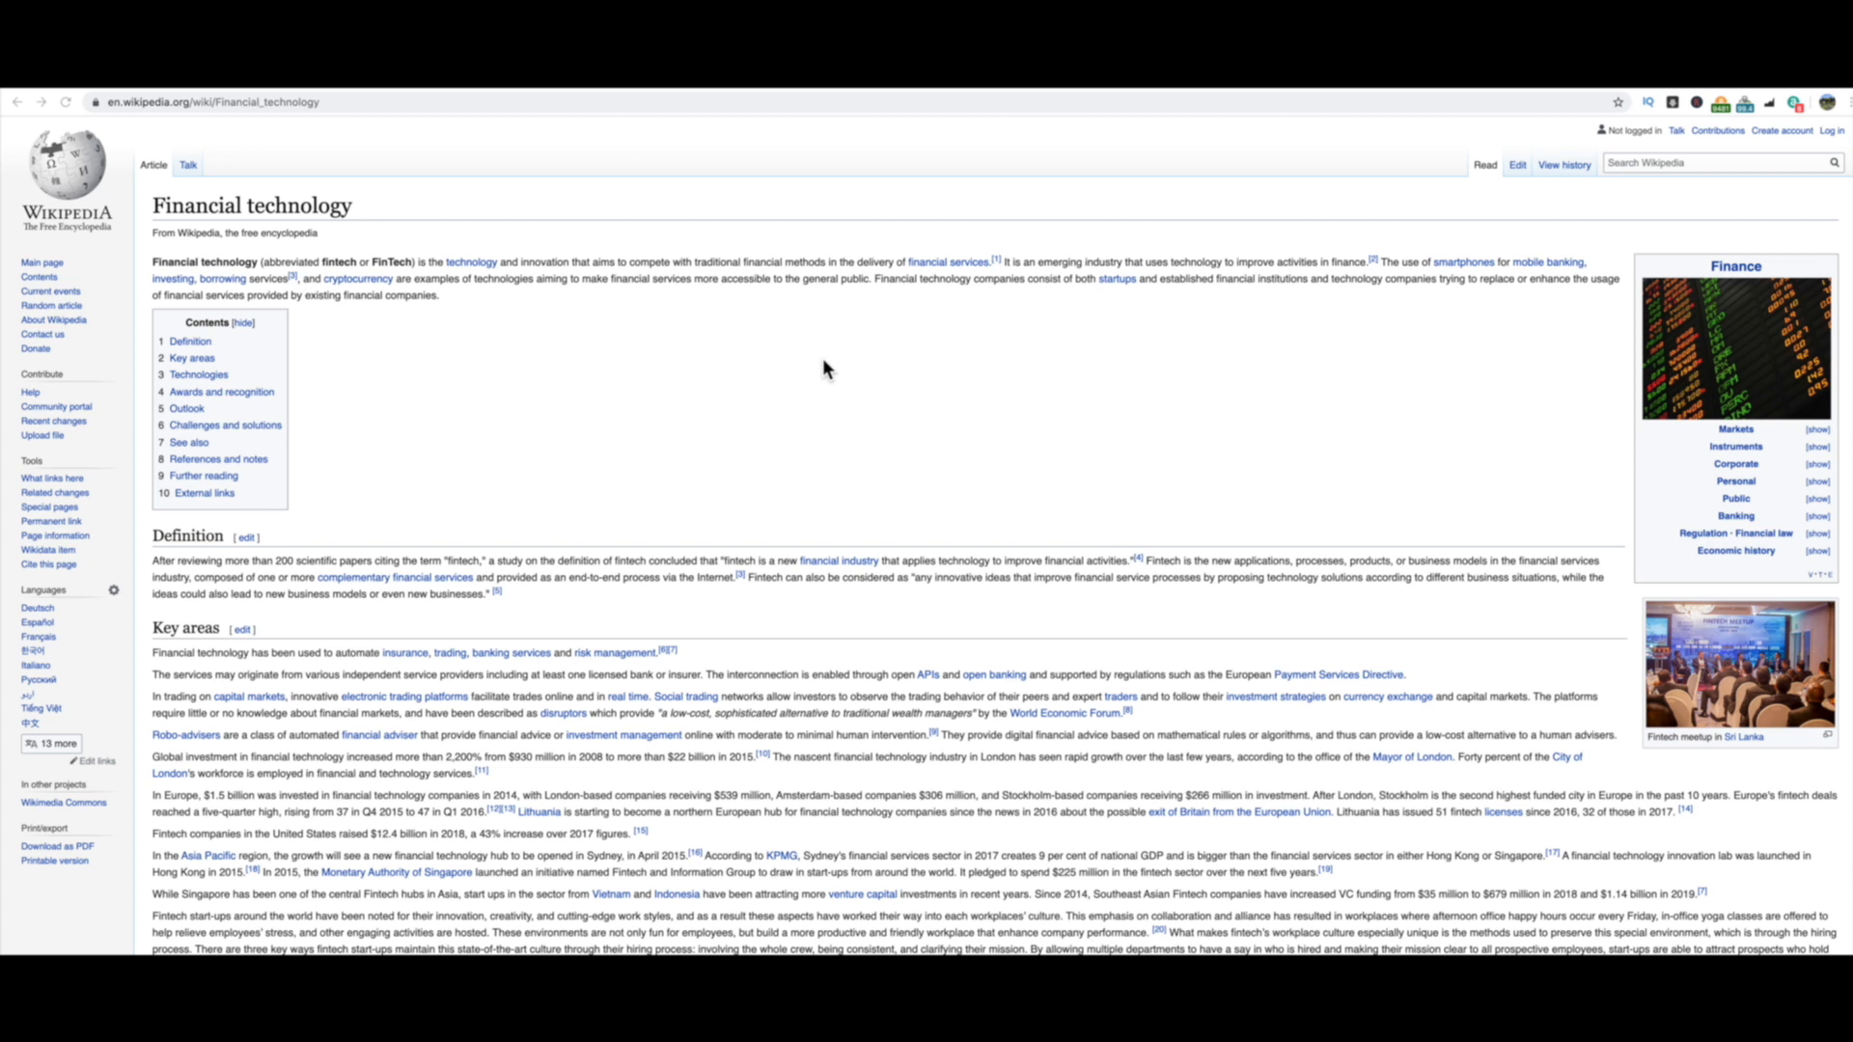
{"action": "mouse_move", "coordinate": [772, 288]}
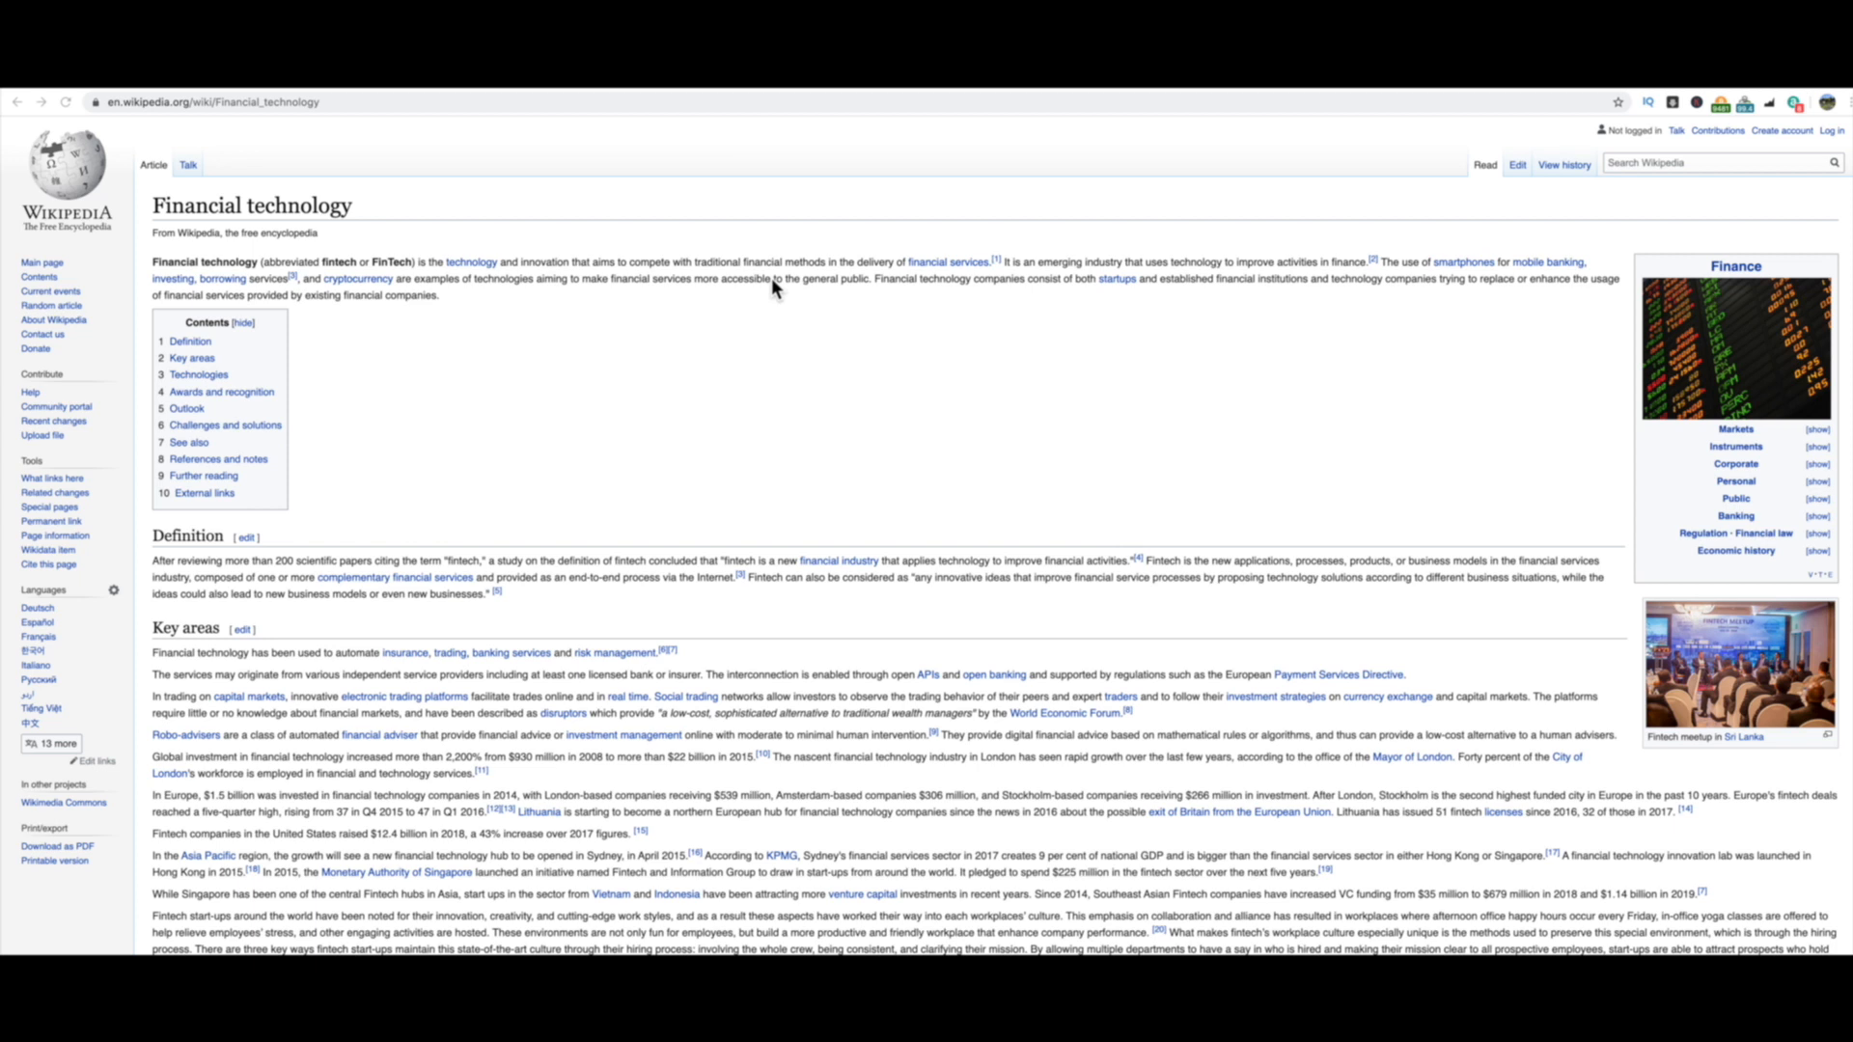
{"action": "mouse_move", "coordinate": [337, 93]}
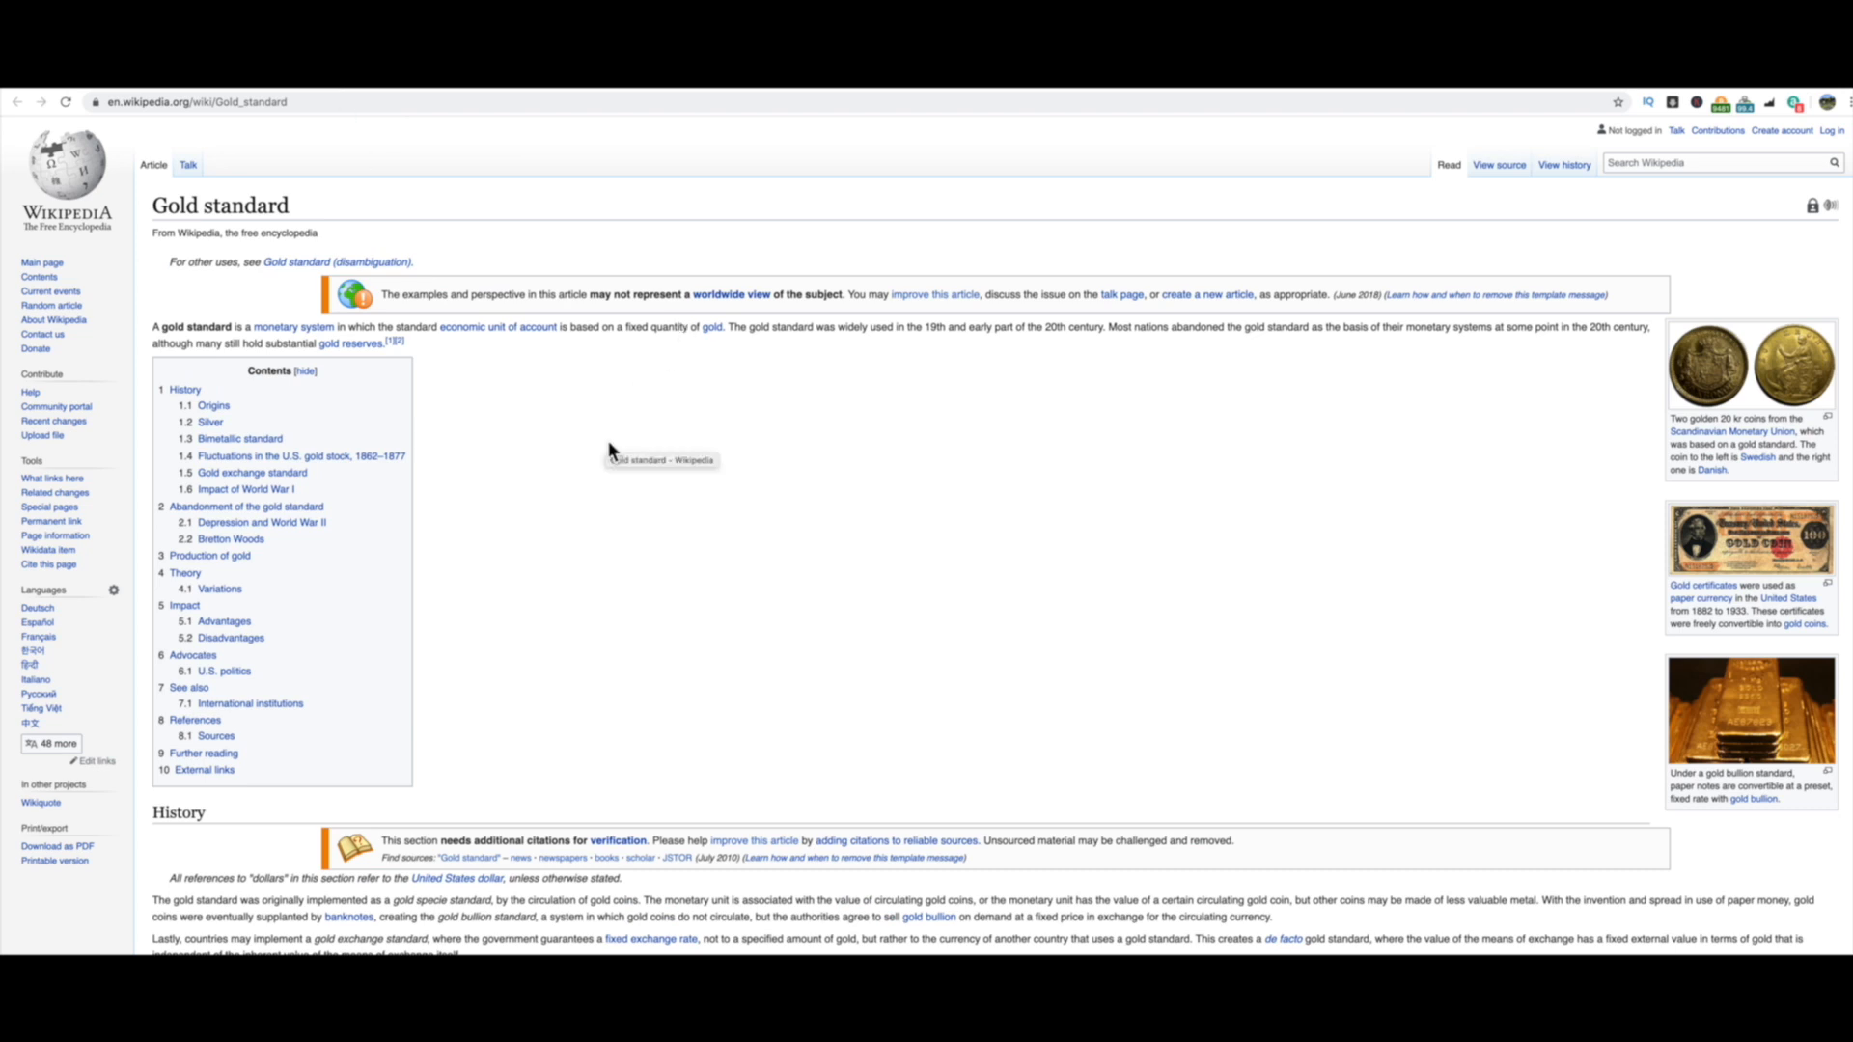
{"action": "mouse_move", "coordinate": [527, 428]}
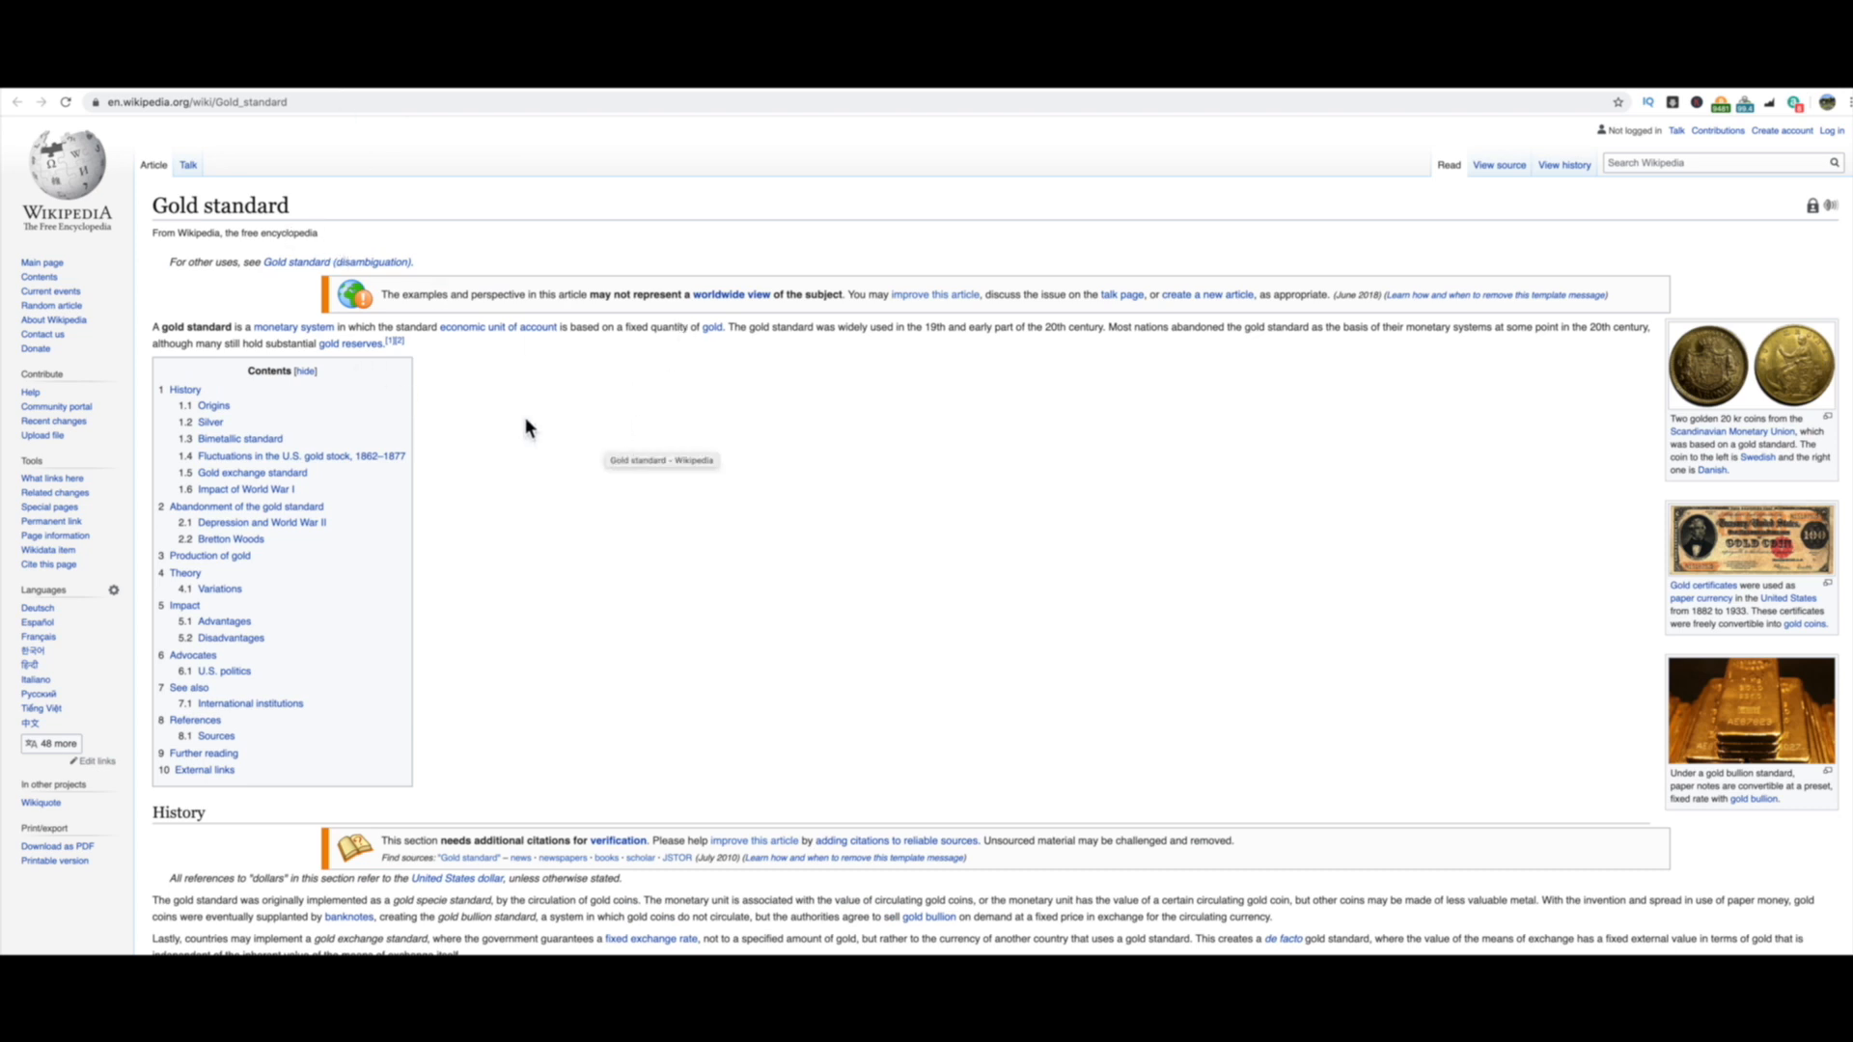
{"action": "mouse_move", "coordinate": [464, 368]}
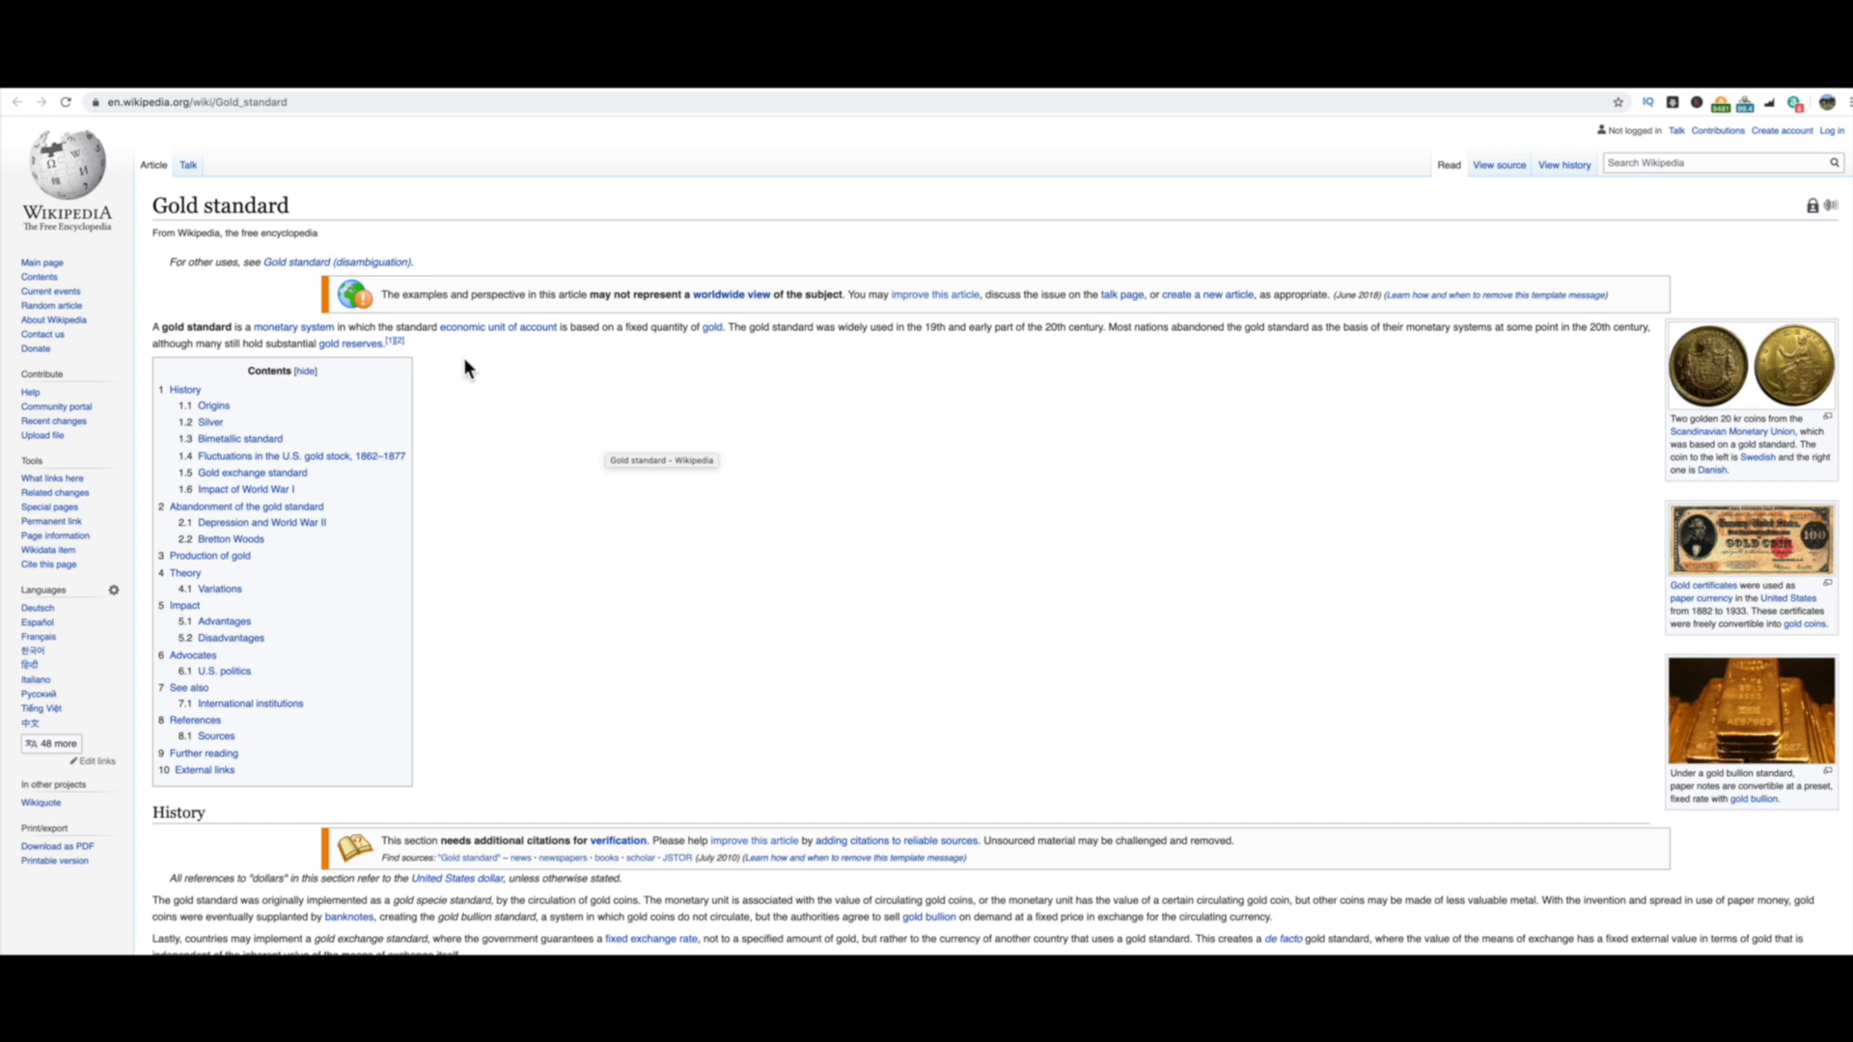
{"action": "mouse_move", "coordinate": [498, 348]}
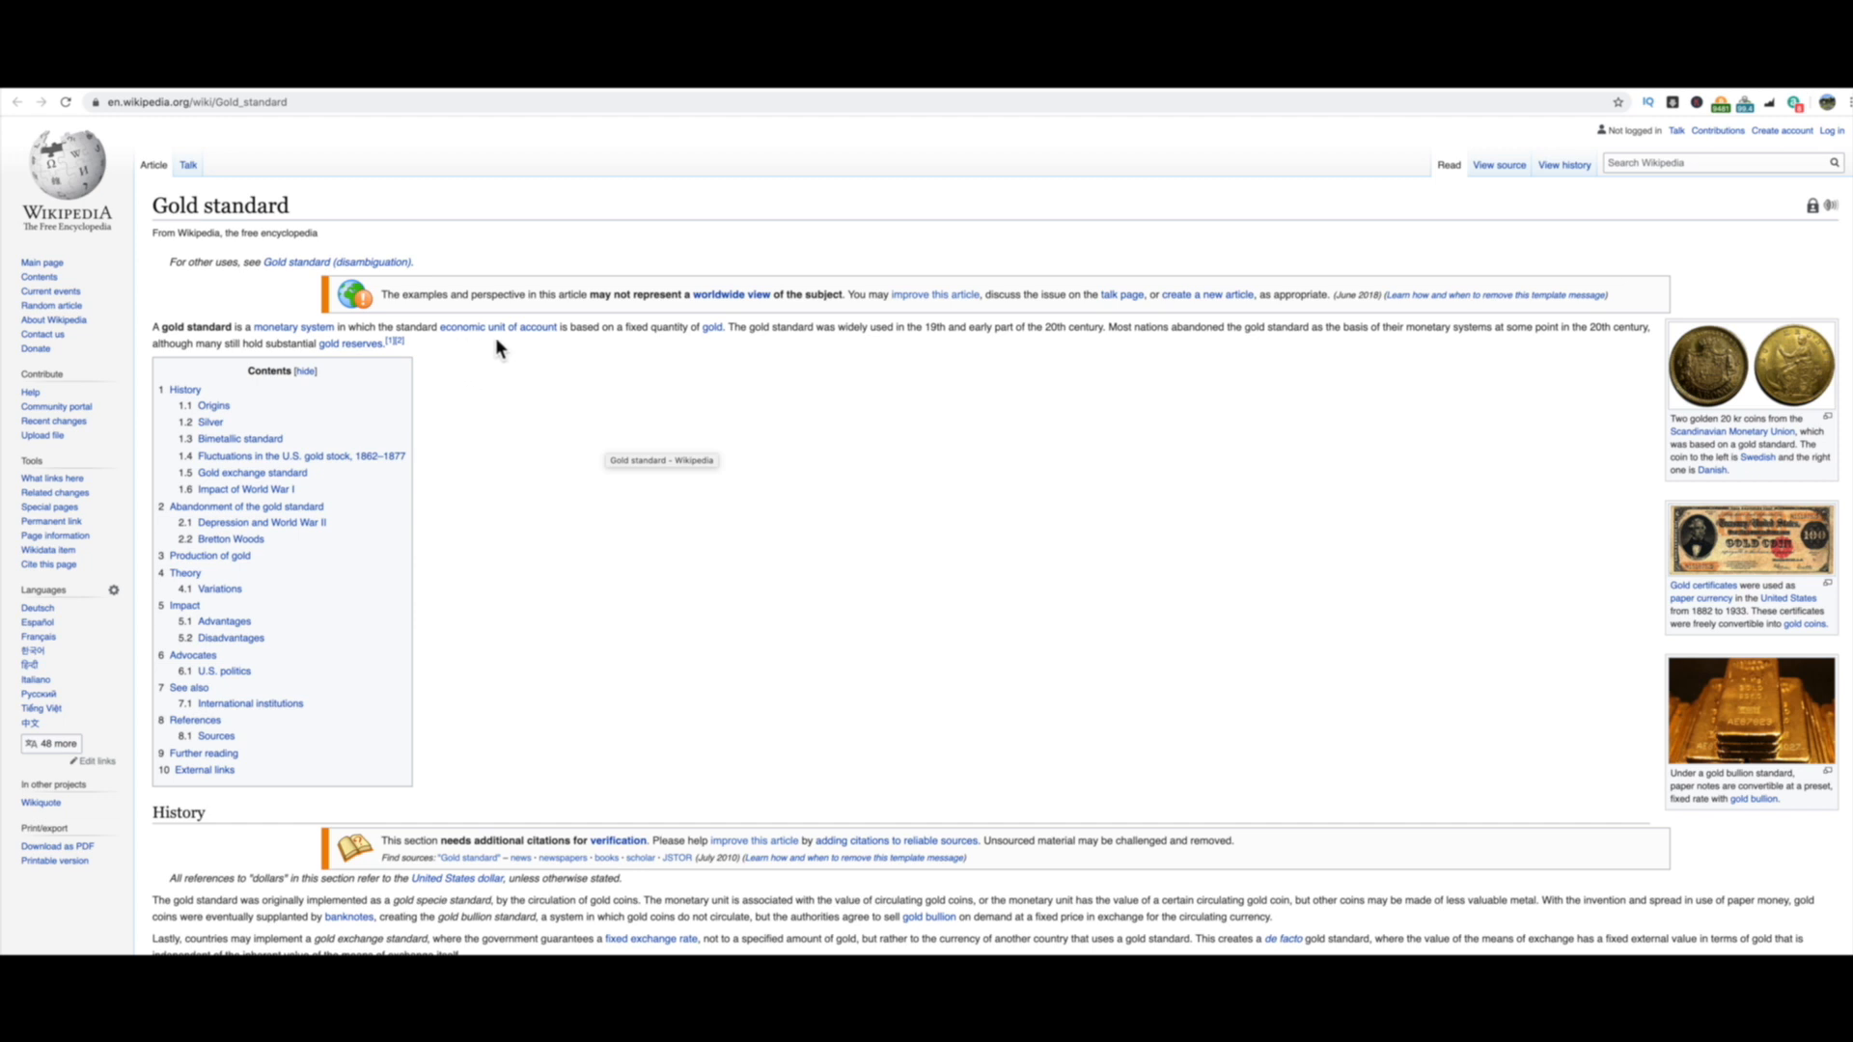
{"action": "mouse_move", "coordinate": [607, 339]}
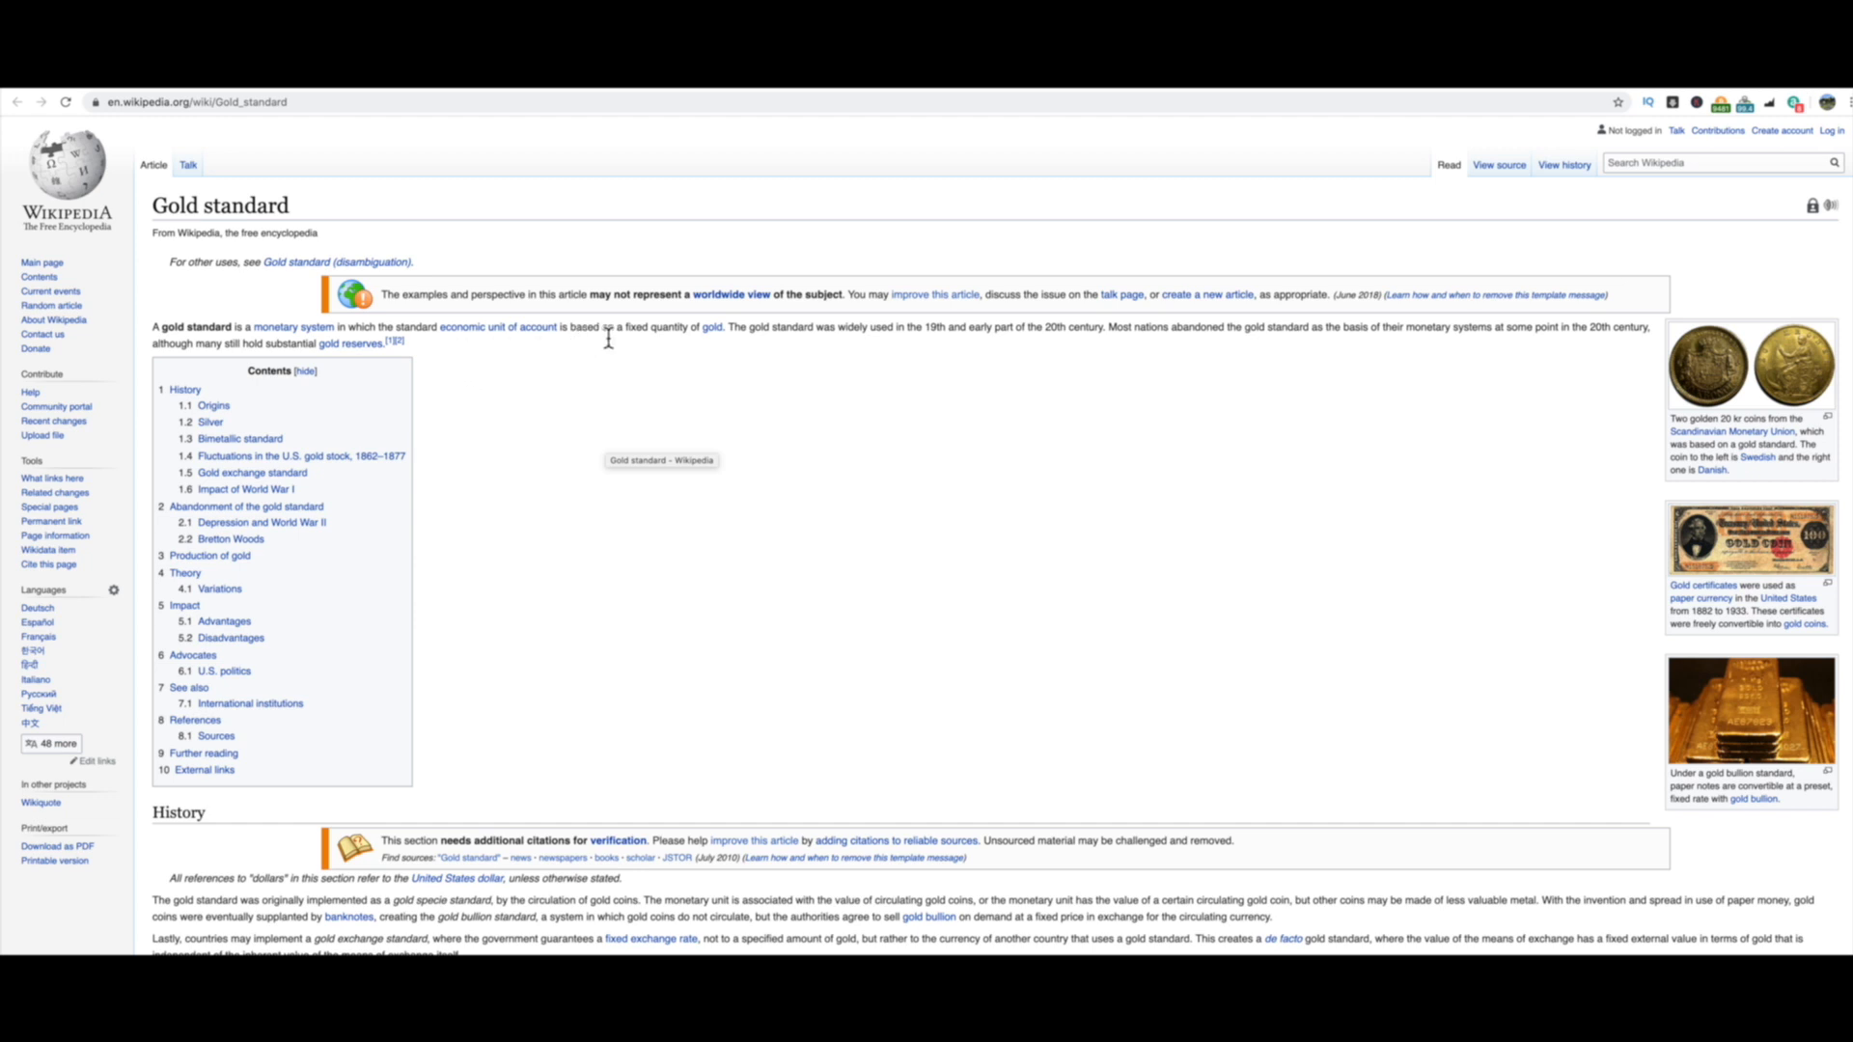
{"action": "mouse_move", "coordinate": [853, 386]}
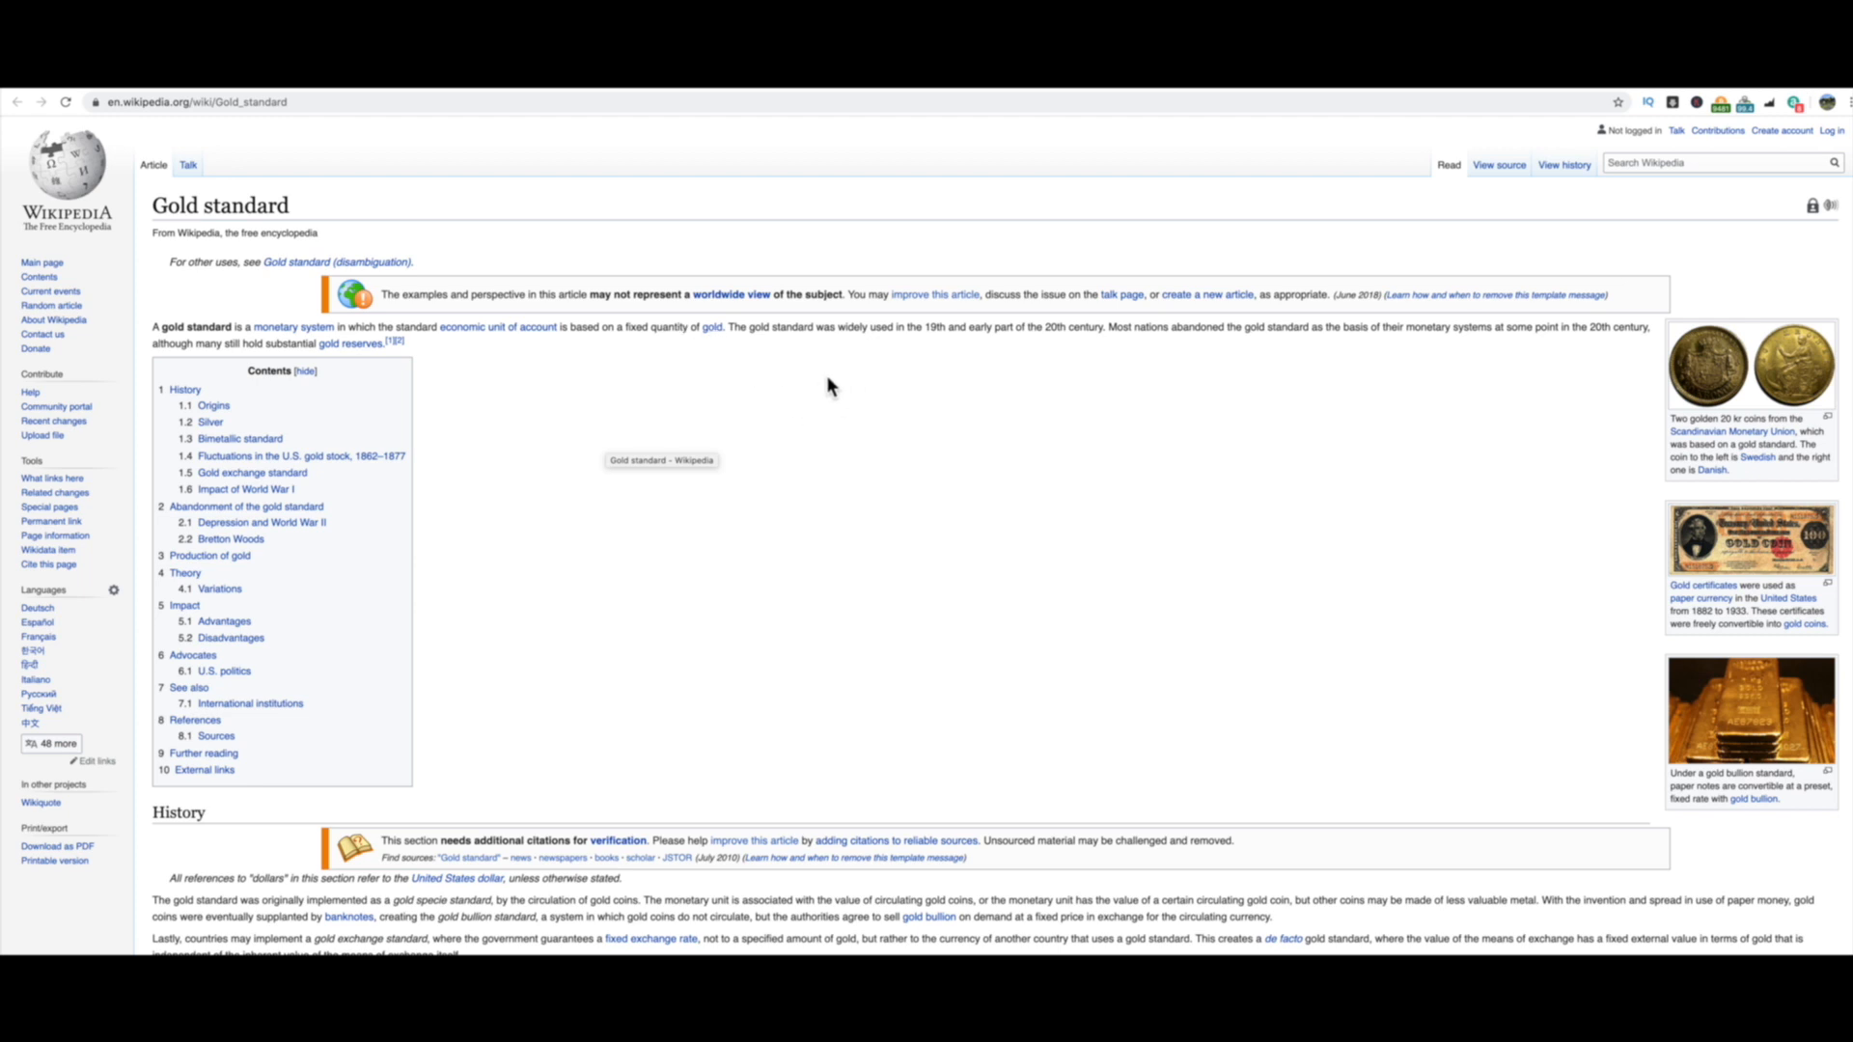
{"action": "mouse_move", "coordinate": [843, 393]}
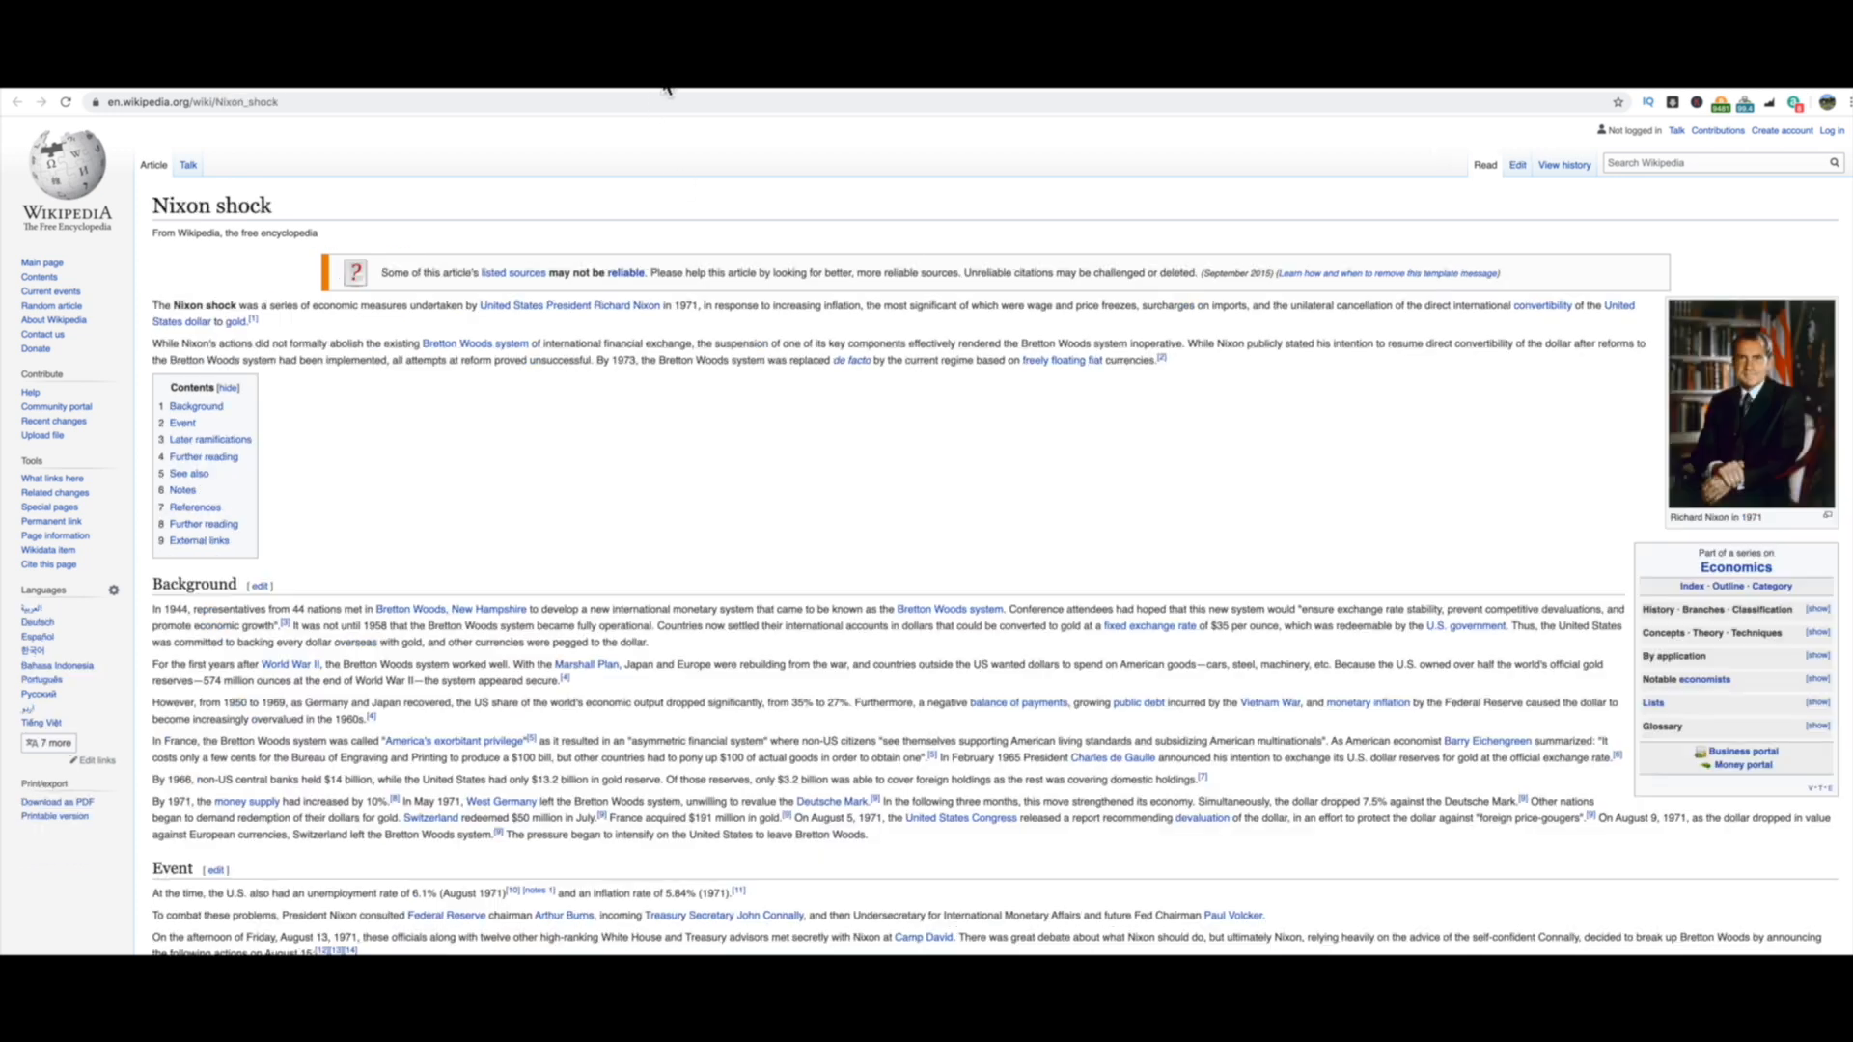
{"action": "mouse_move", "coordinate": [479, 495]}
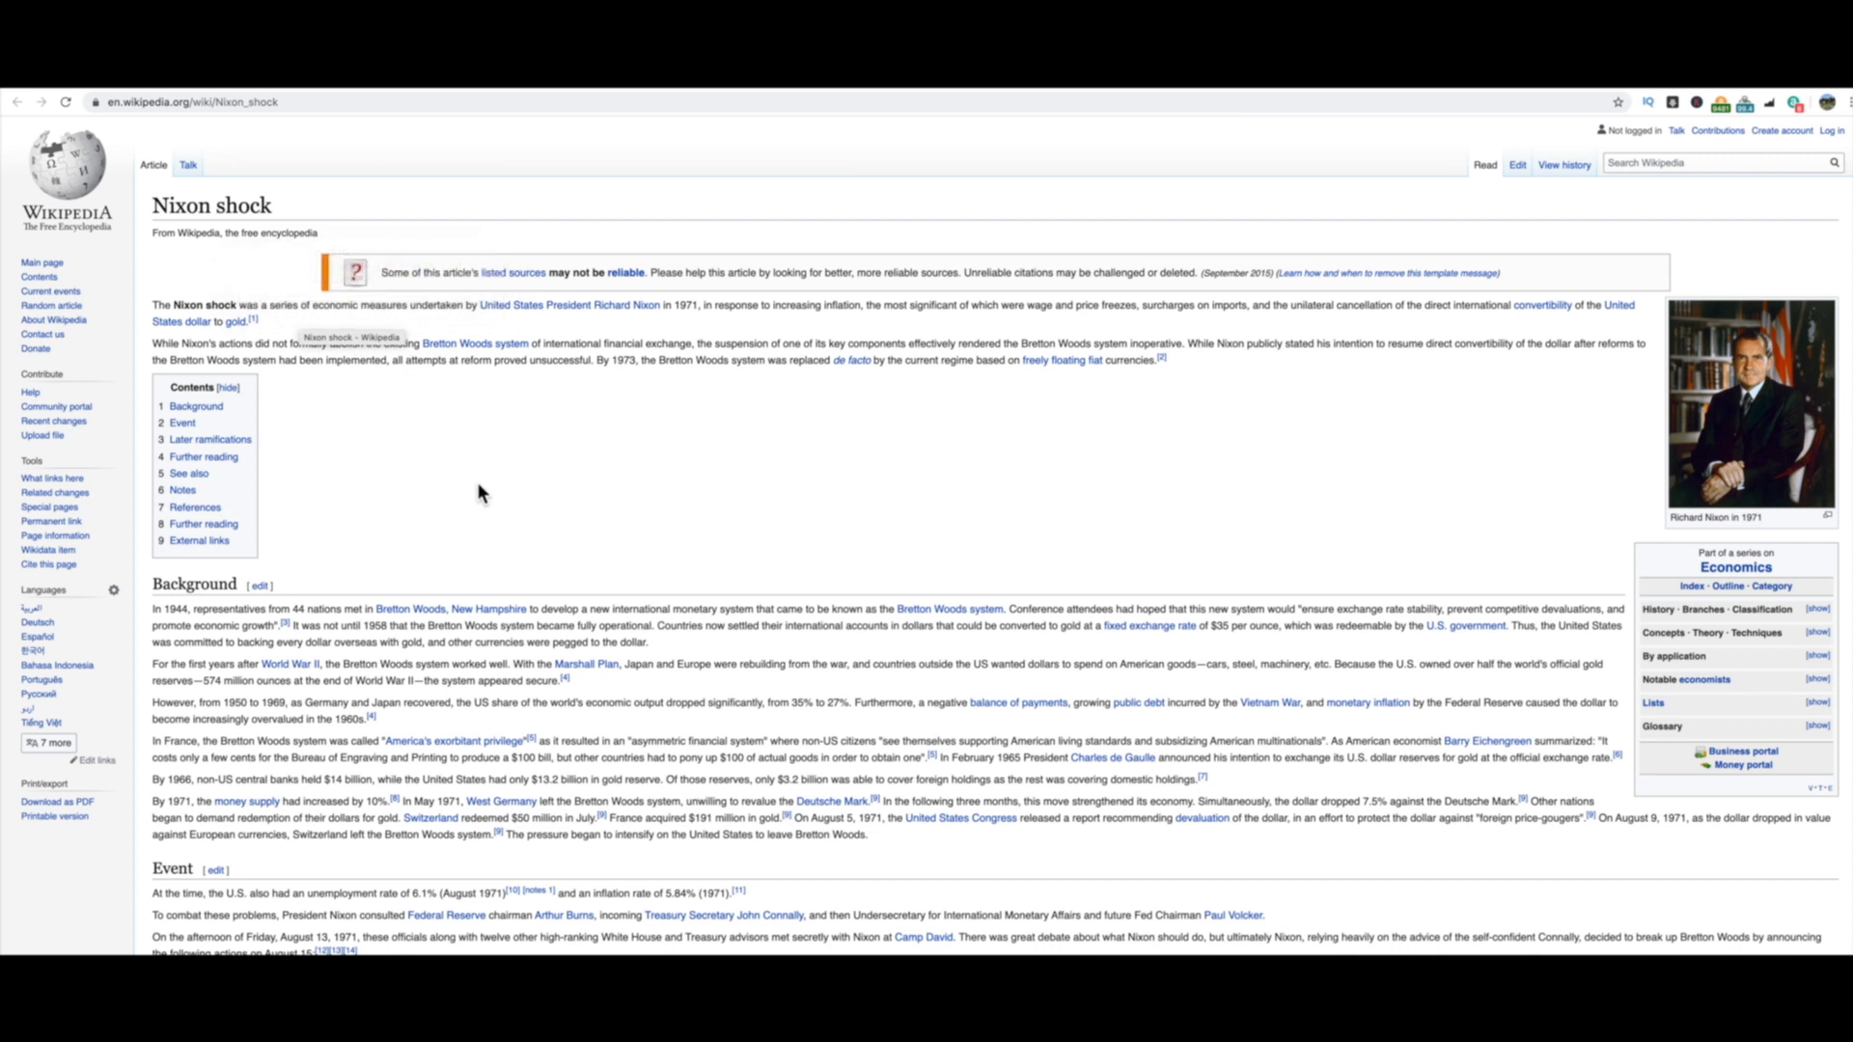
{"action": "mouse_move", "coordinate": [851, 327]}
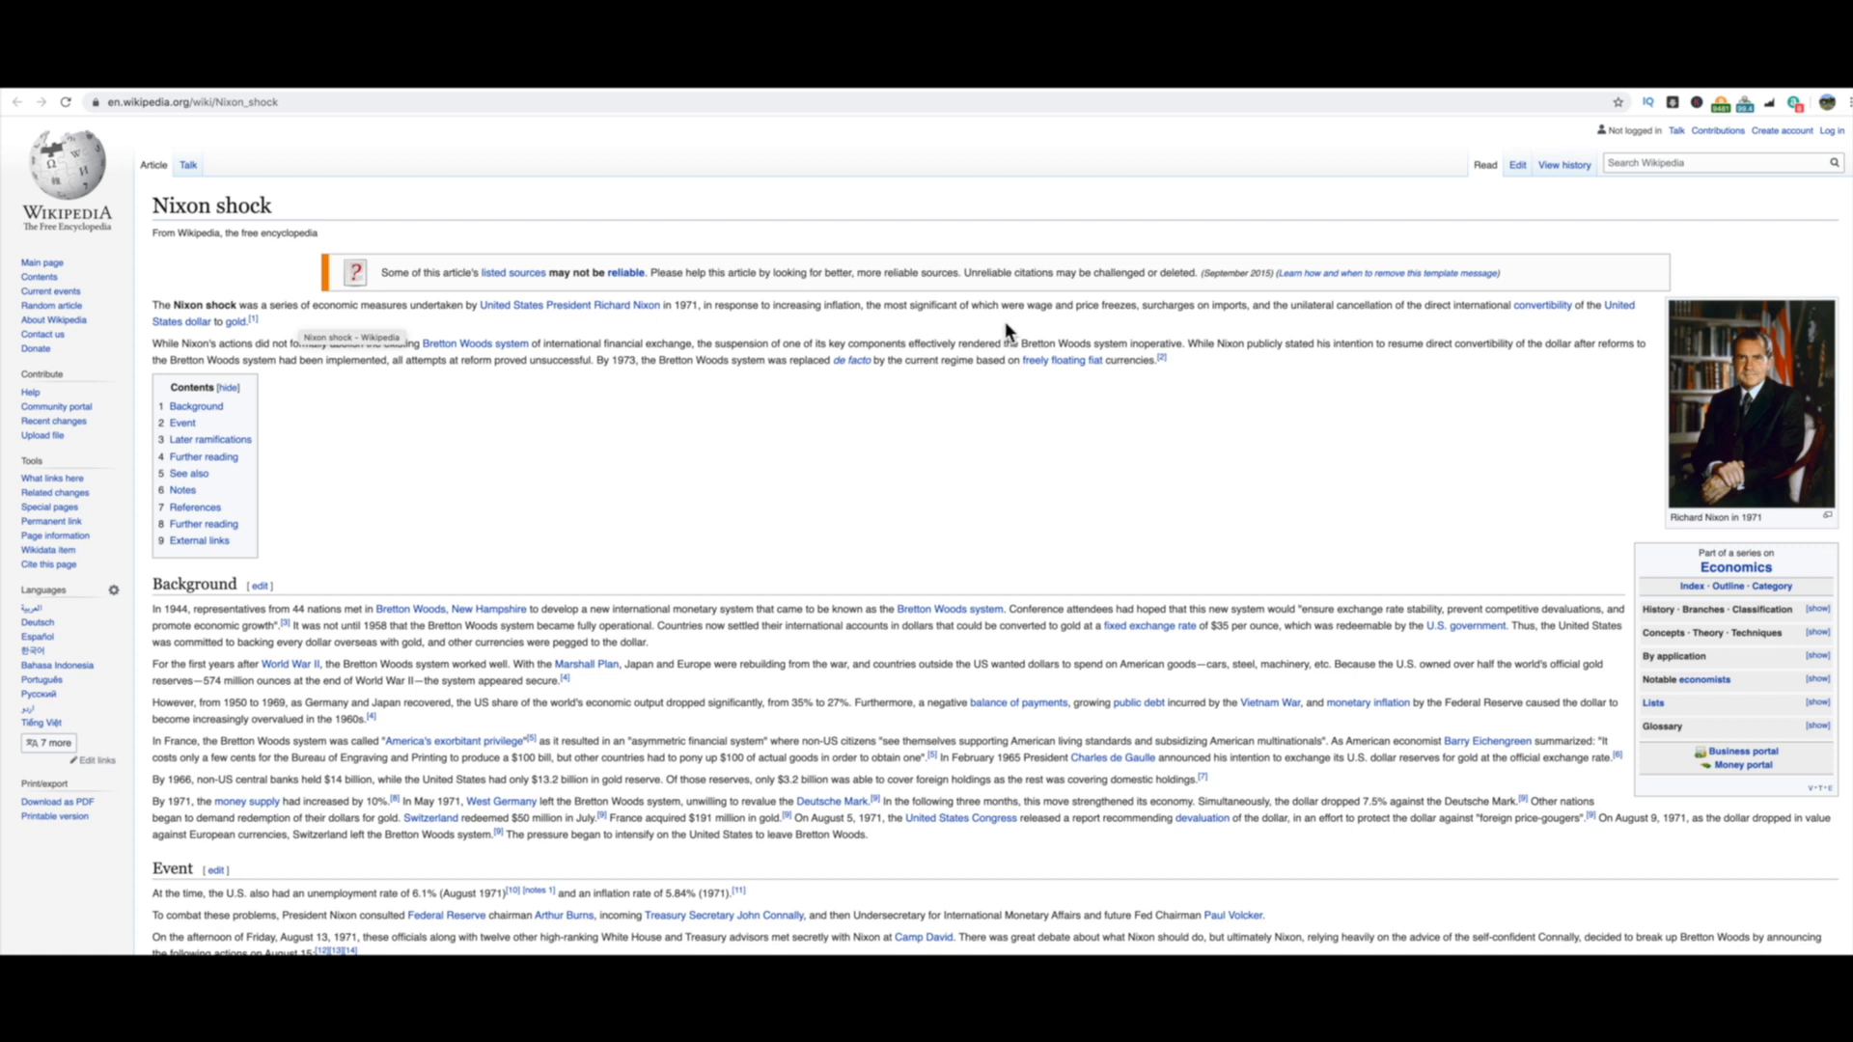
{"action": "mouse_move", "coordinate": [1188, 325]}
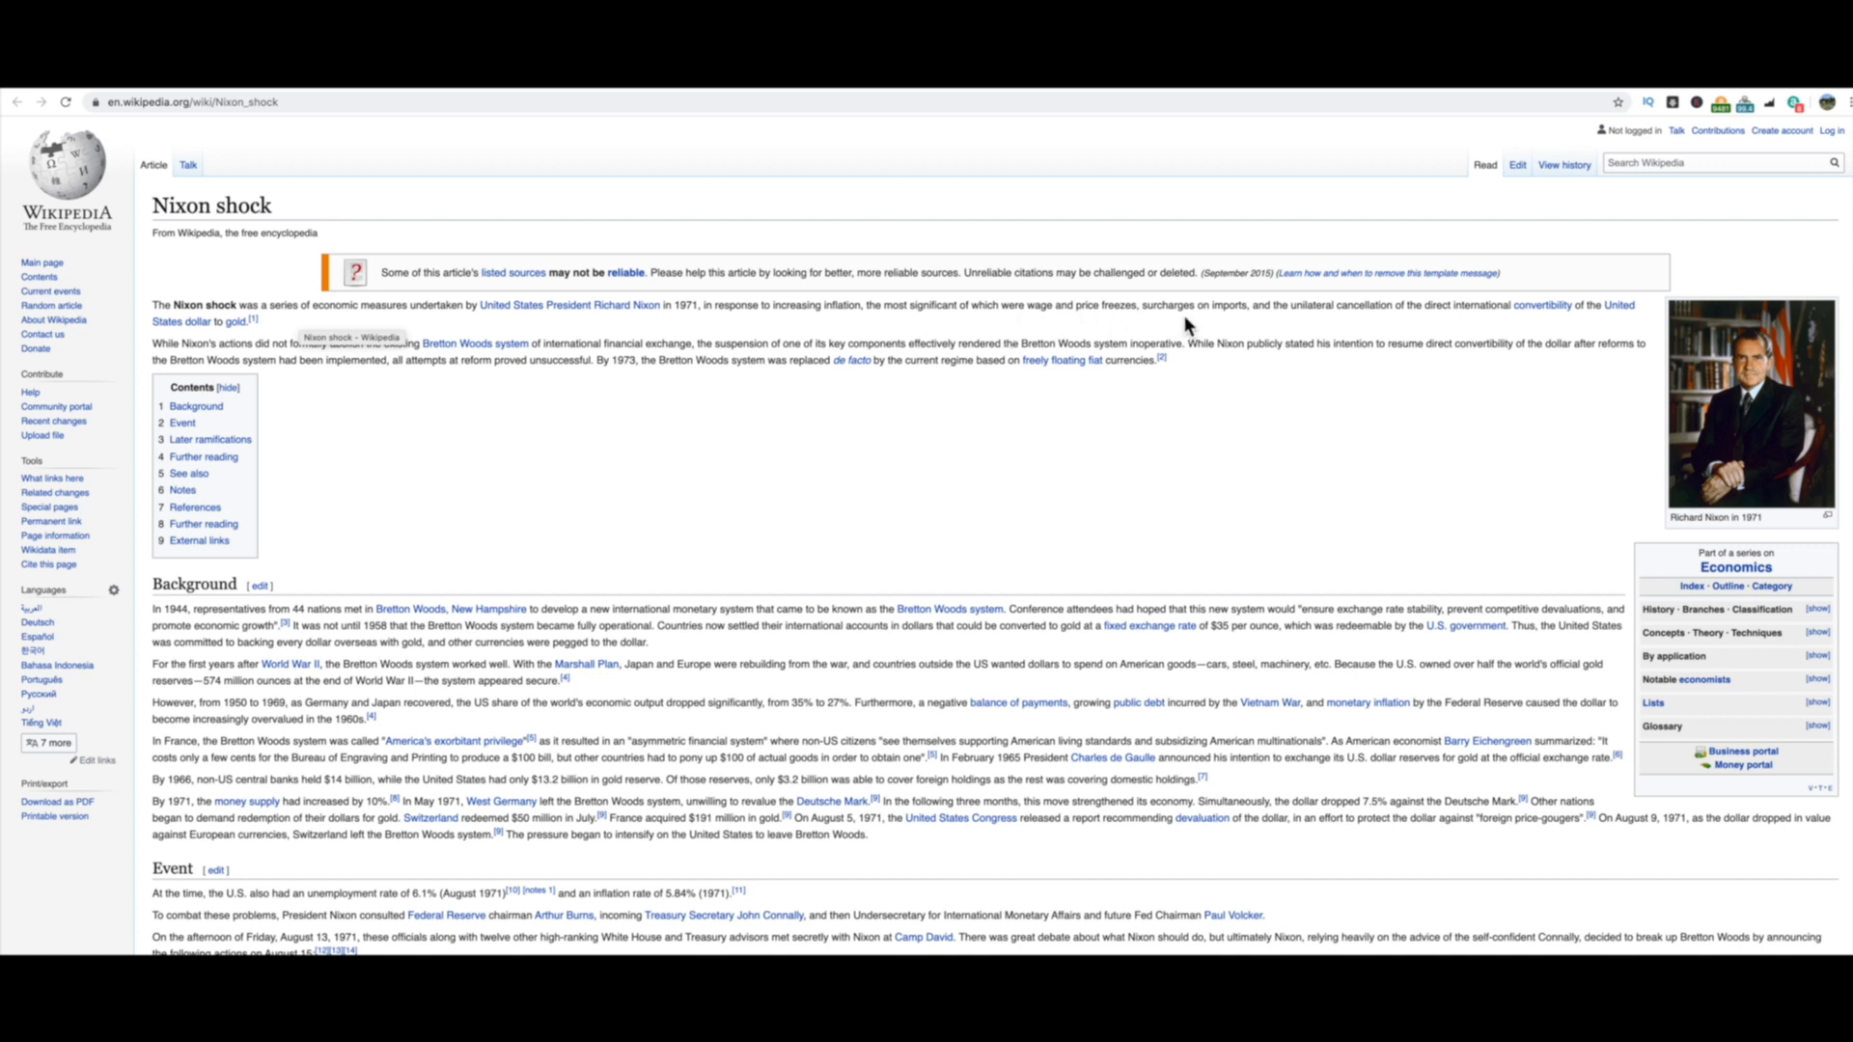
{"action": "mouse_move", "coordinate": [1330, 326]}
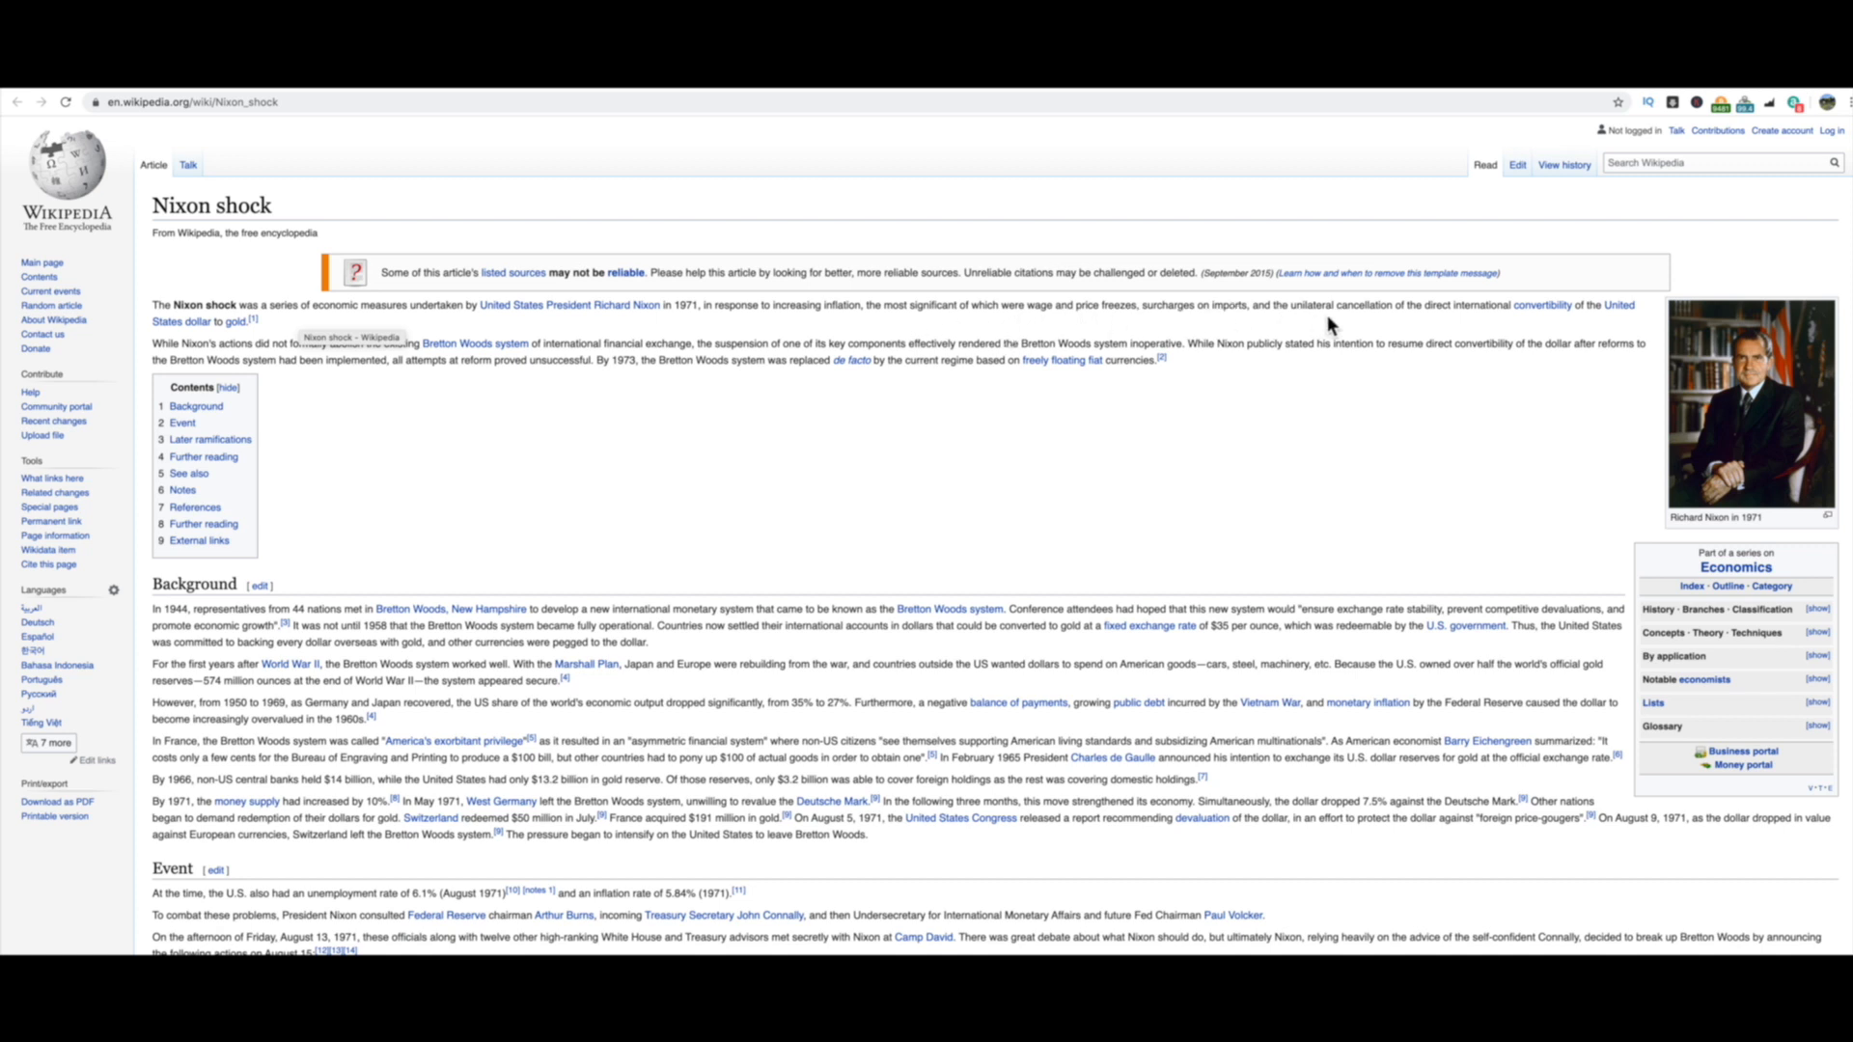
{"action": "mouse_move", "coordinate": [1518, 330]}
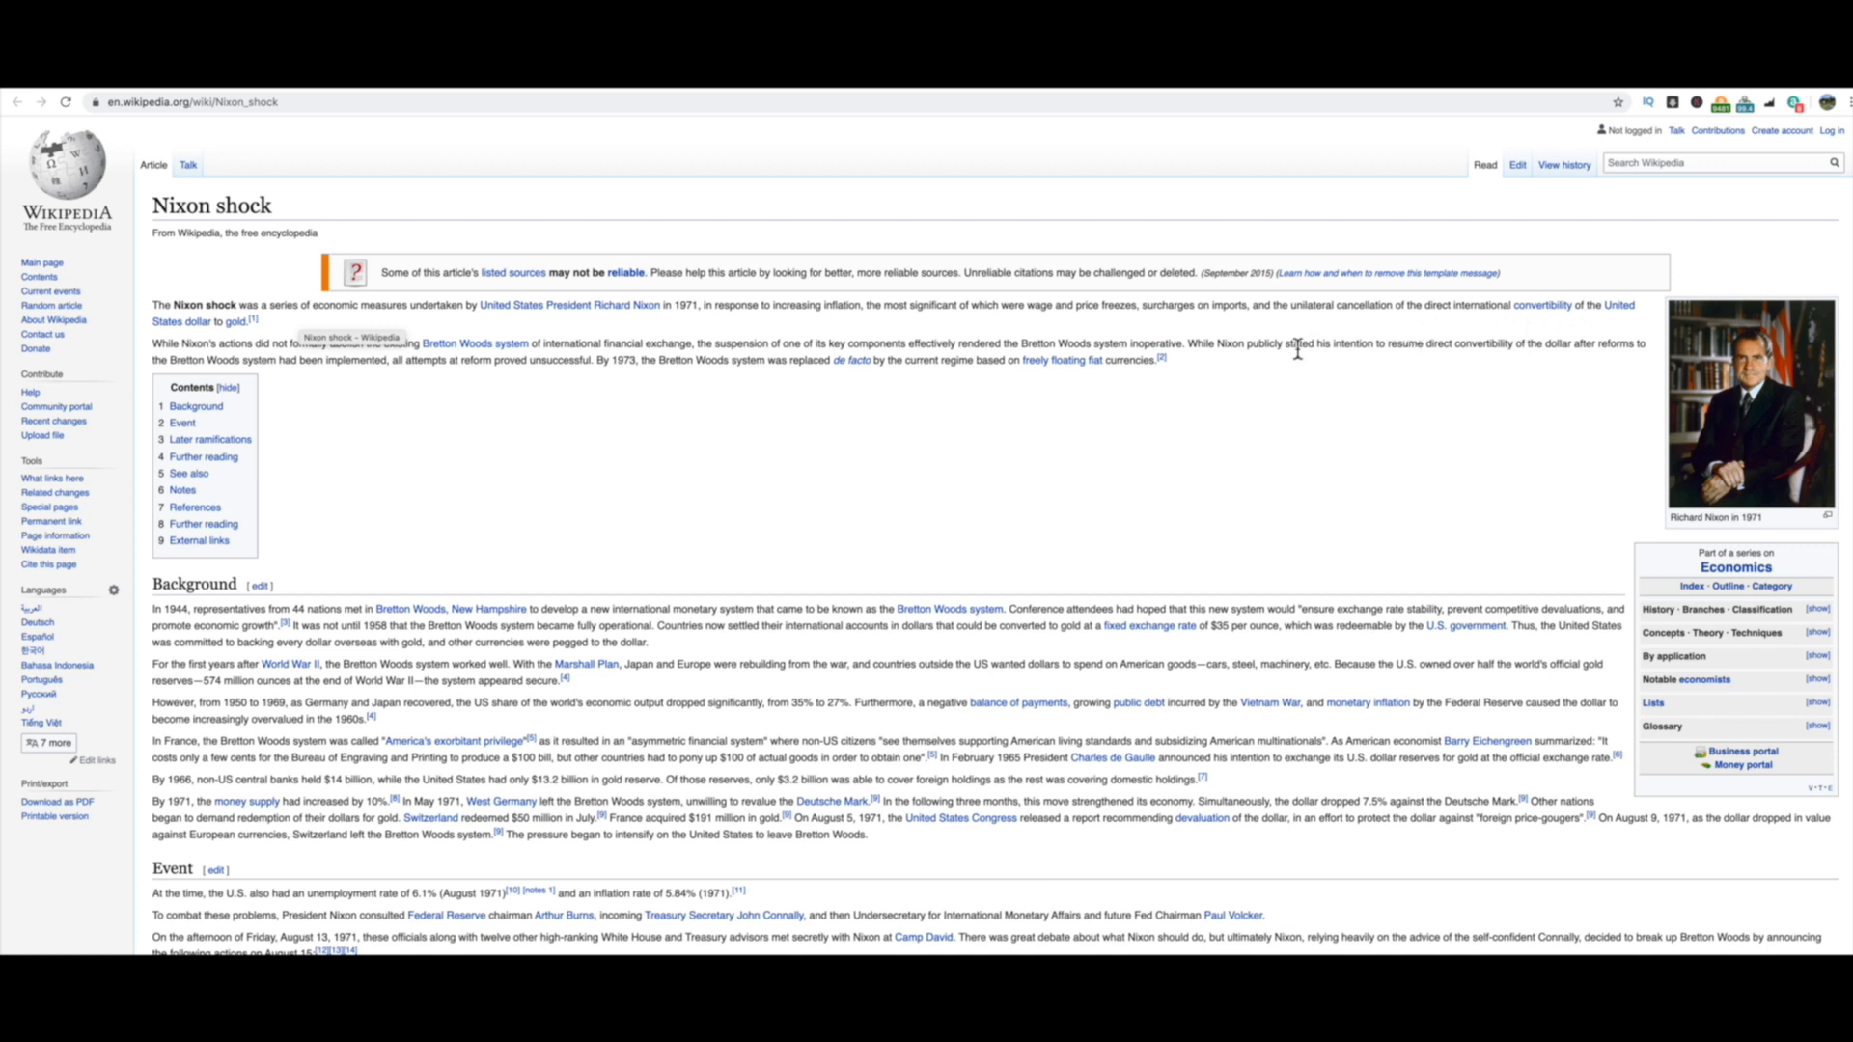
{"action": "mouse_move", "coordinate": [495, 442]}
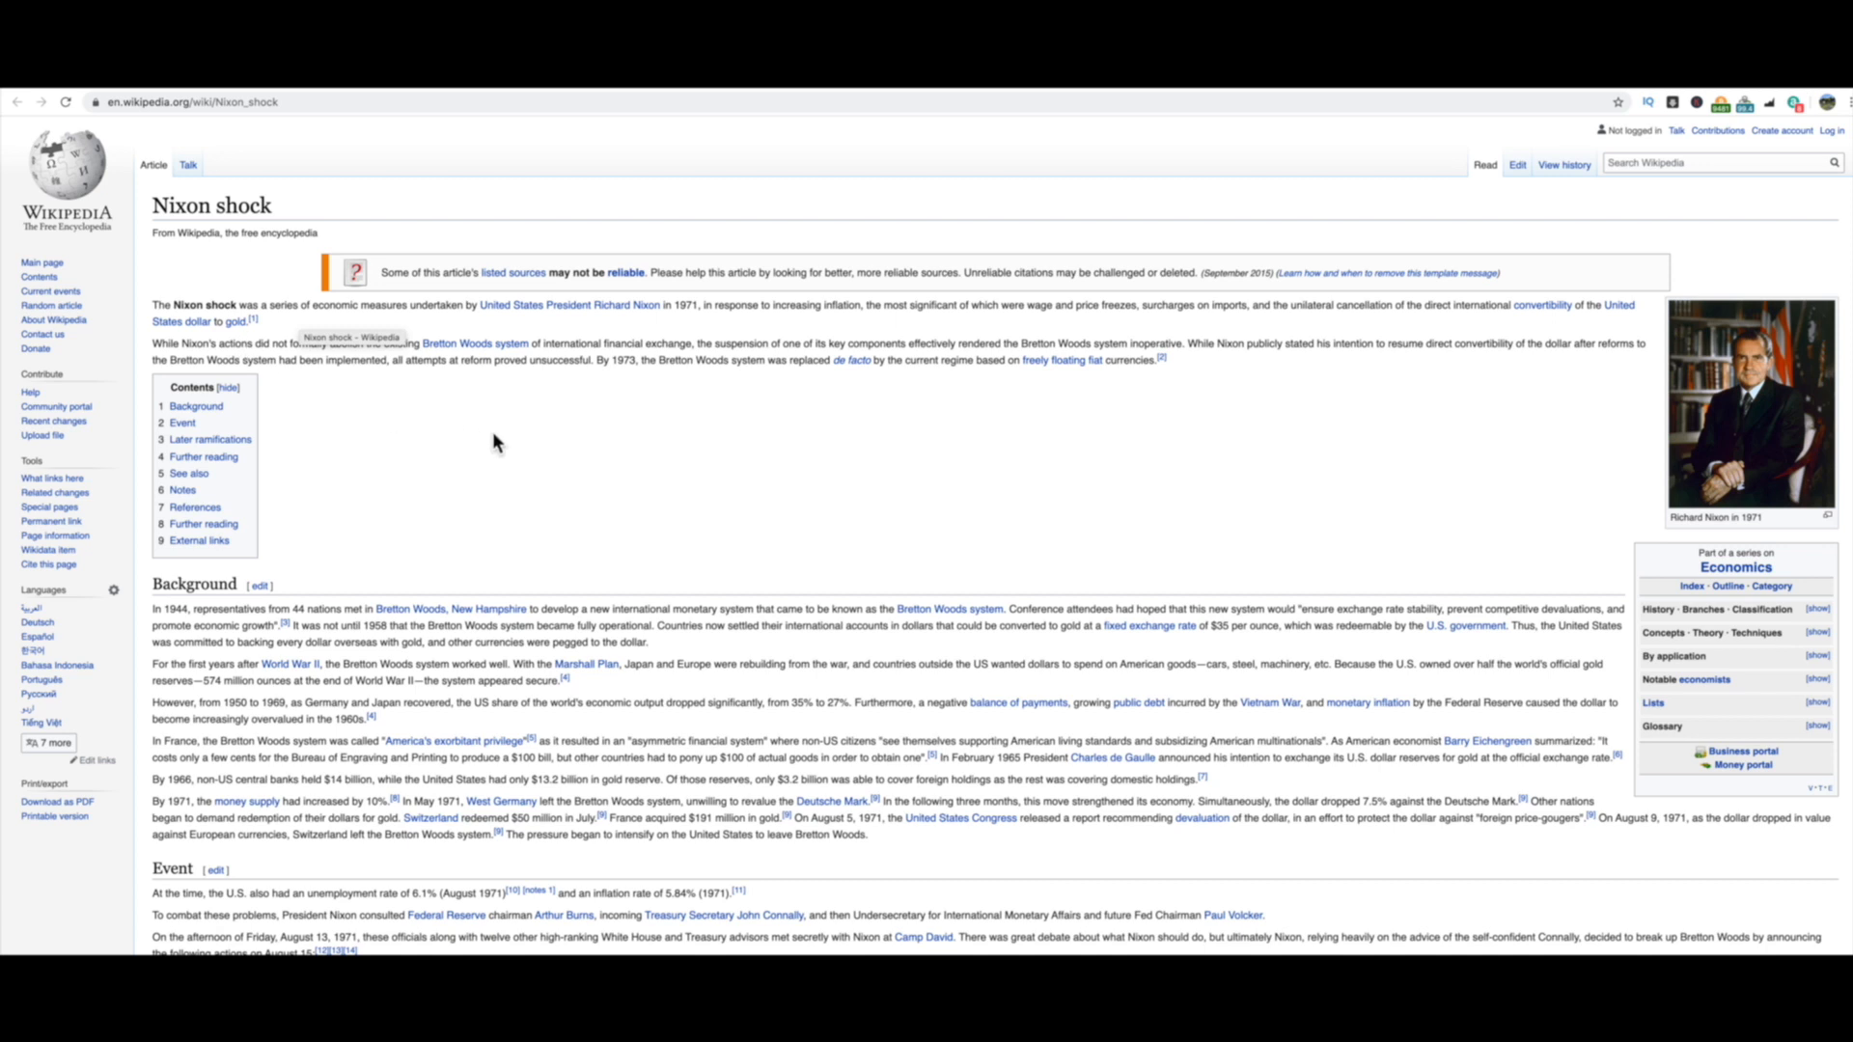
{"action": "mouse_move", "coordinate": [458, 359]}
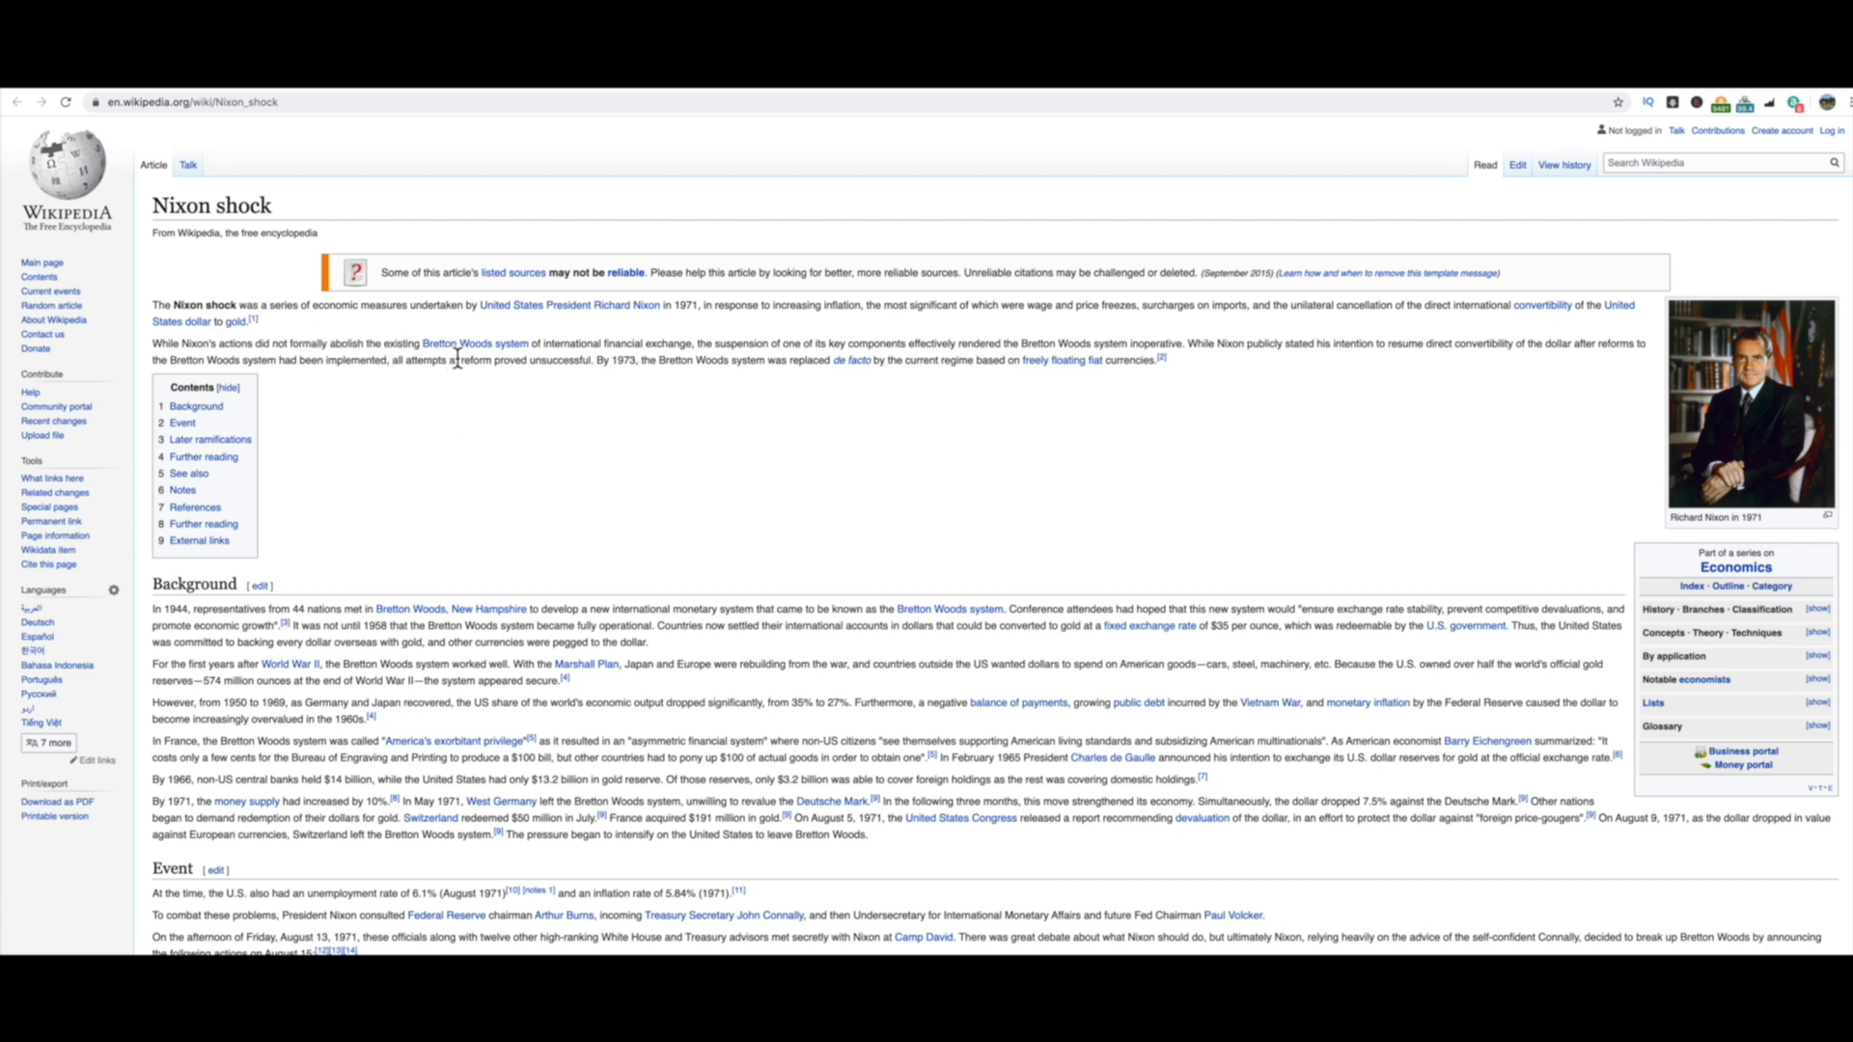
{"action": "mouse_move", "coordinate": [475, 344]}
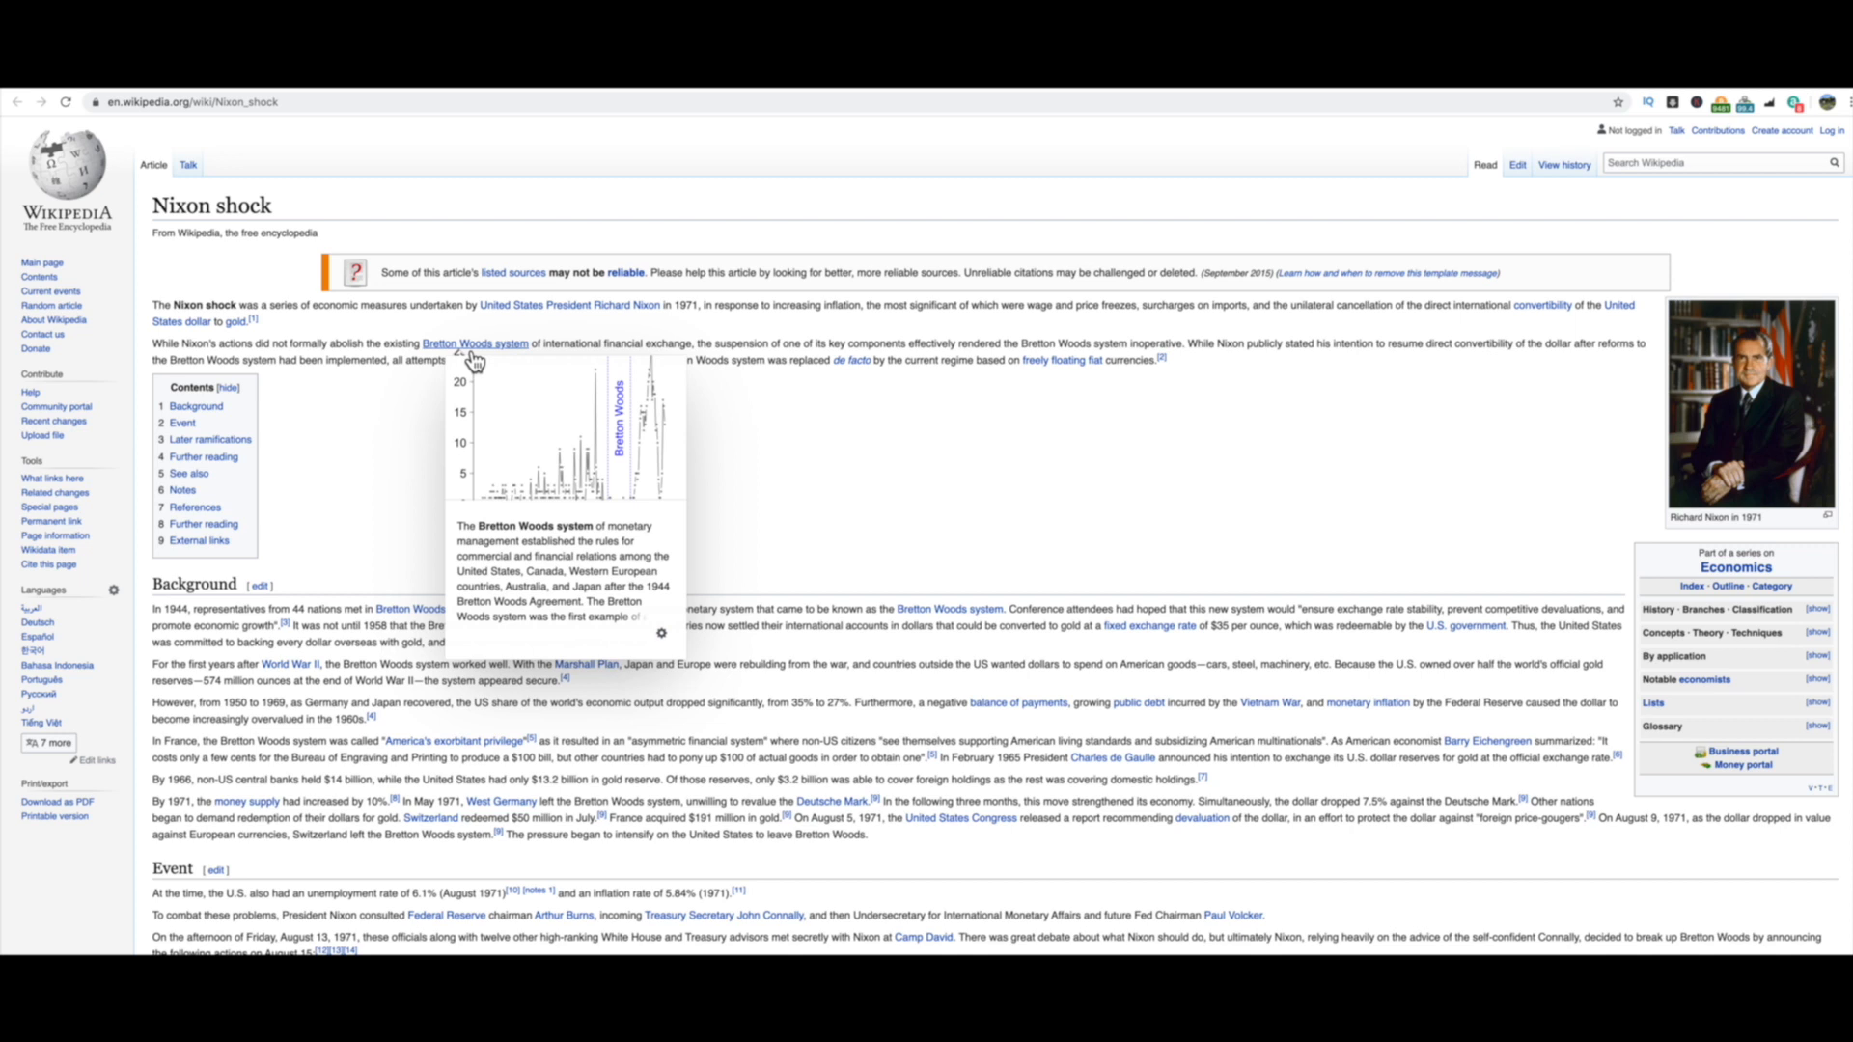
{"action": "mouse_move", "coordinate": [383, 440]}
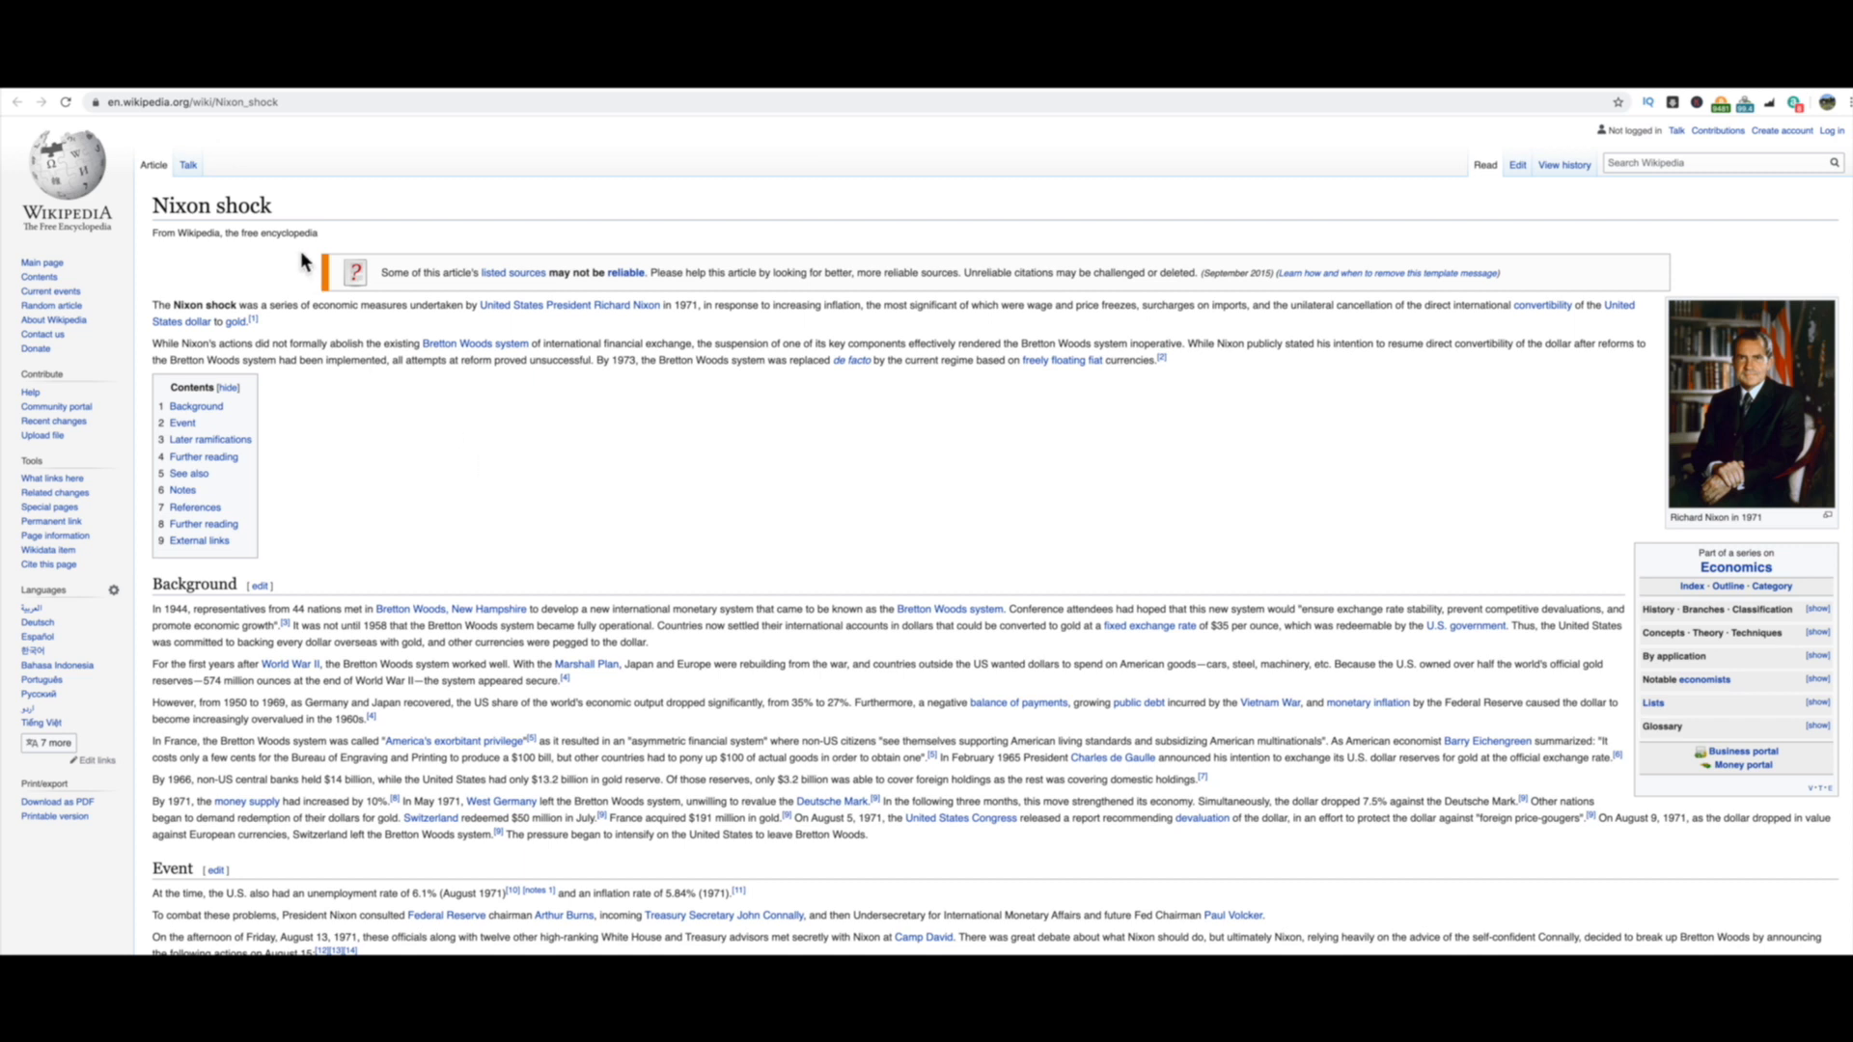
{"action": "mouse_move", "coordinate": [549, 342]}
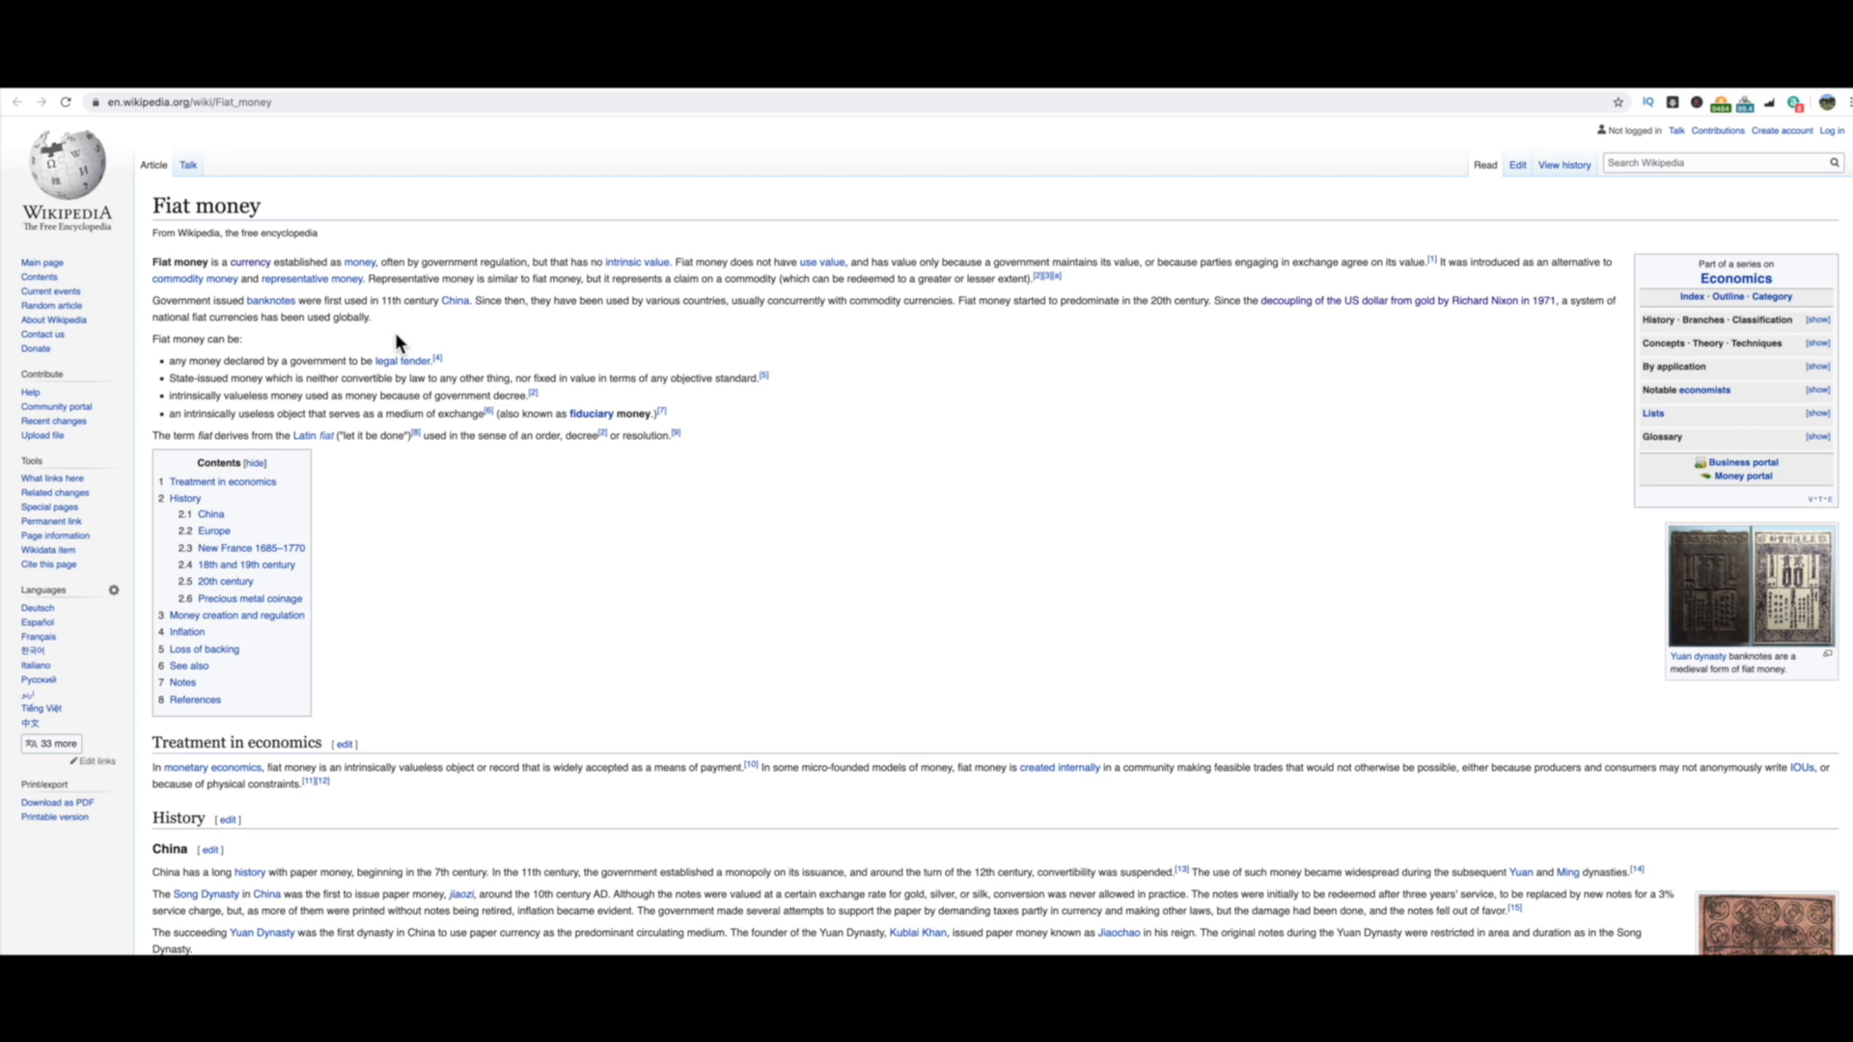
{"action": "mouse_move", "coordinate": [742, 277]}
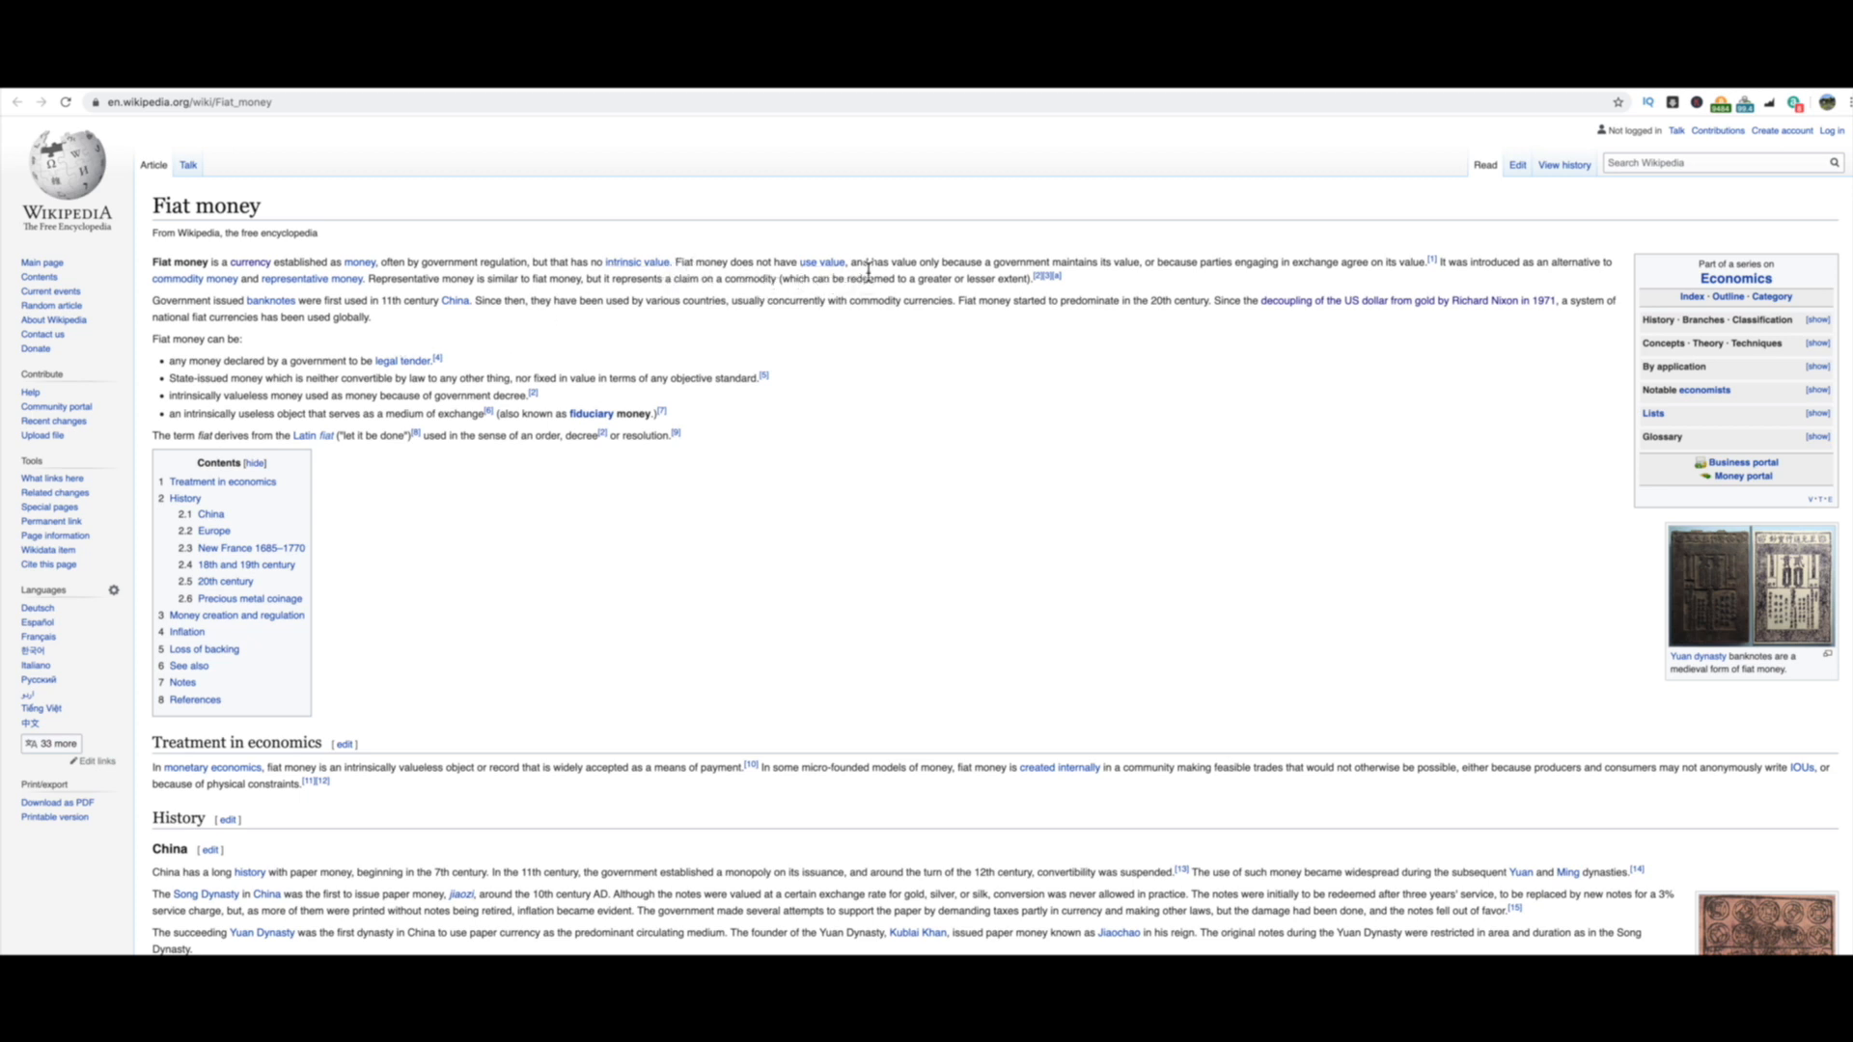
{"action": "mouse_move", "coordinate": [1067, 281]}
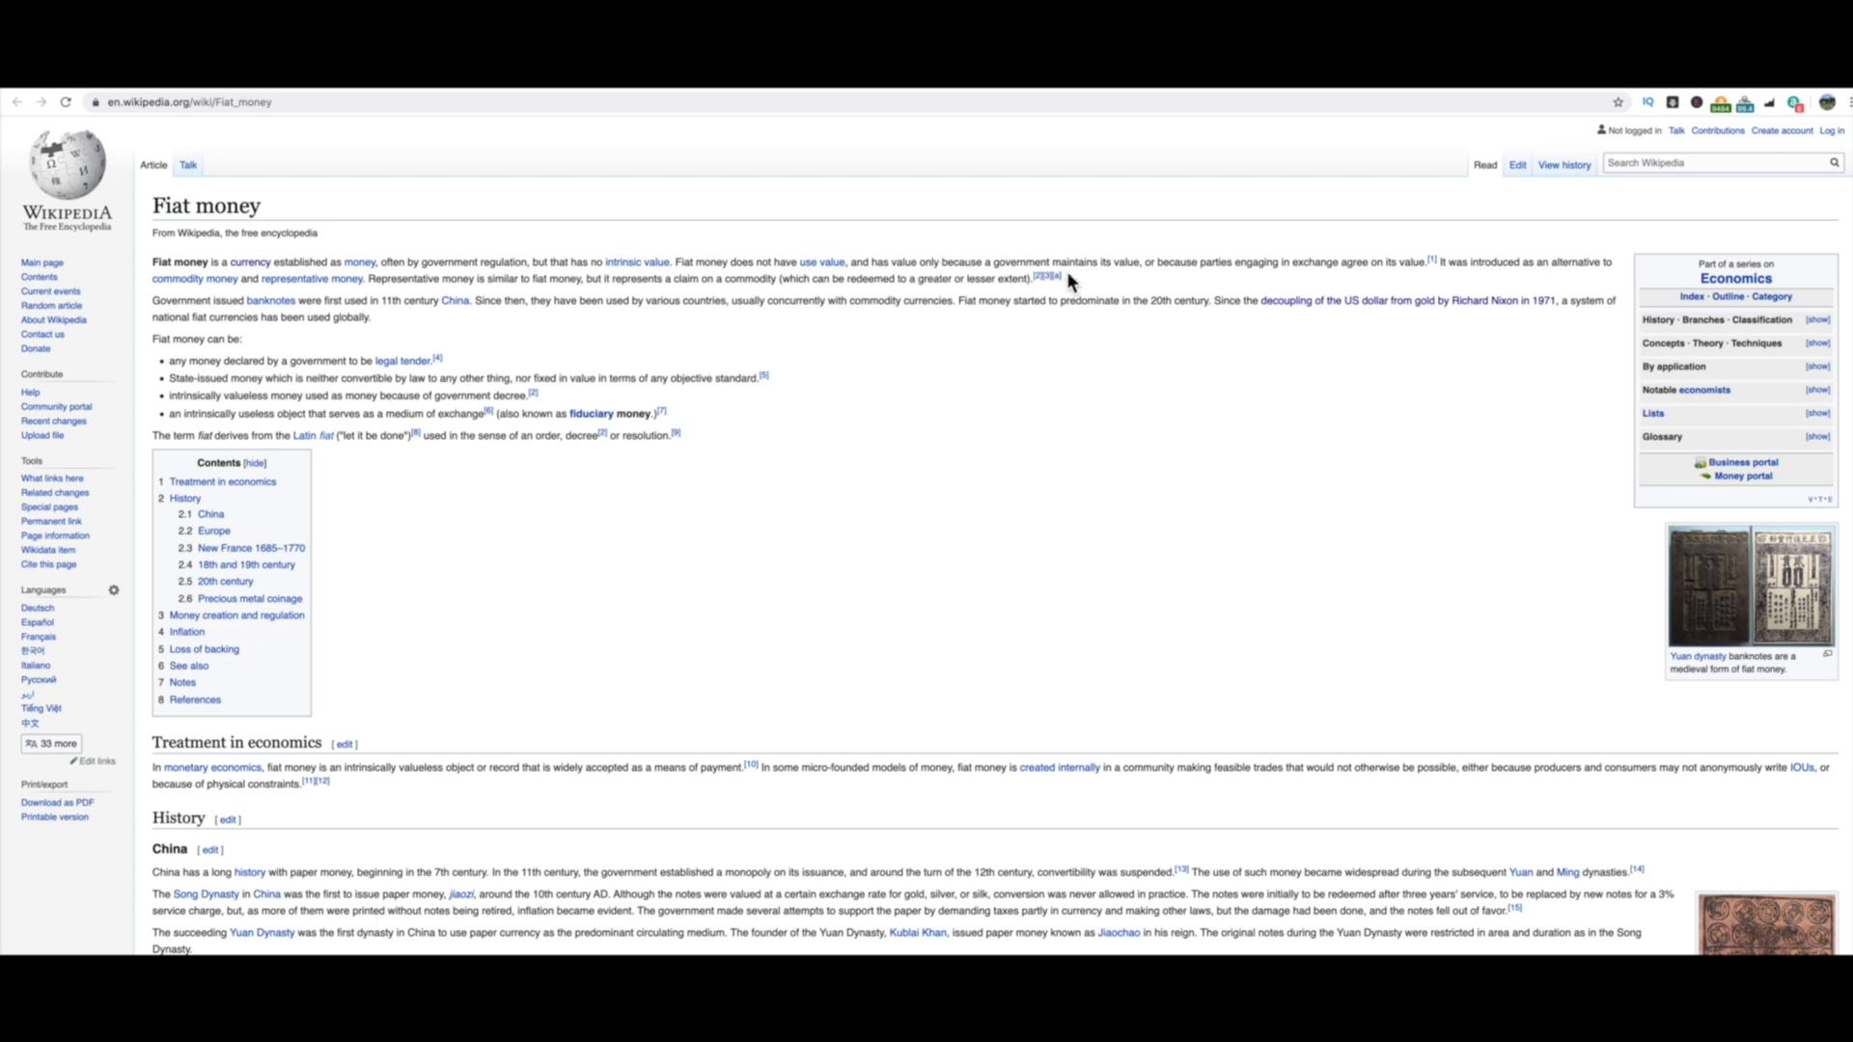
{"action": "mouse_move", "coordinate": [1171, 292]}
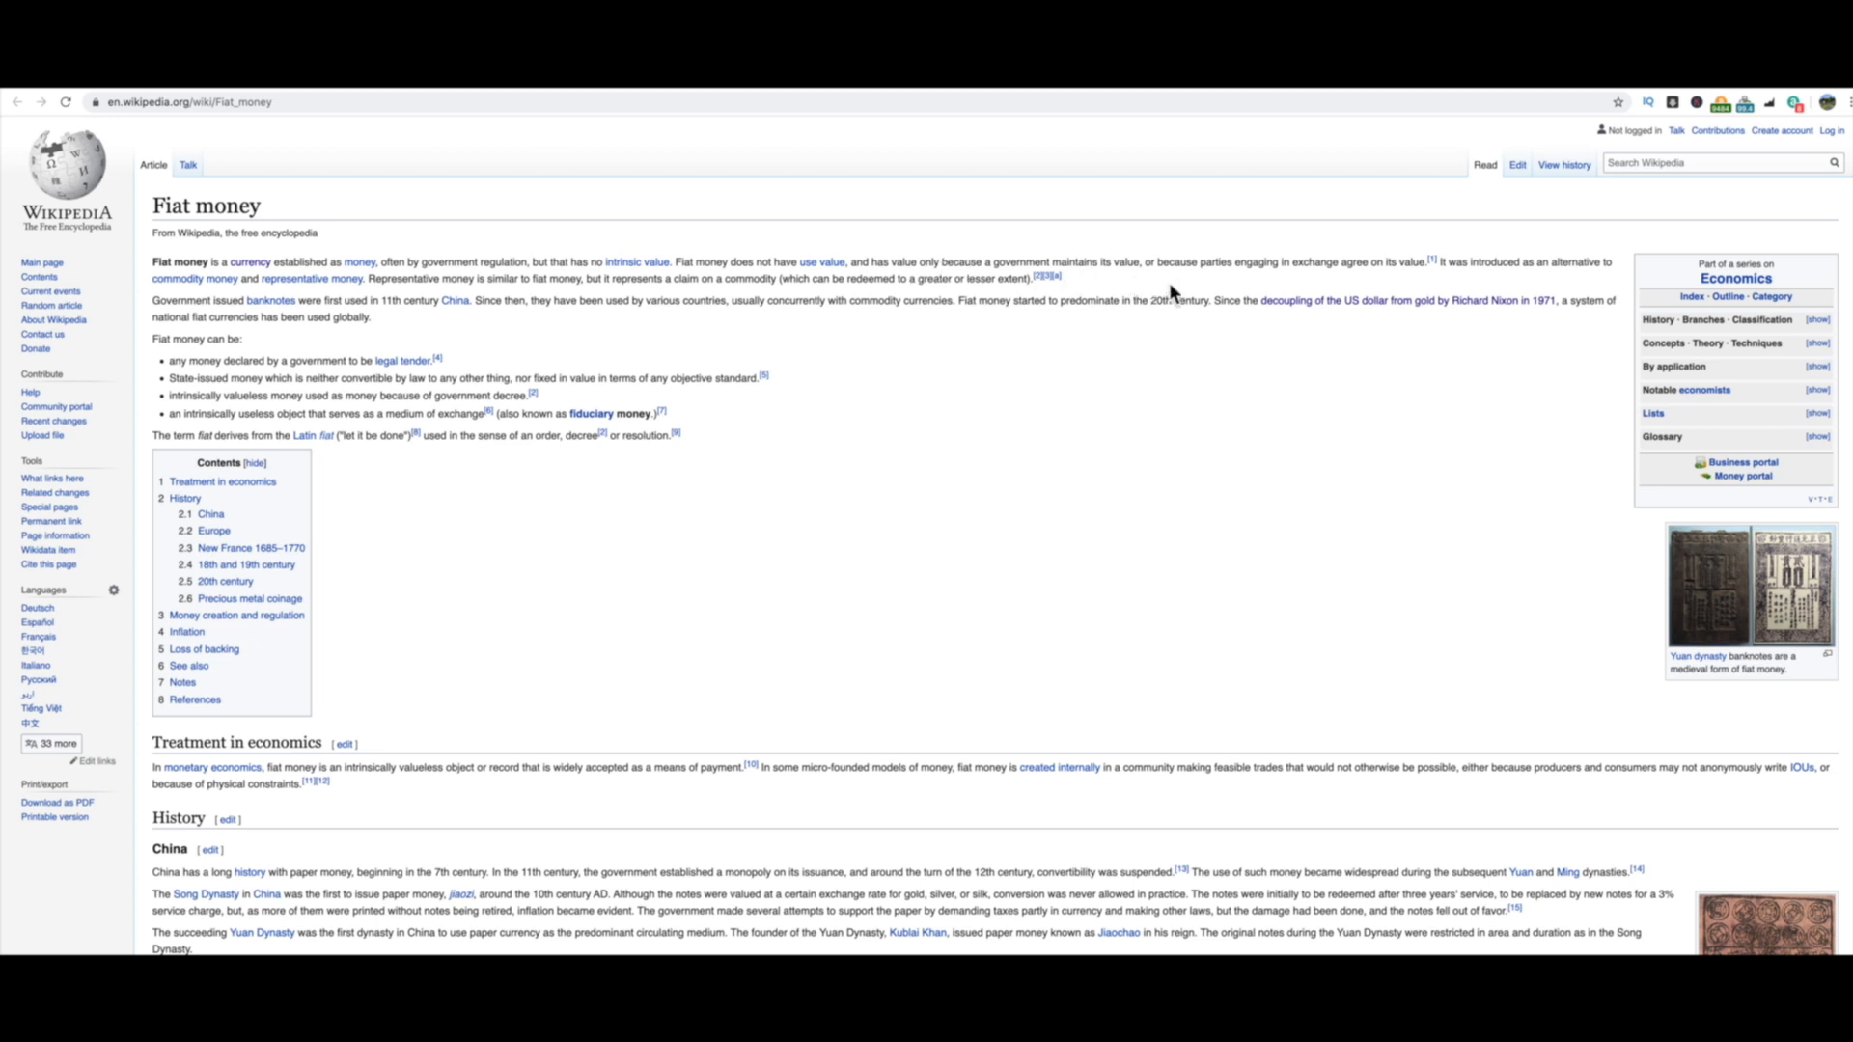
{"action": "mouse_move", "coordinate": [1352, 278]}
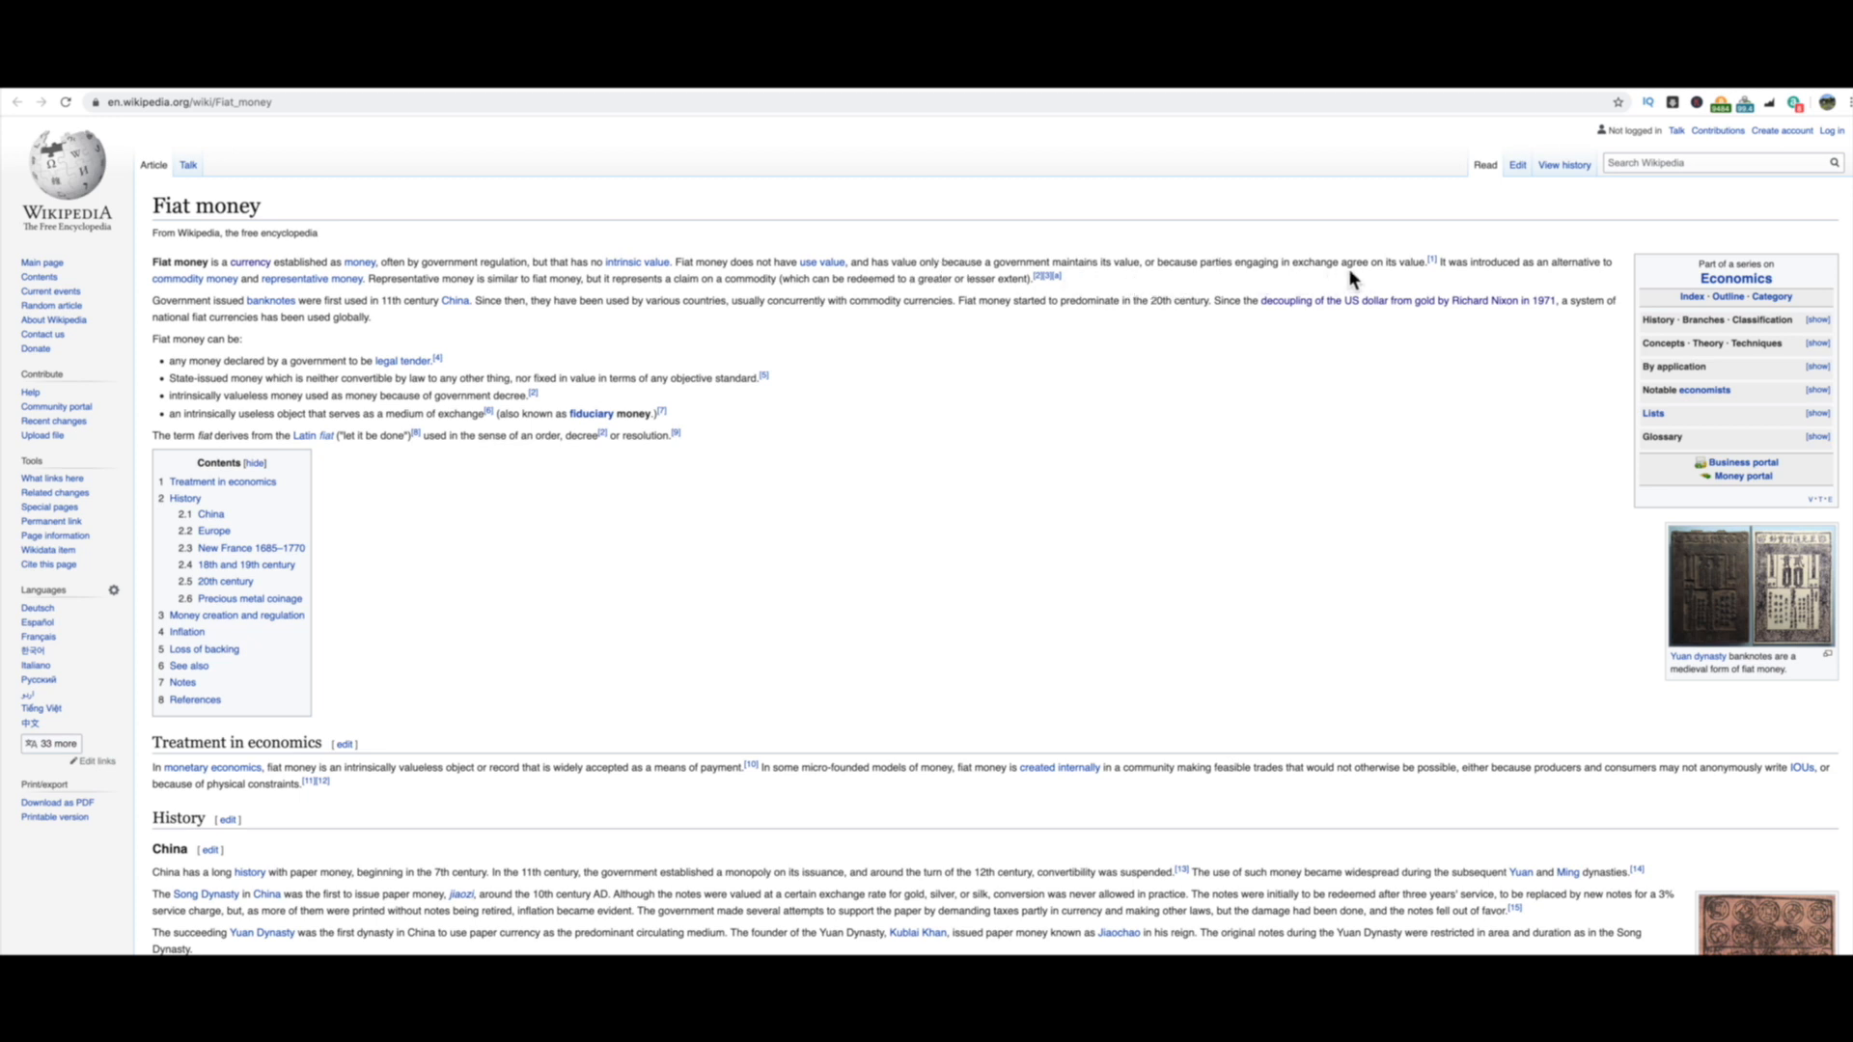
{"action": "mouse_move", "coordinate": [1451, 279]}
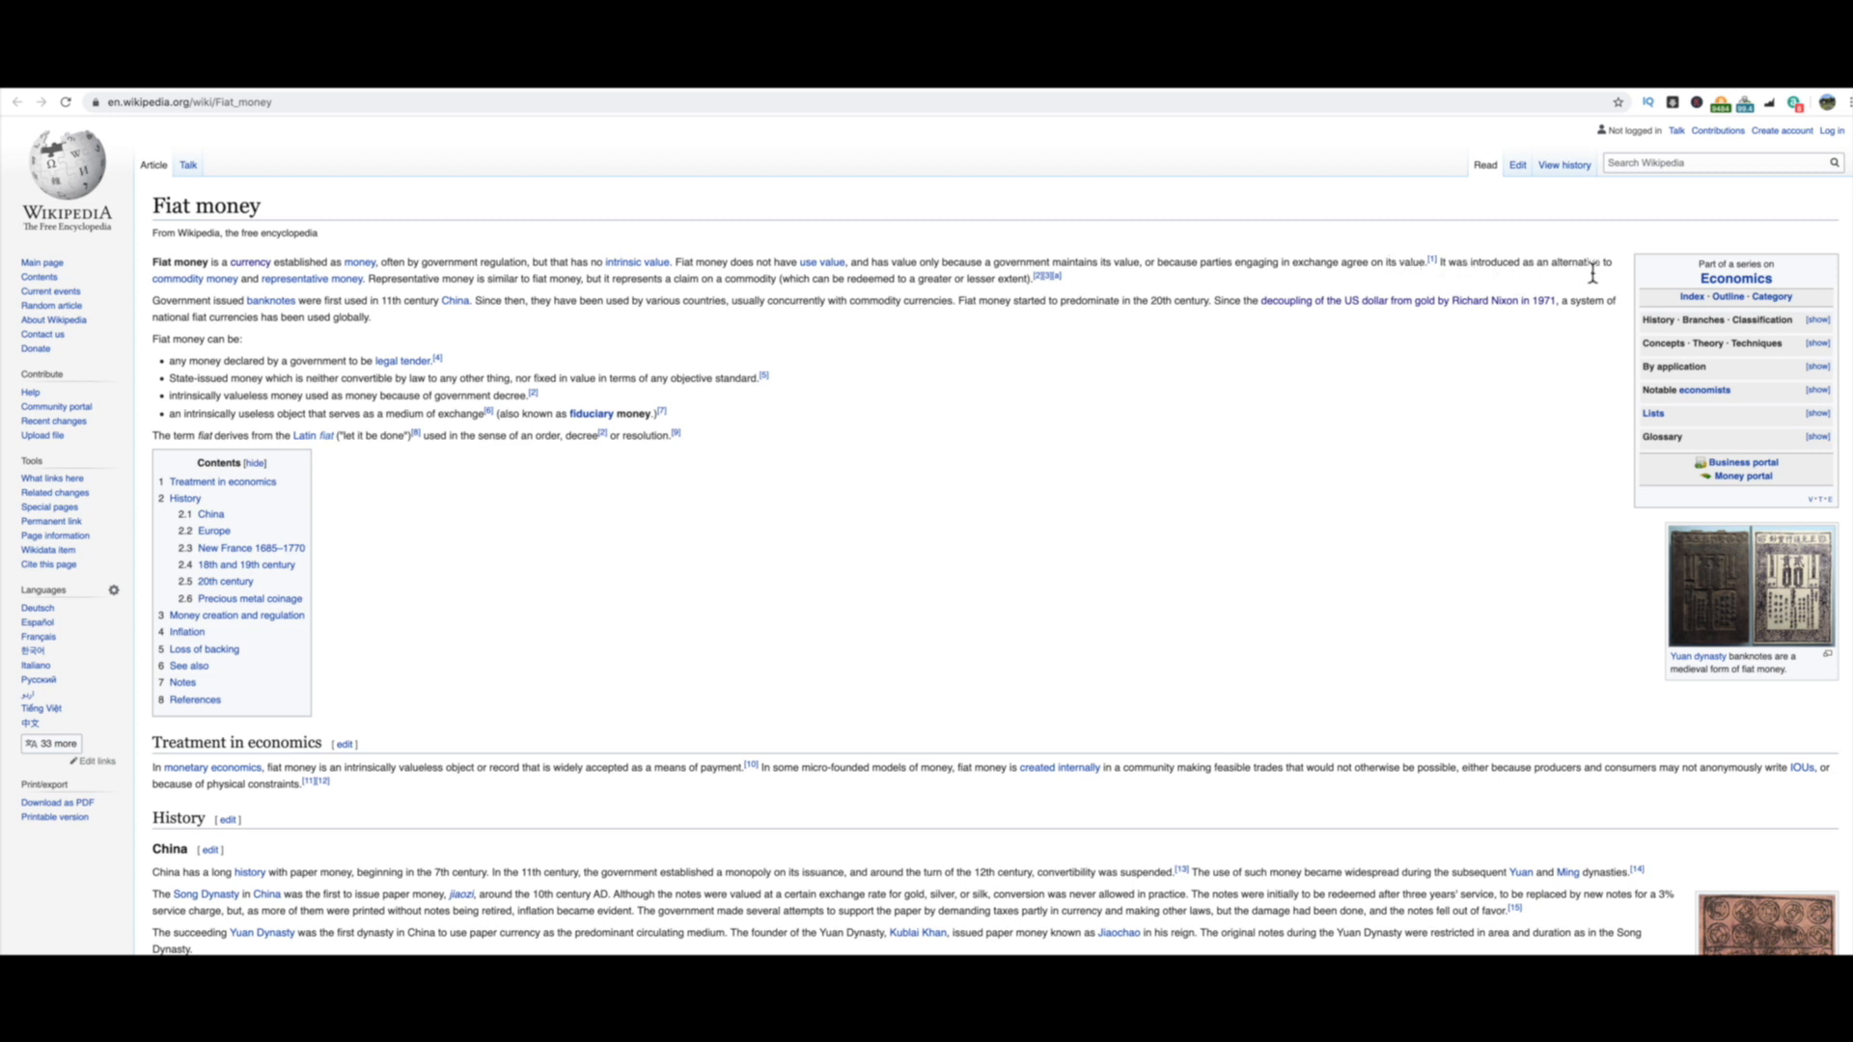
{"action": "mouse_move", "coordinate": [265, 287]}
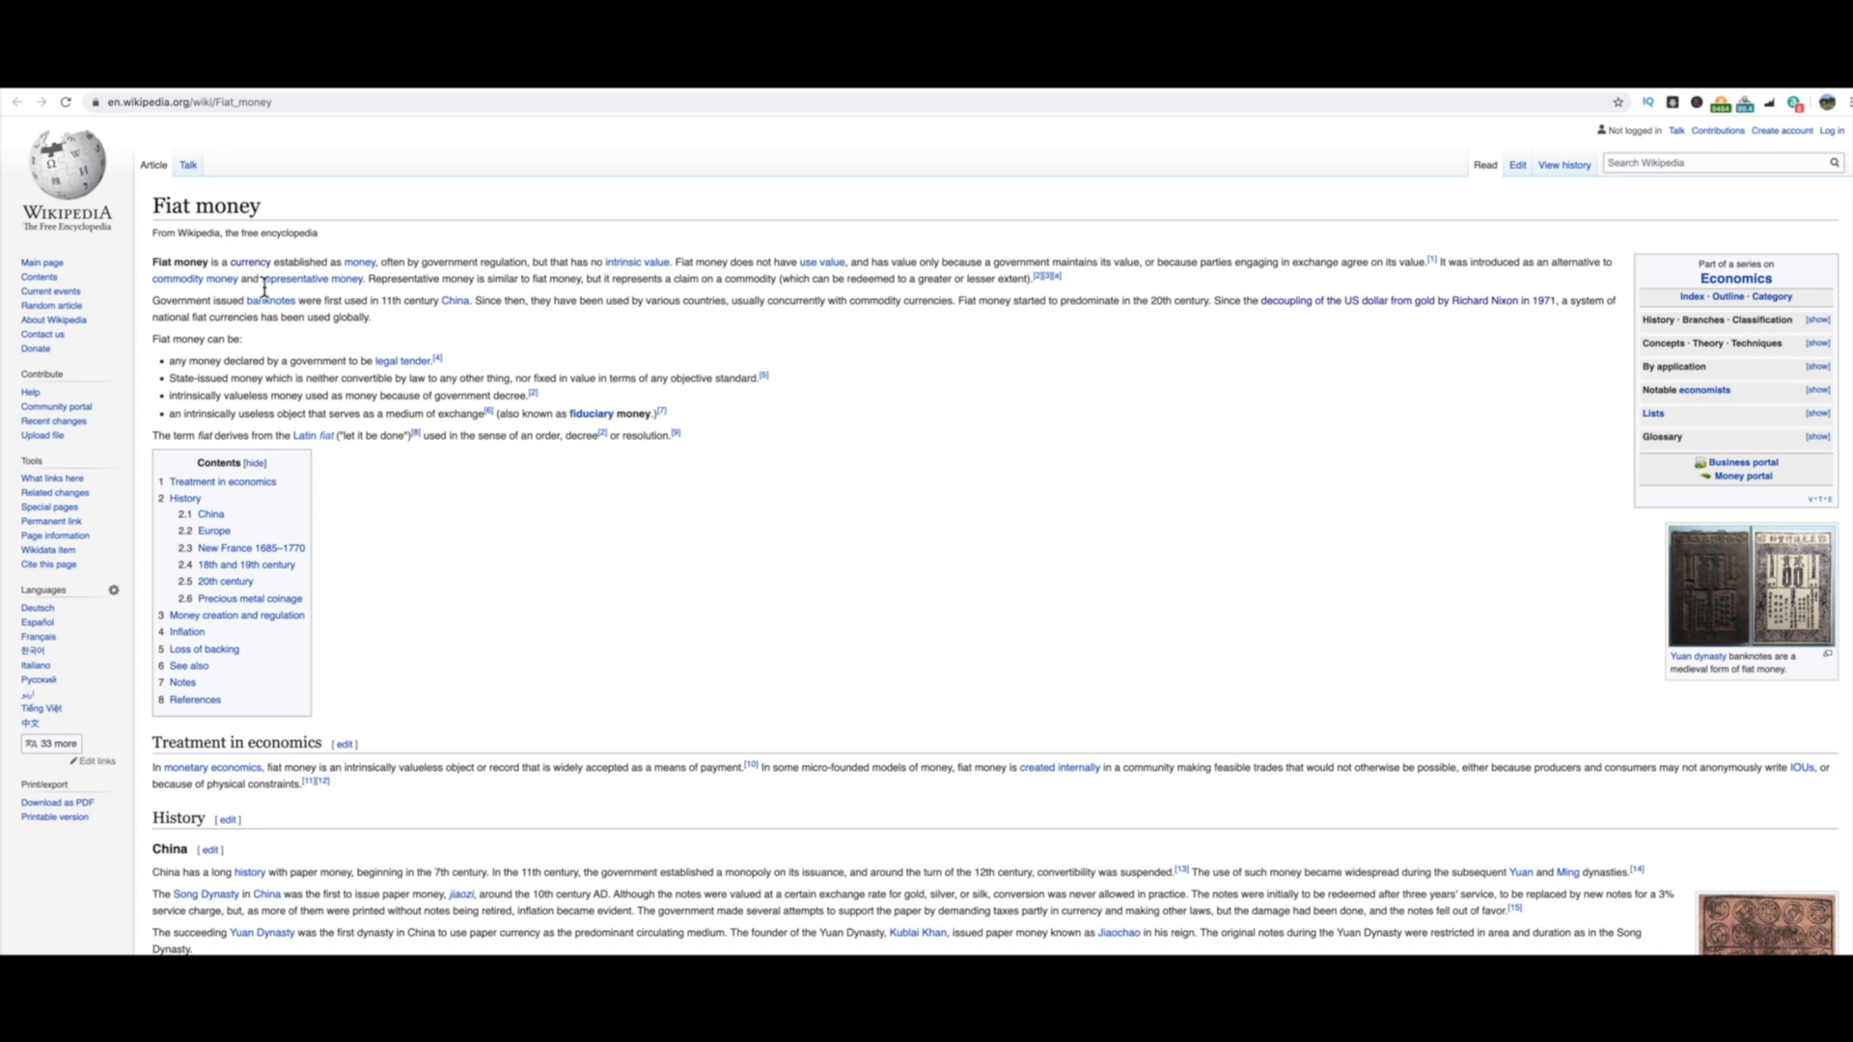
{"action": "mouse_move", "coordinate": [703, 346]}
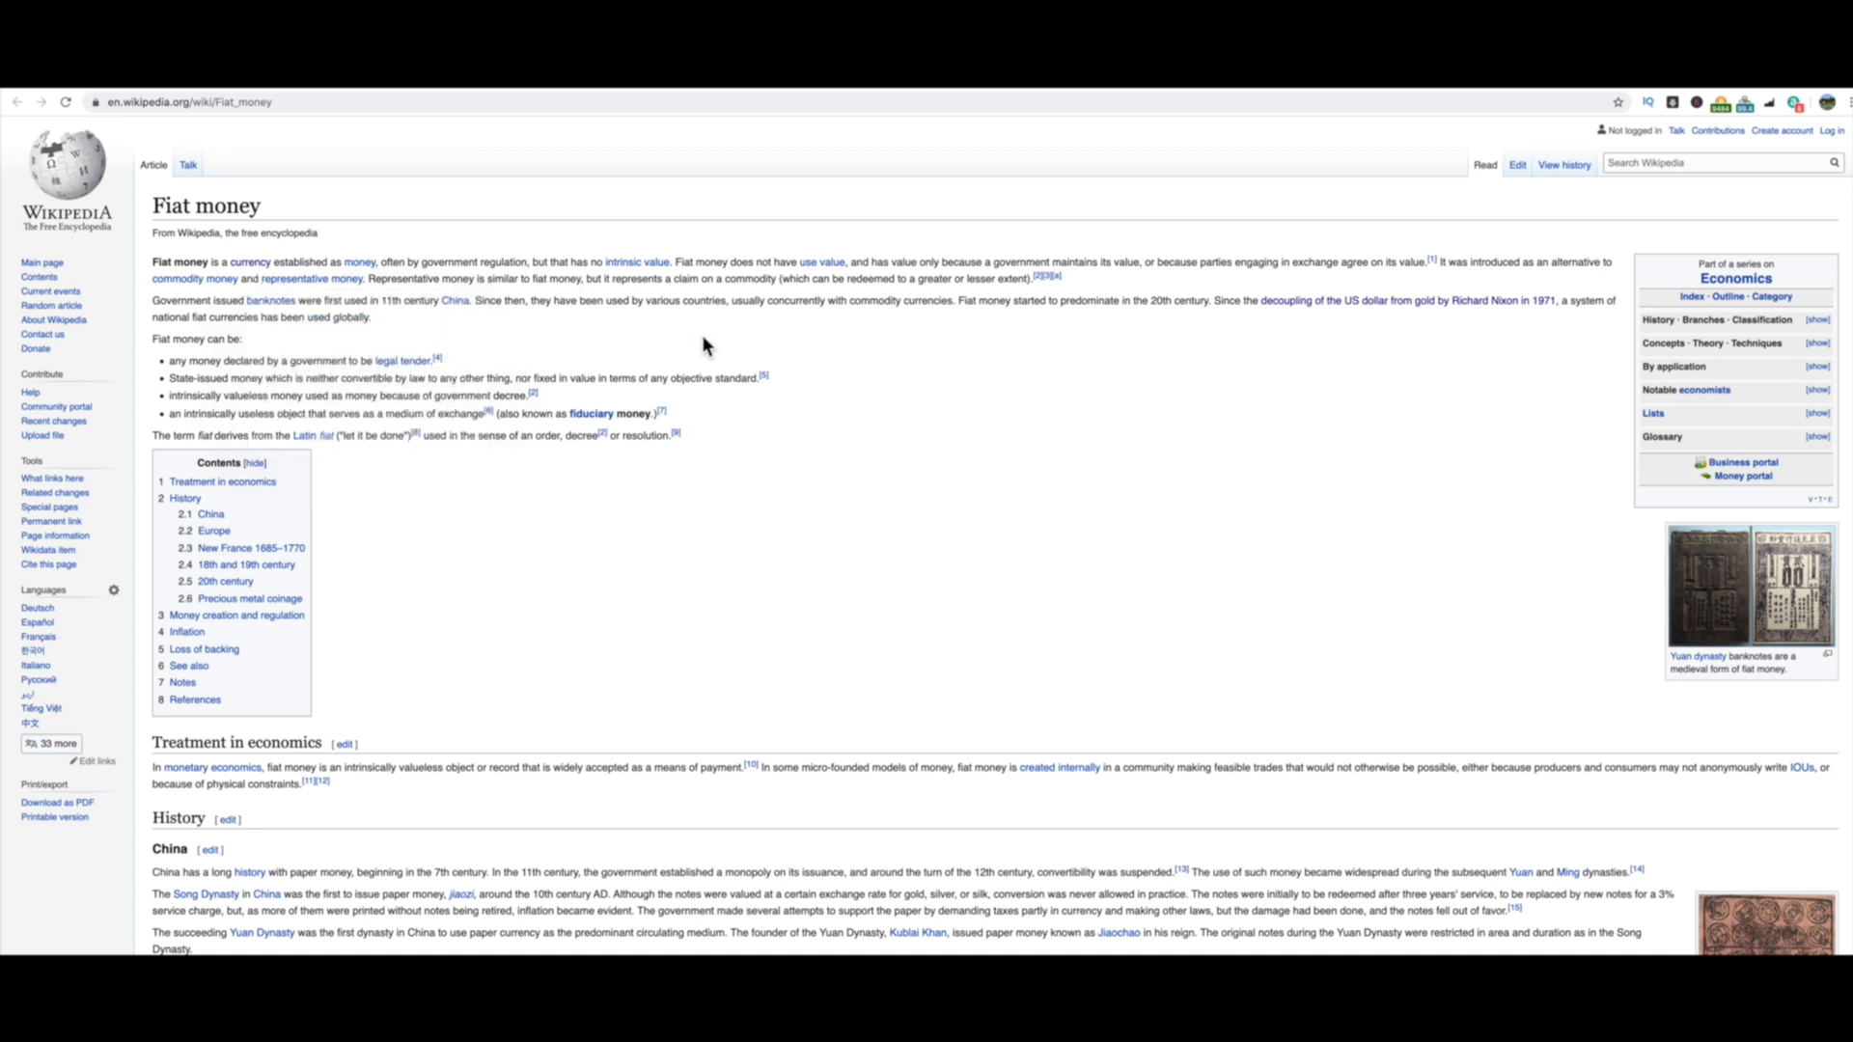
{"action": "mouse_move", "coordinate": [595, 335]}
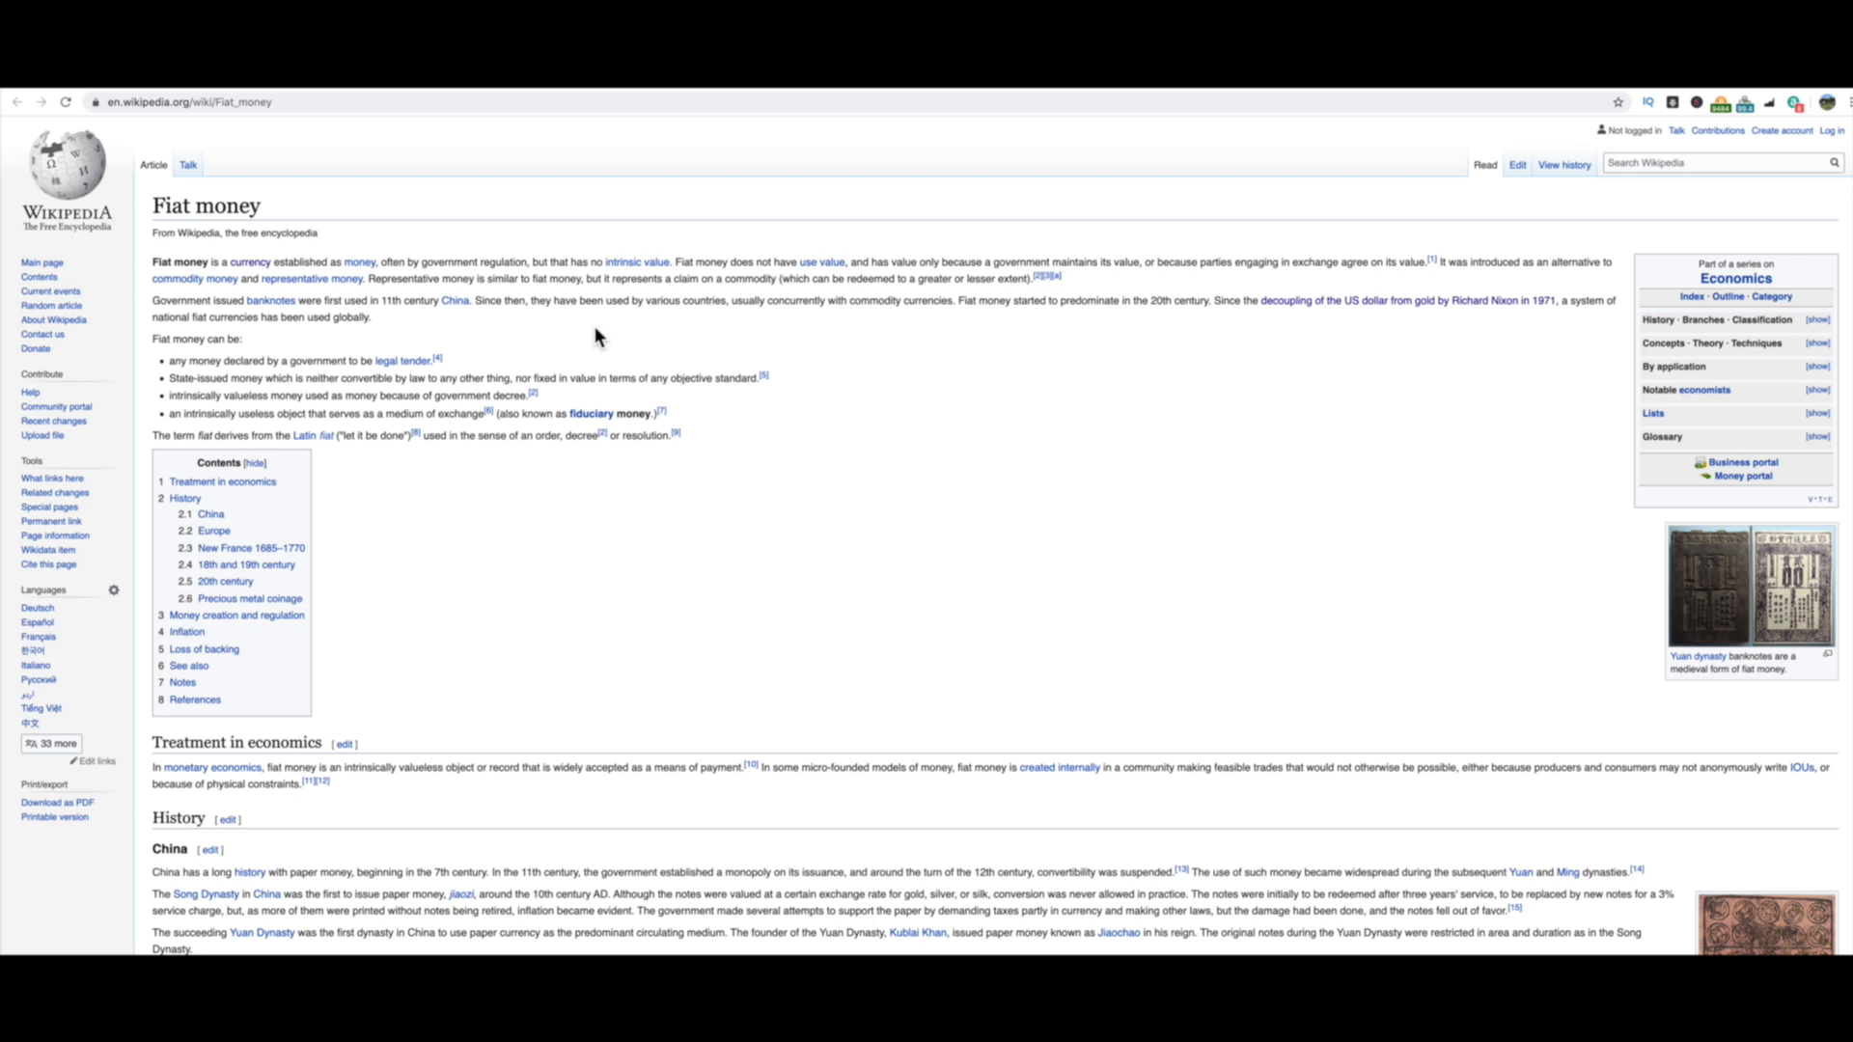
{"action": "mouse_move", "coordinate": [380, 142]}
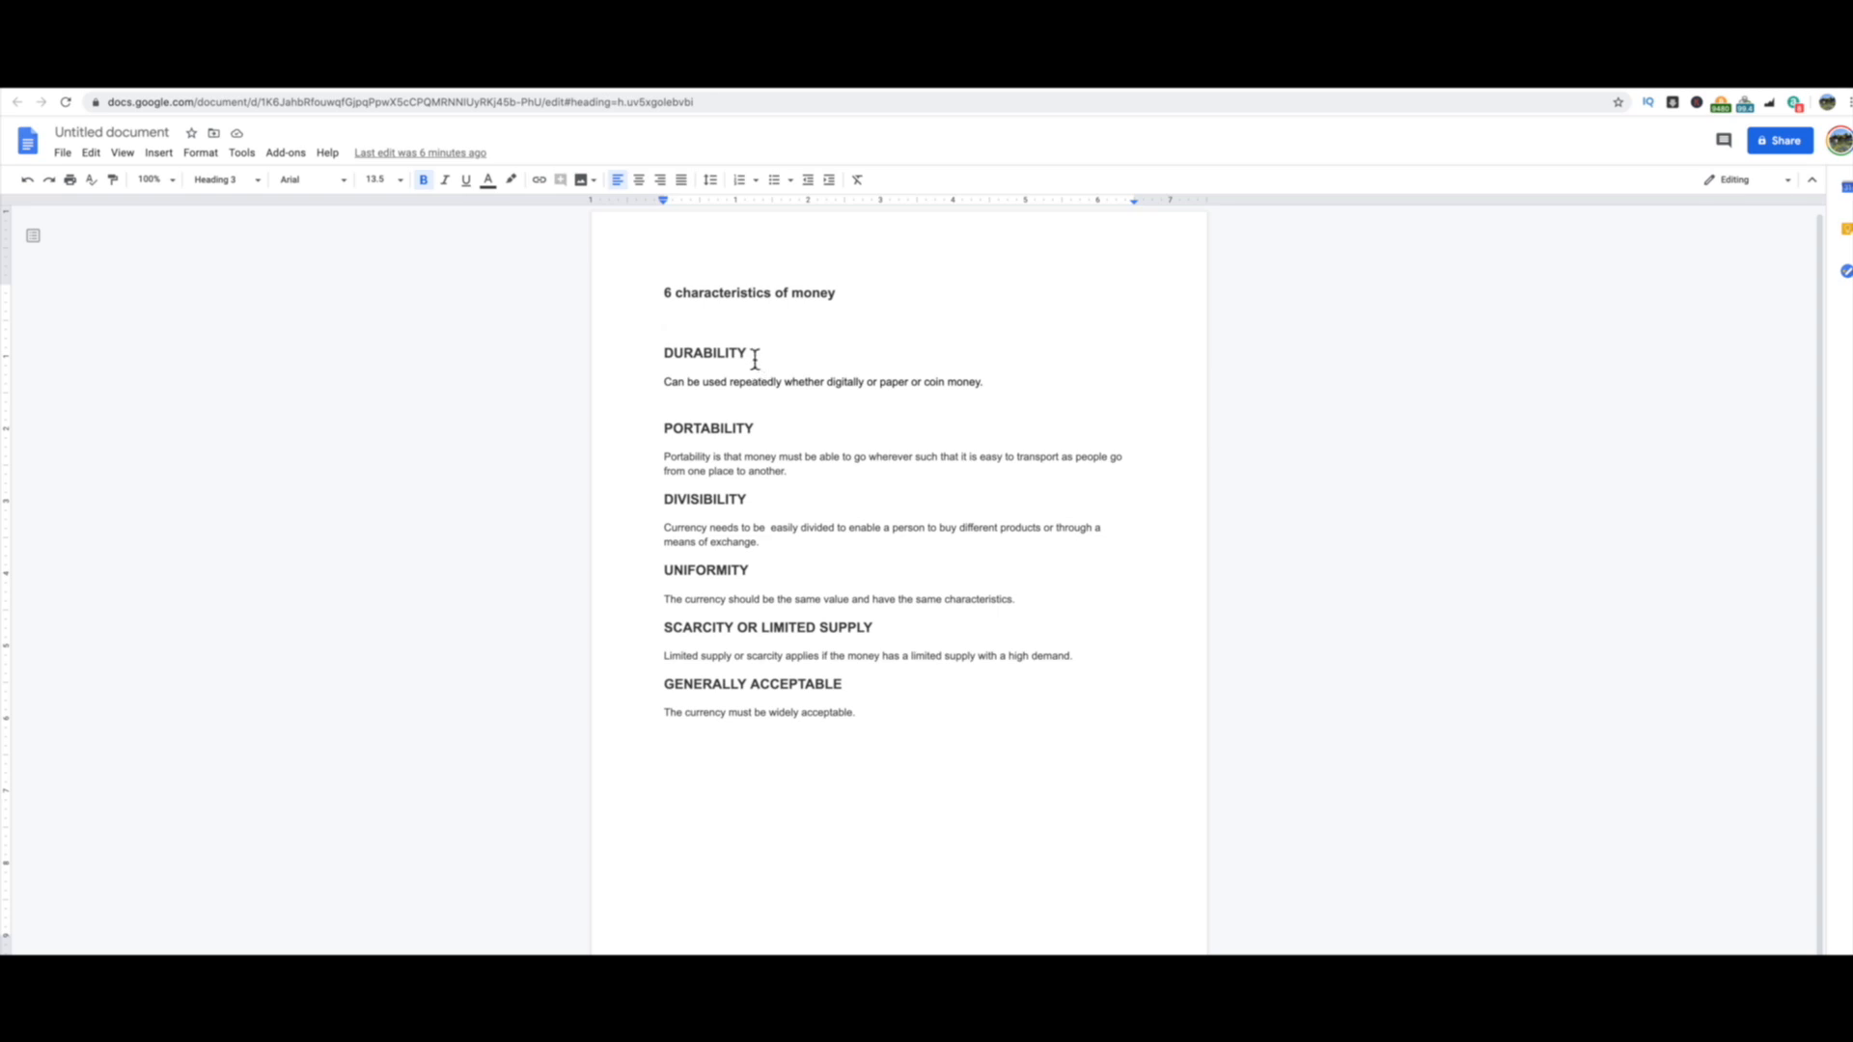
{"action": "mouse_move", "coordinate": [694, 398]}
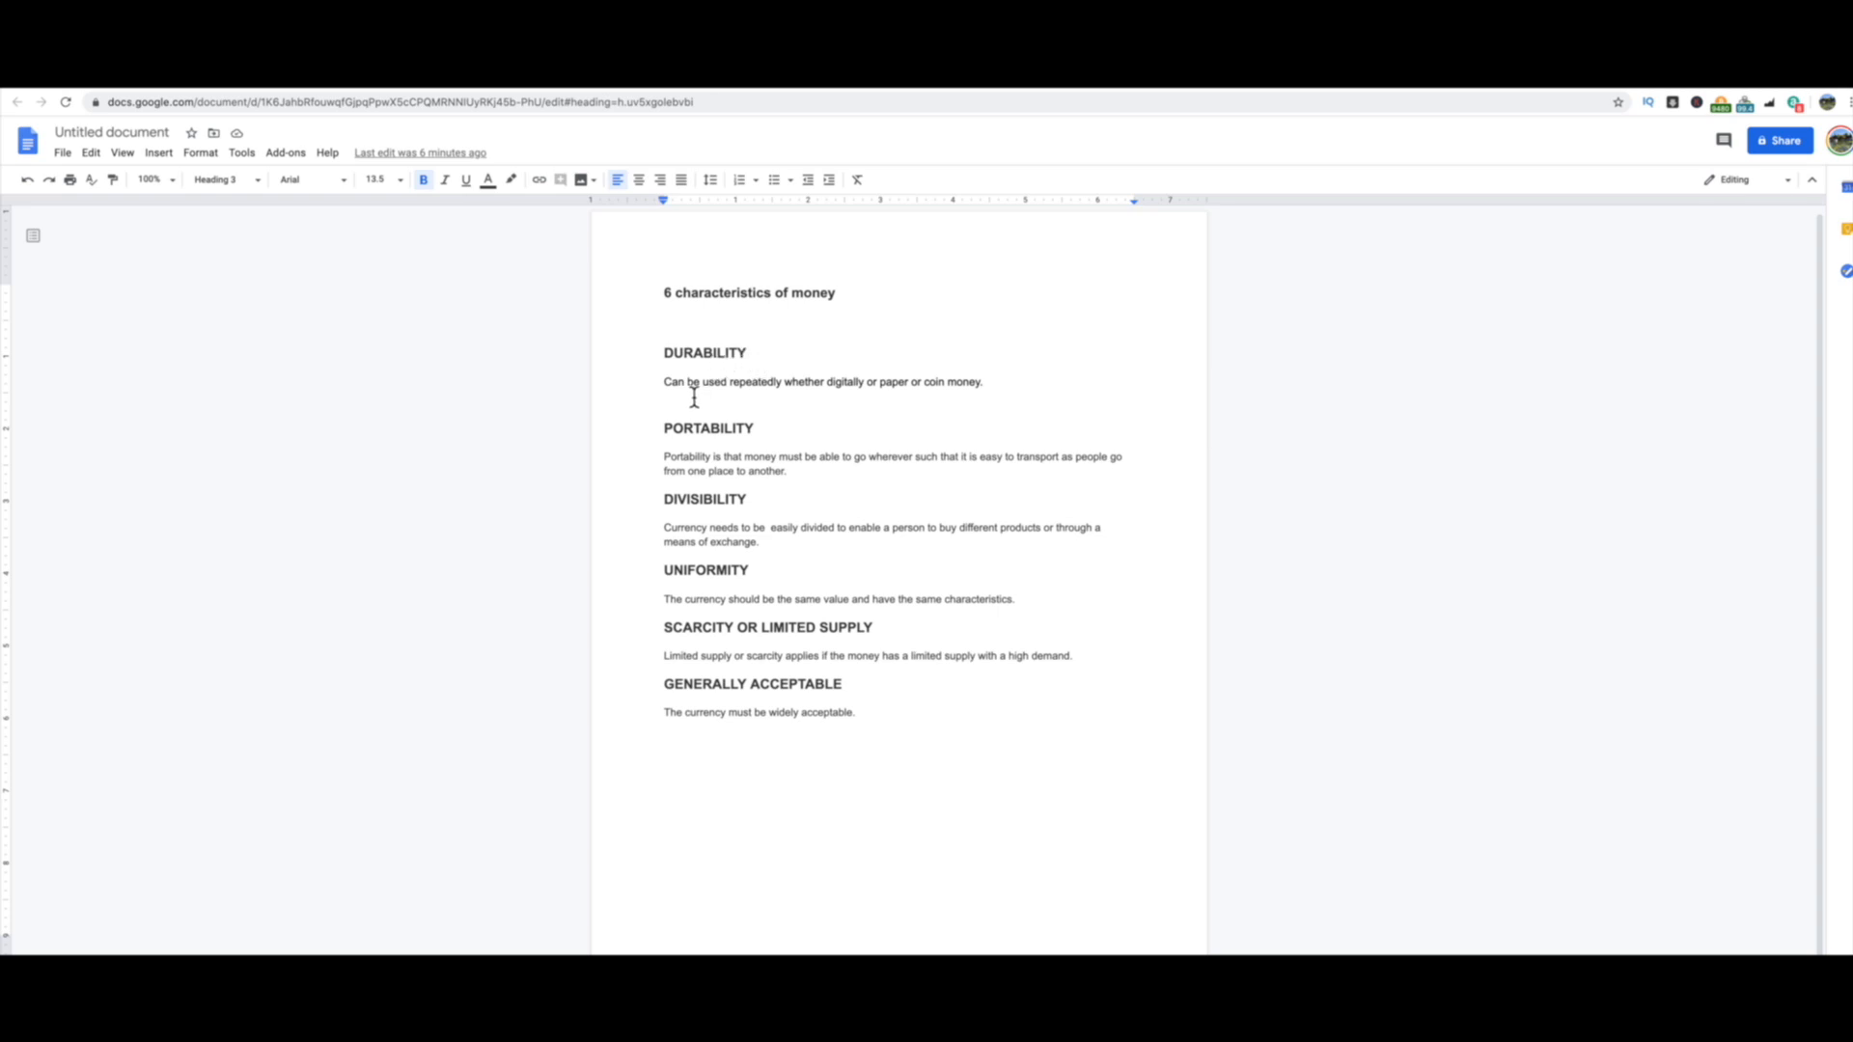
{"action": "mouse_move", "coordinate": [917, 400]}
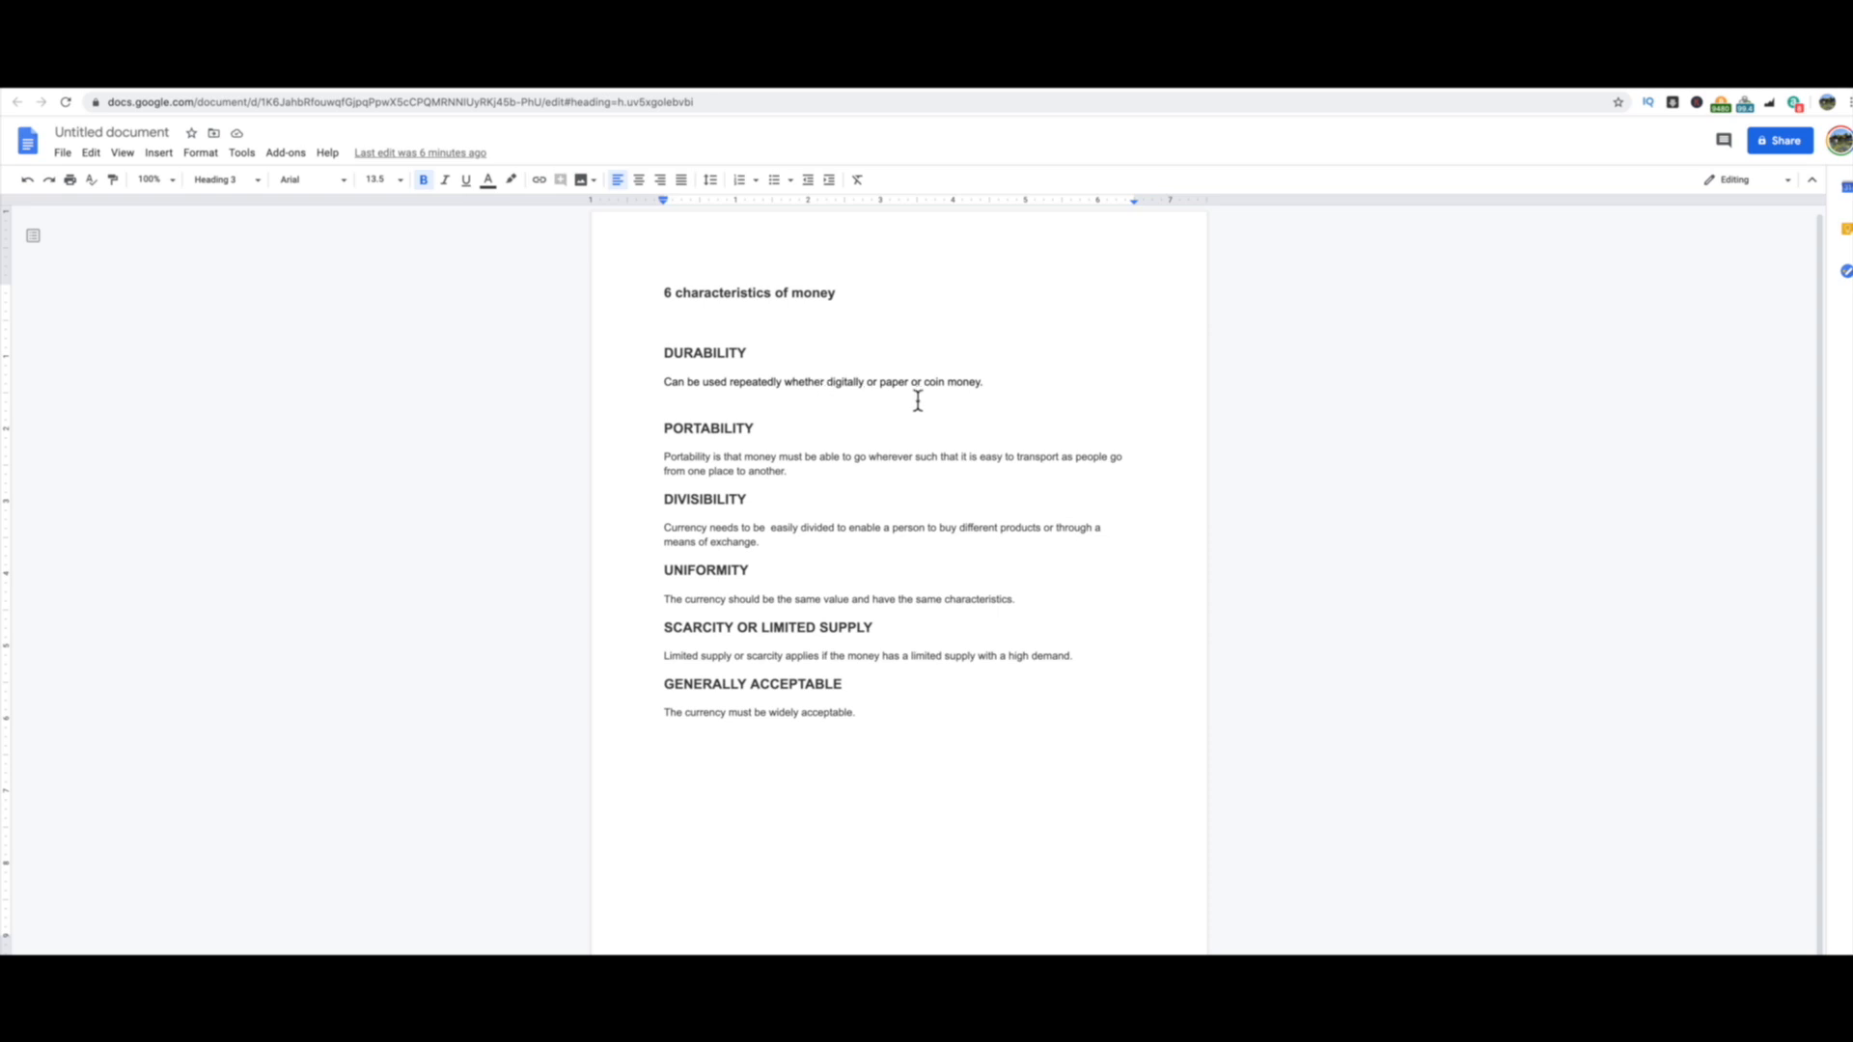
{"action": "mouse_move", "coordinate": [848, 405]}
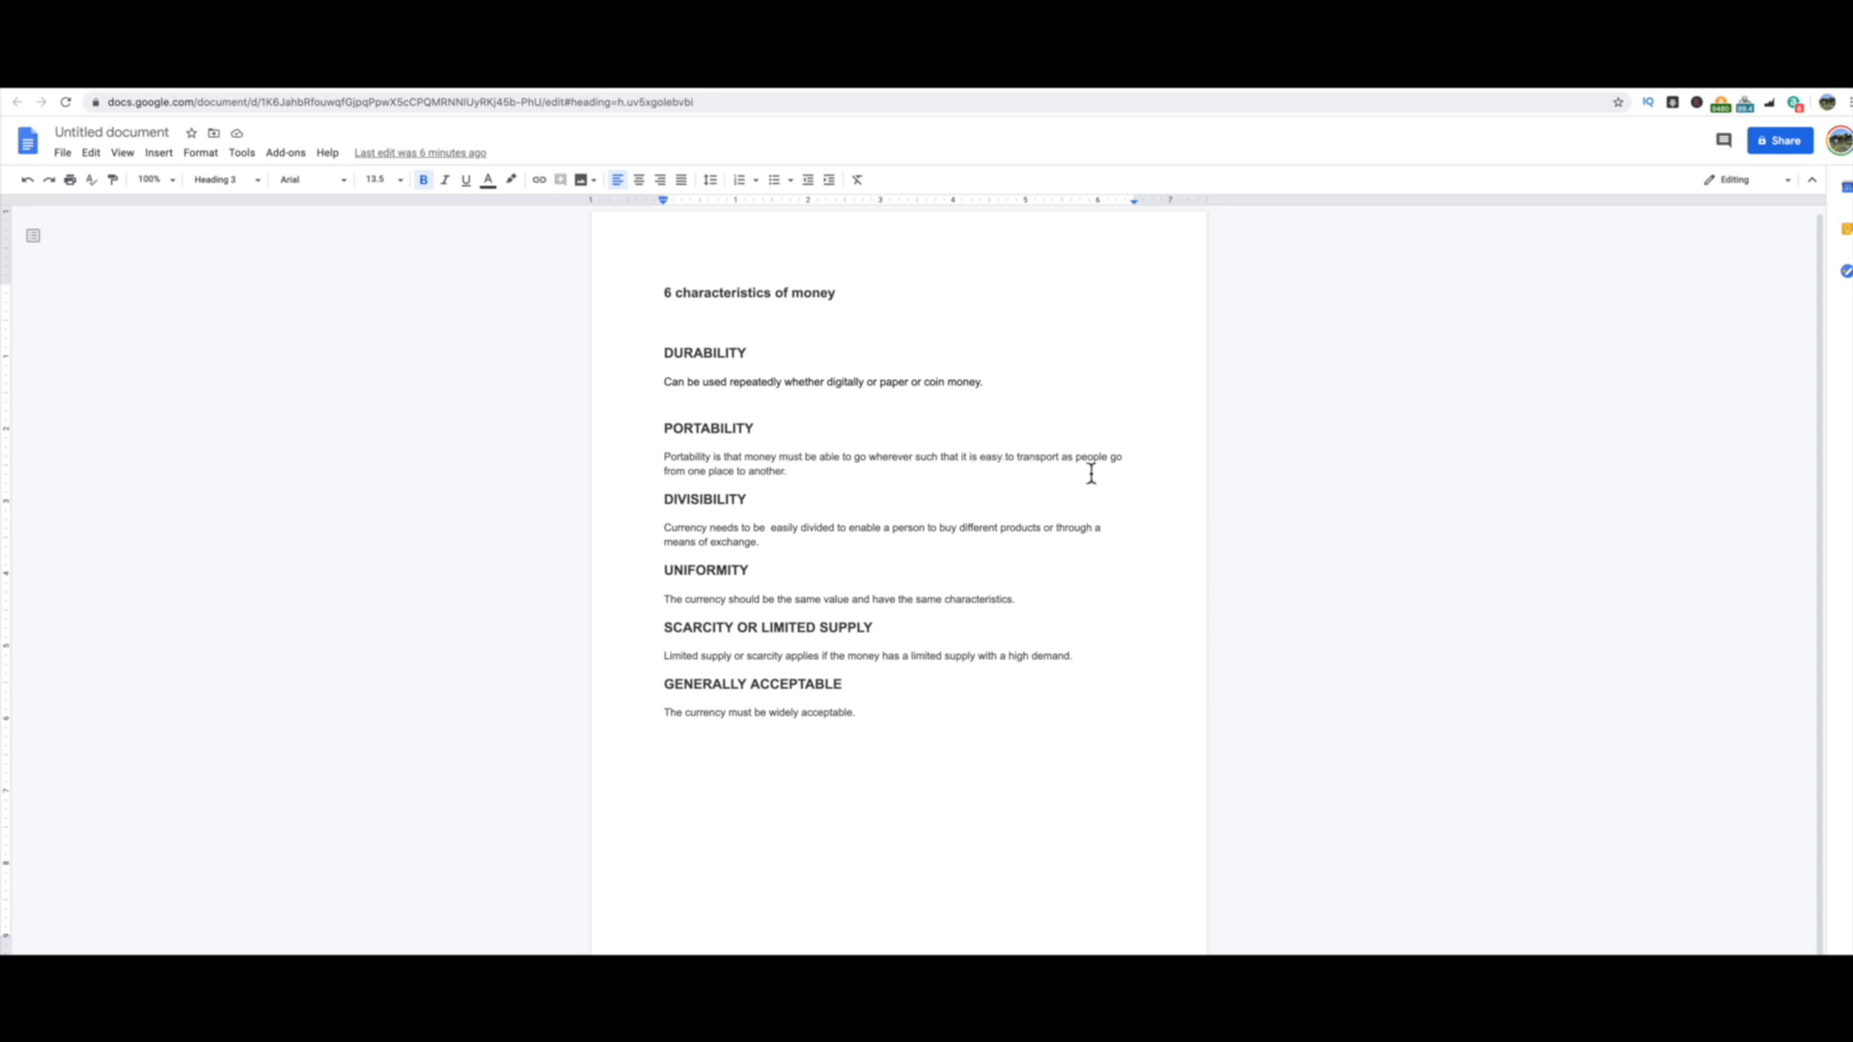
{"action": "mouse_move", "coordinate": [835, 483]}
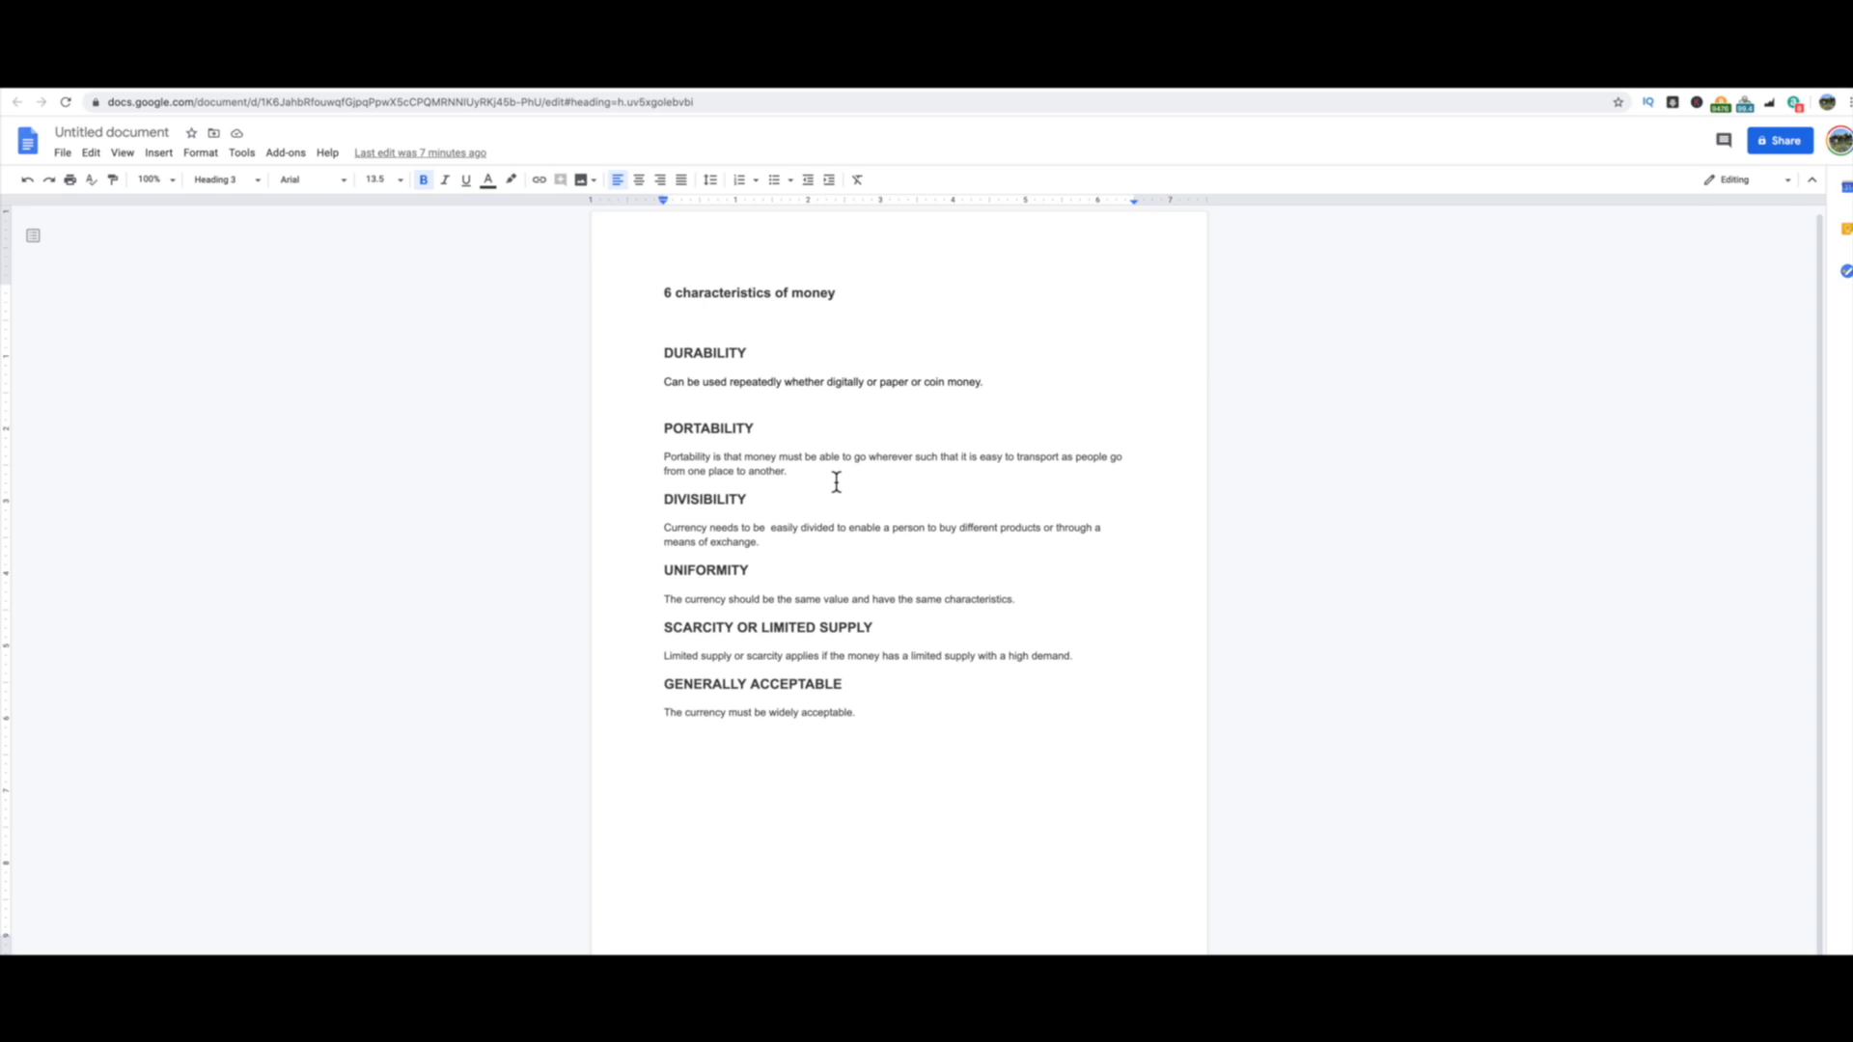
{"action": "mouse_move", "coordinate": [767, 509]}
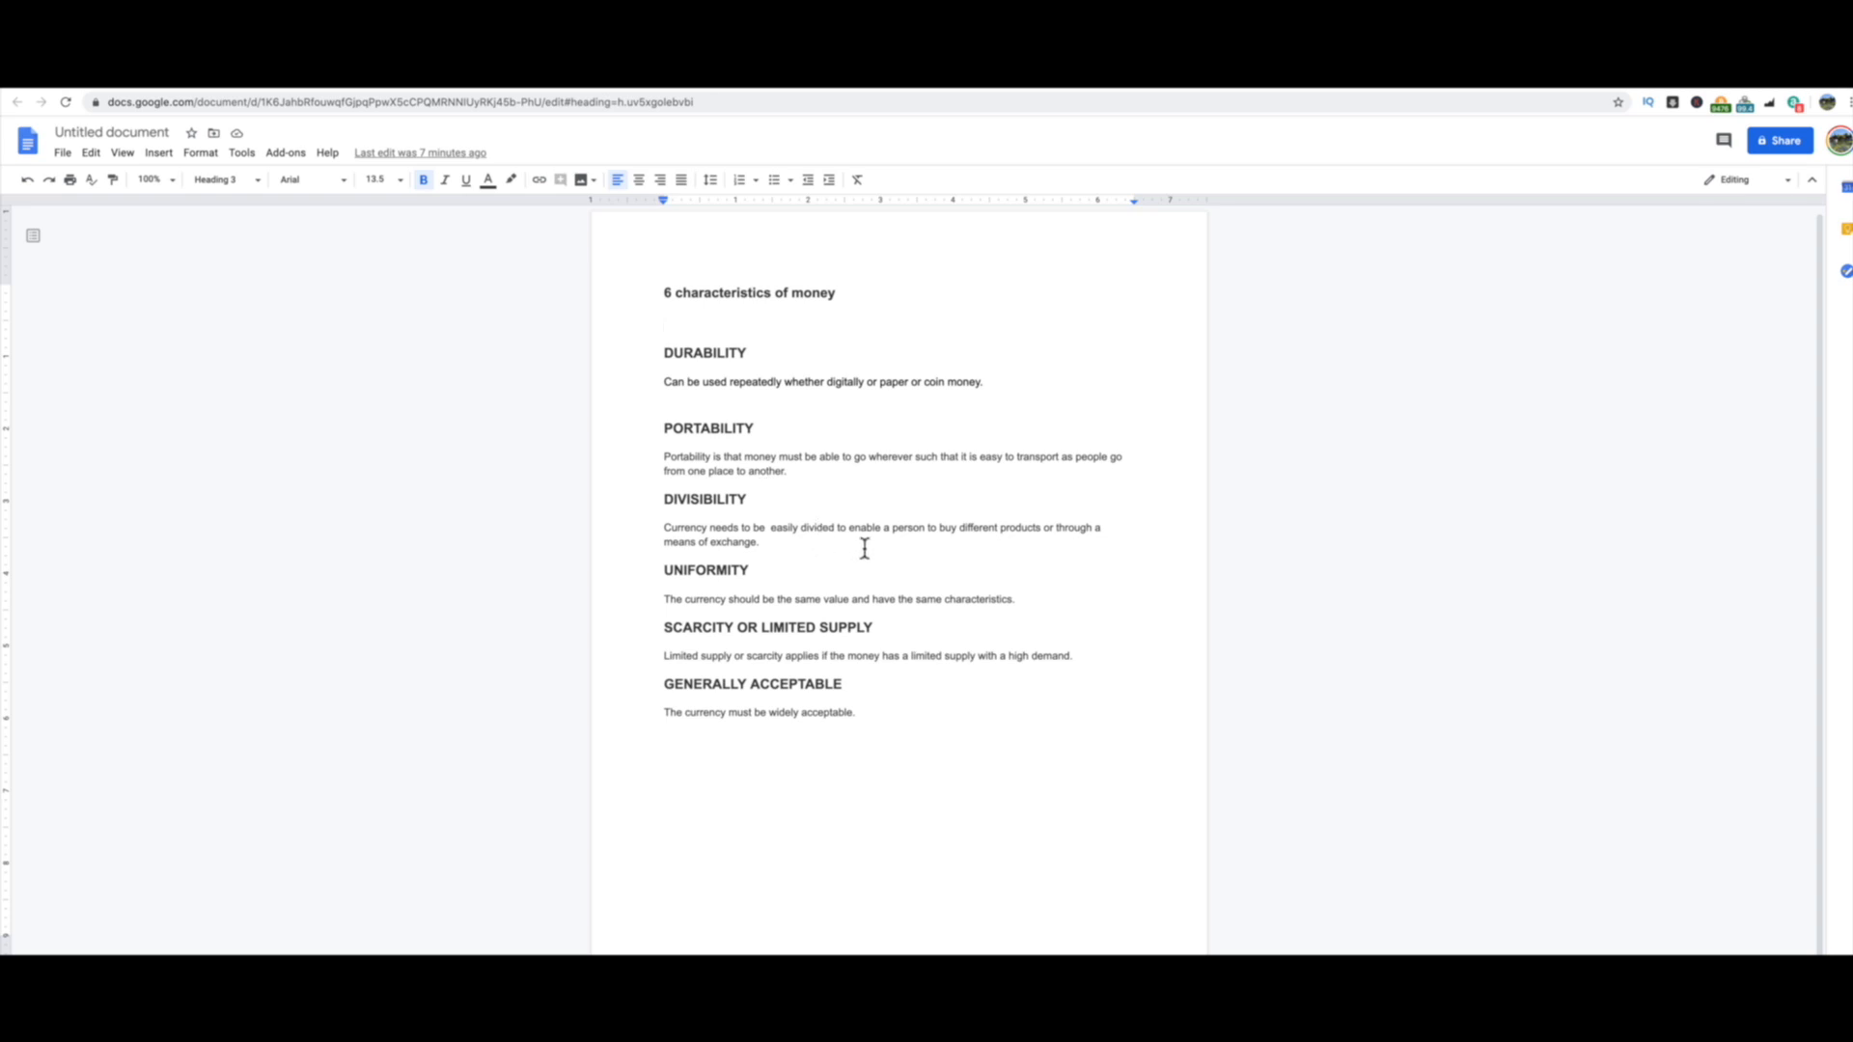
{"action": "mouse_move", "coordinate": [1040, 549]}
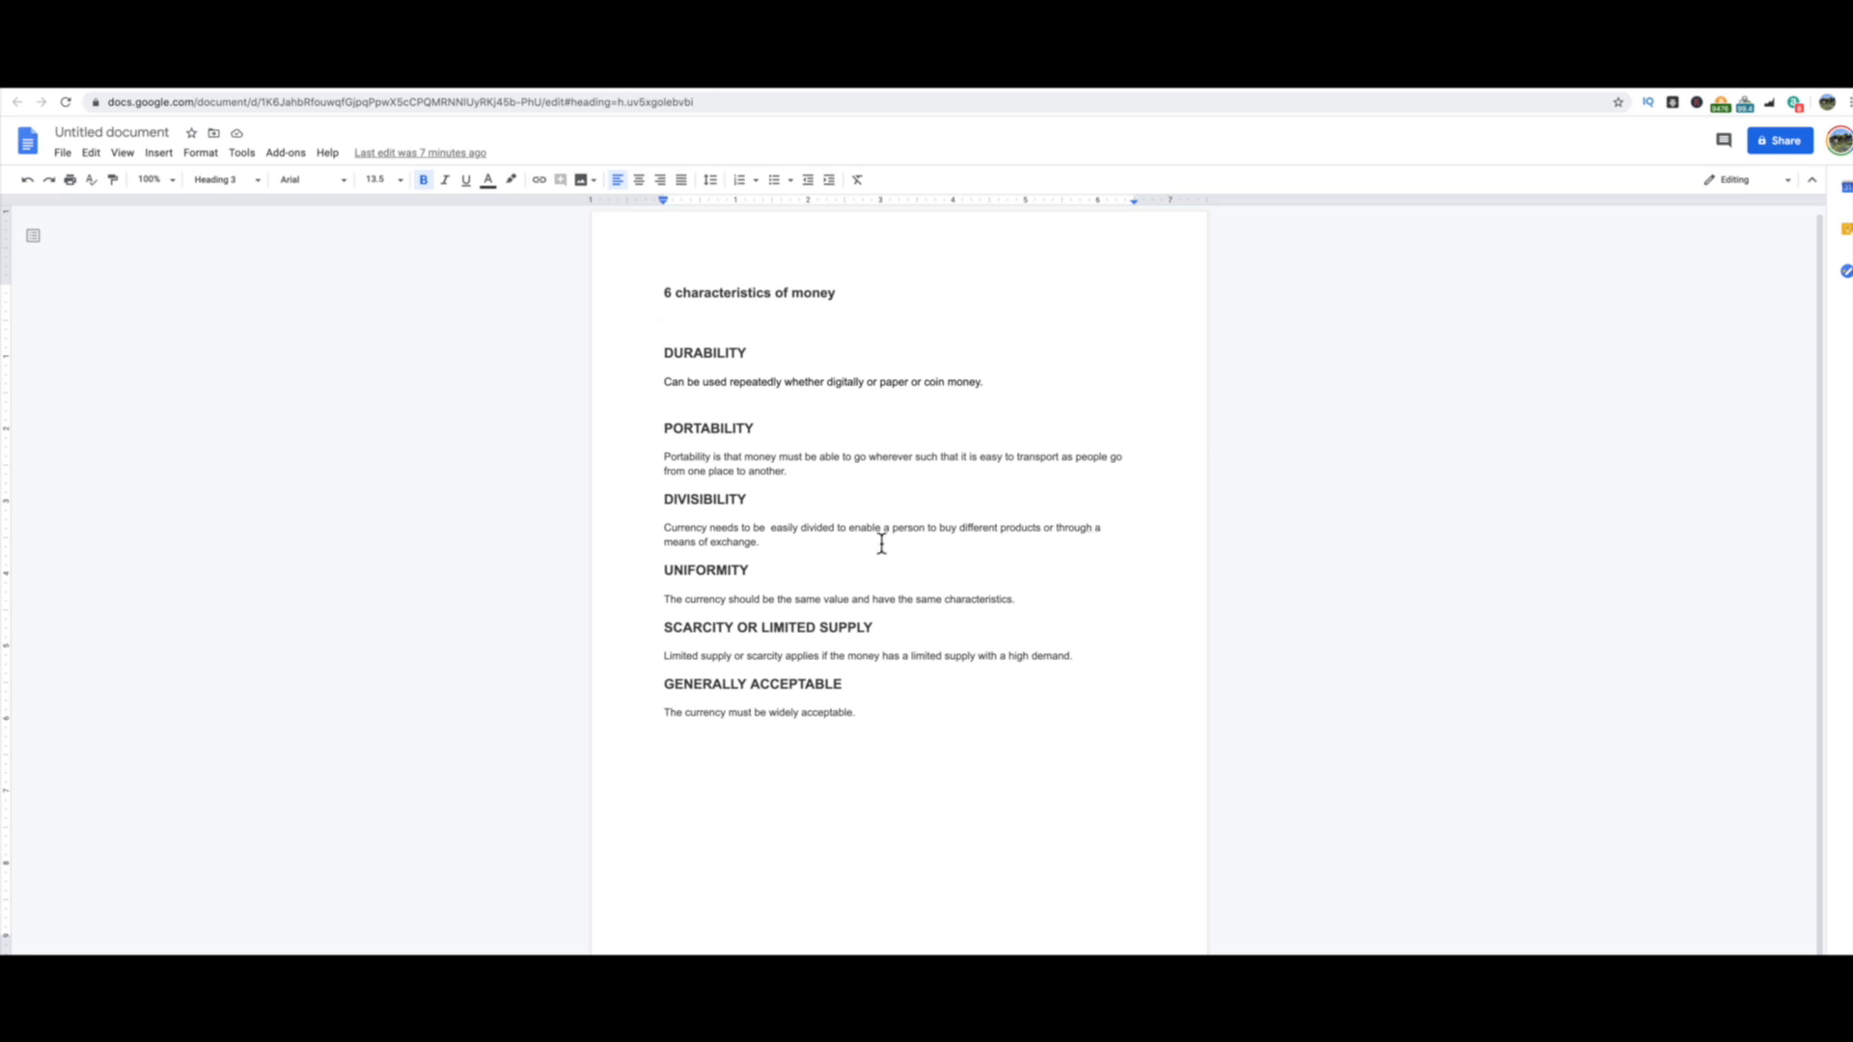
{"action": "mouse_move", "coordinate": [819, 553]}
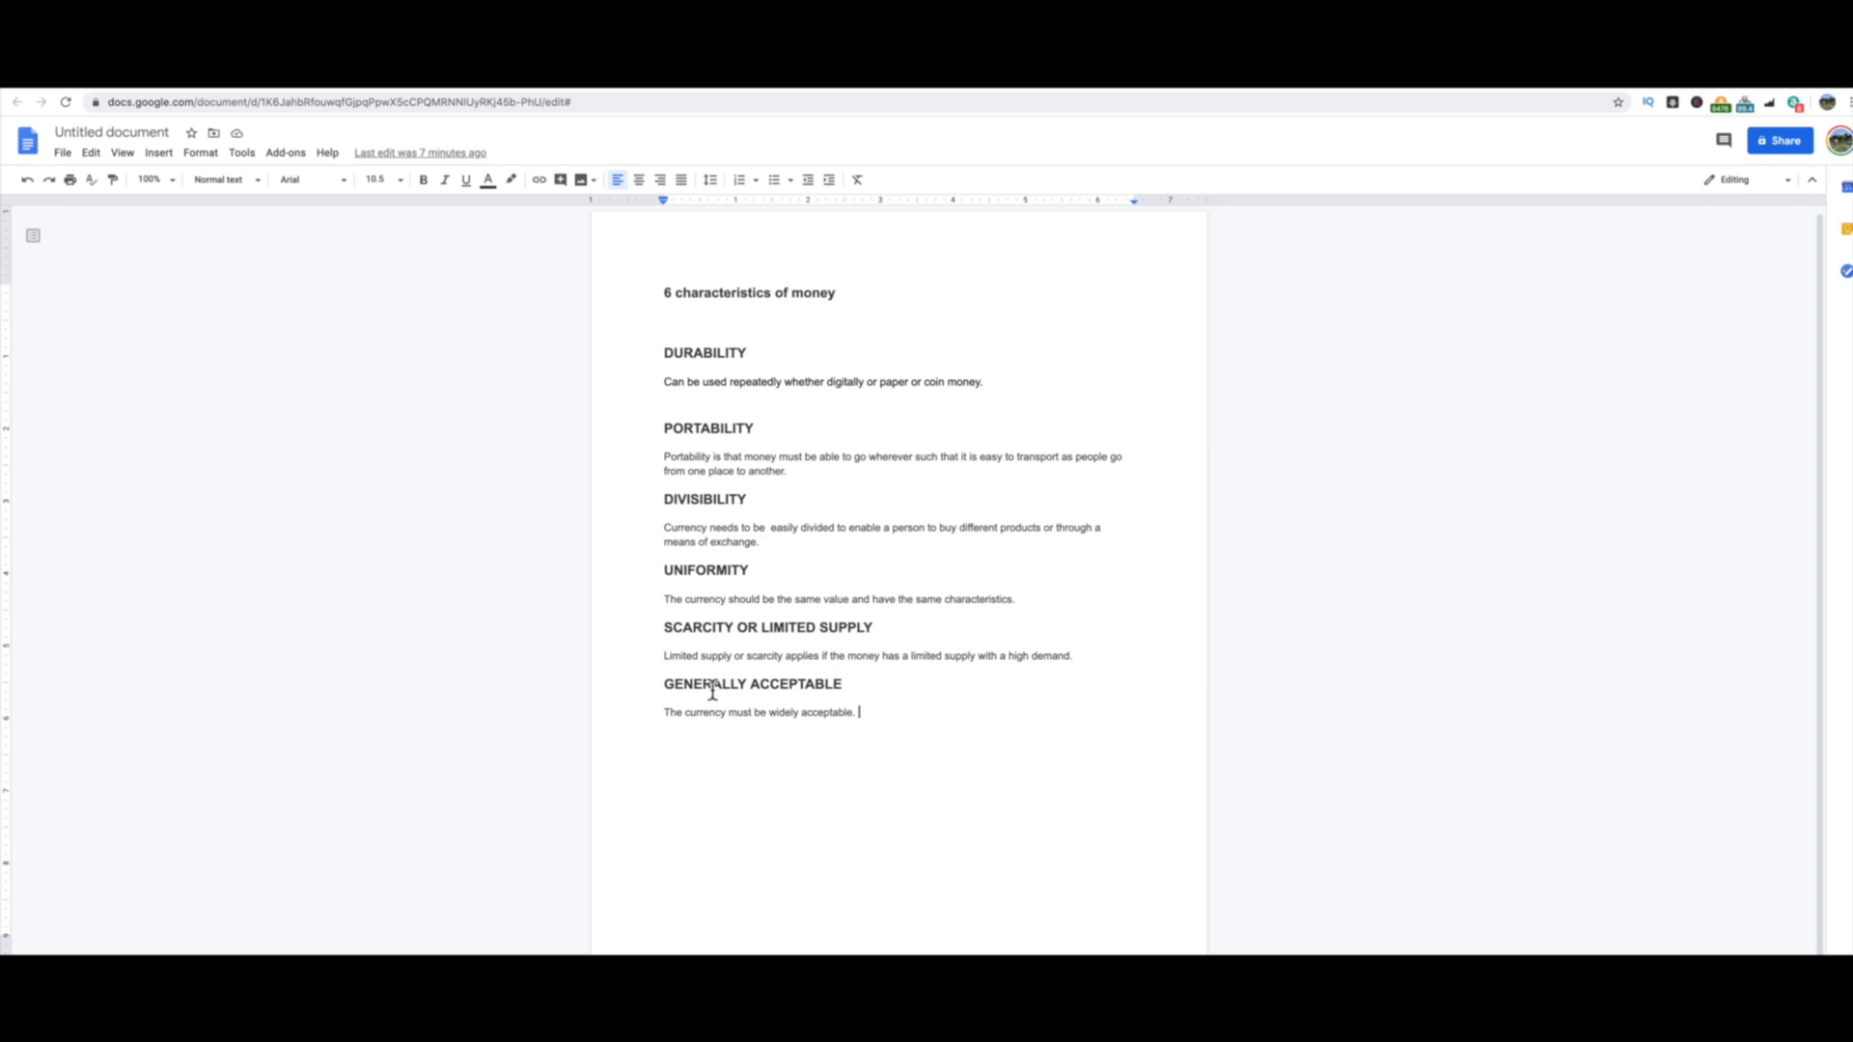
{"action": "mouse_move", "coordinate": [780, 505]}
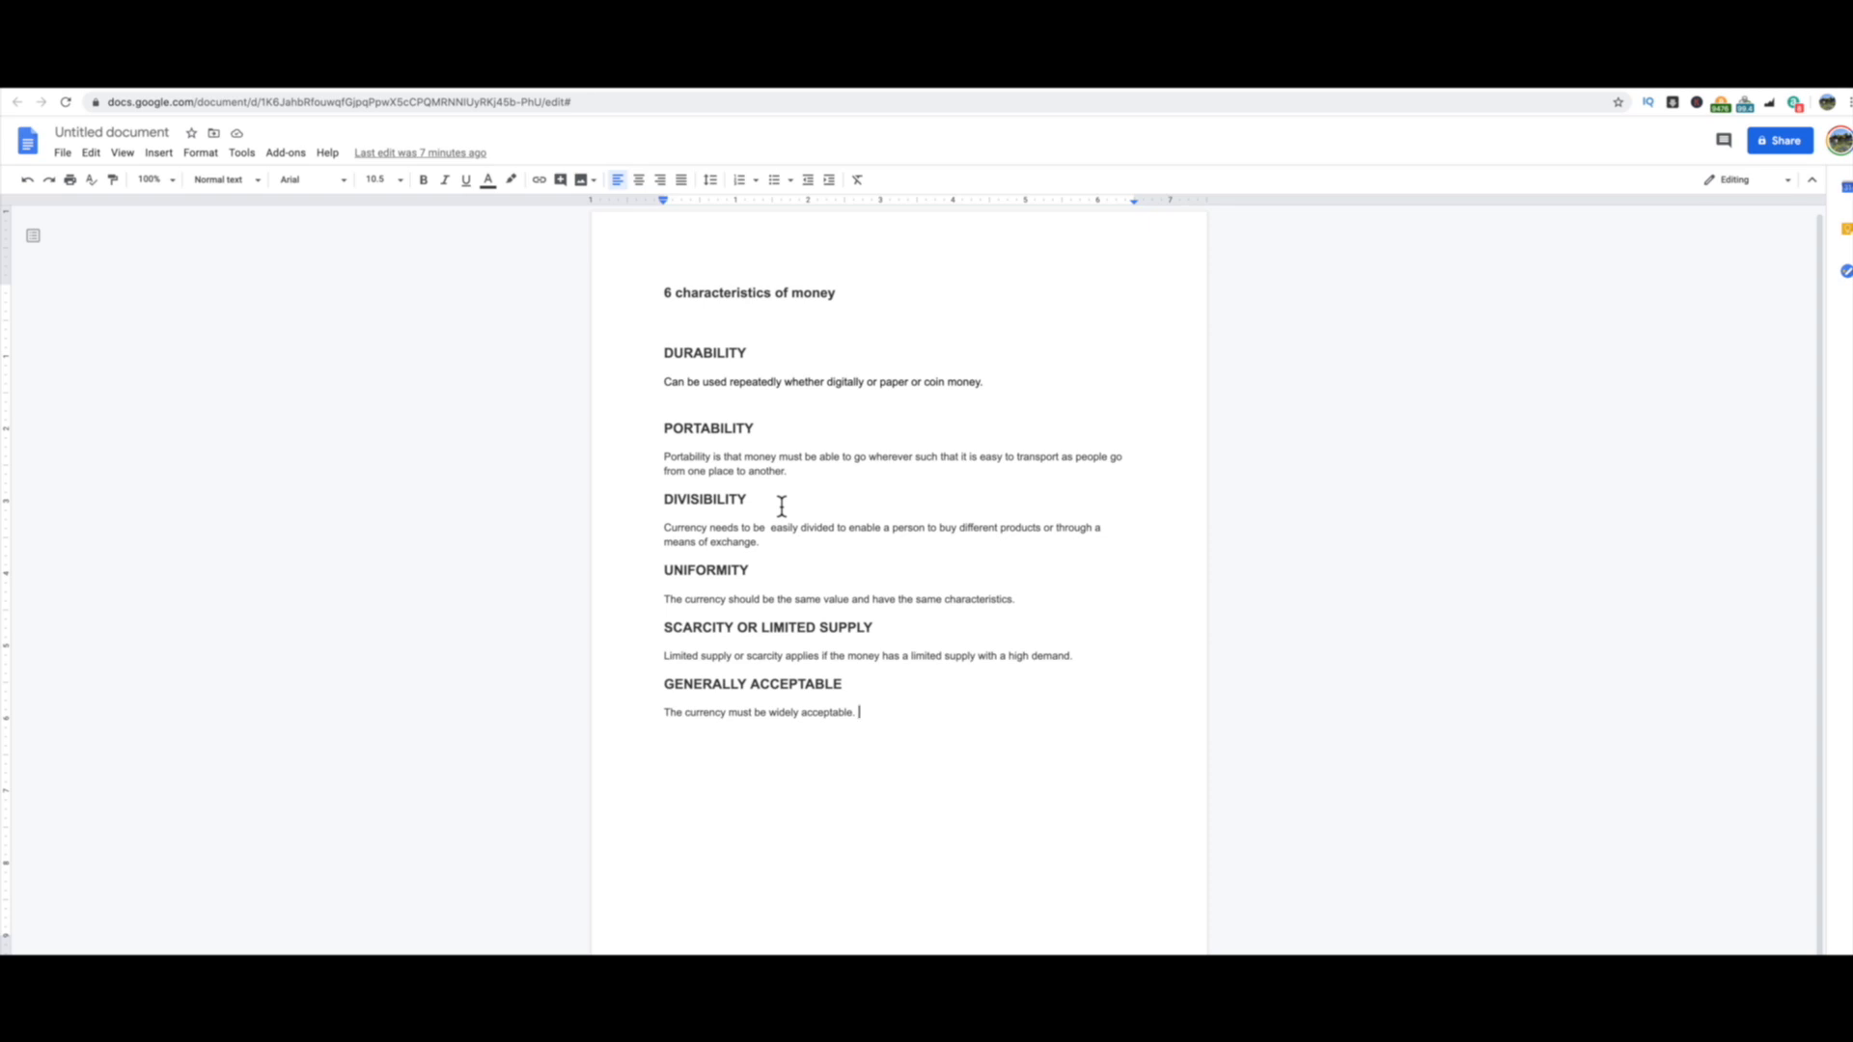
{"action": "mouse_move", "coordinate": [813, 544]}
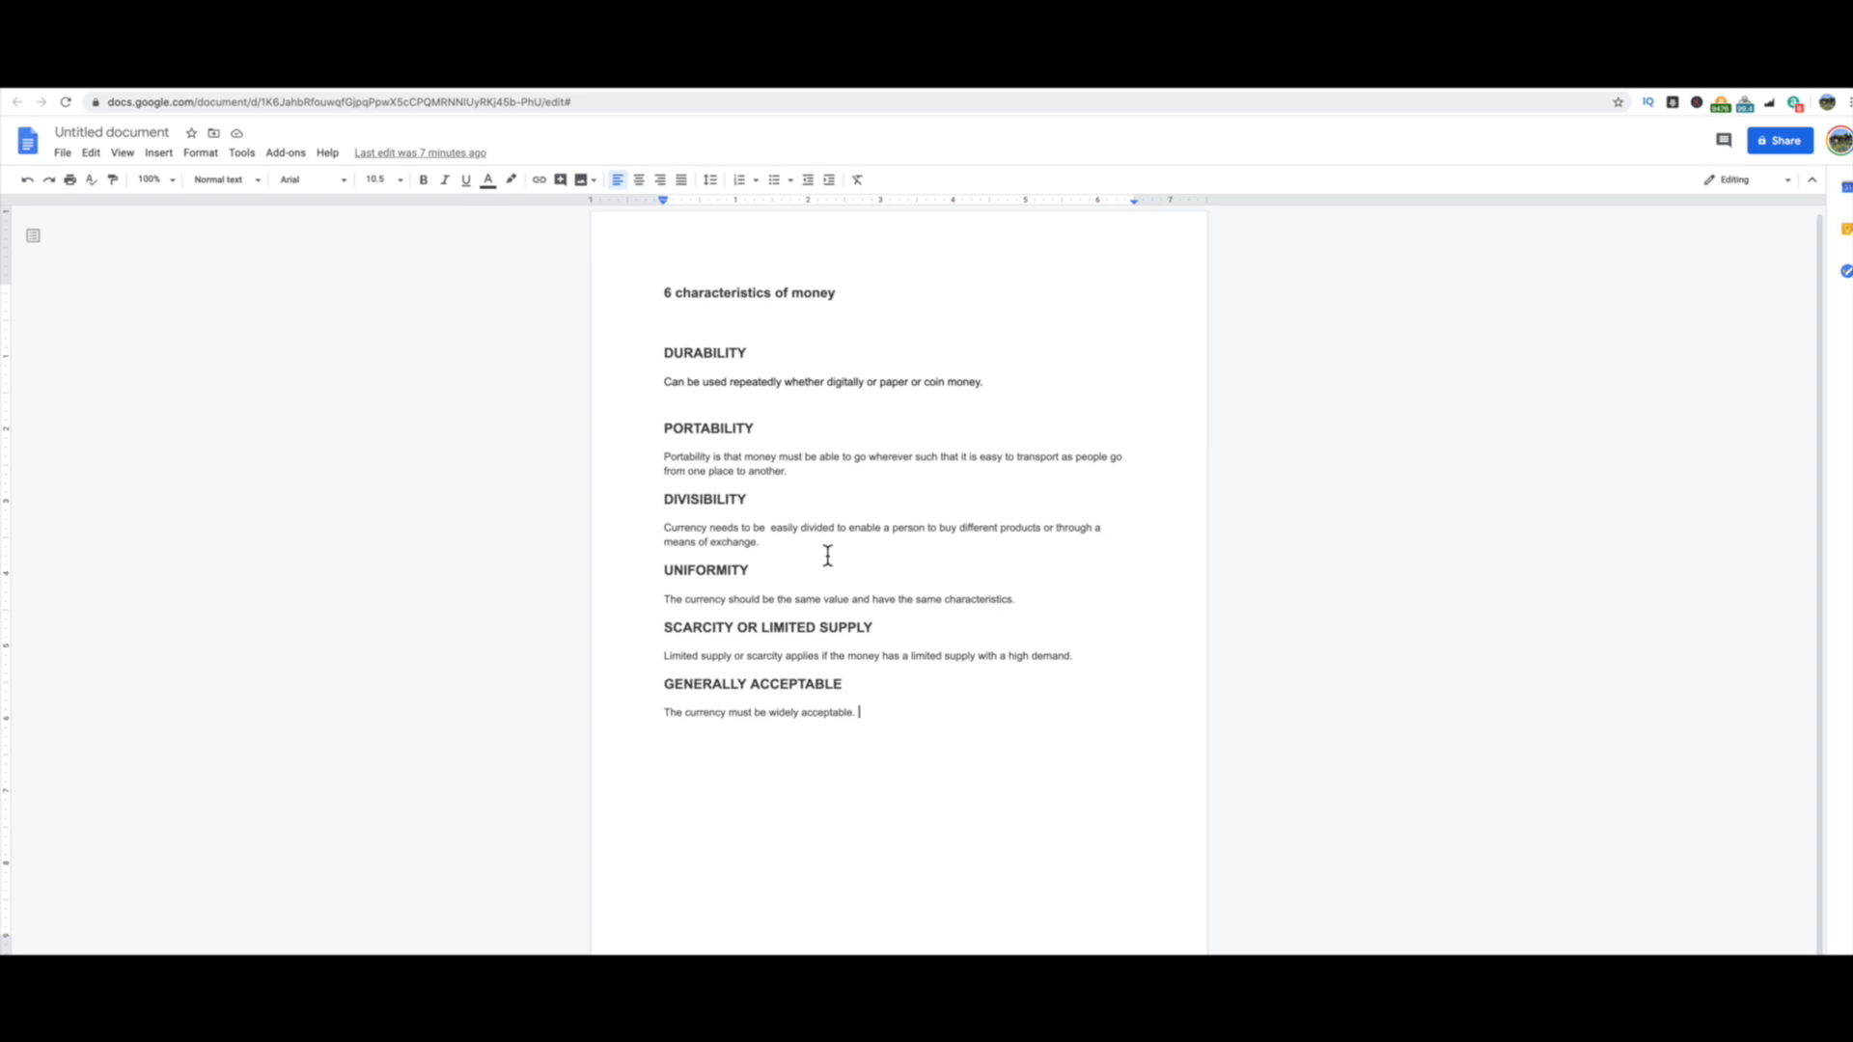
{"action": "mouse_move", "coordinate": [776, 567]}
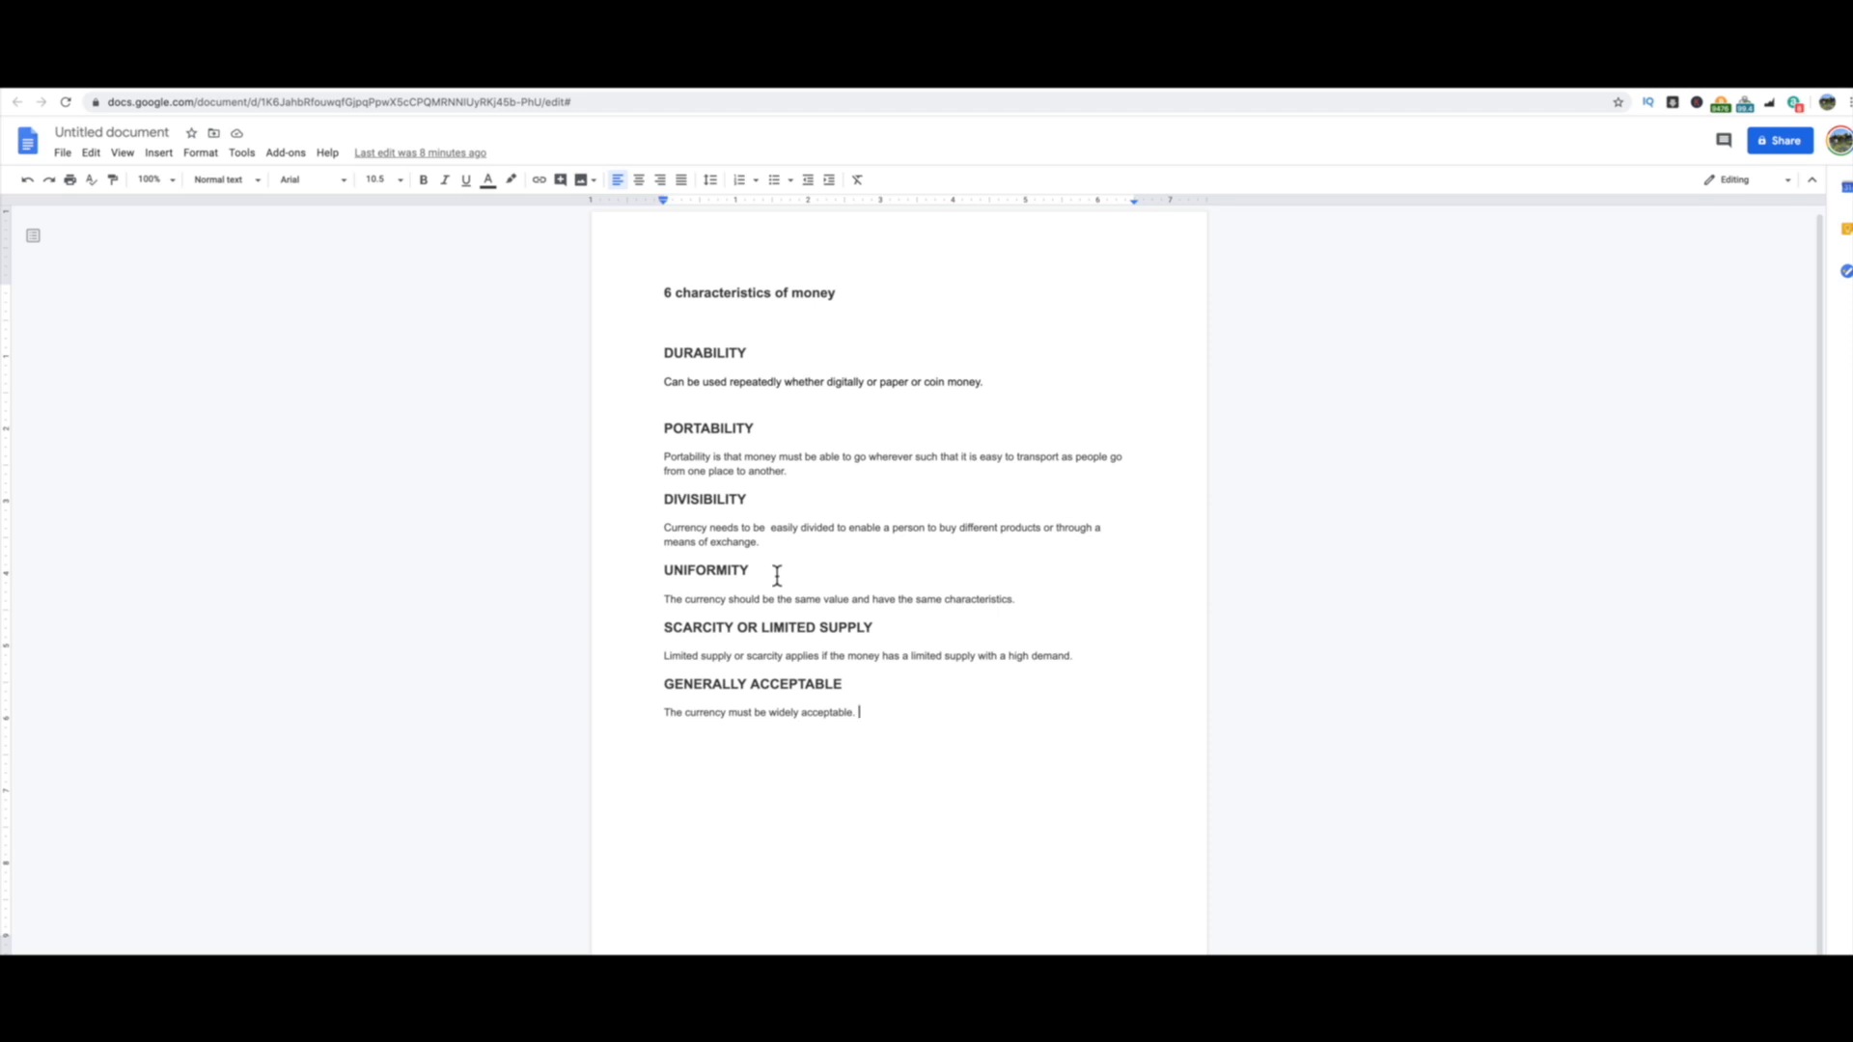
{"action": "mouse_move", "coordinate": [884, 609]}
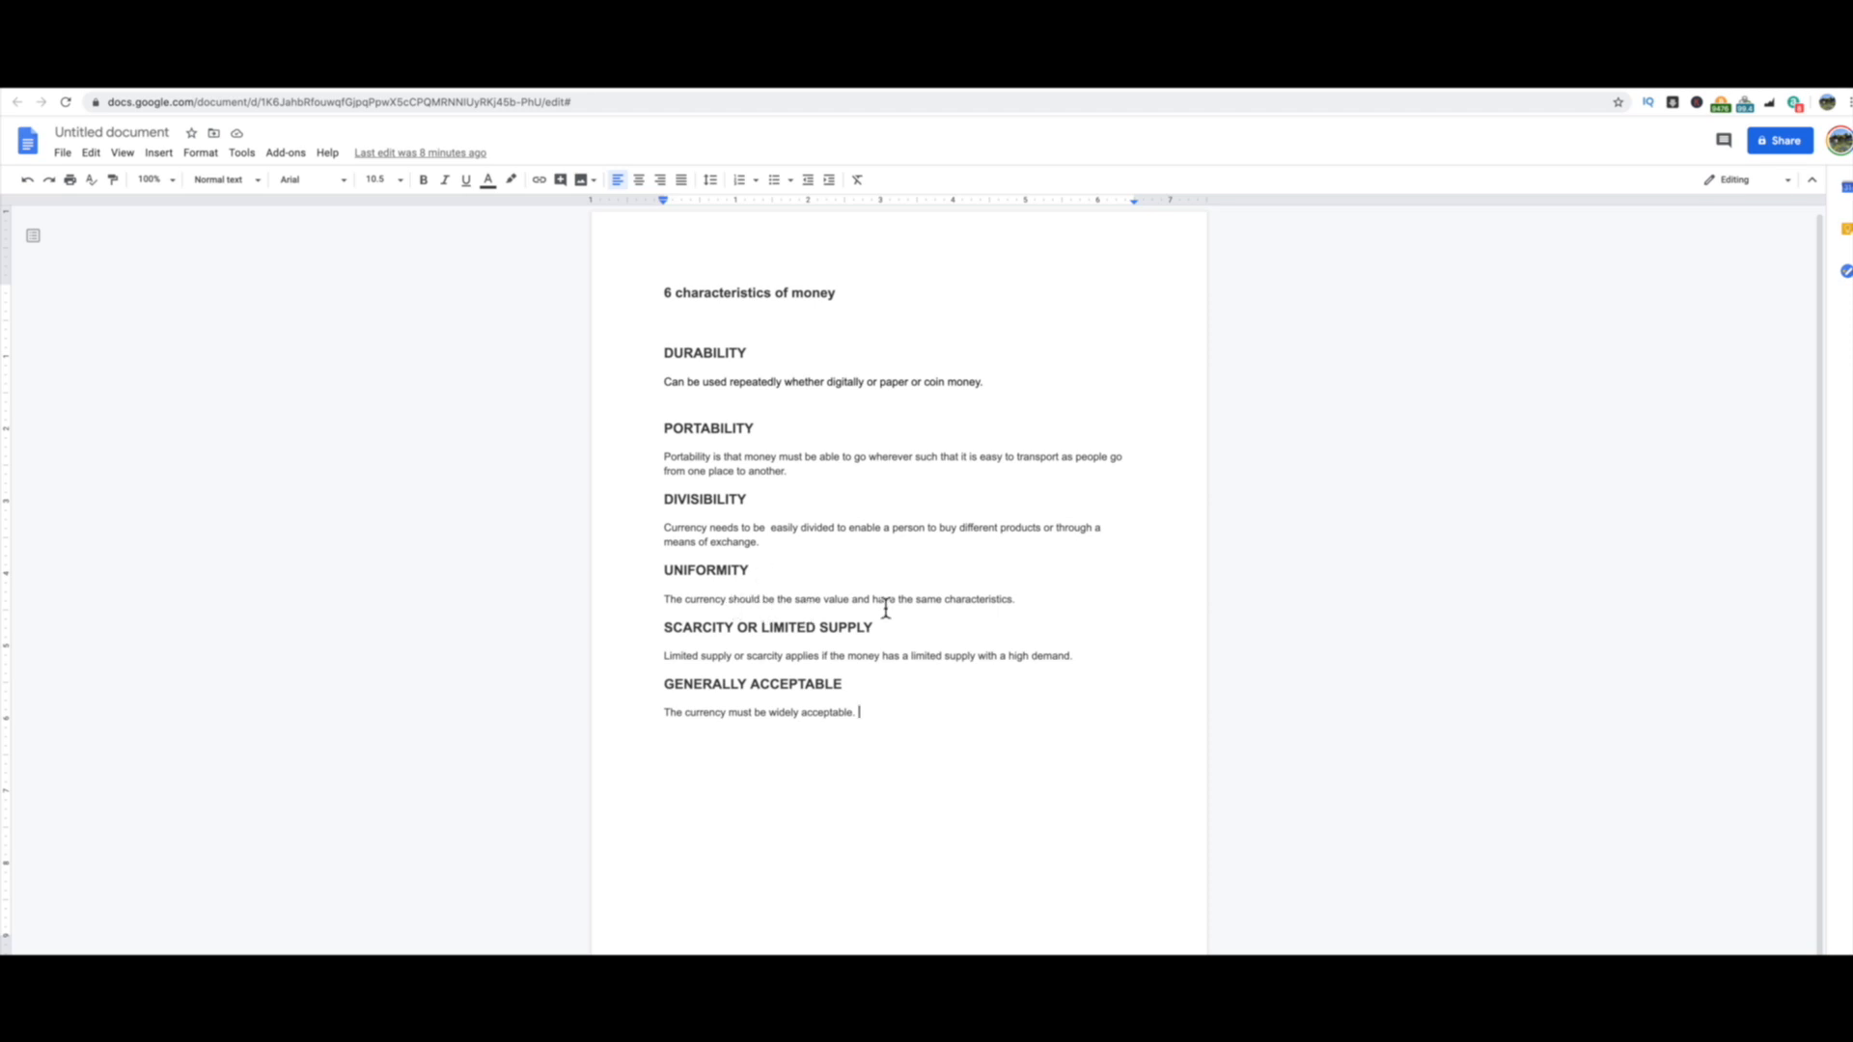
{"action": "mouse_move", "coordinate": [1052, 606]}
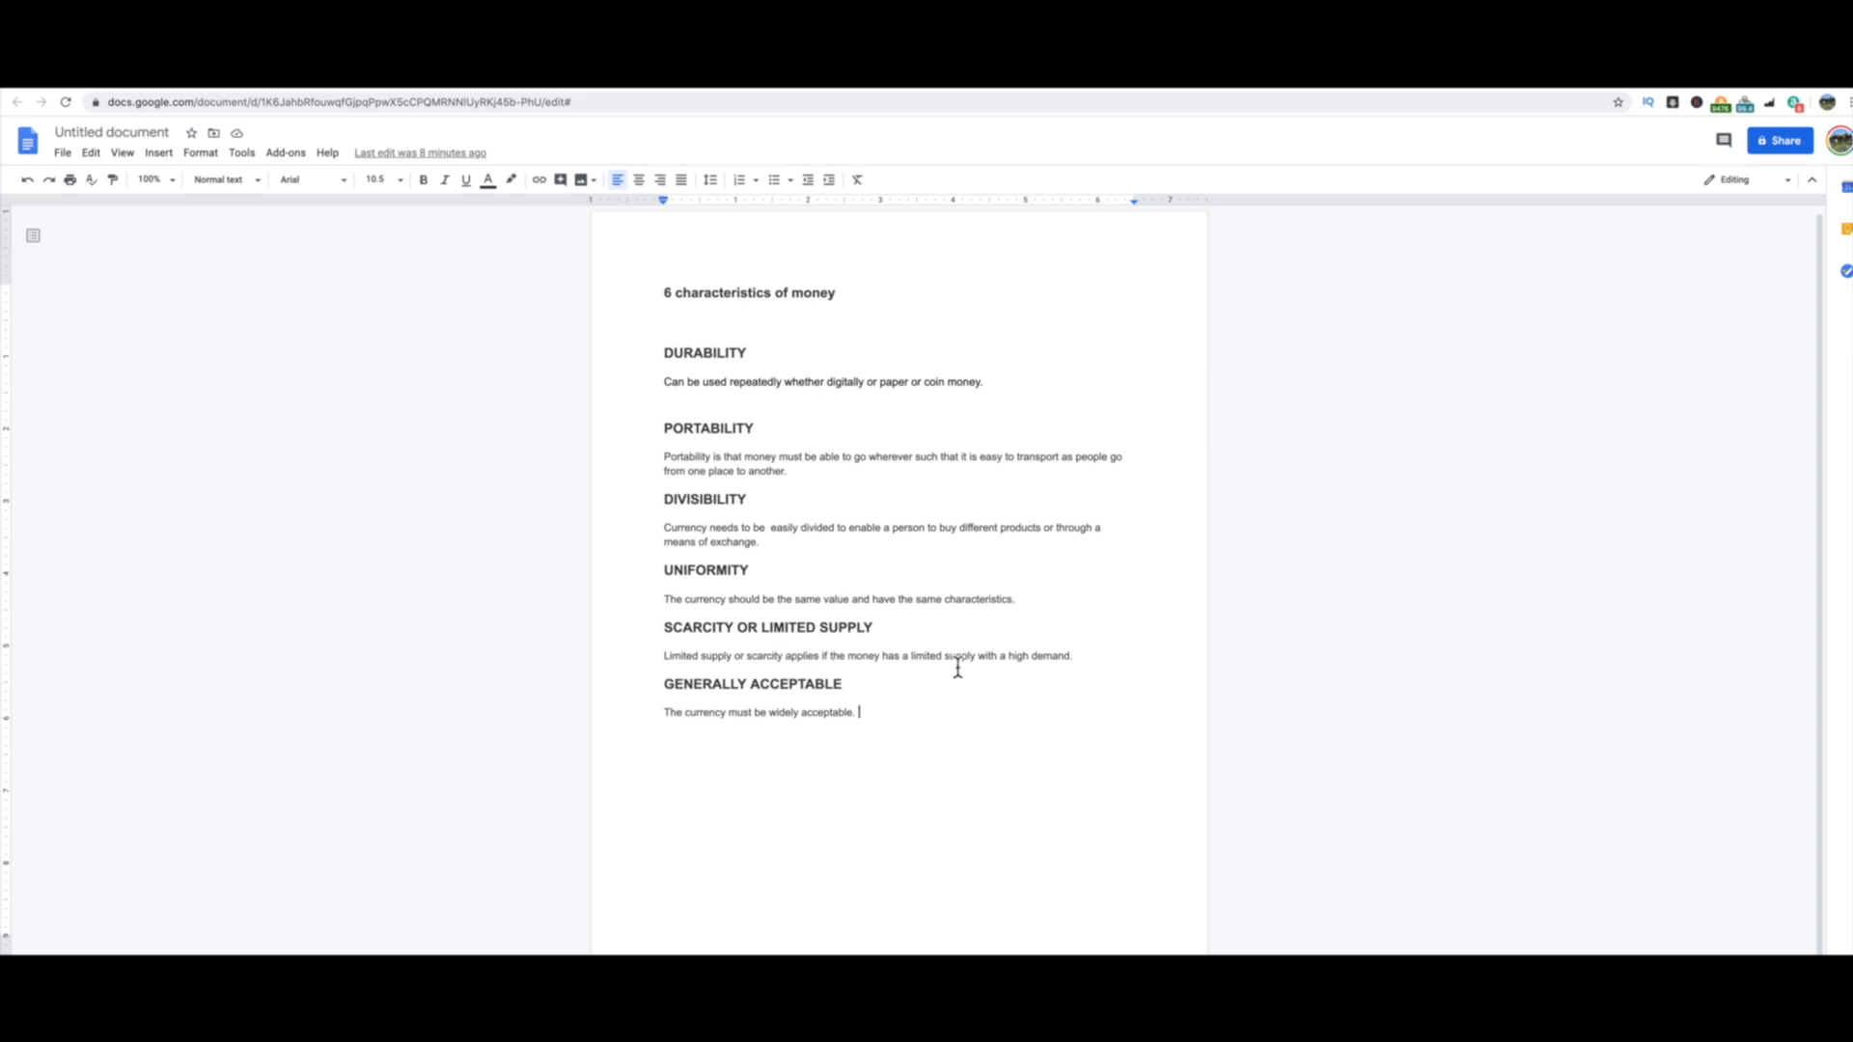
{"action": "mouse_move", "coordinate": [975, 668]}
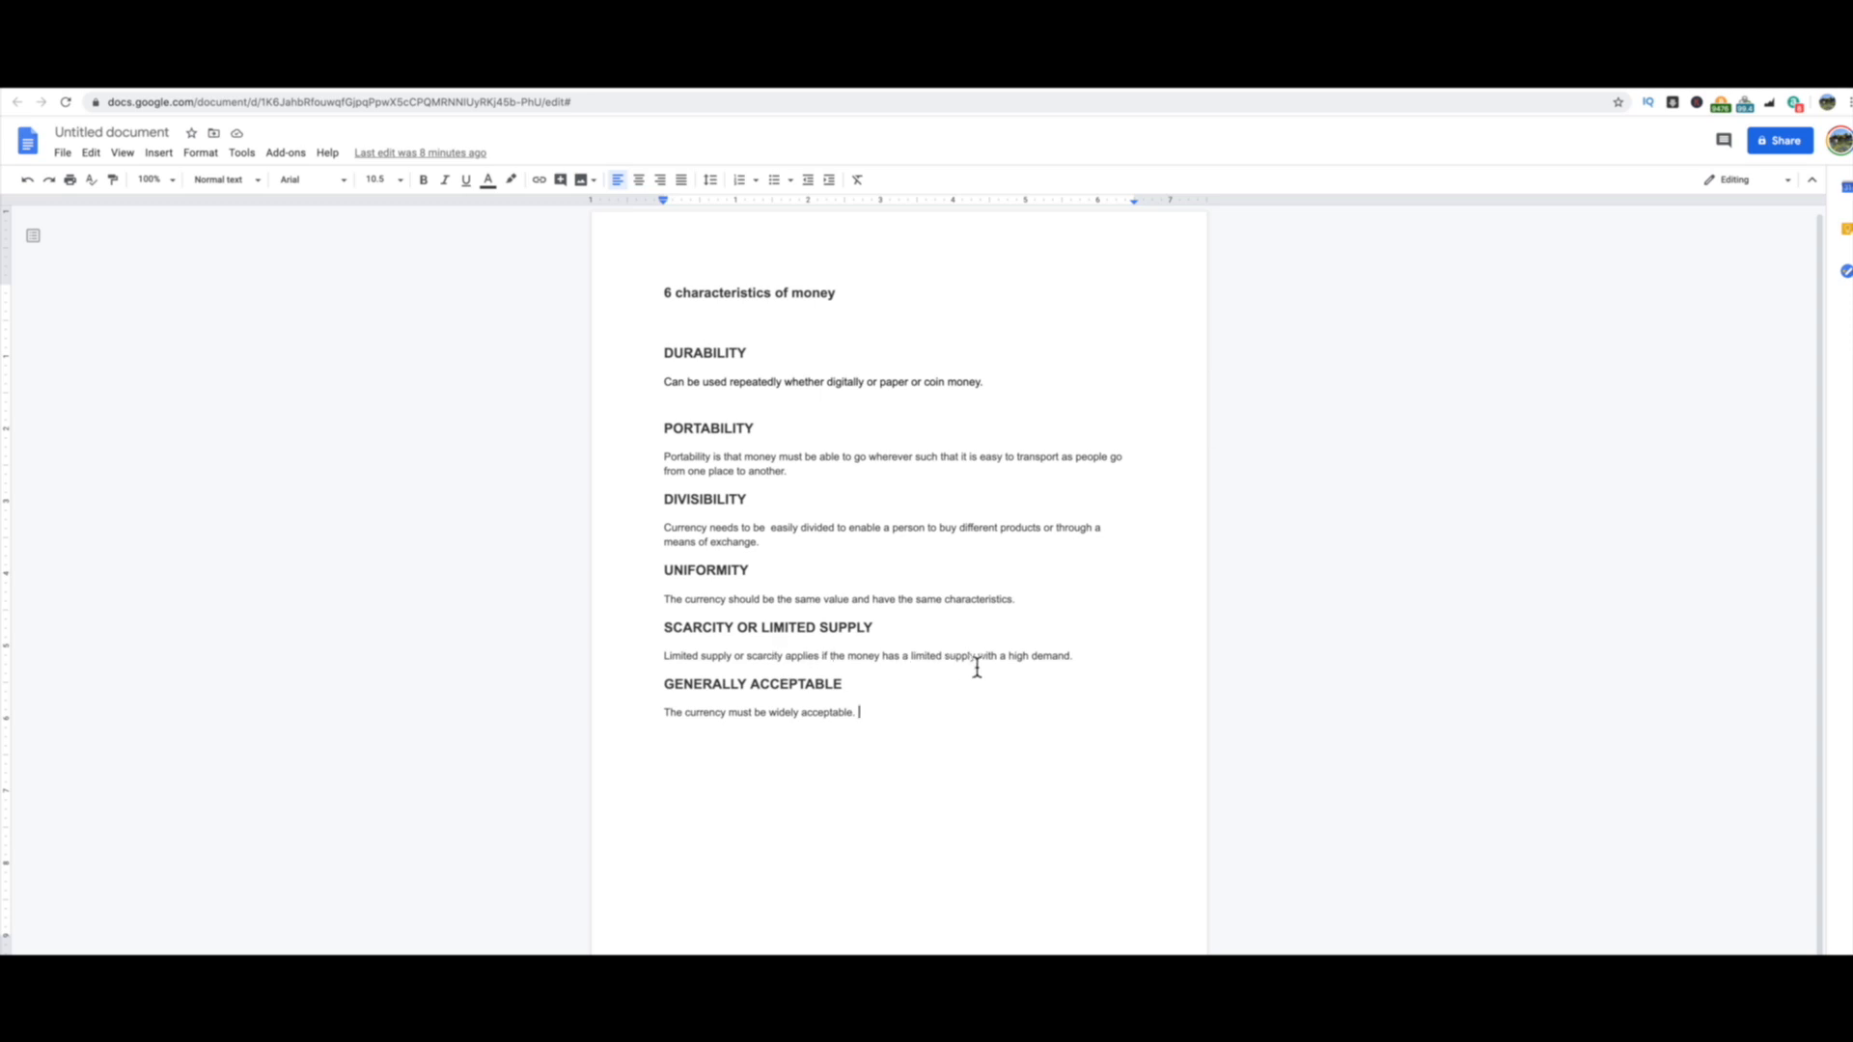
{"action": "mouse_move", "coordinate": [1037, 664]}
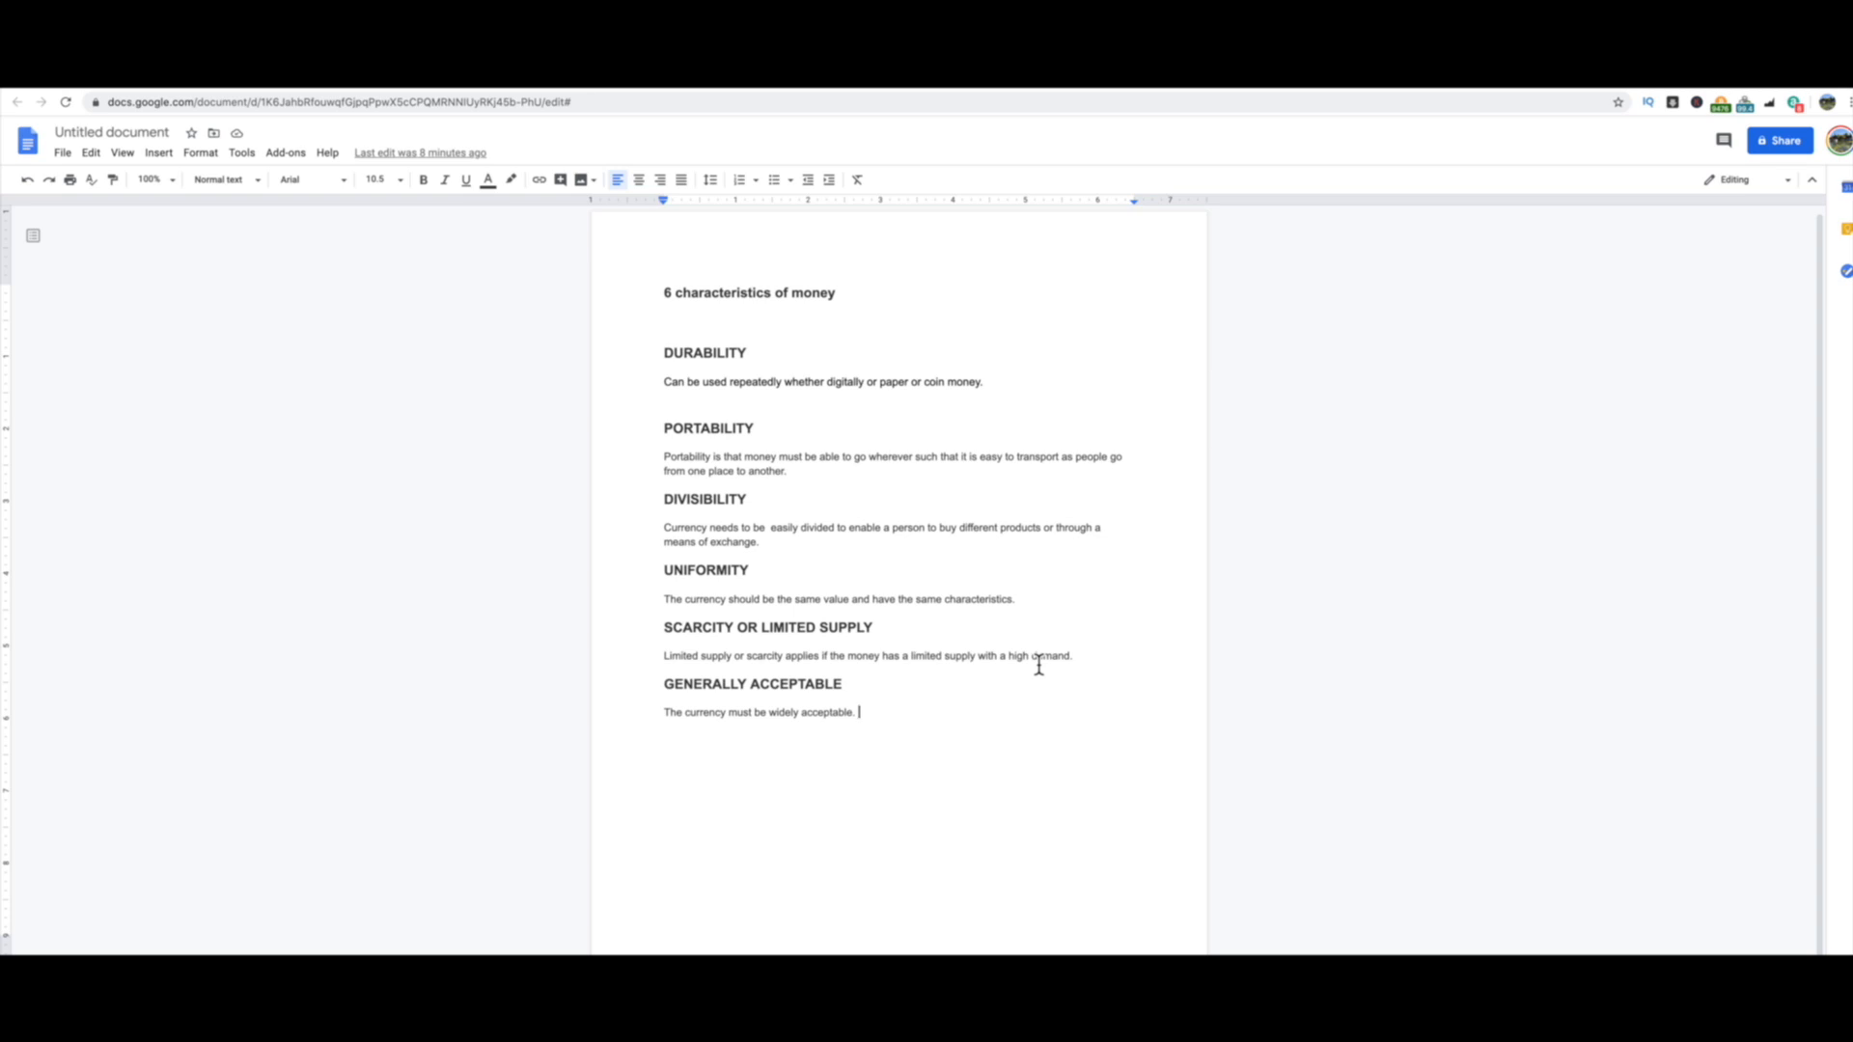
{"action": "mouse_move", "coordinate": [843, 694]}
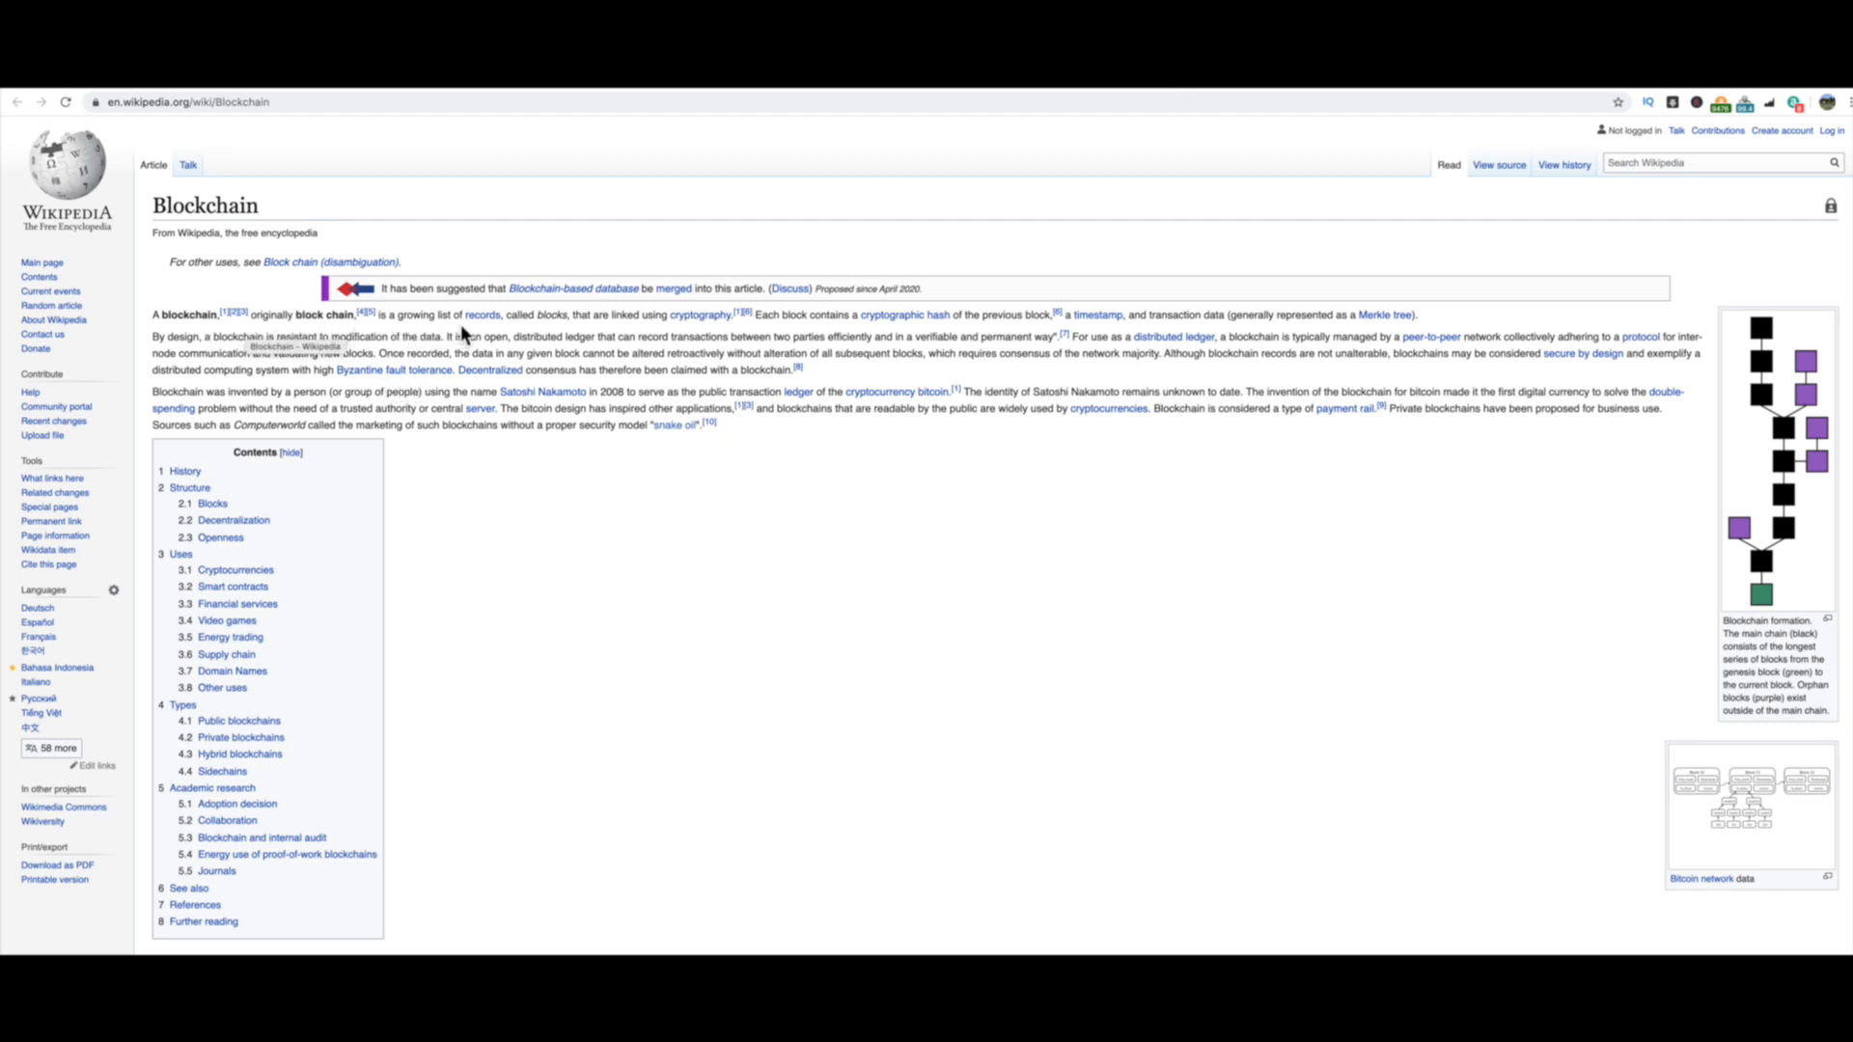
{"action": "mouse_move", "coordinate": [622, 333]}
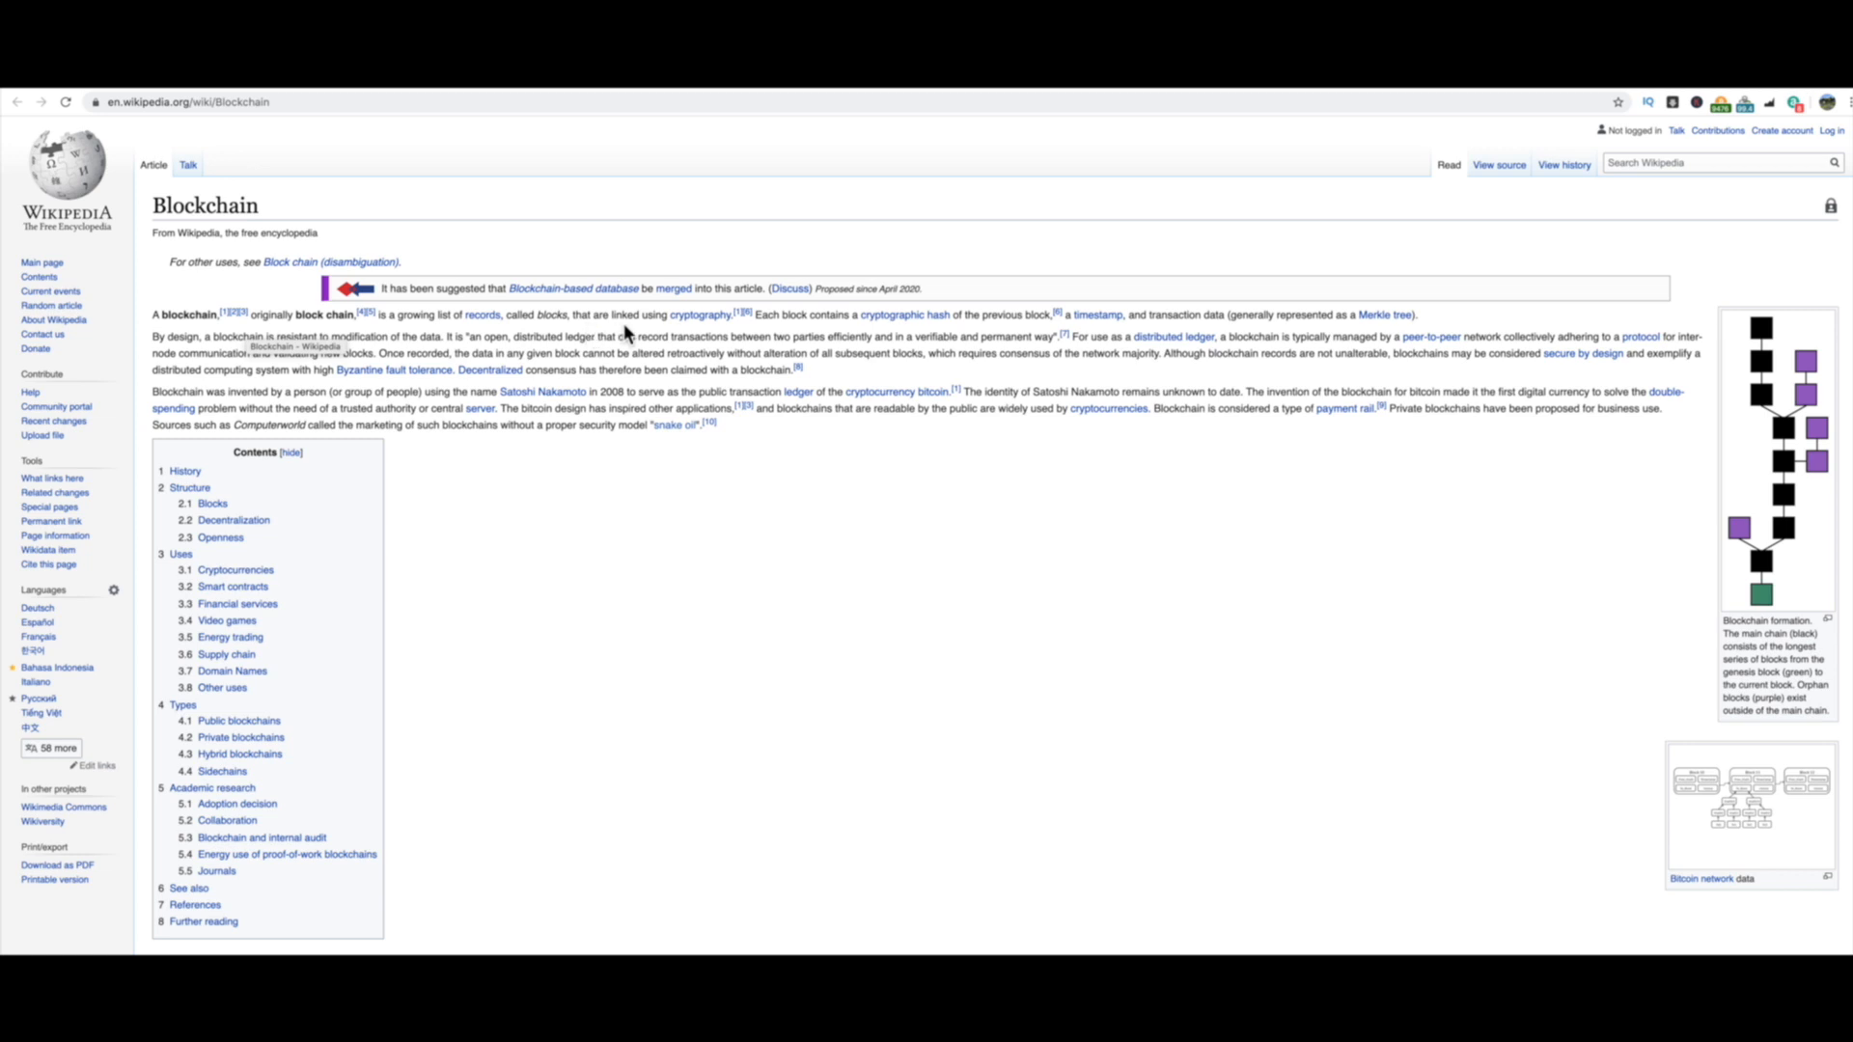
{"action": "mouse_move", "coordinate": [709, 333]}
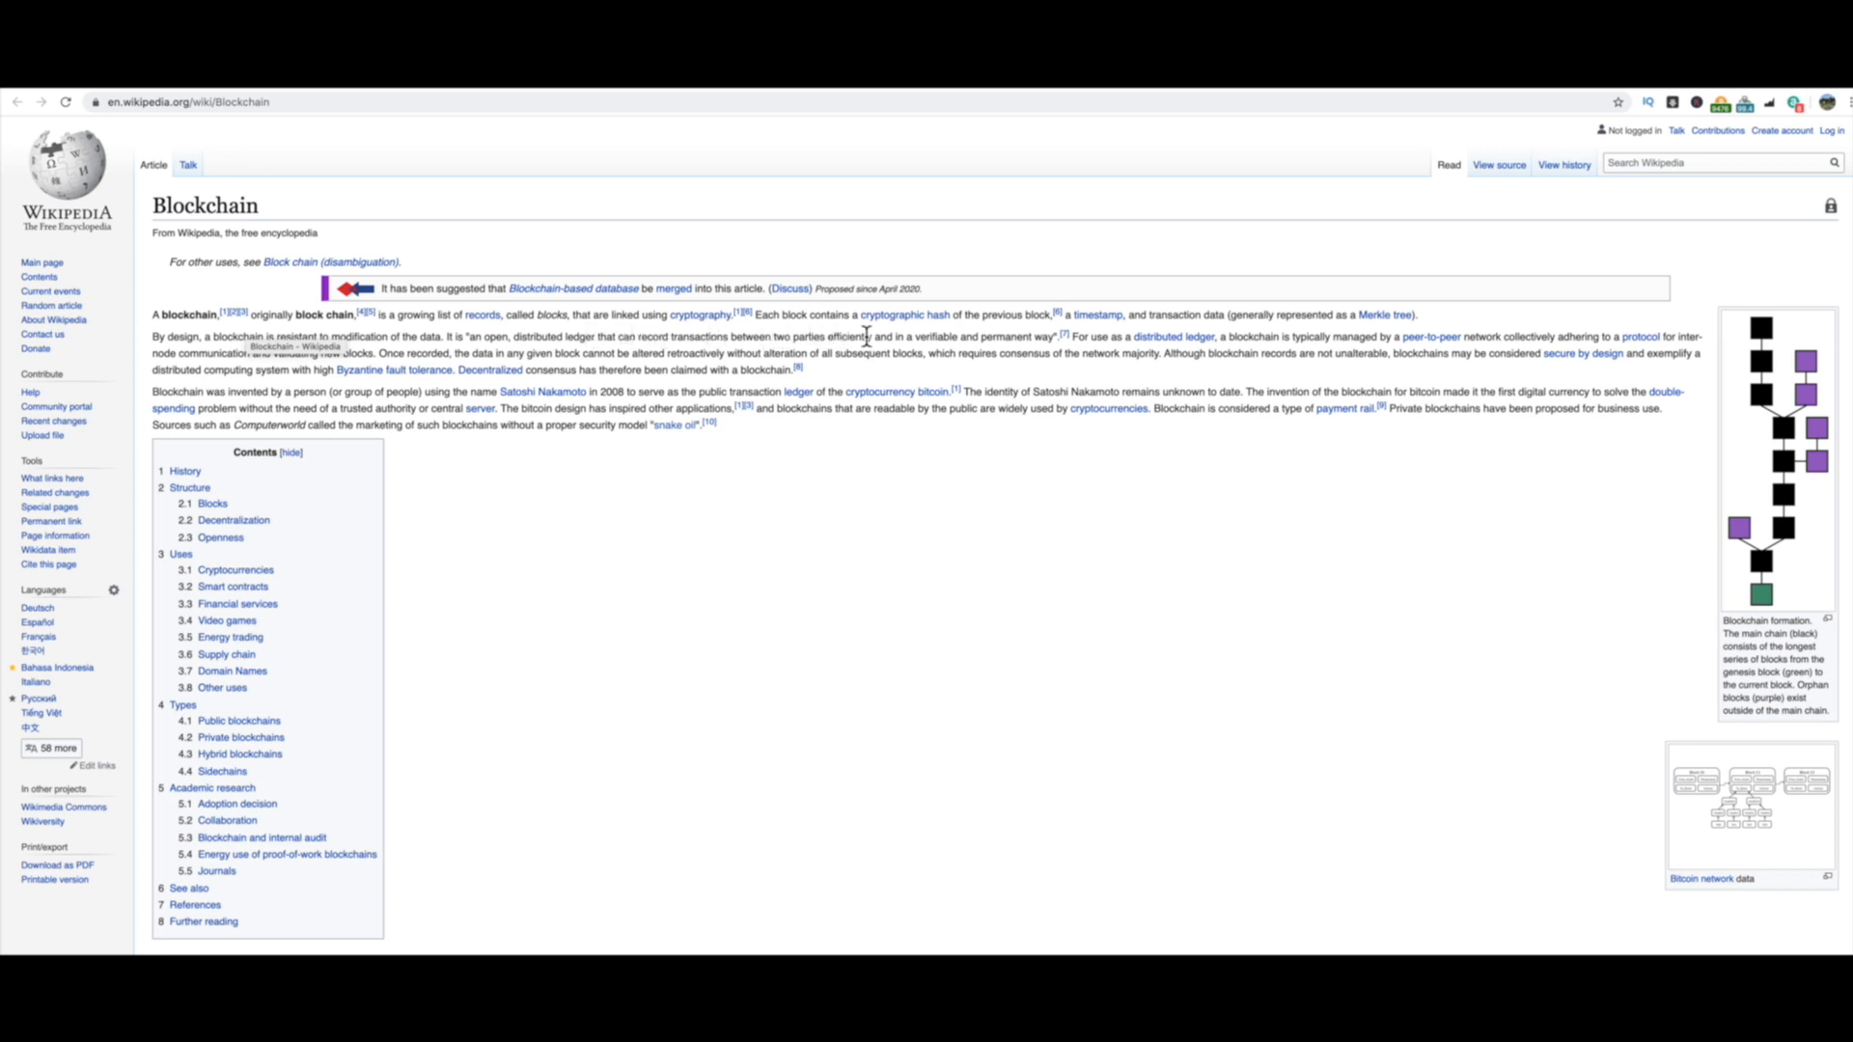
{"action": "mouse_move", "coordinate": [985, 335]}
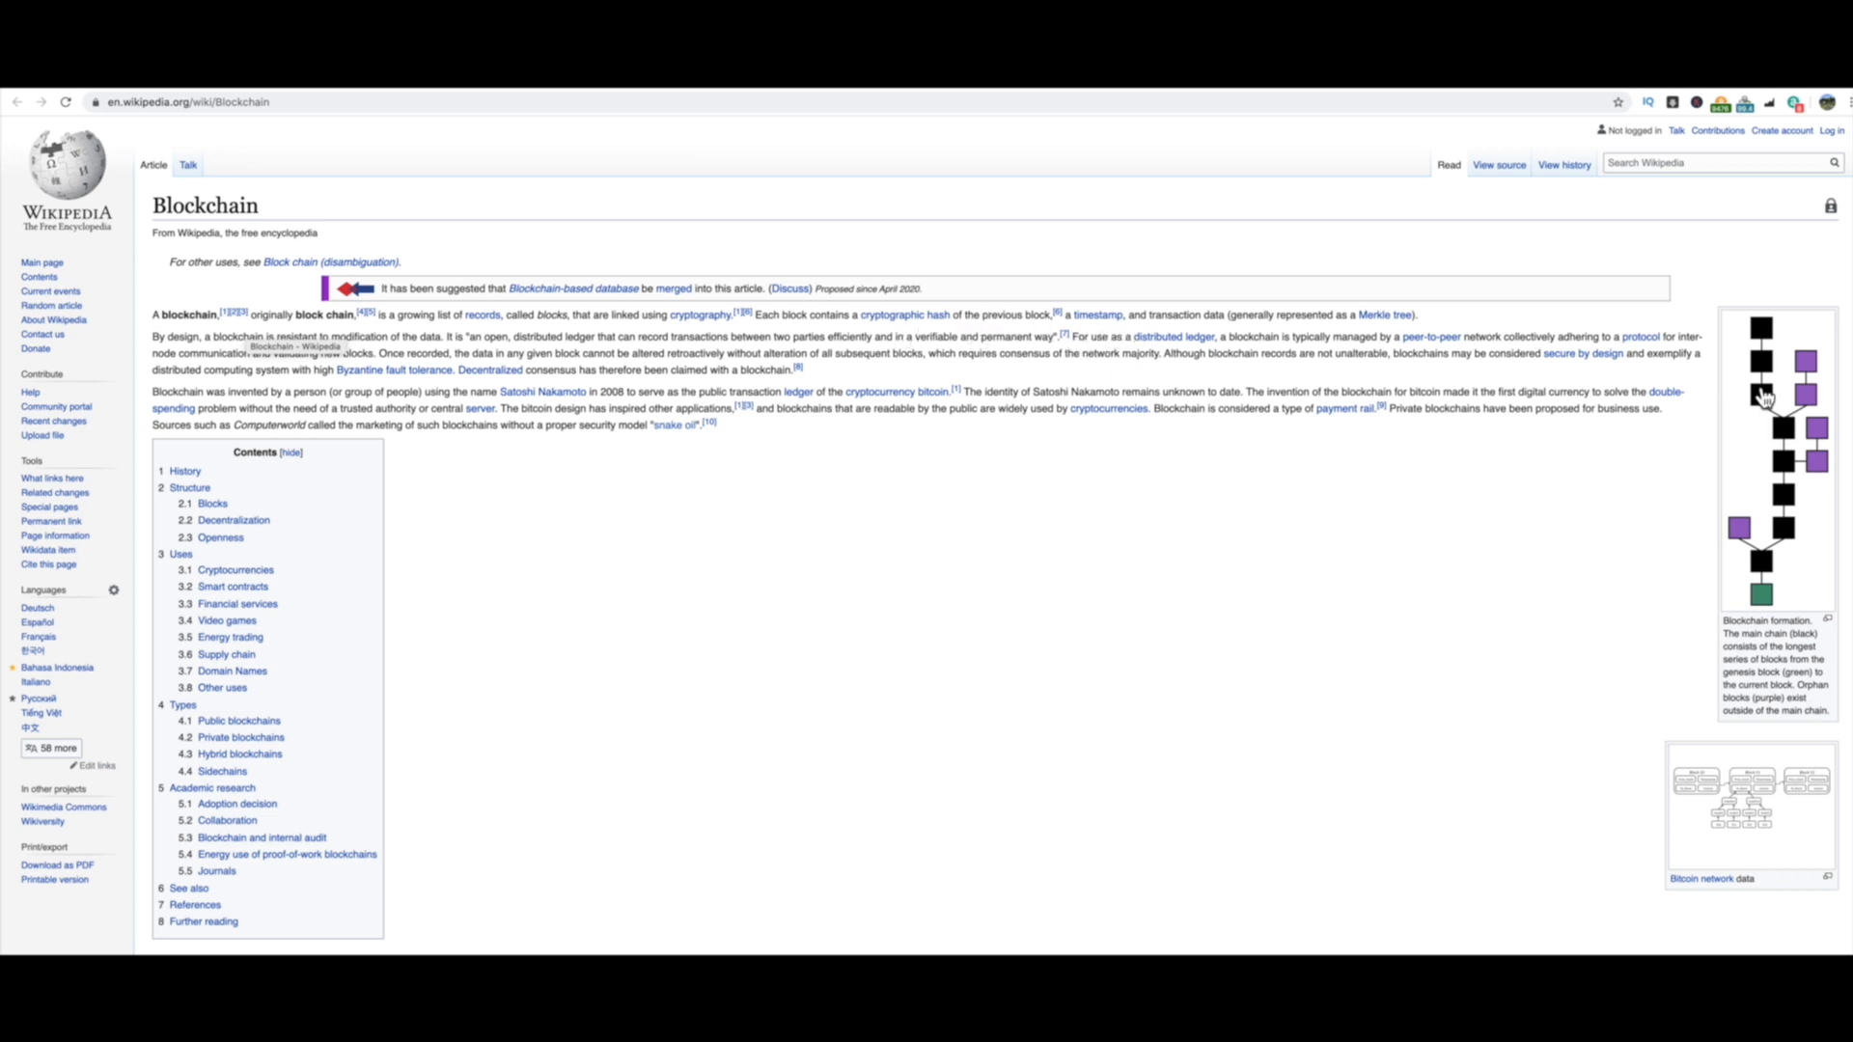
- Scroll the Blockchain article through Structure and Blocks to Decentralization and Openness
{"action": "scroll", "scroll_direction": "down", "scroll_amount": 3}
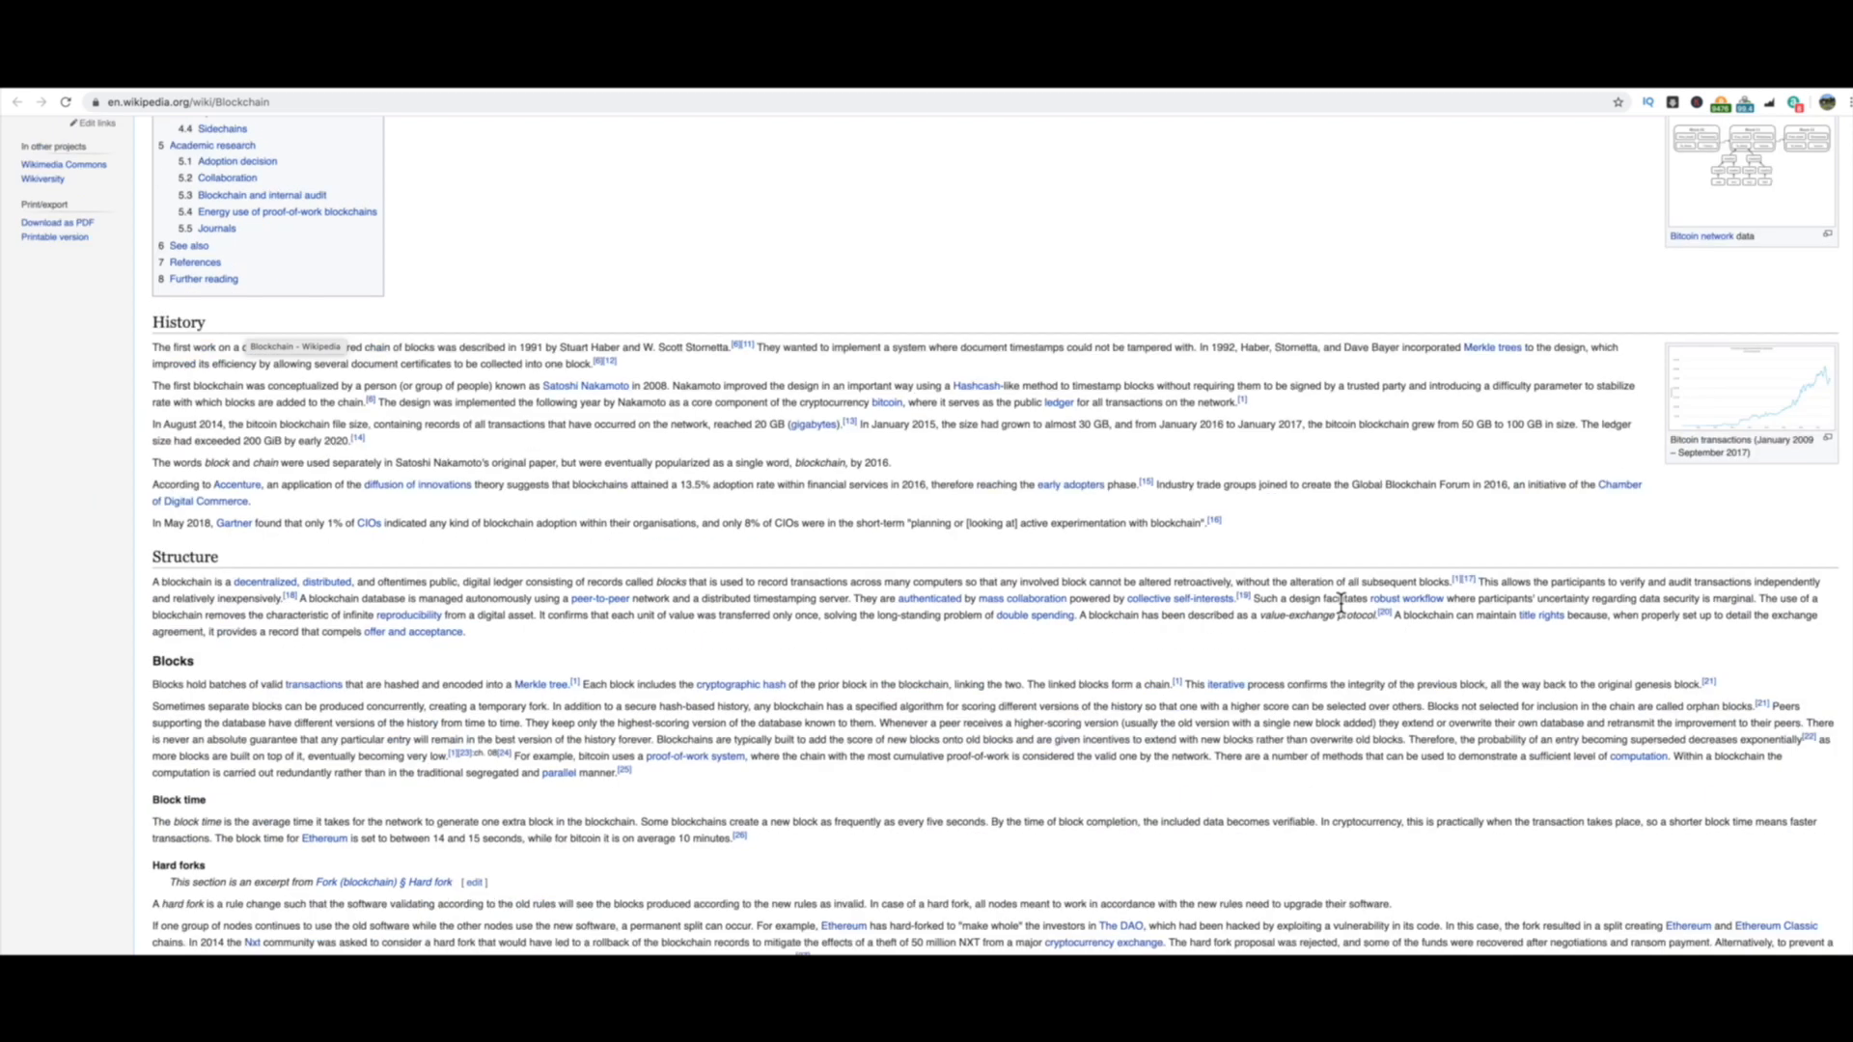
{"action": "scroll", "scroll_direction": "down", "scroll_amount": 3}
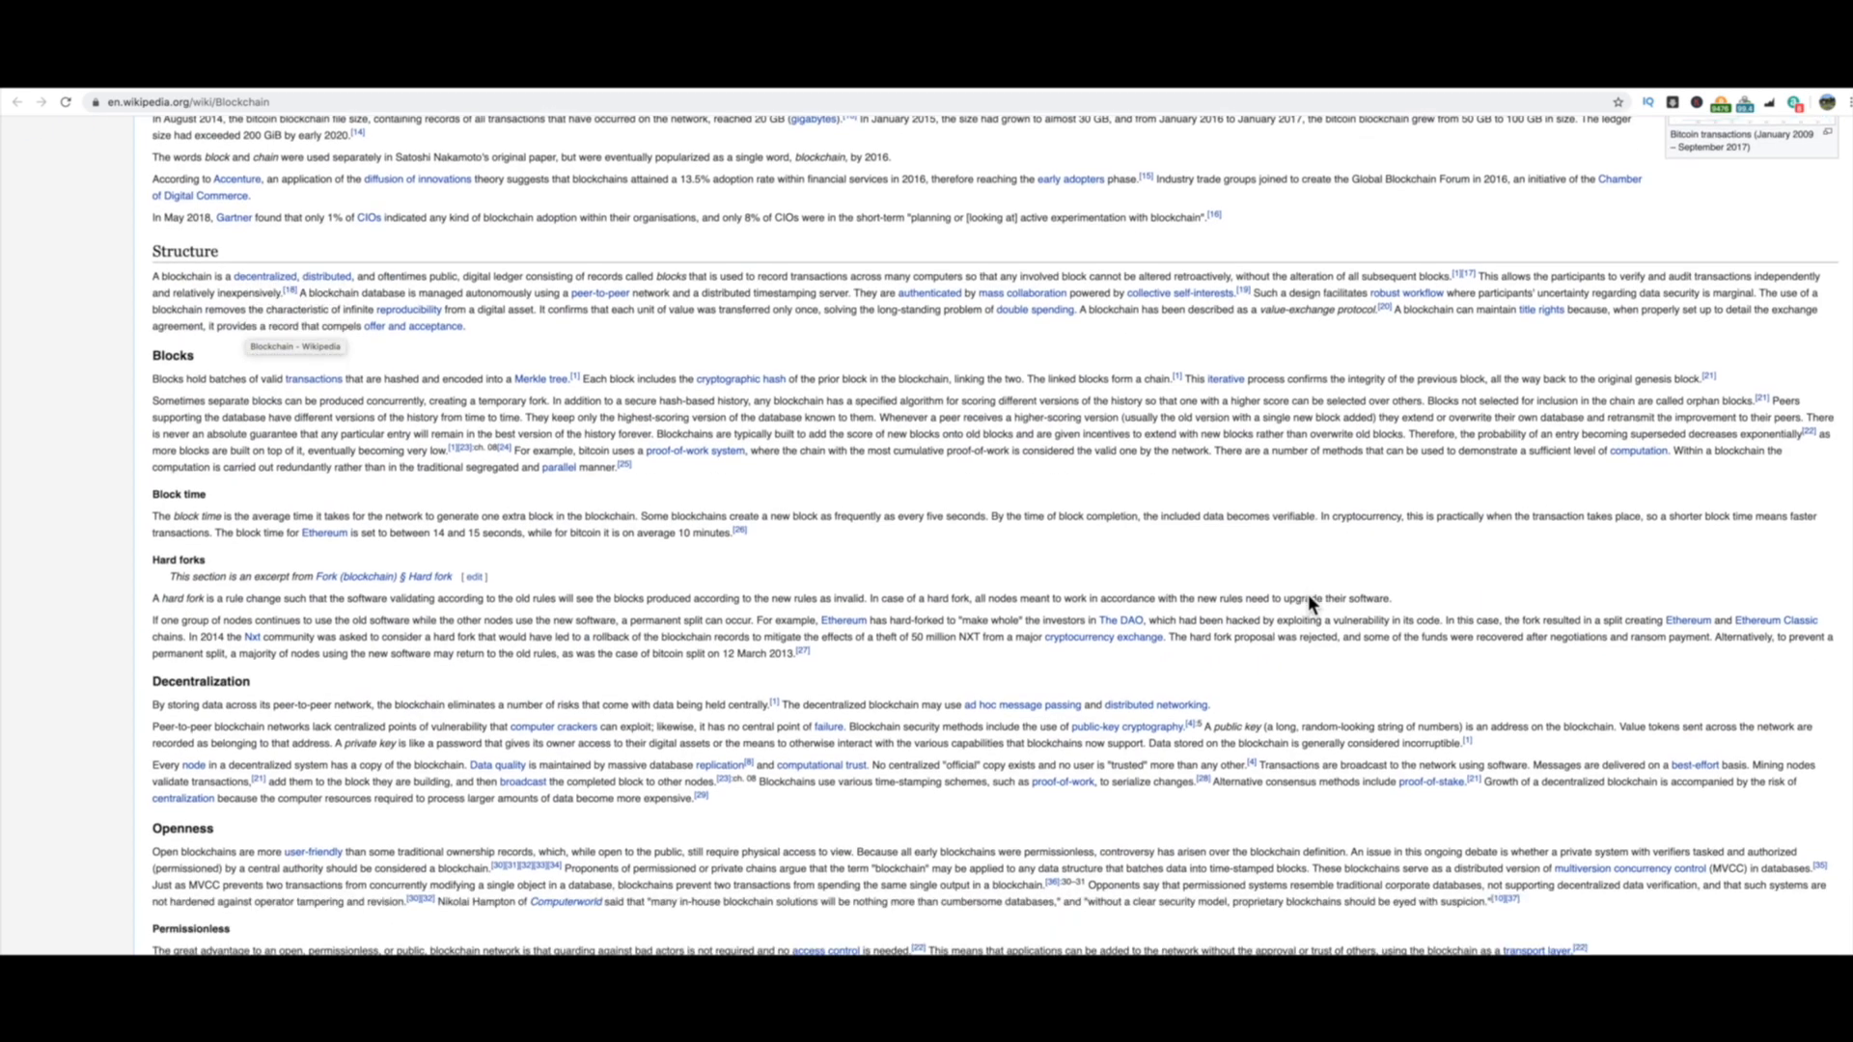
{"action": "mouse_move", "coordinate": [312, 379]}
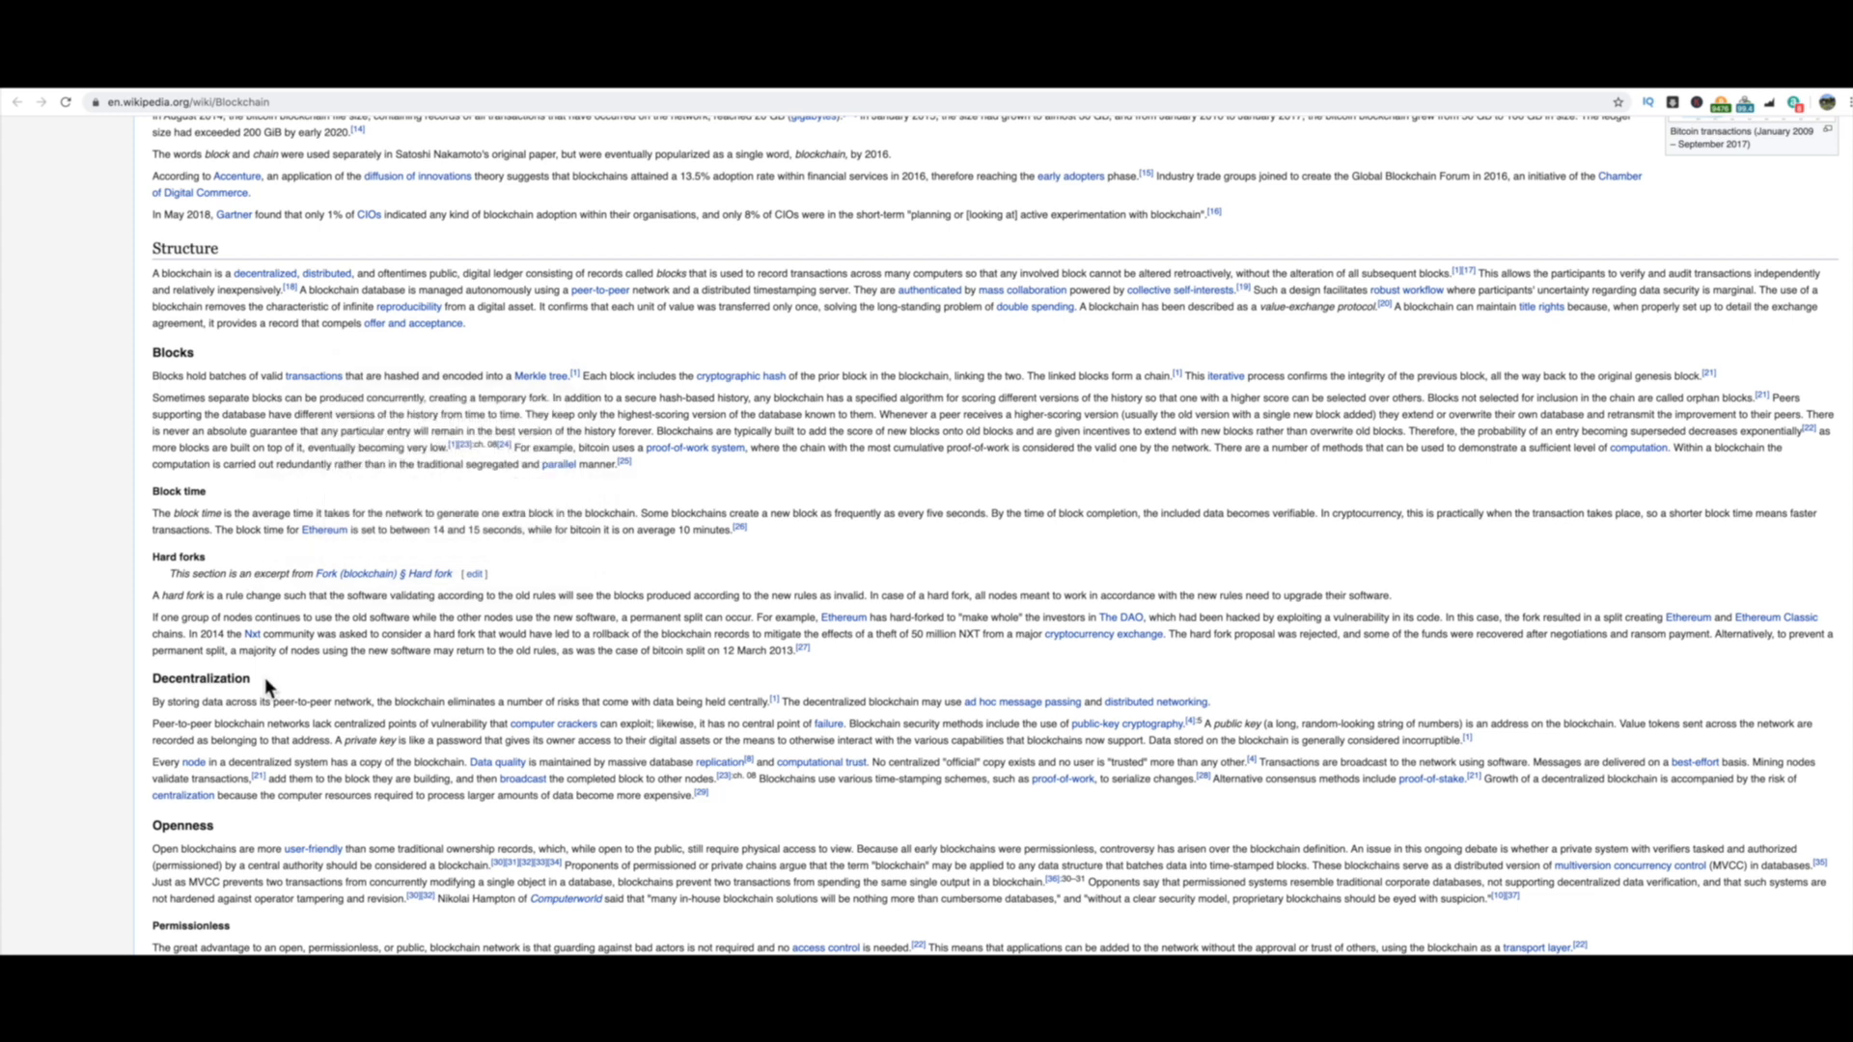
{"action": "mouse_move", "coordinate": [268, 695]}
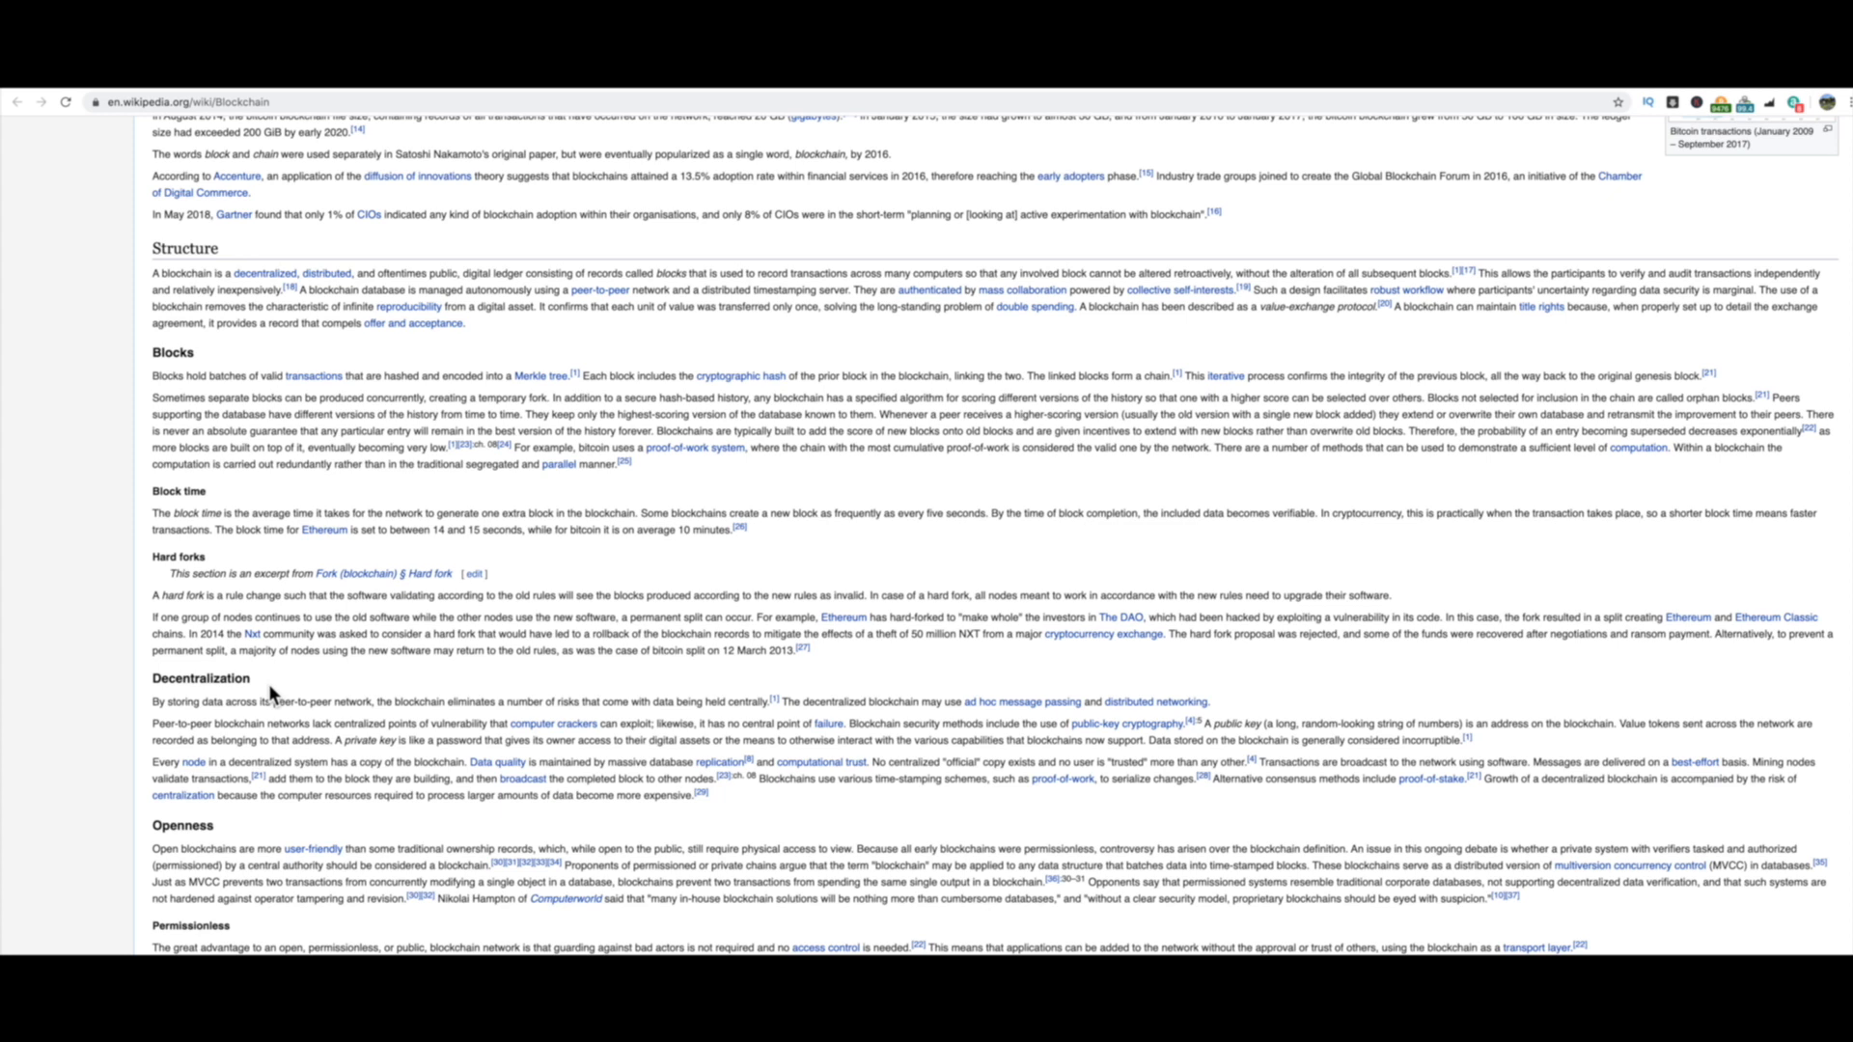
{"action": "mouse_move", "coordinate": [259, 718]}
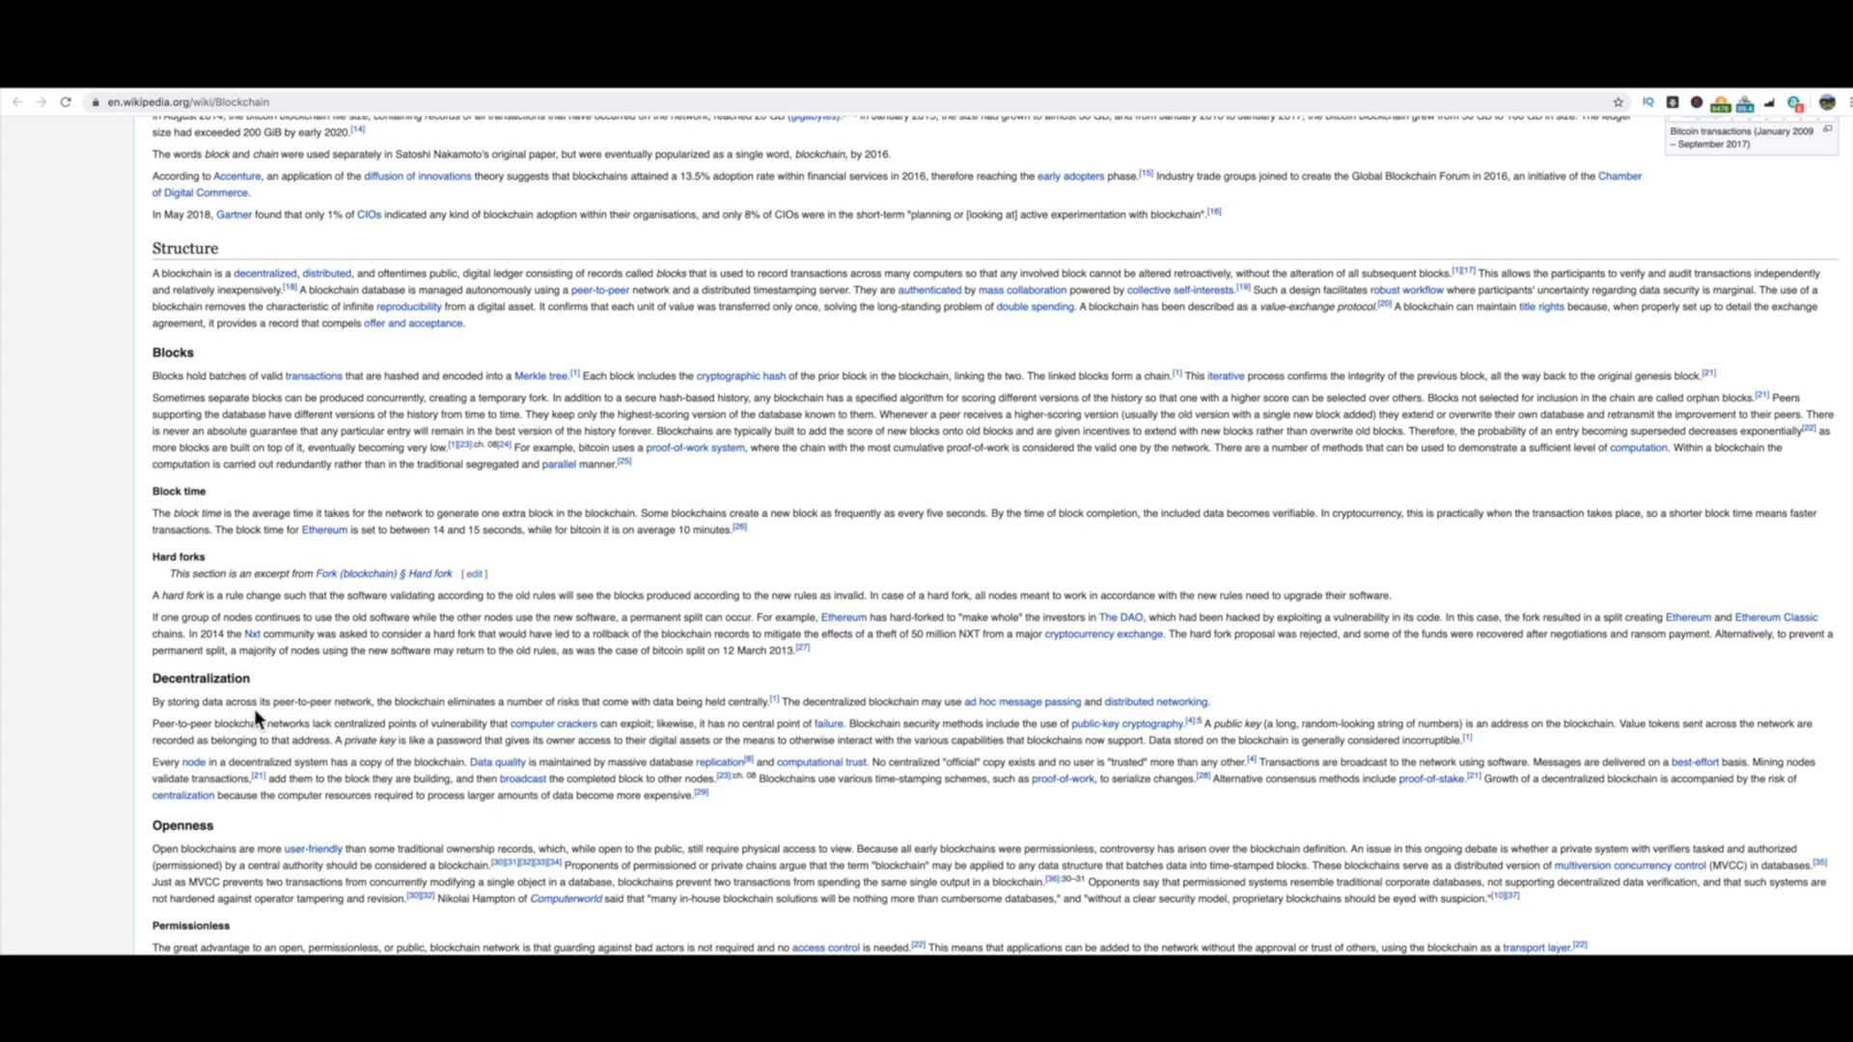
{"action": "mouse_move", "coordinate": [411, 721]}
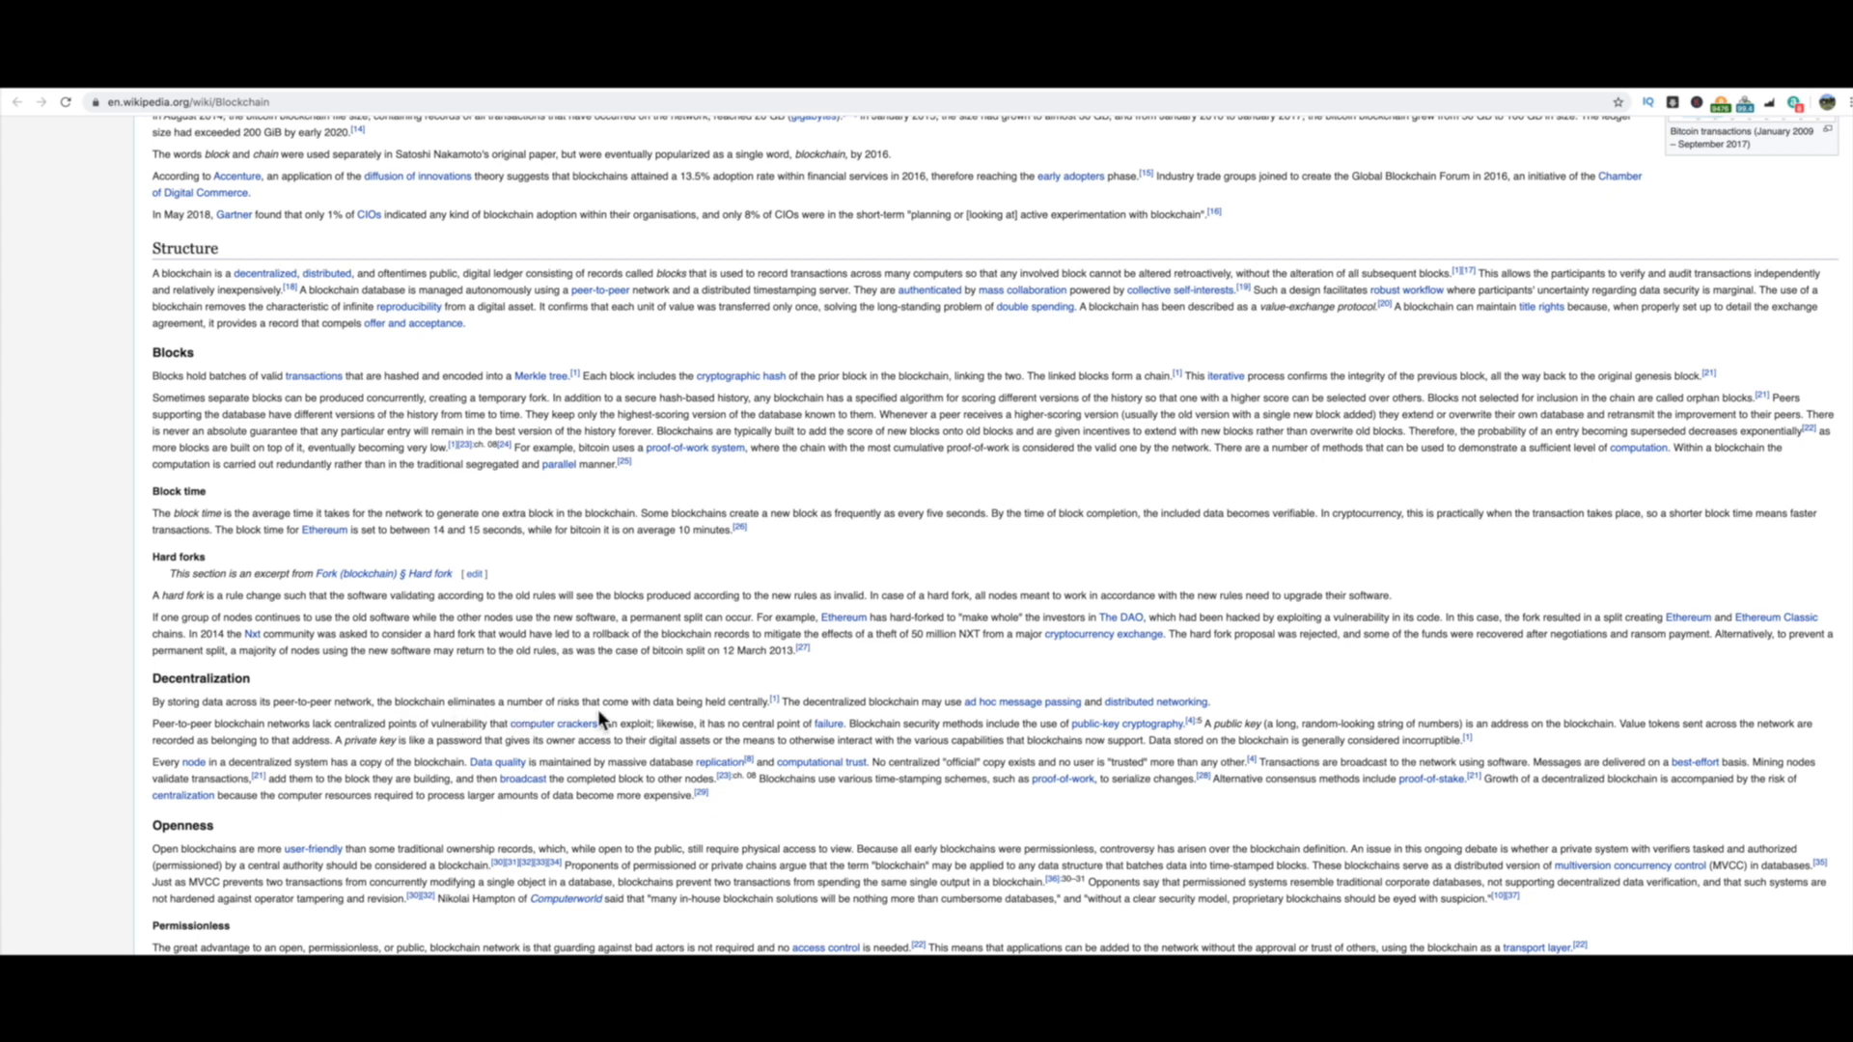
{"action": "mouse_move", "coordinate": [747, 722]}
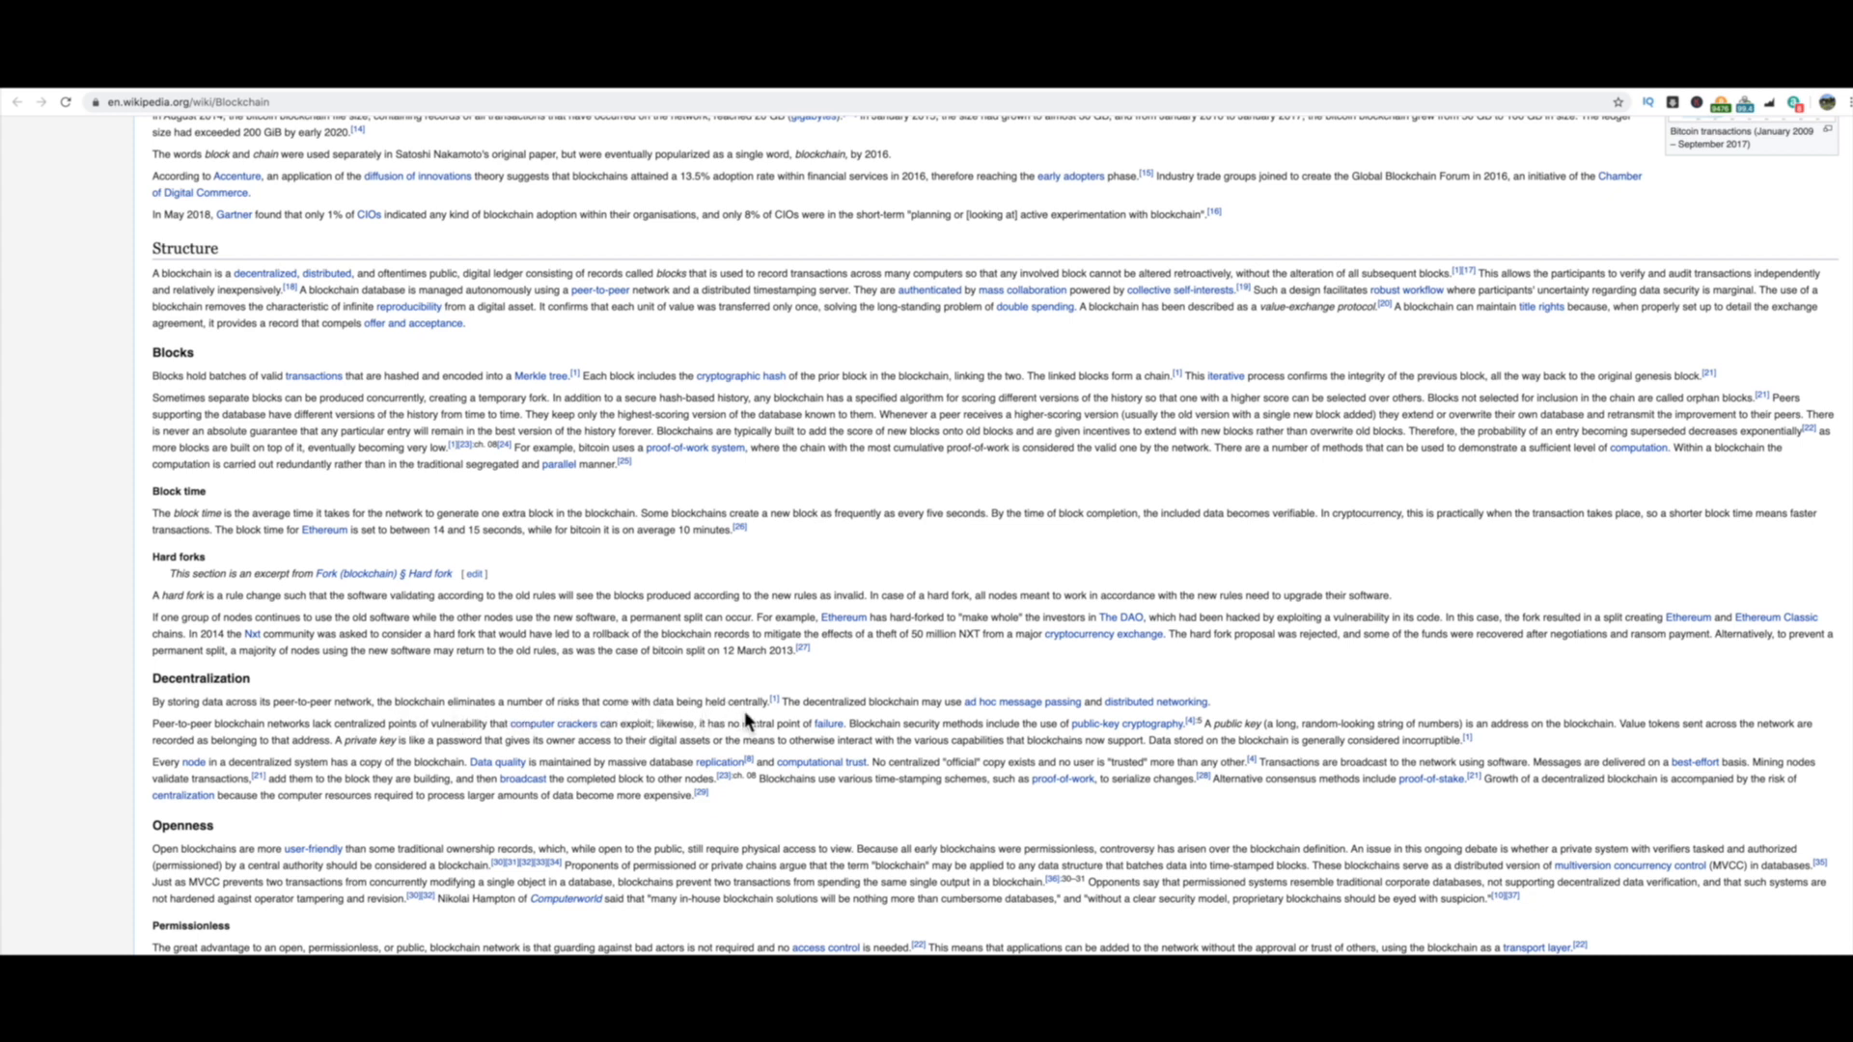
{"action": "mouse_move", "coordinate": [791, 721]}
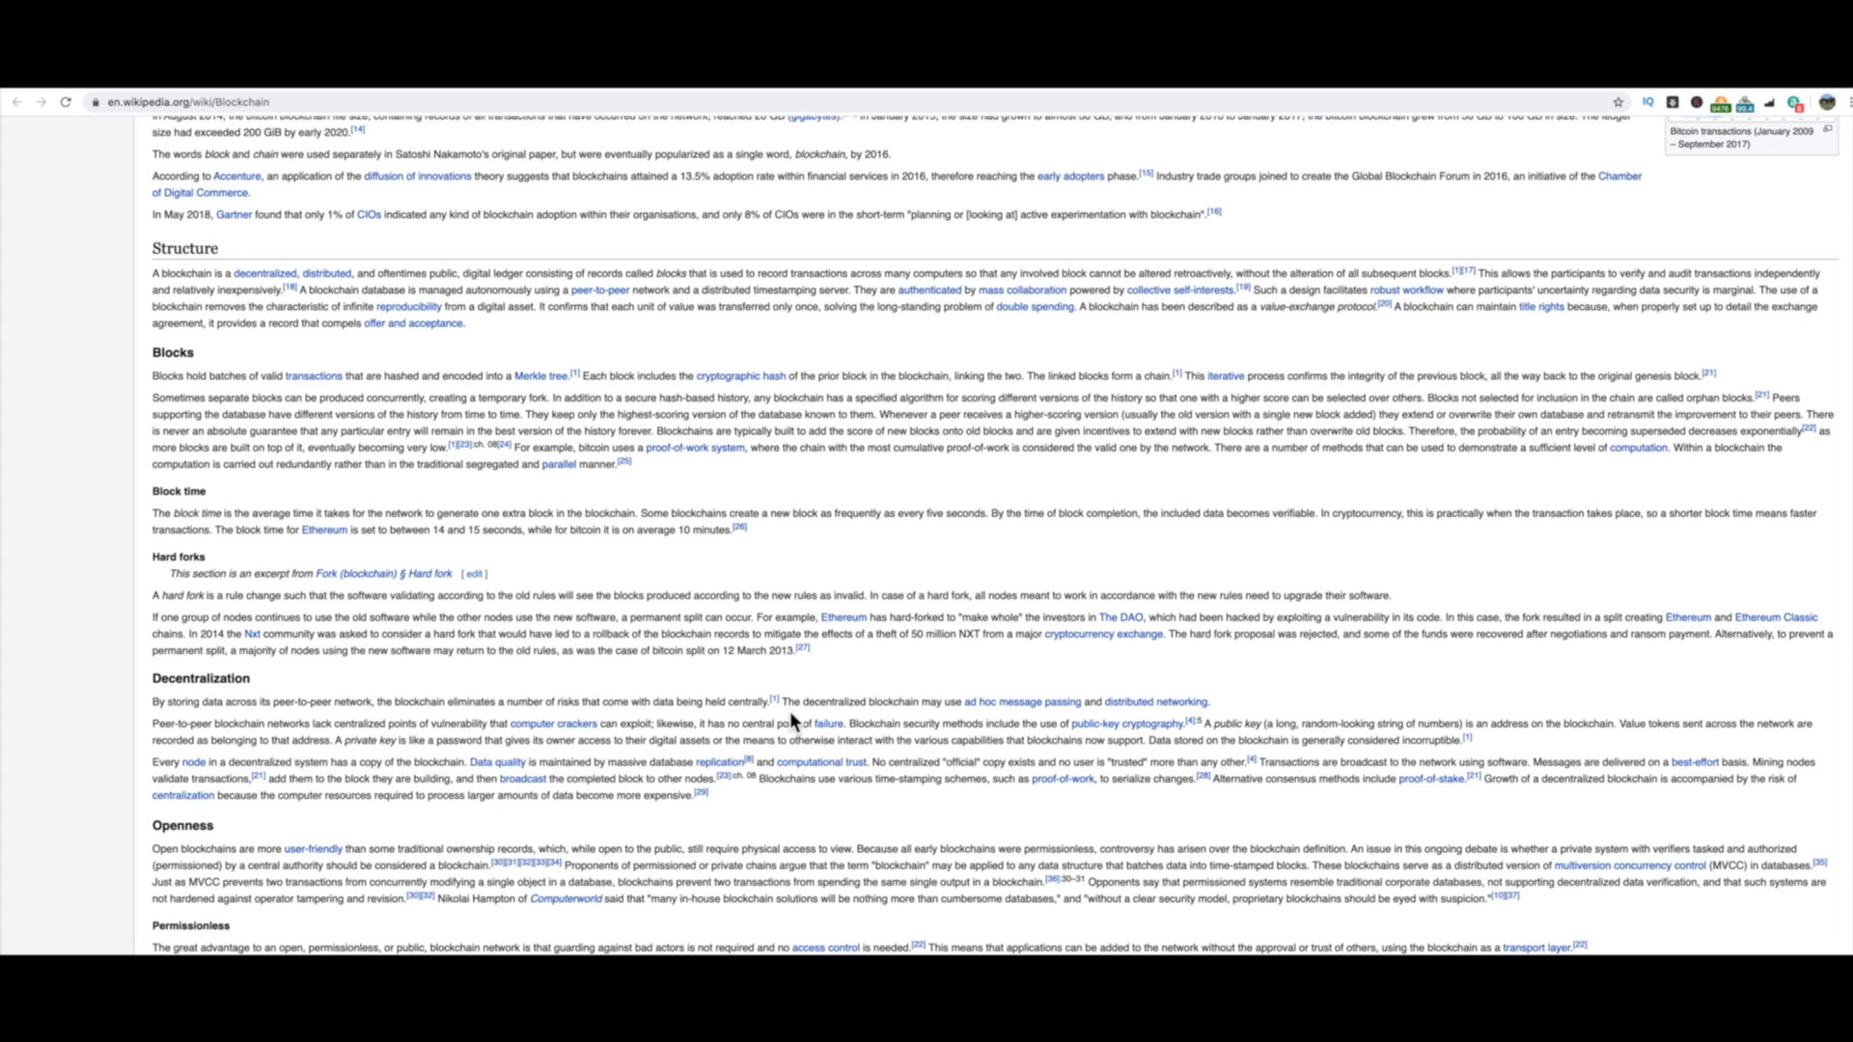
{"action": "mouse_move", "coordinate": [993, 720]}
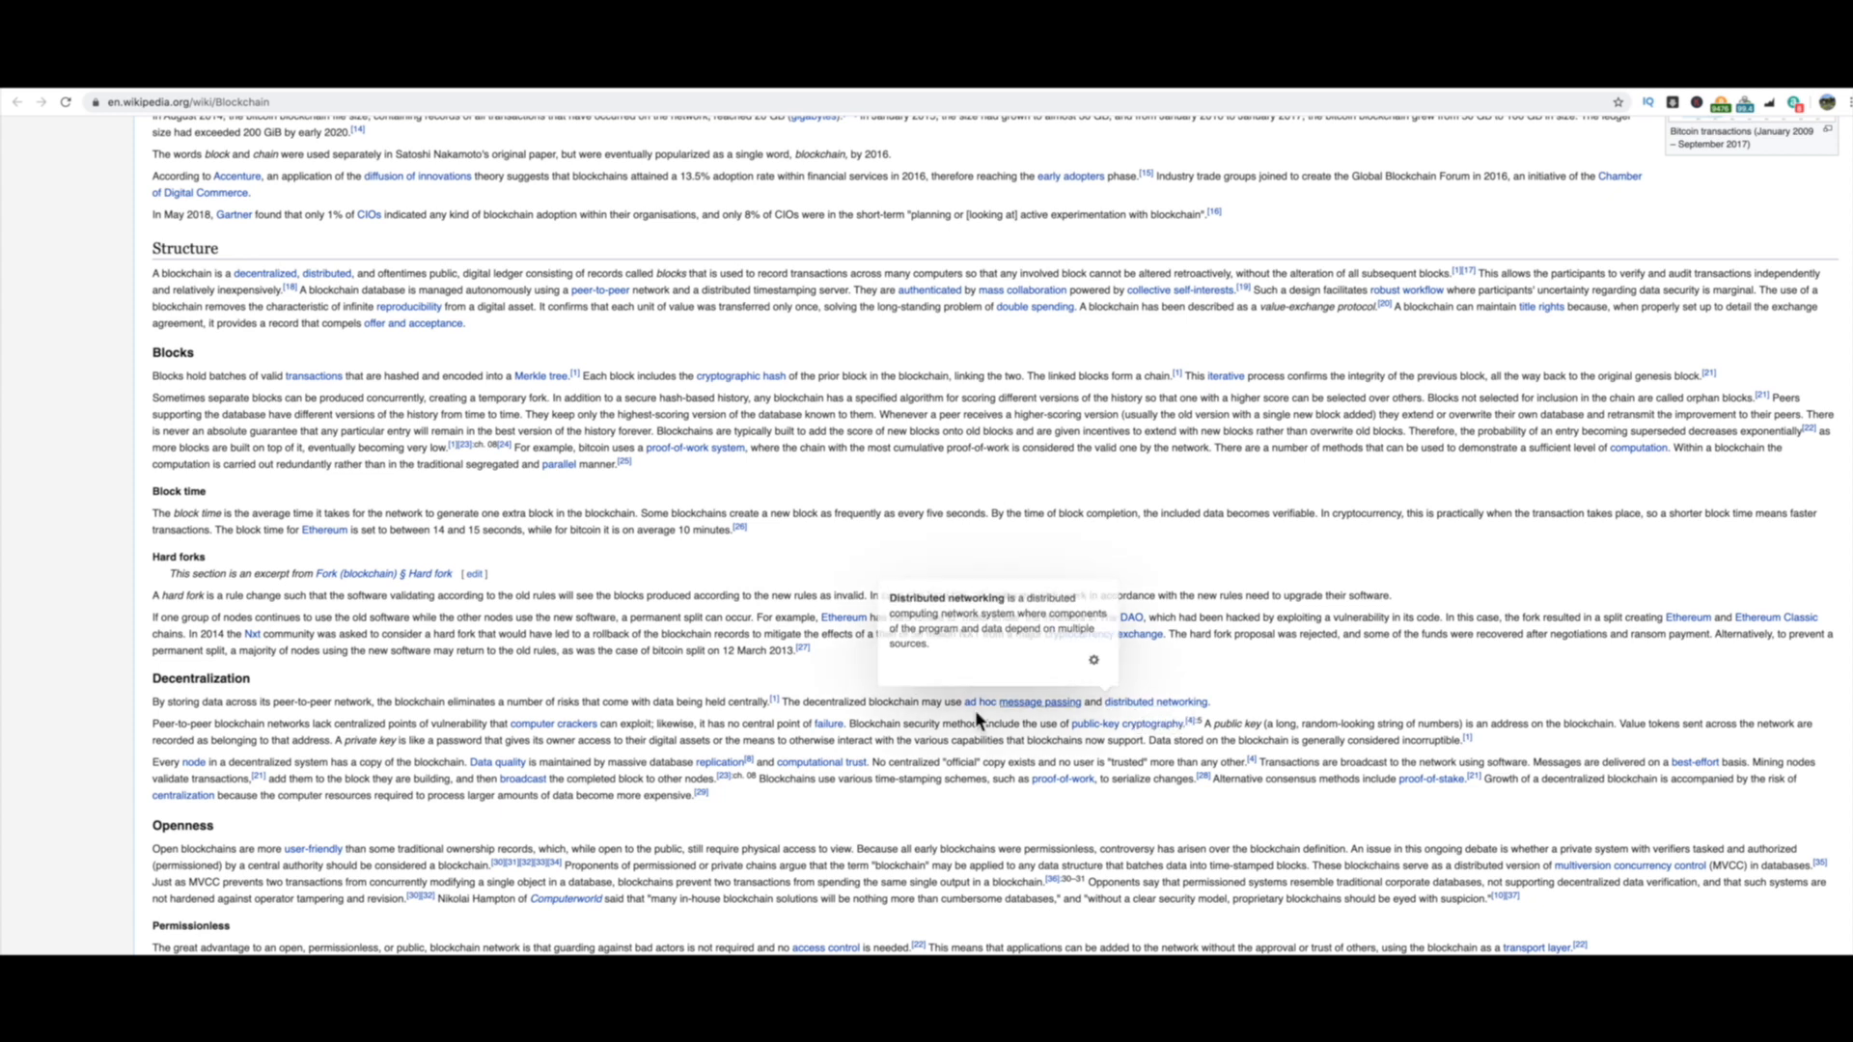
{"action": "mouse_move", "coordinate": [327, 744]}
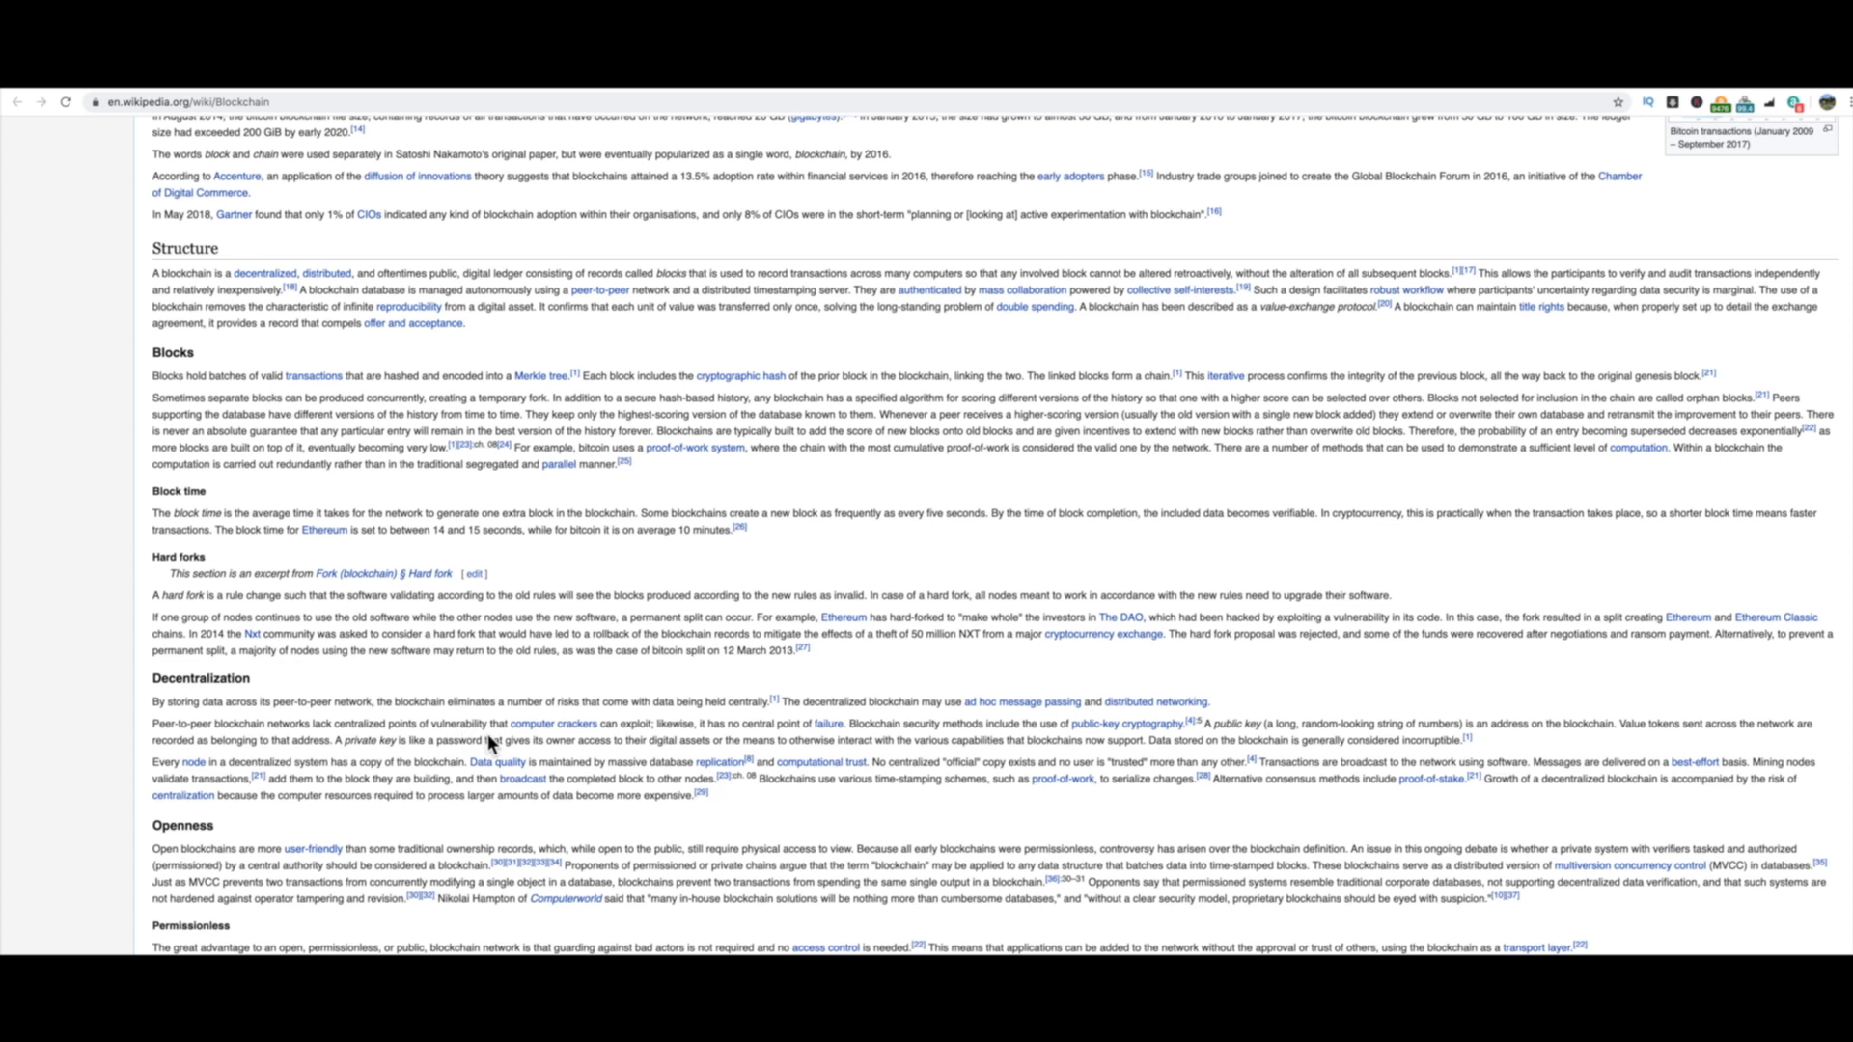
{"action": "mouse_move", "coordinate": [611, 740]}
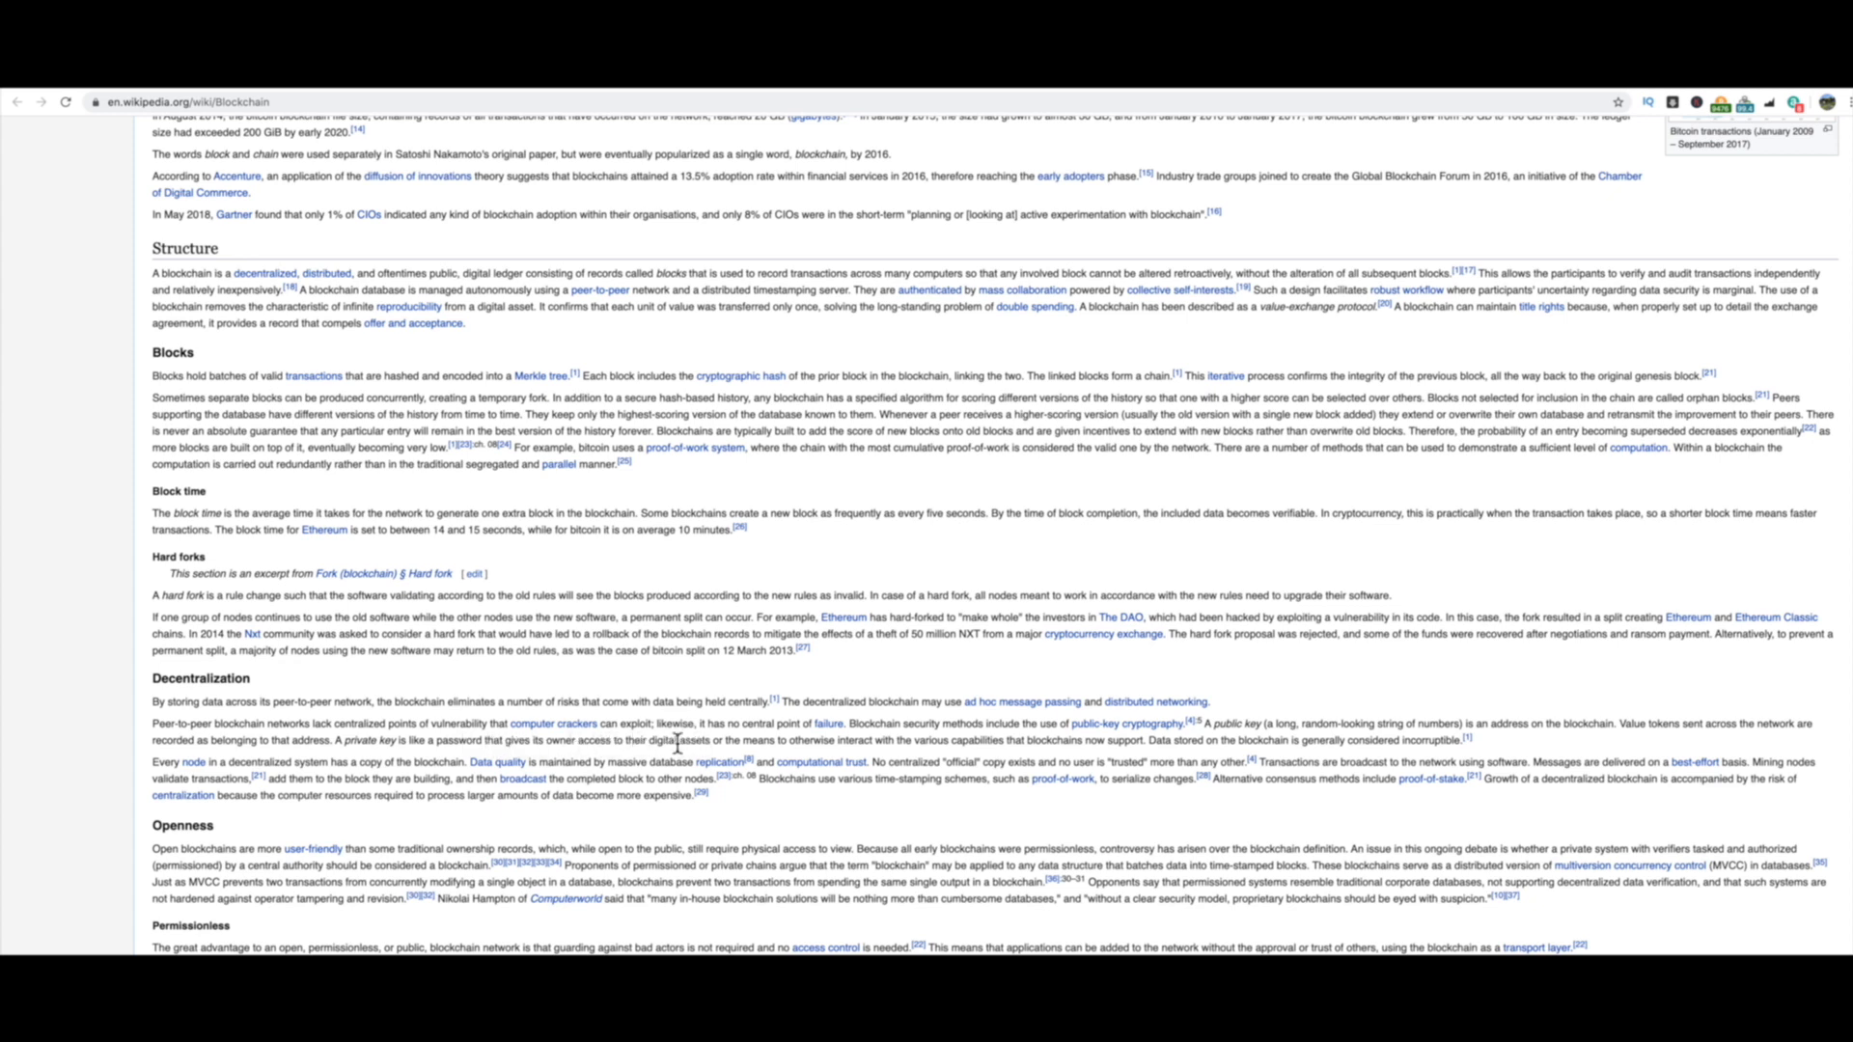
{"action": "mouse_move", "coordinate": [775, 815]}
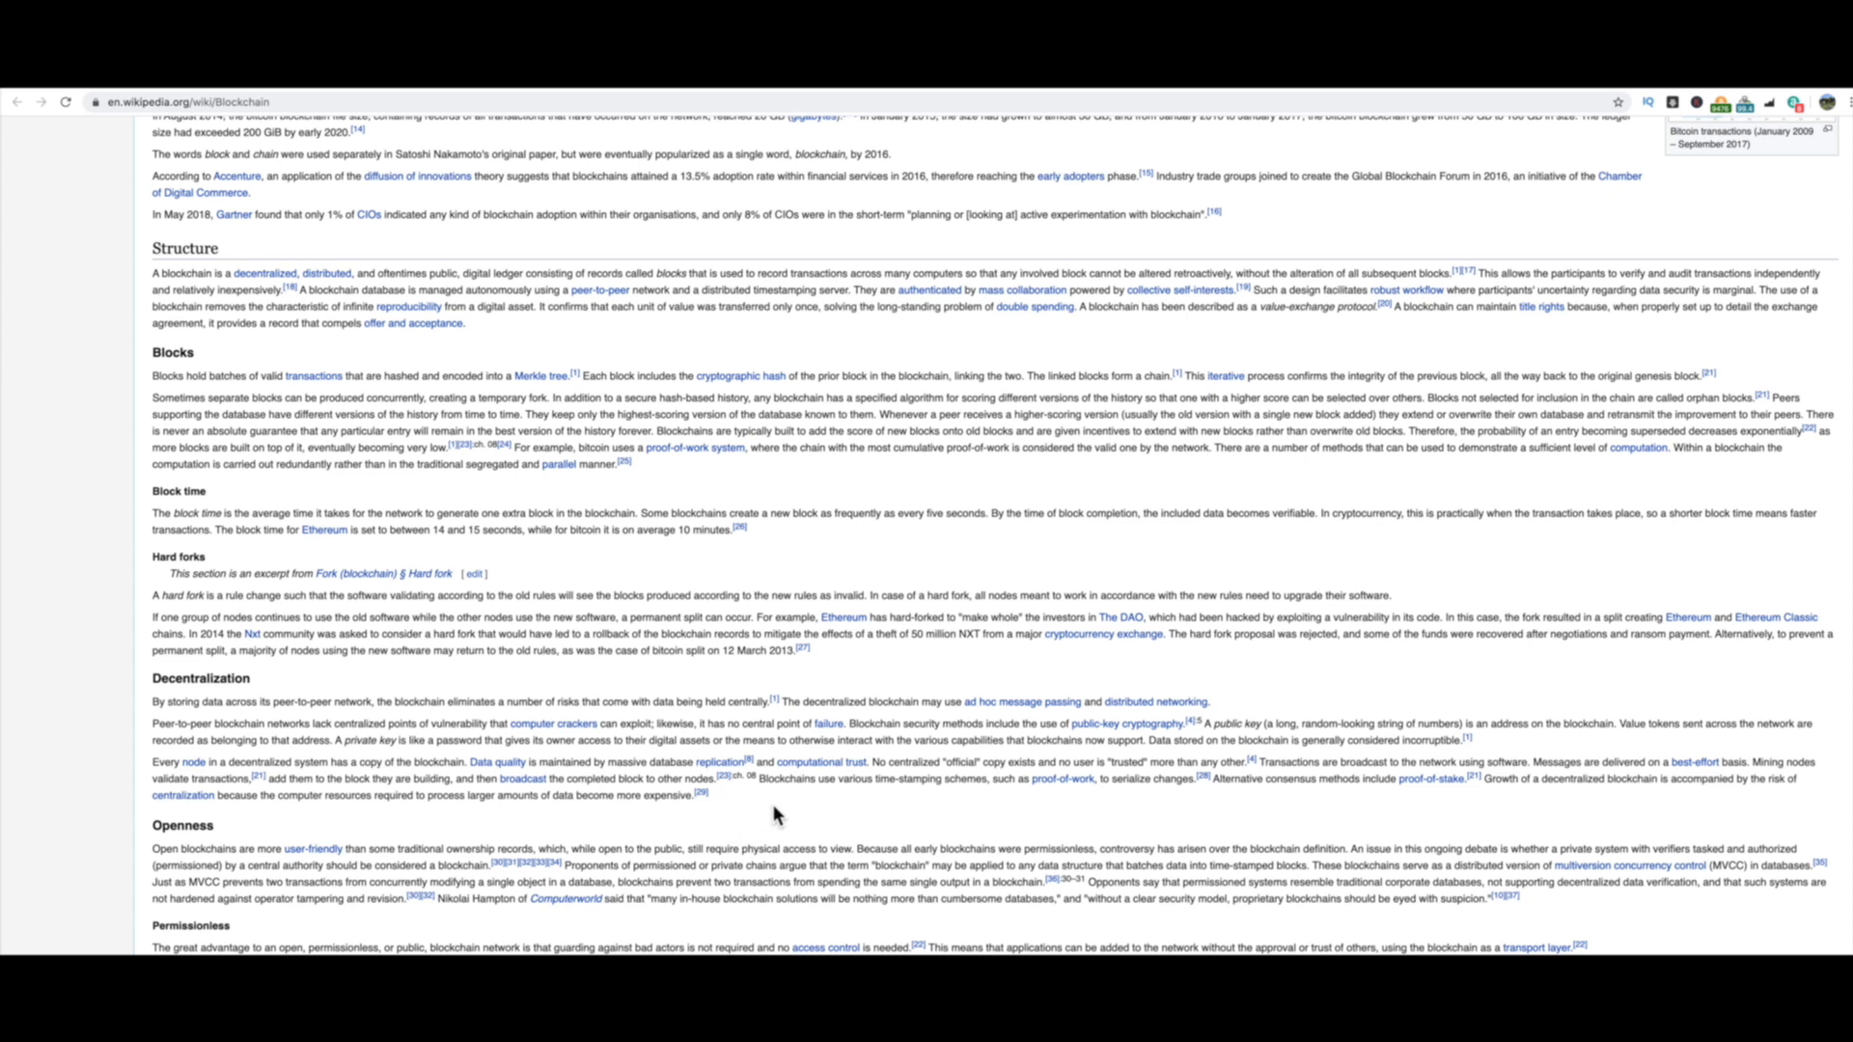
{"action": "mouse_move", "coordinate": [1062, 779]}
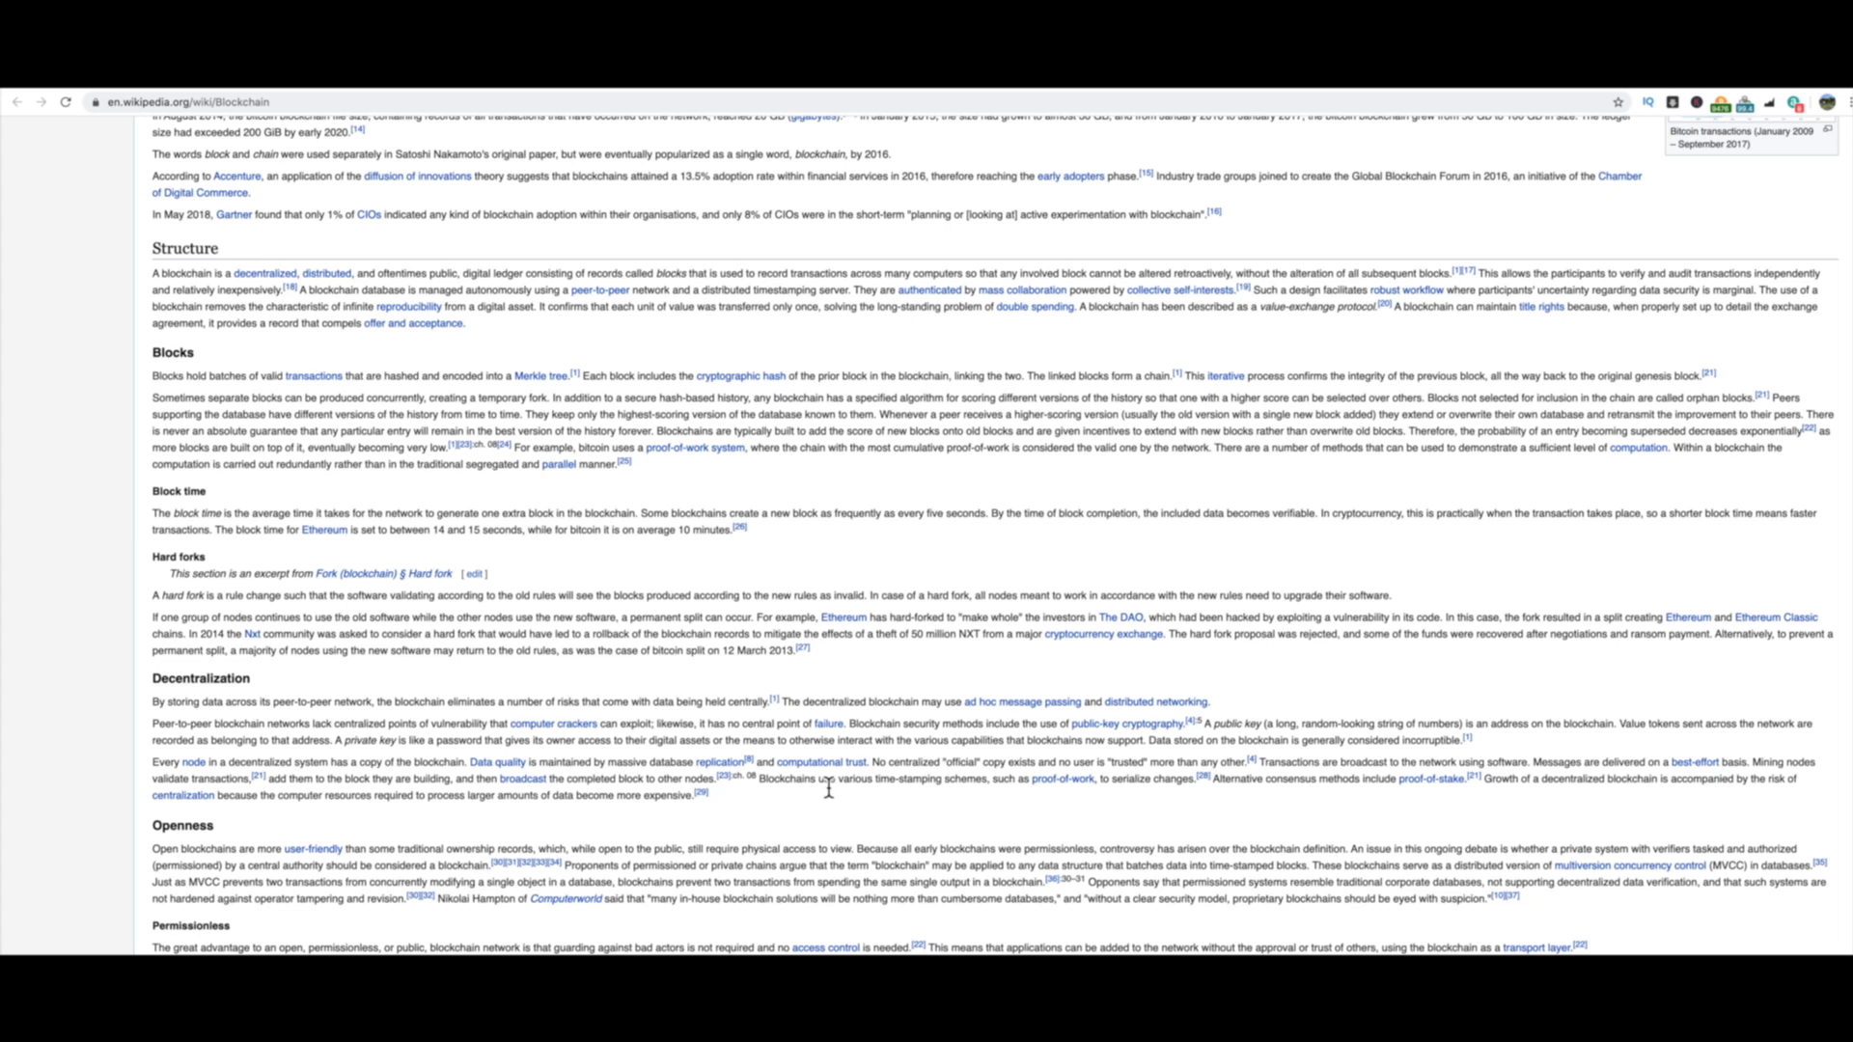
{"action": "mouse_move", "coordinate": [1064, 799]}
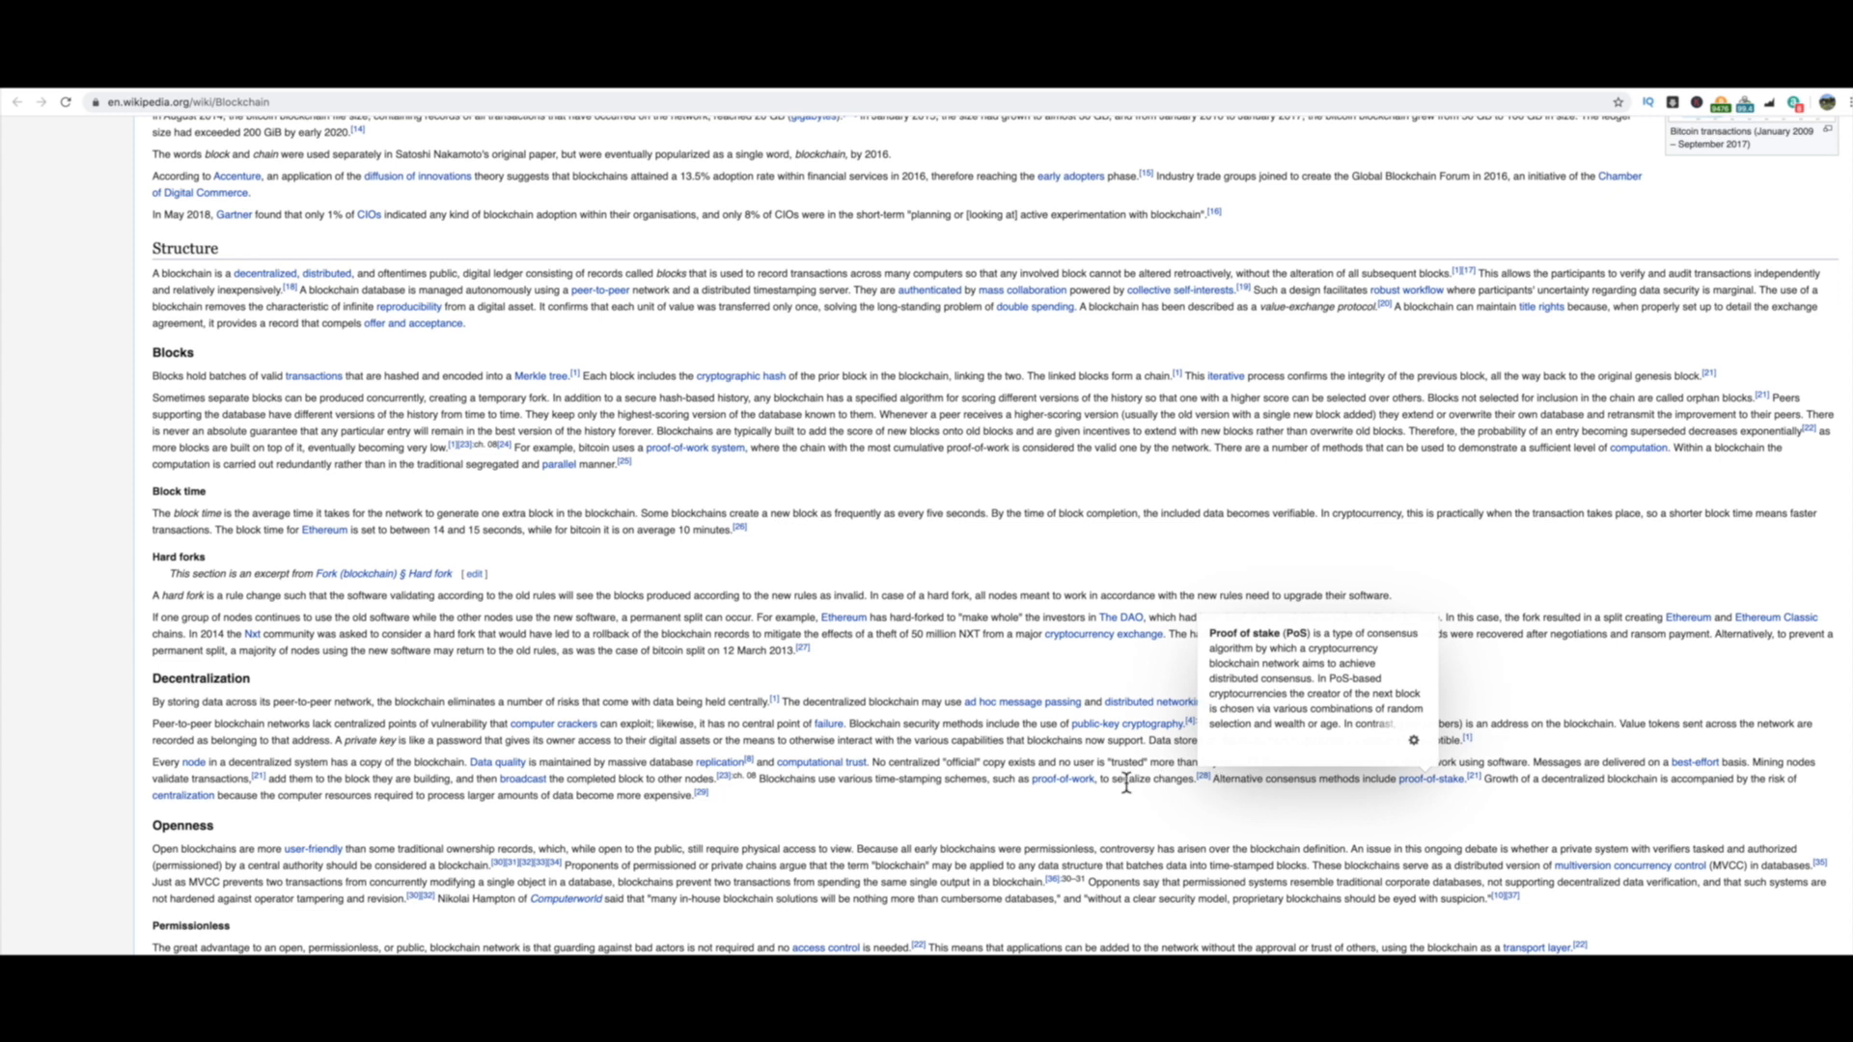
{"action": "mouse_move", "coordinate": [980, 821]}
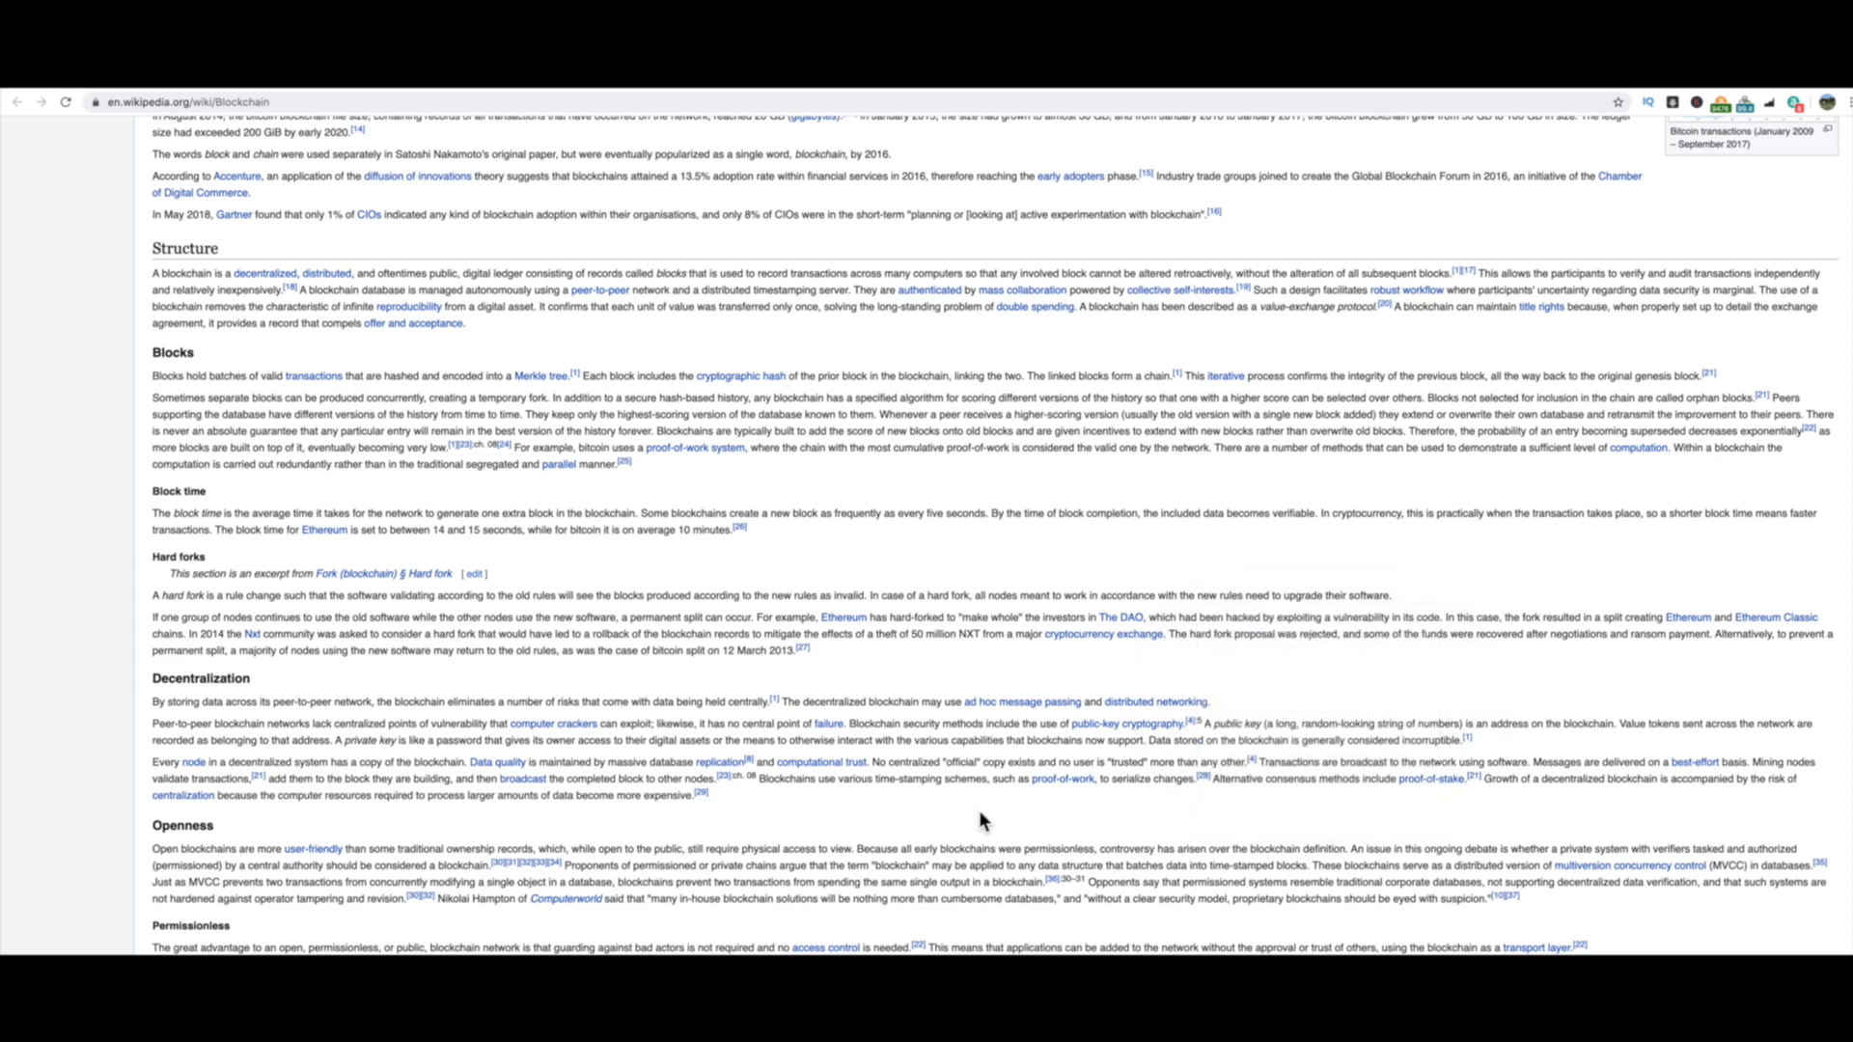
{"action": "mouse_move", "coordinate": [825, 782]}
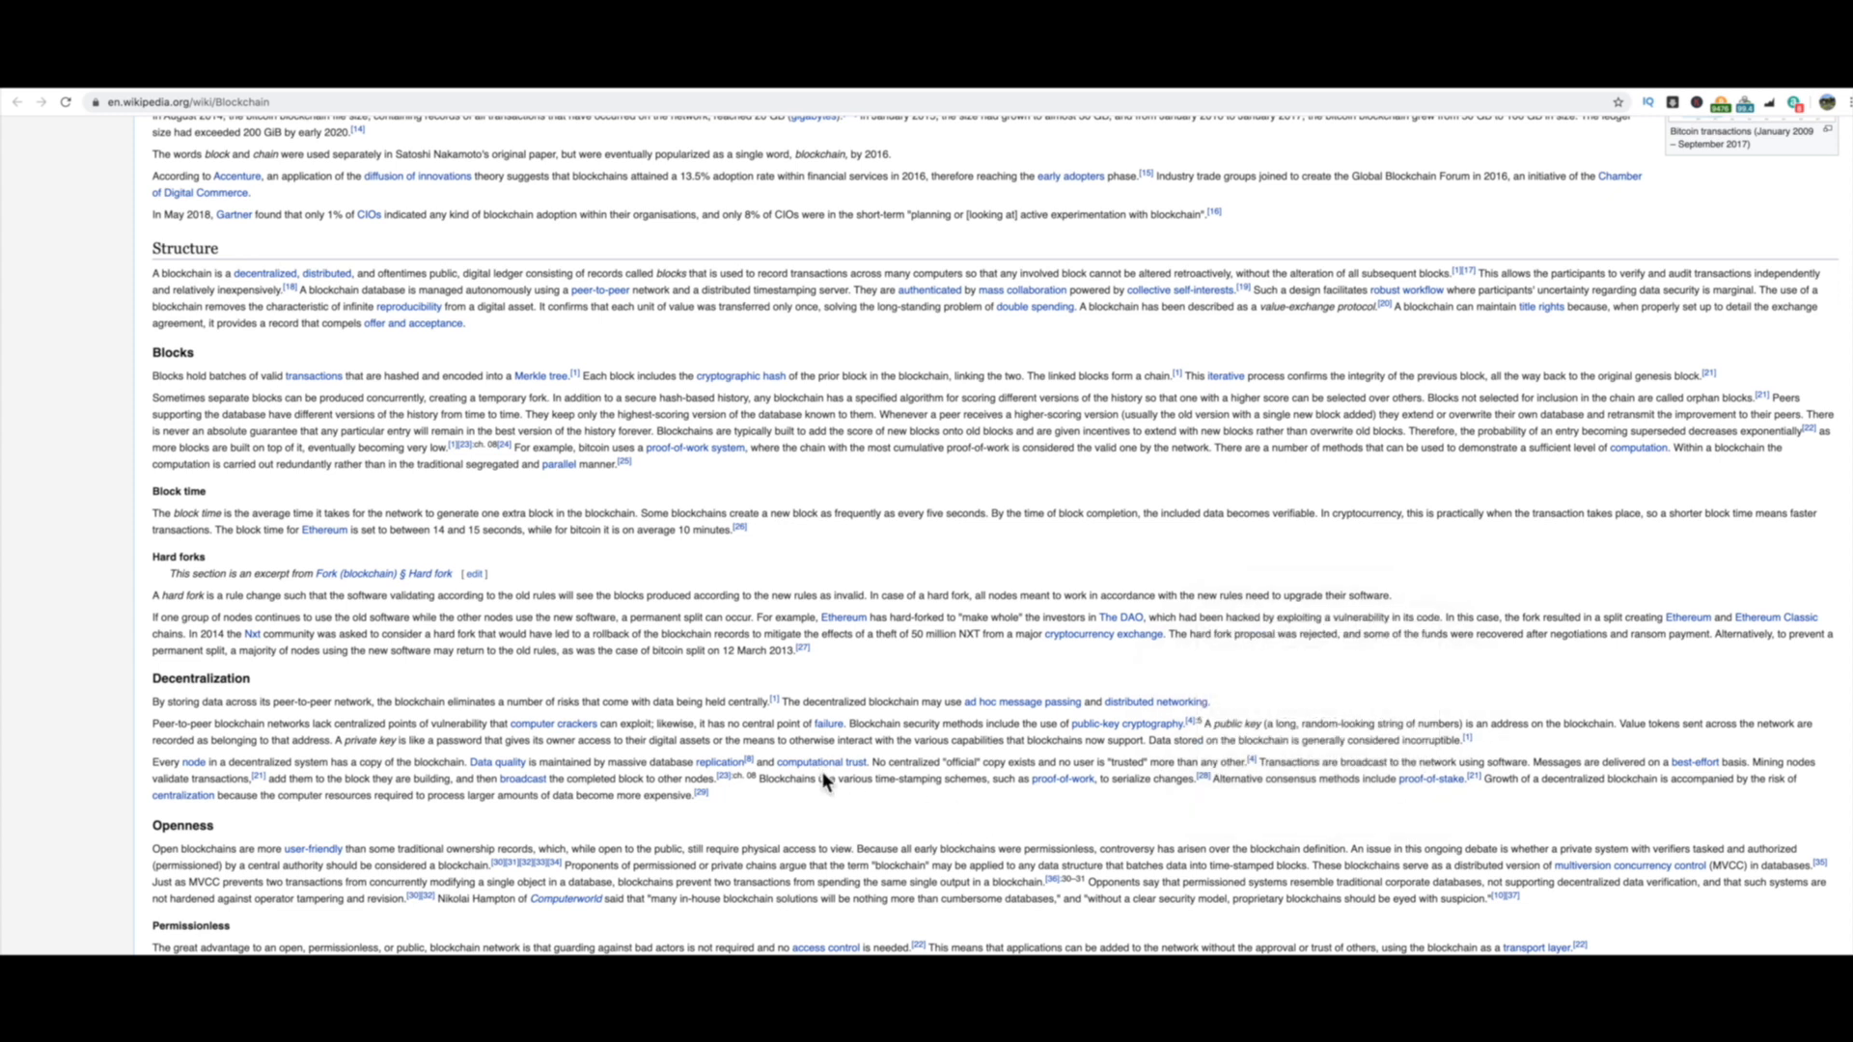
{"action": "mouse_move", "coordinate": [819, 762]}
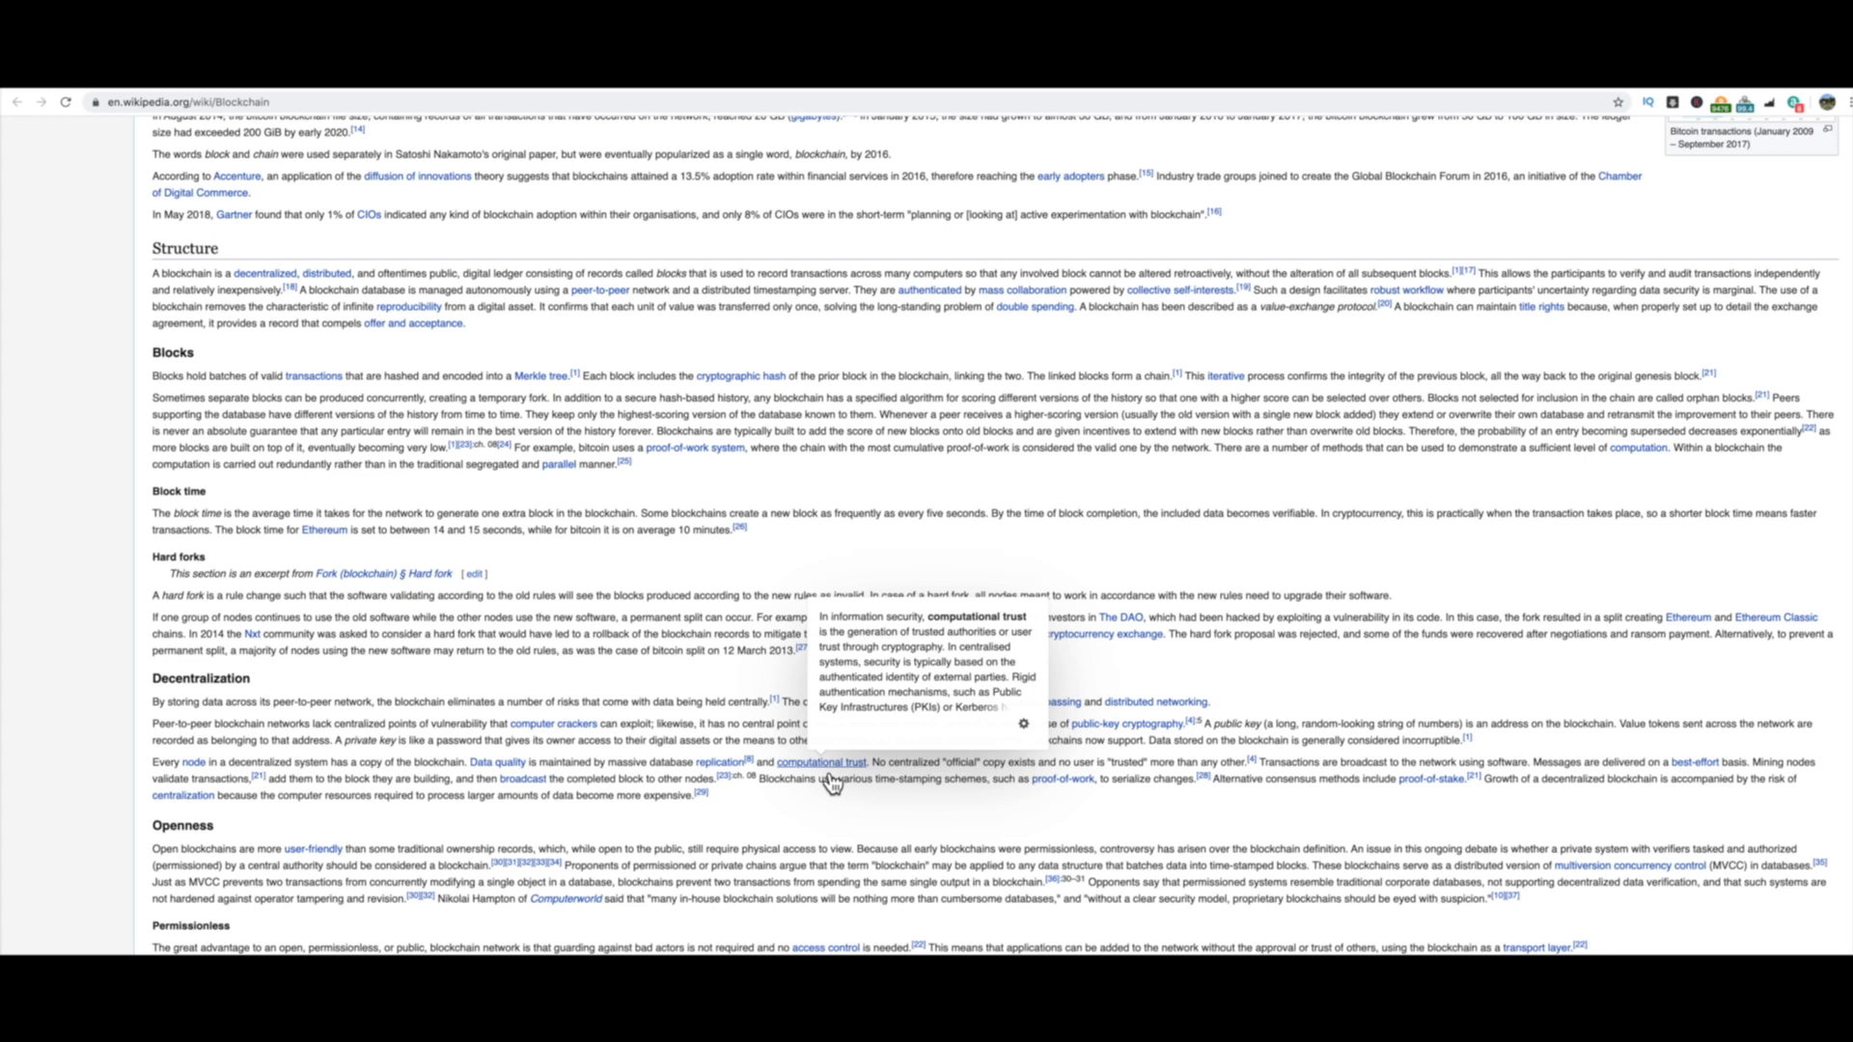
{"action": "mouse_move", "coordinate": [792, 811]}
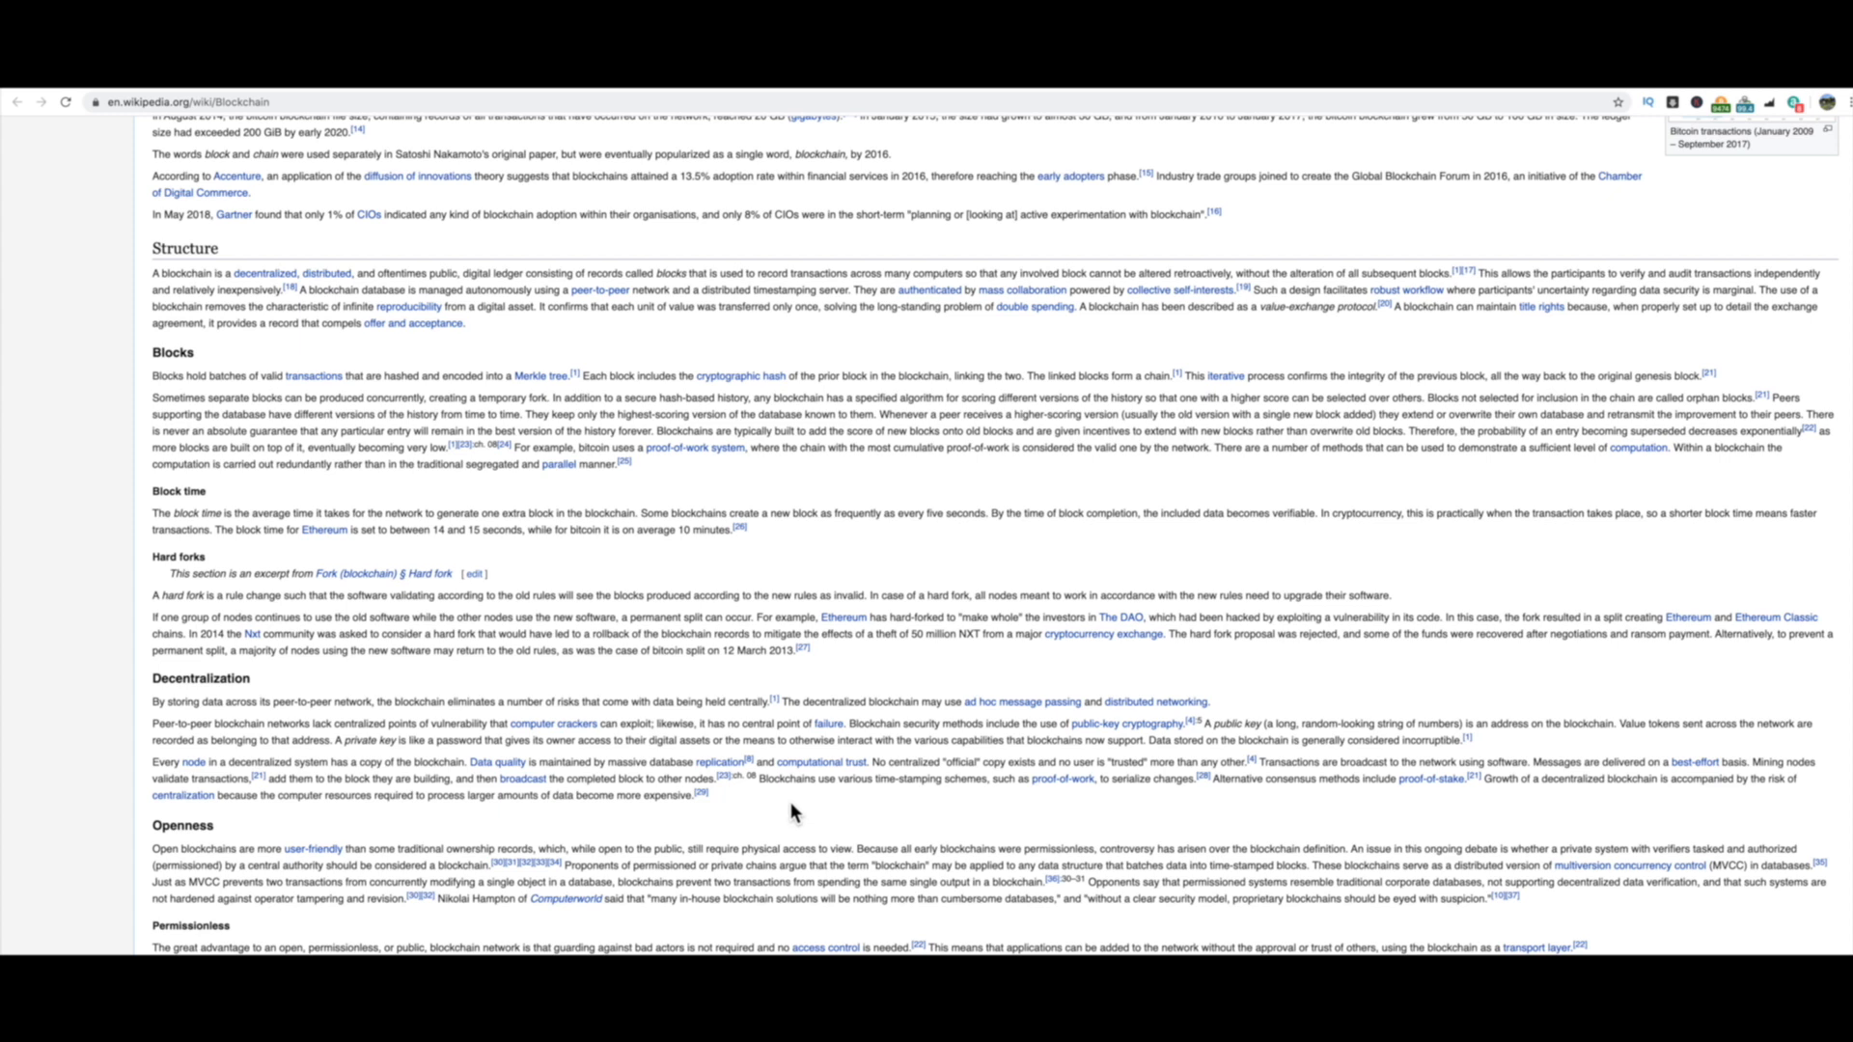
{"action": "mouse_move", "coordinate": [827, 809]}
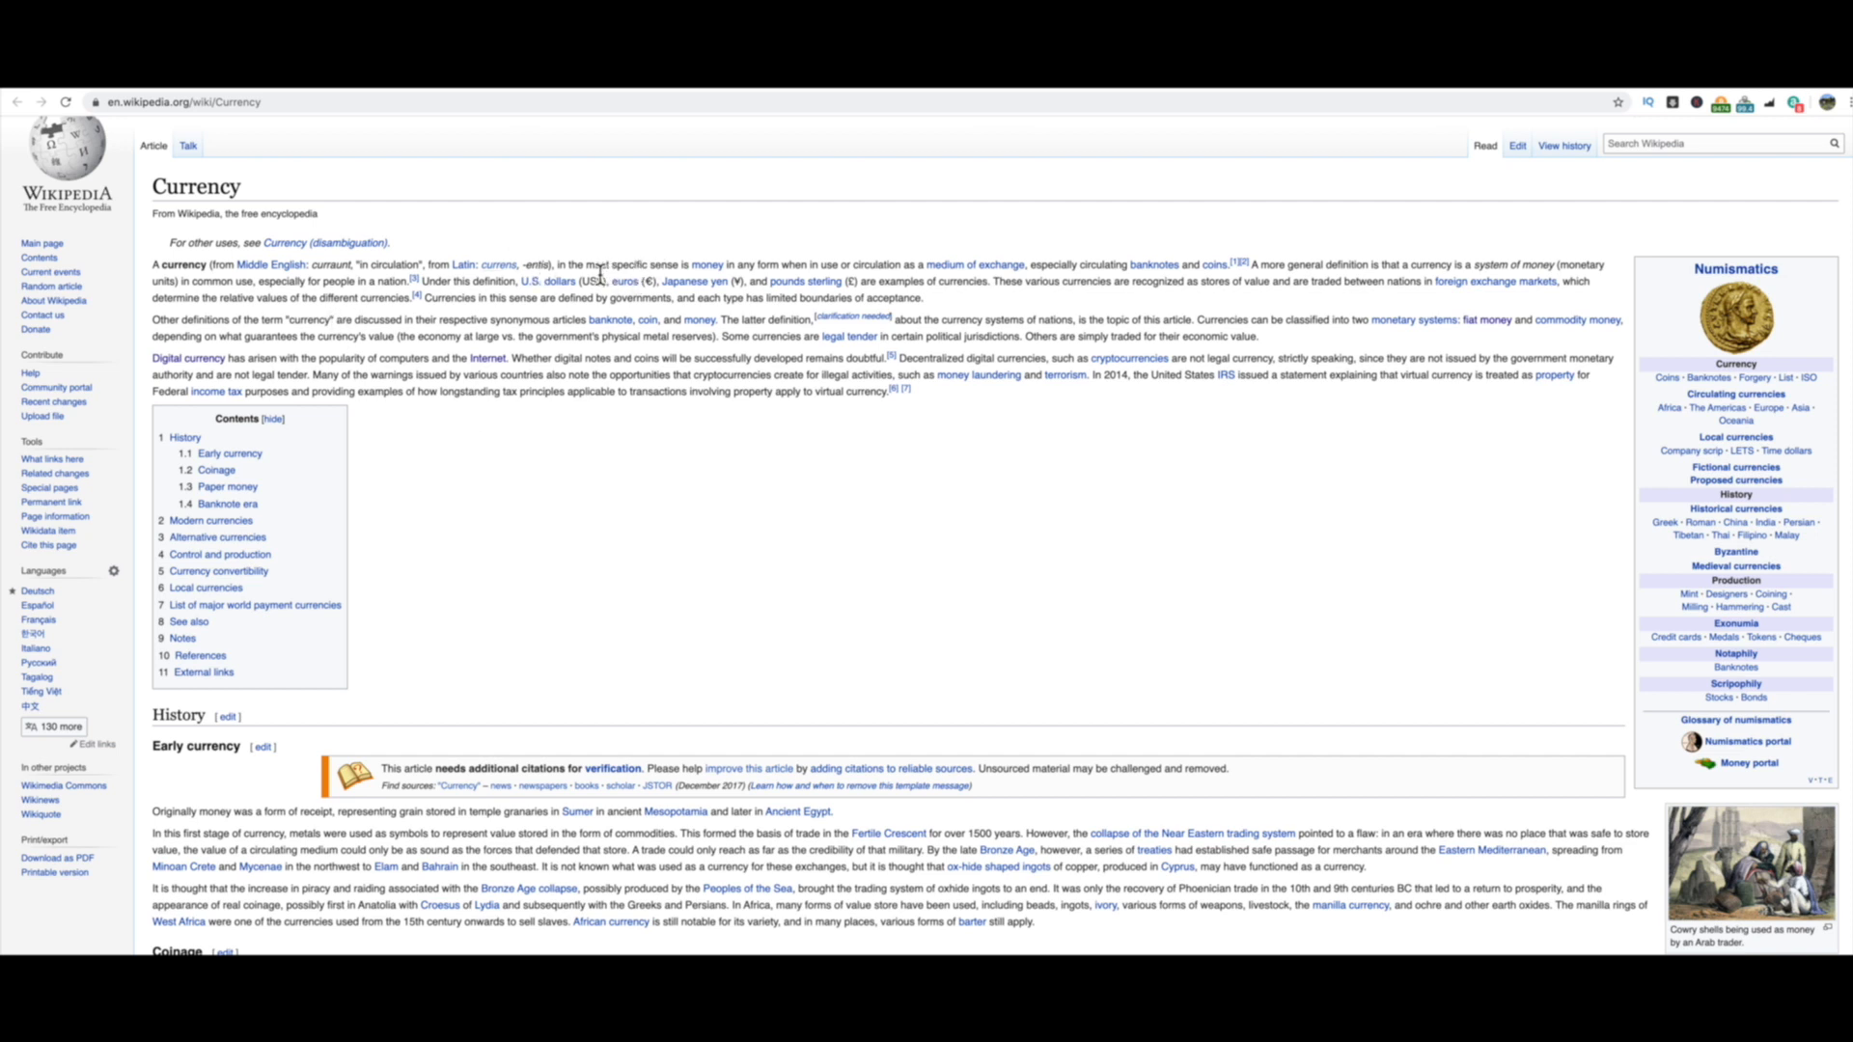
{"action": "mouse_move", "coordinate": [683, 272]}
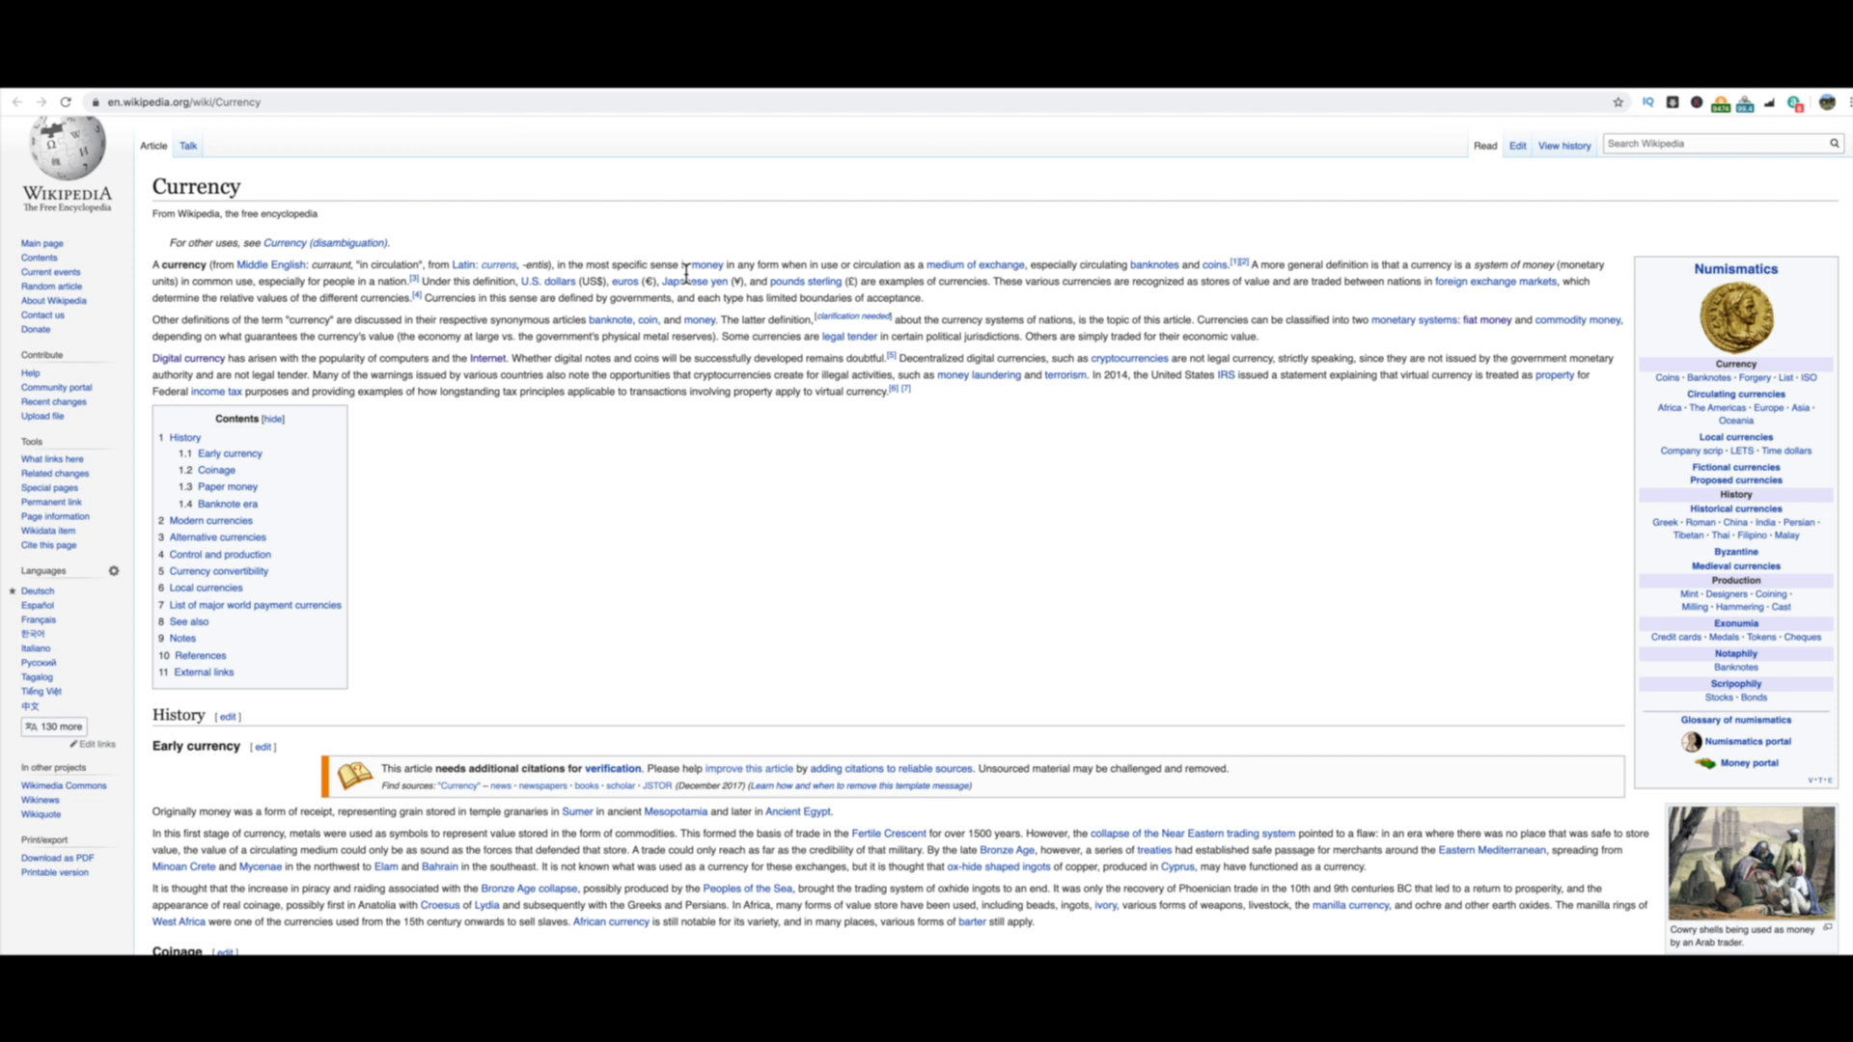
{"action": "mouse_move", "coordinate": [698, 264]}
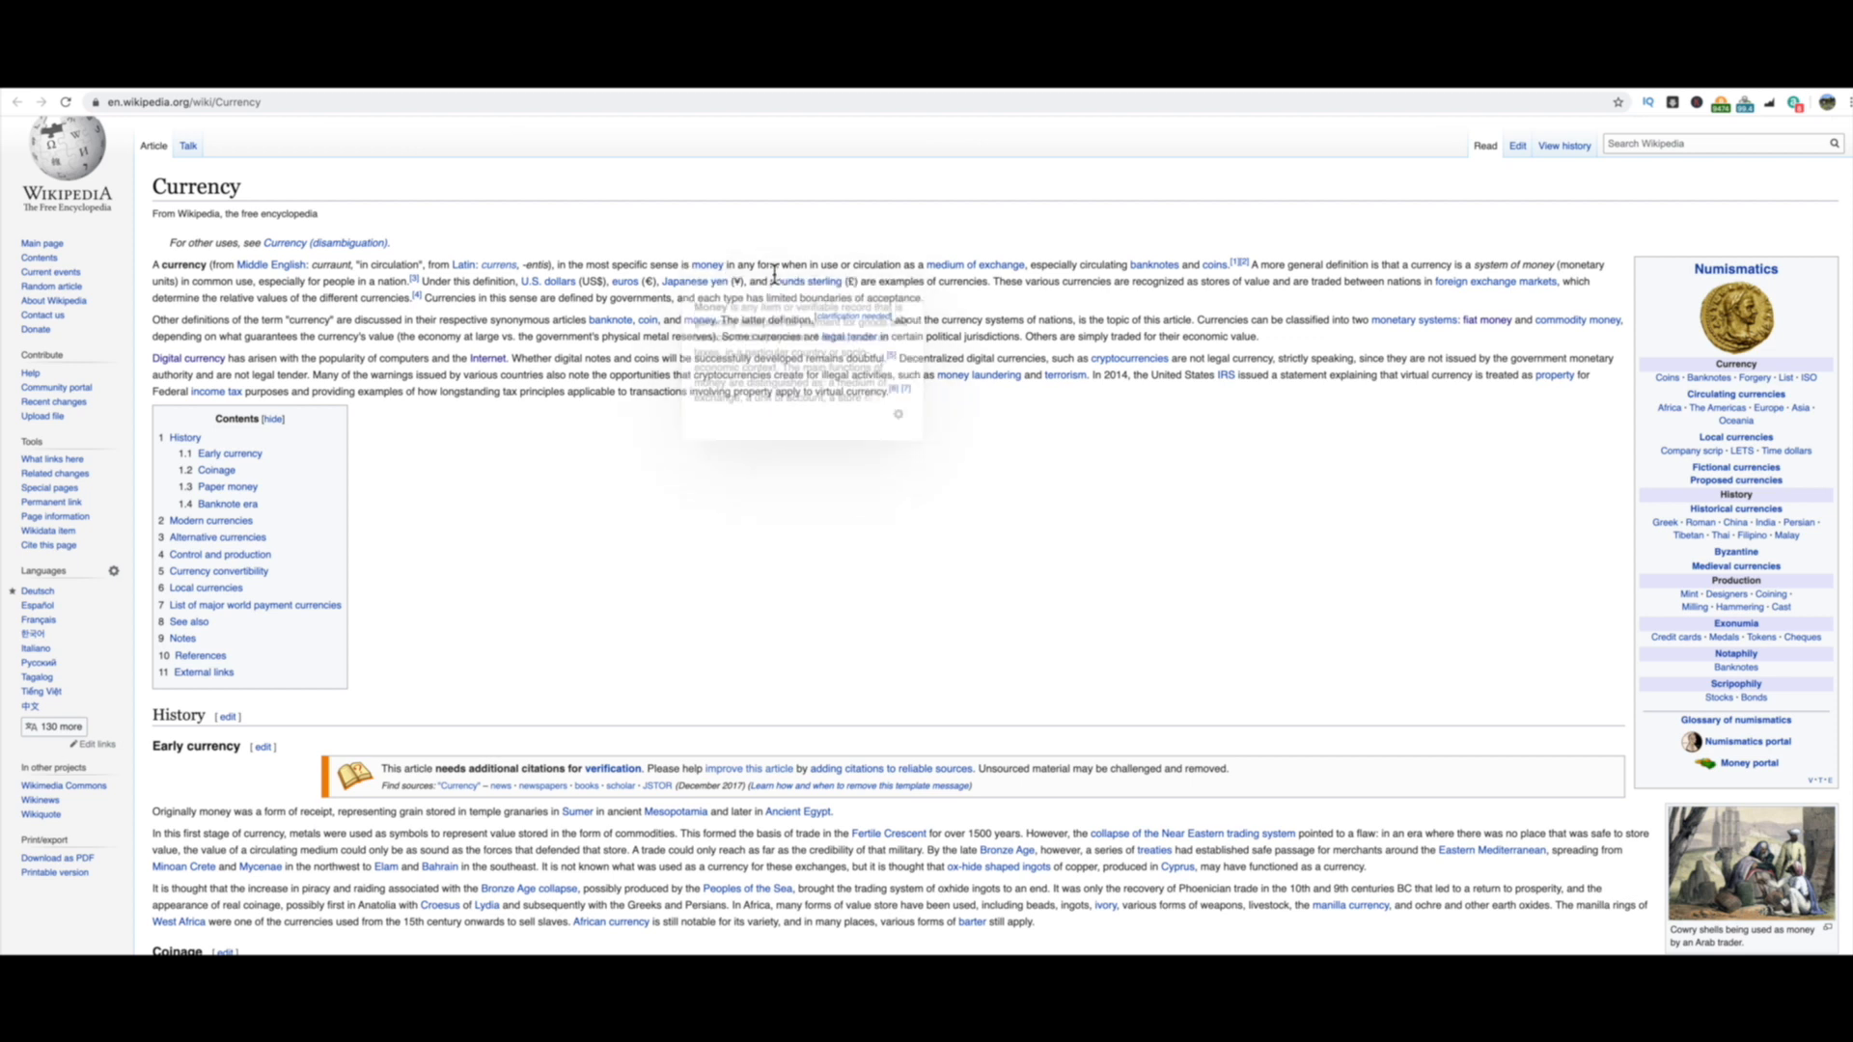
{"action": "mouse_move", "coordinate": [869, 281]}
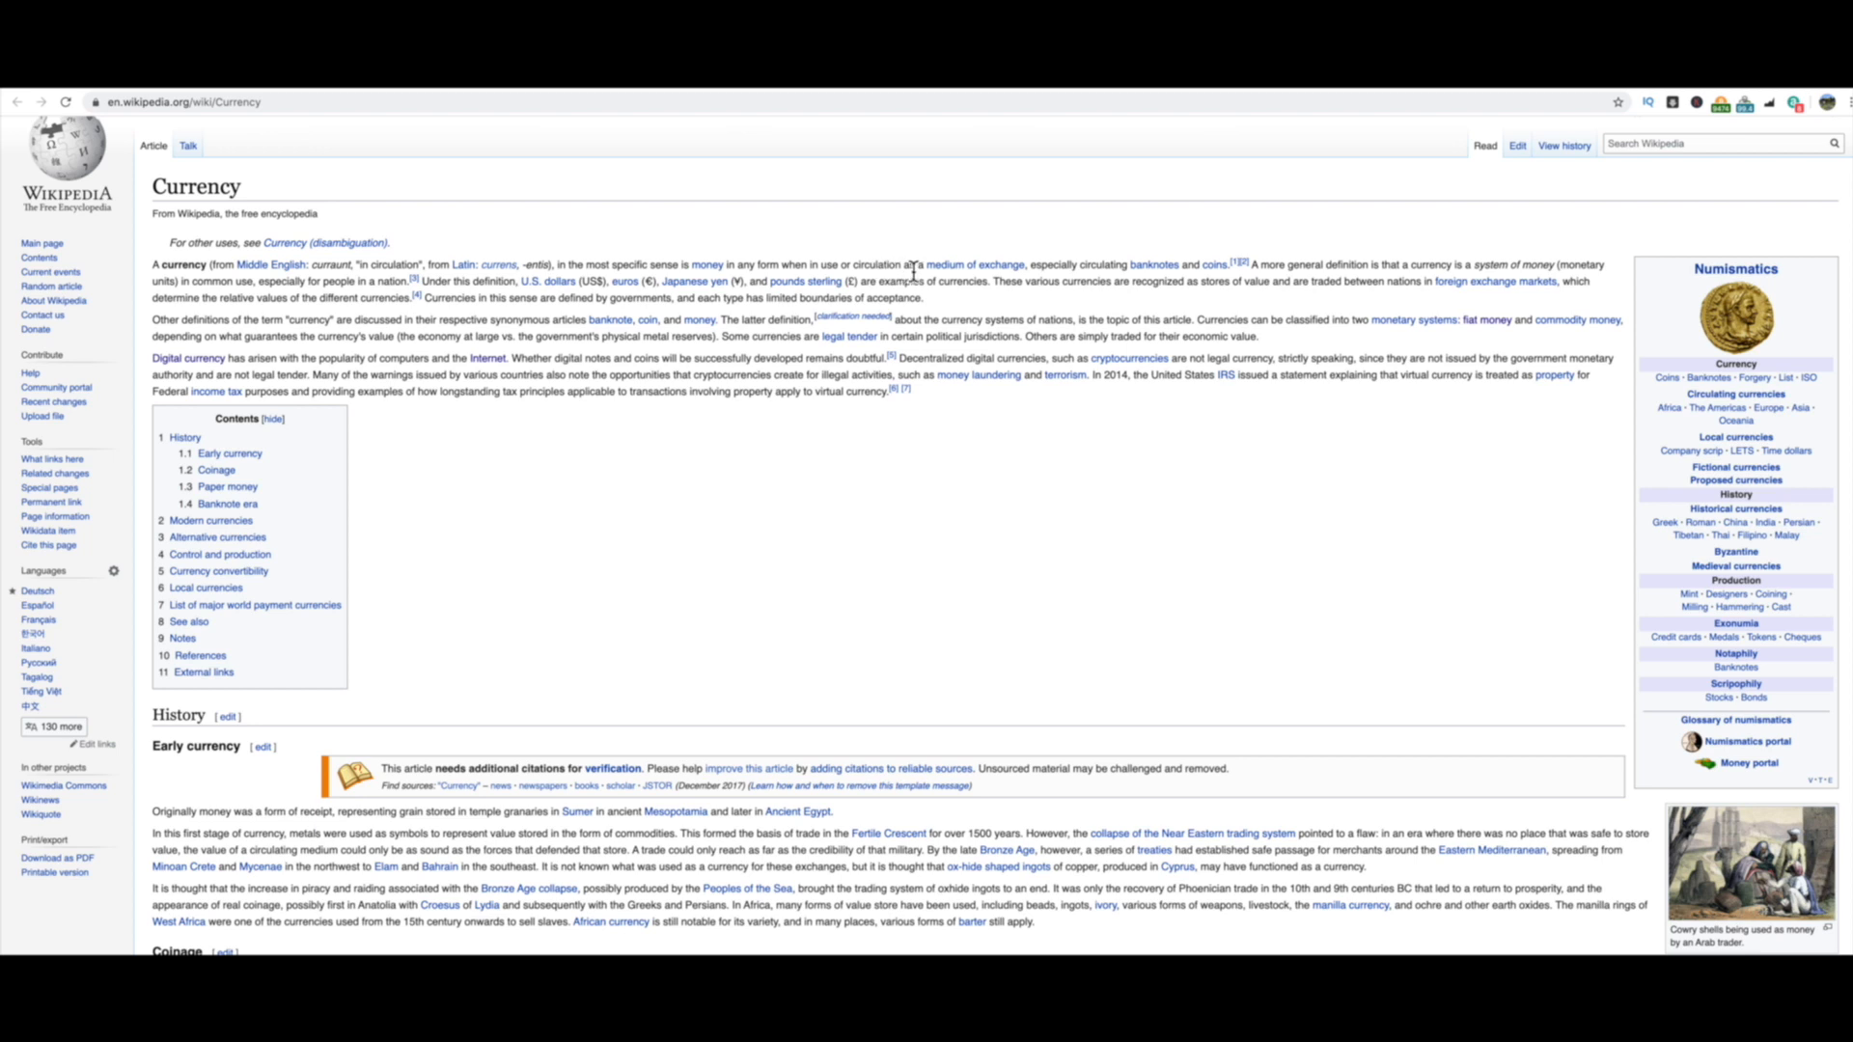
{"action": "mouse_move", "coordinate": [974, 263]}
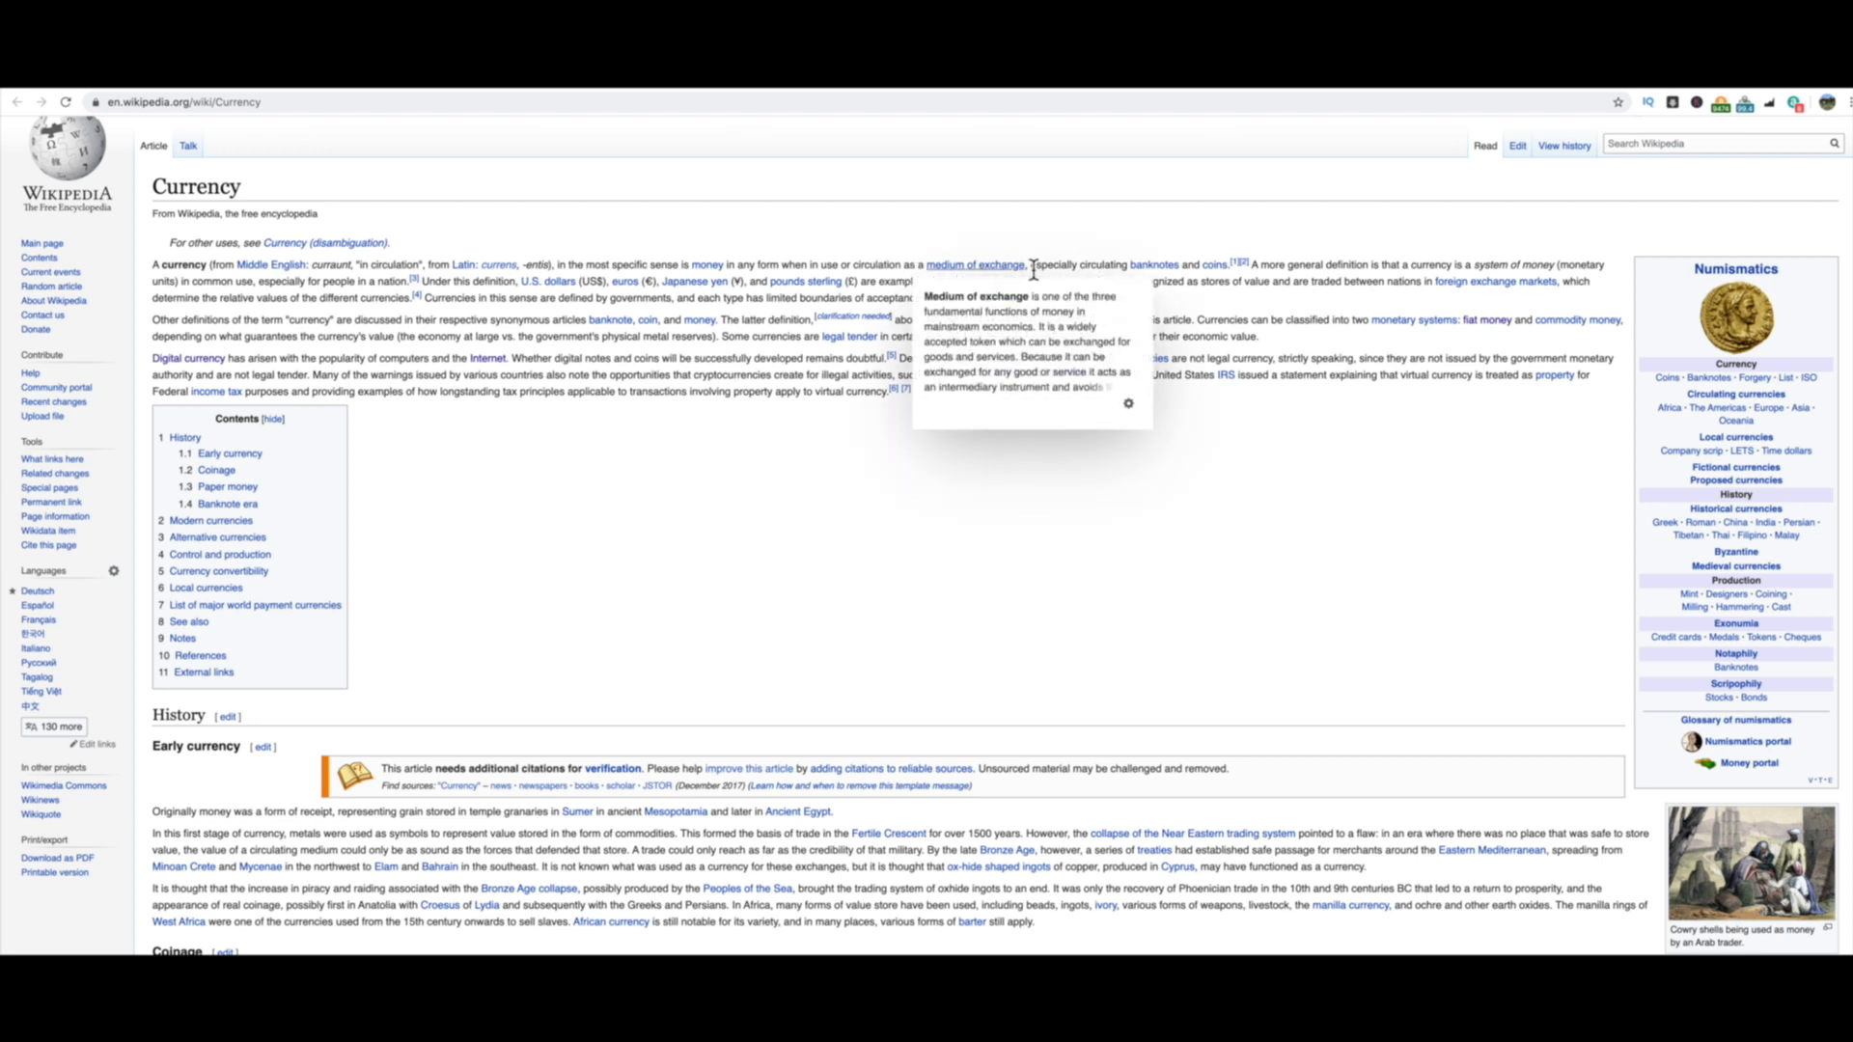
{"action": "mouse_move", "coordinate": [1217, 272]}
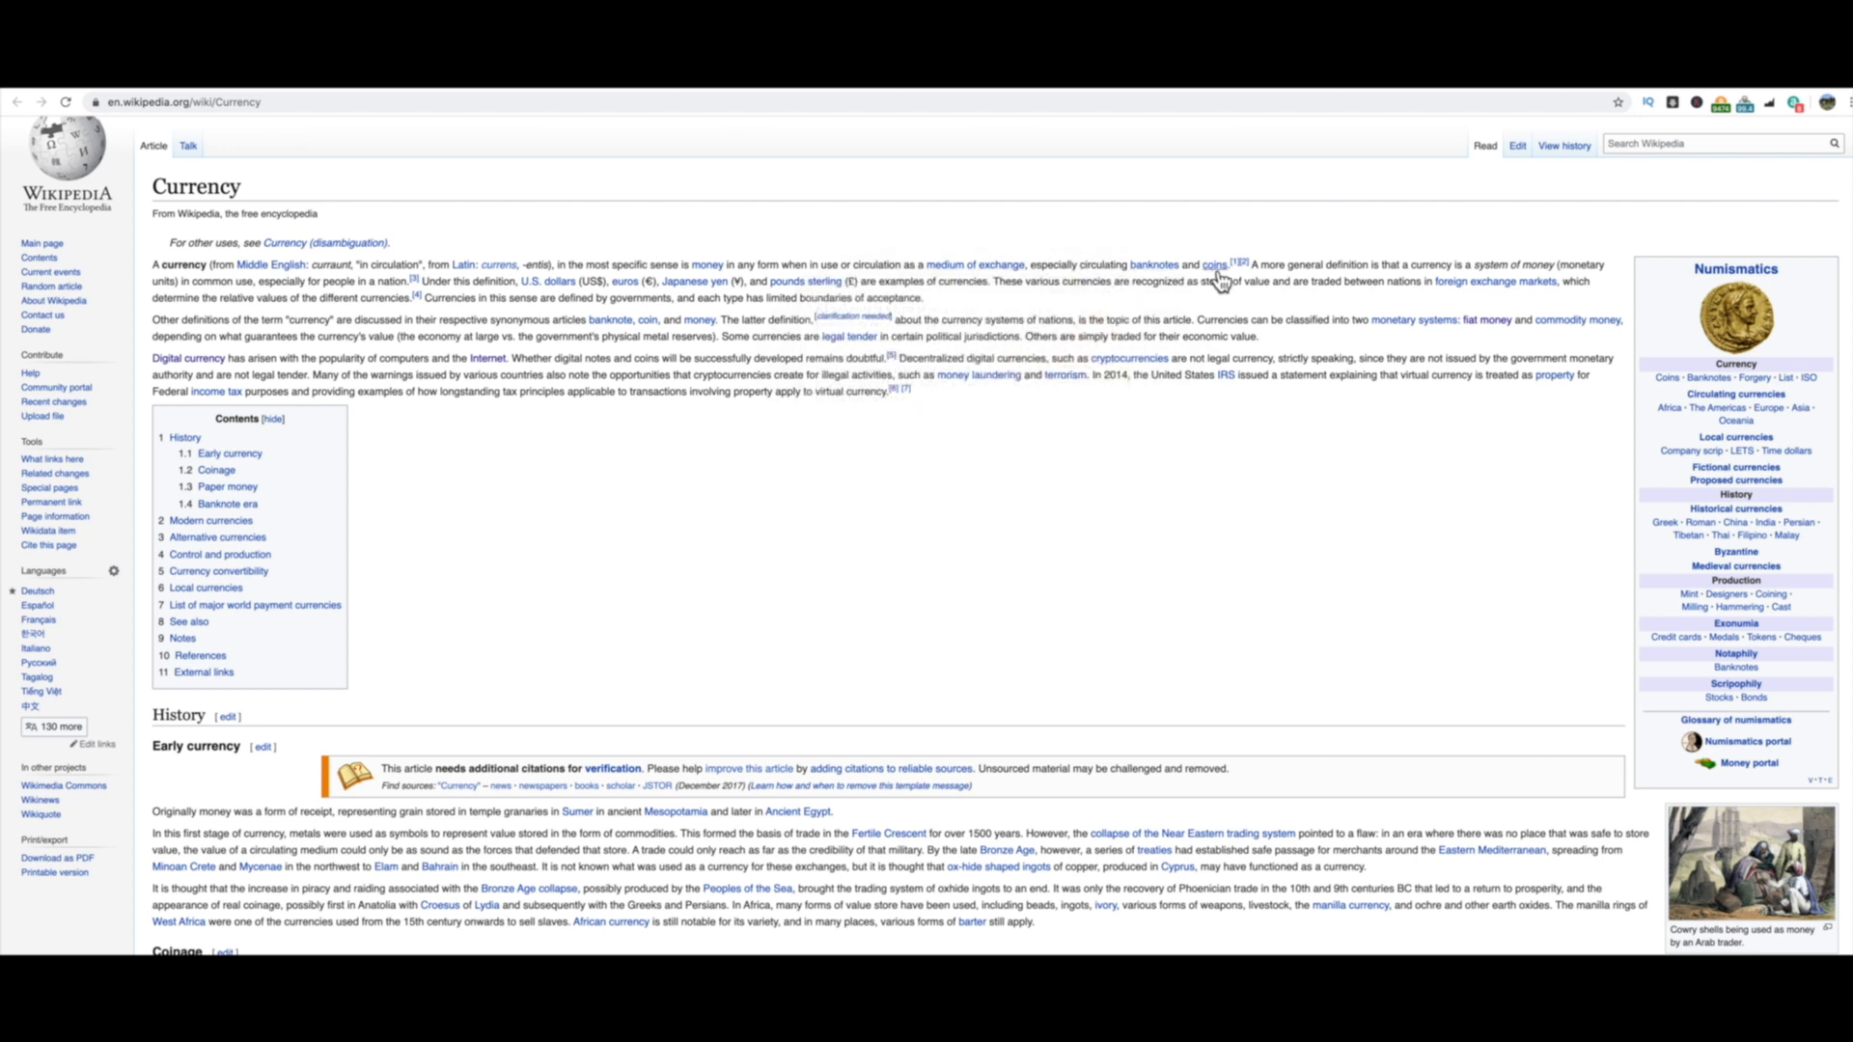
{"action": "mouse_move", "coordinate": [828, 510]}
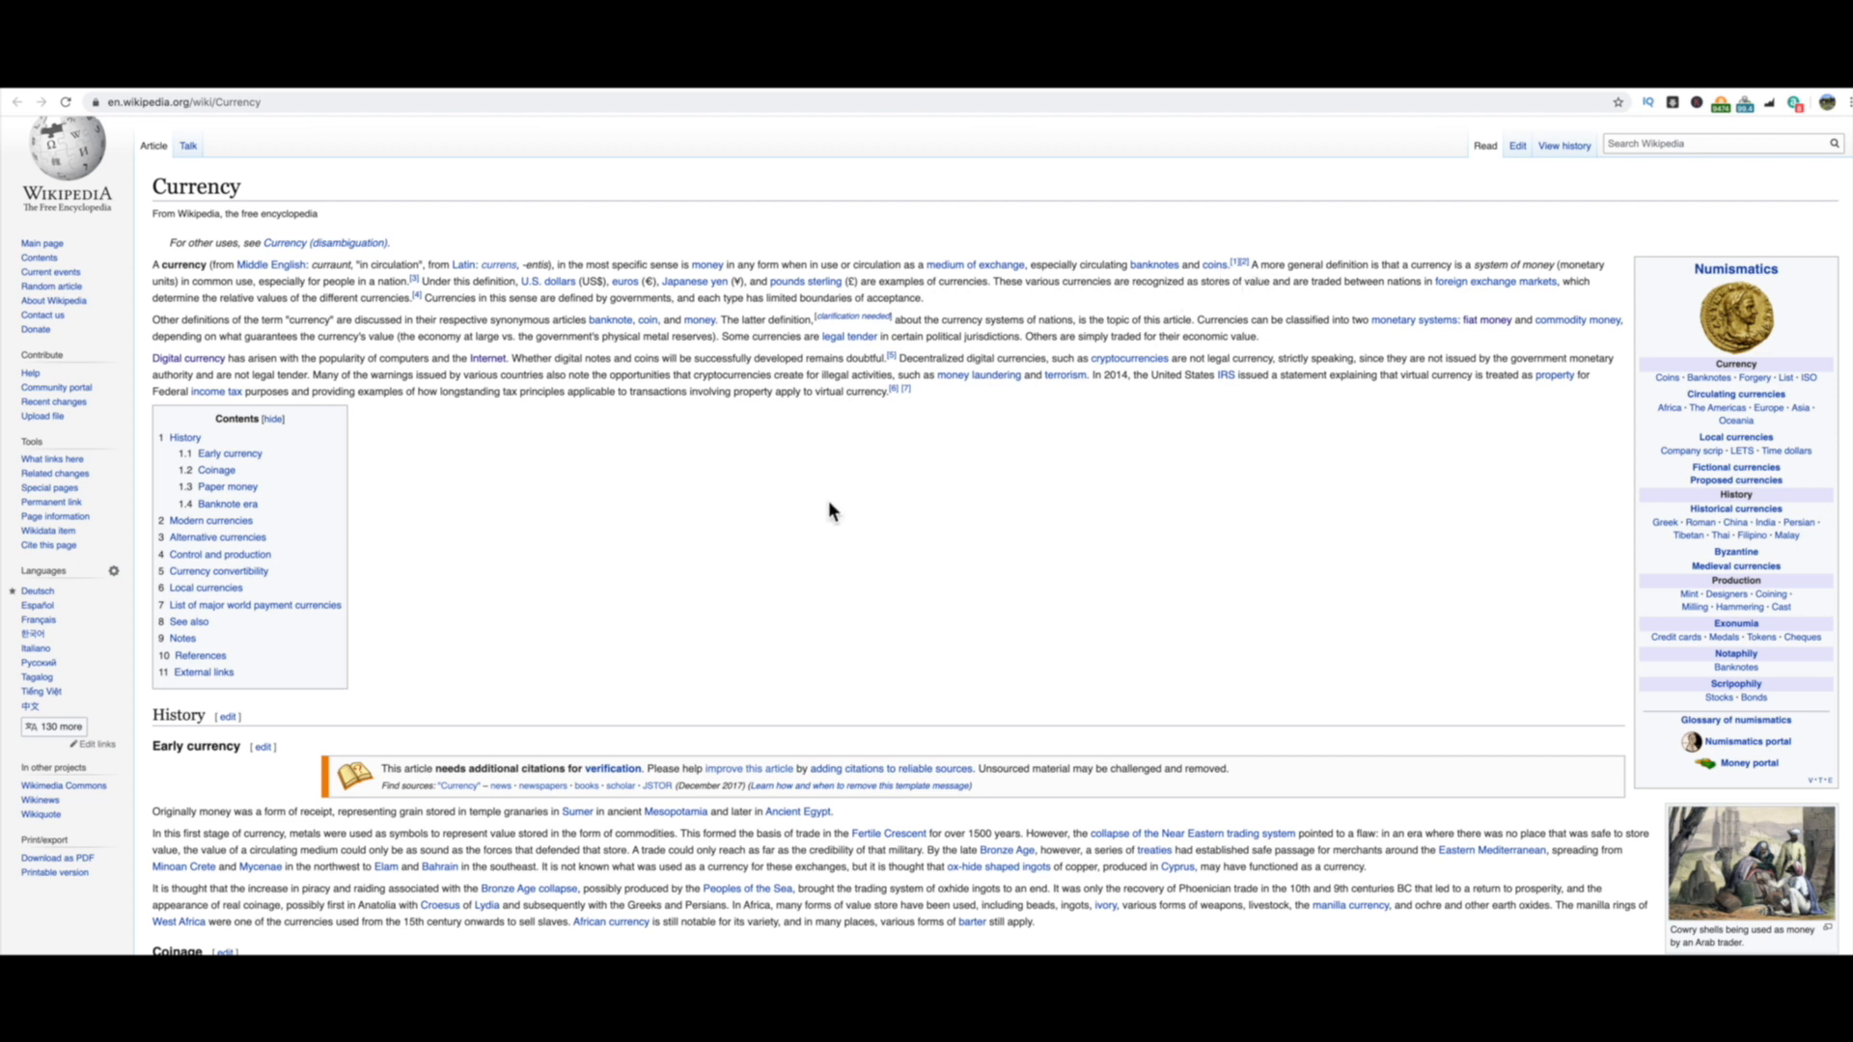
{"action": "mouse_move", "coordinate": [833, 494]}
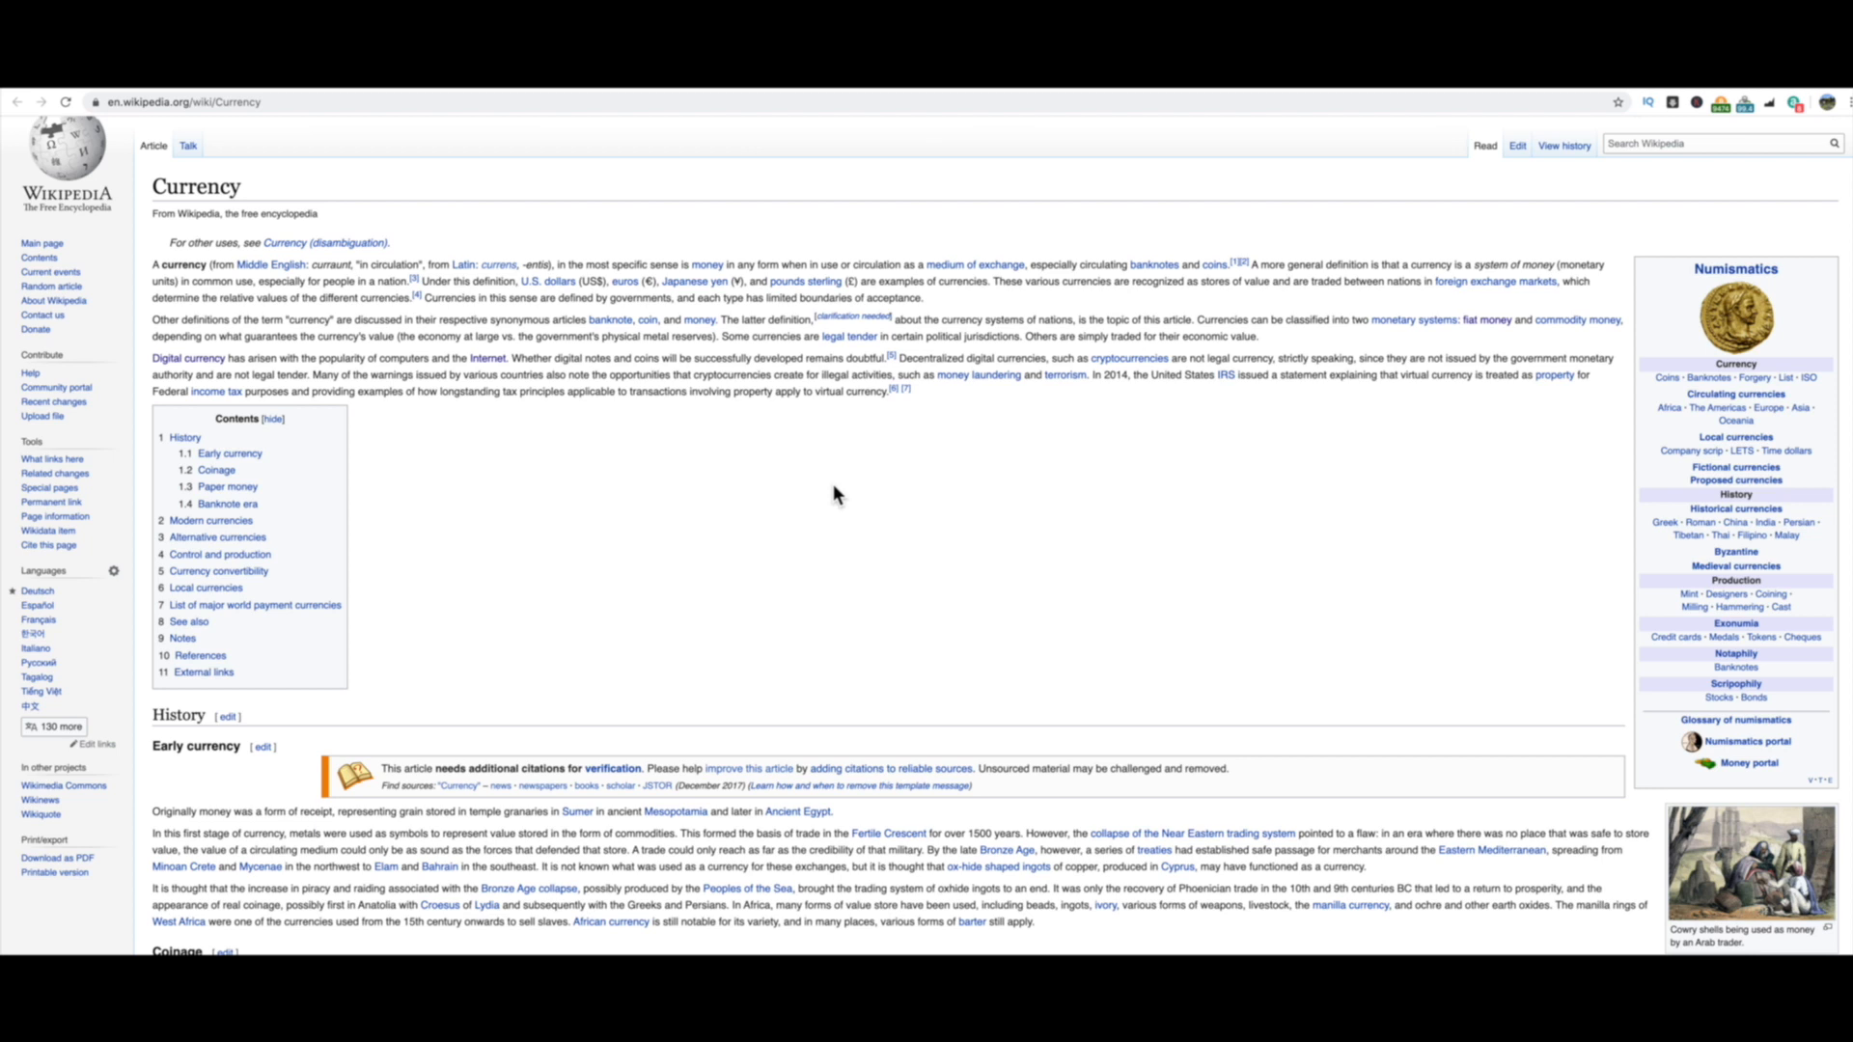
- Switch to the Digital currency article tab to view its introduction and taxonomy diagram
{"action": "left_click", "coordinate": [188, 358]}
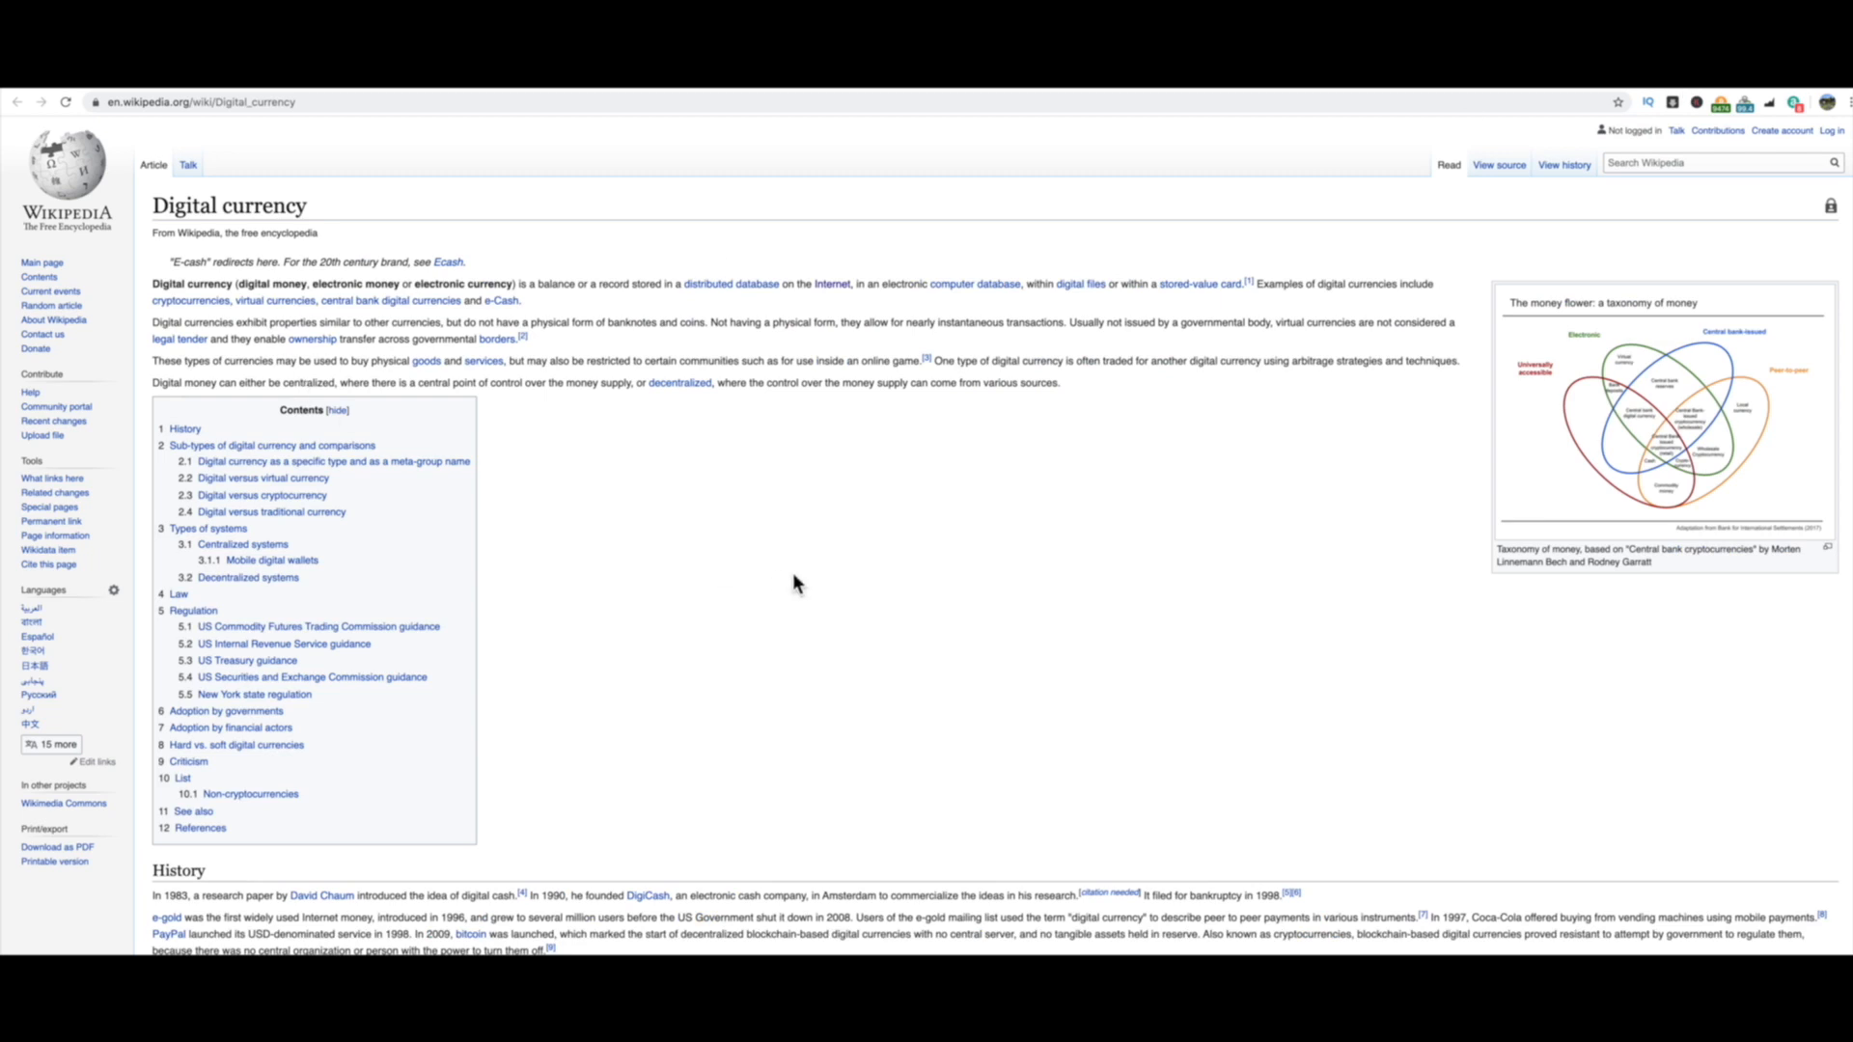
{"action": "mouse_move", "coordinate": [793, 584]}
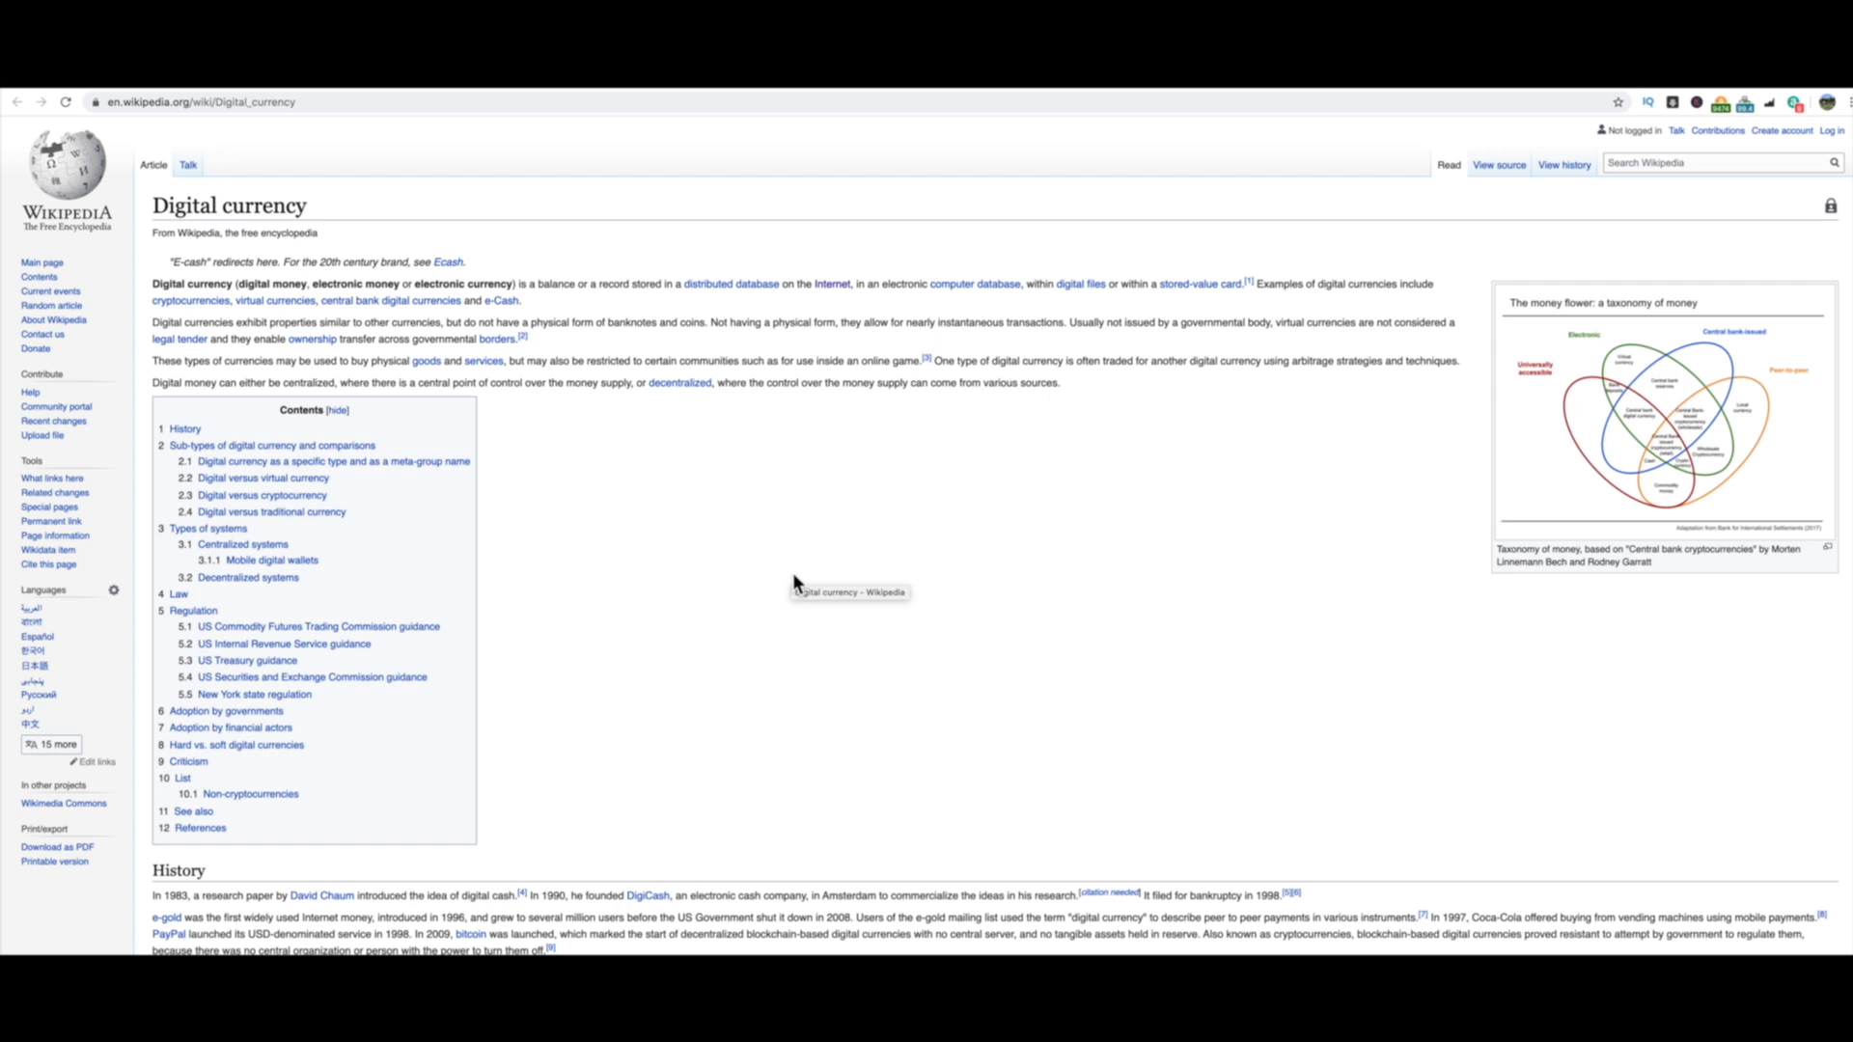
{"action": "mouse_move", "coordinate": [542, 315]}
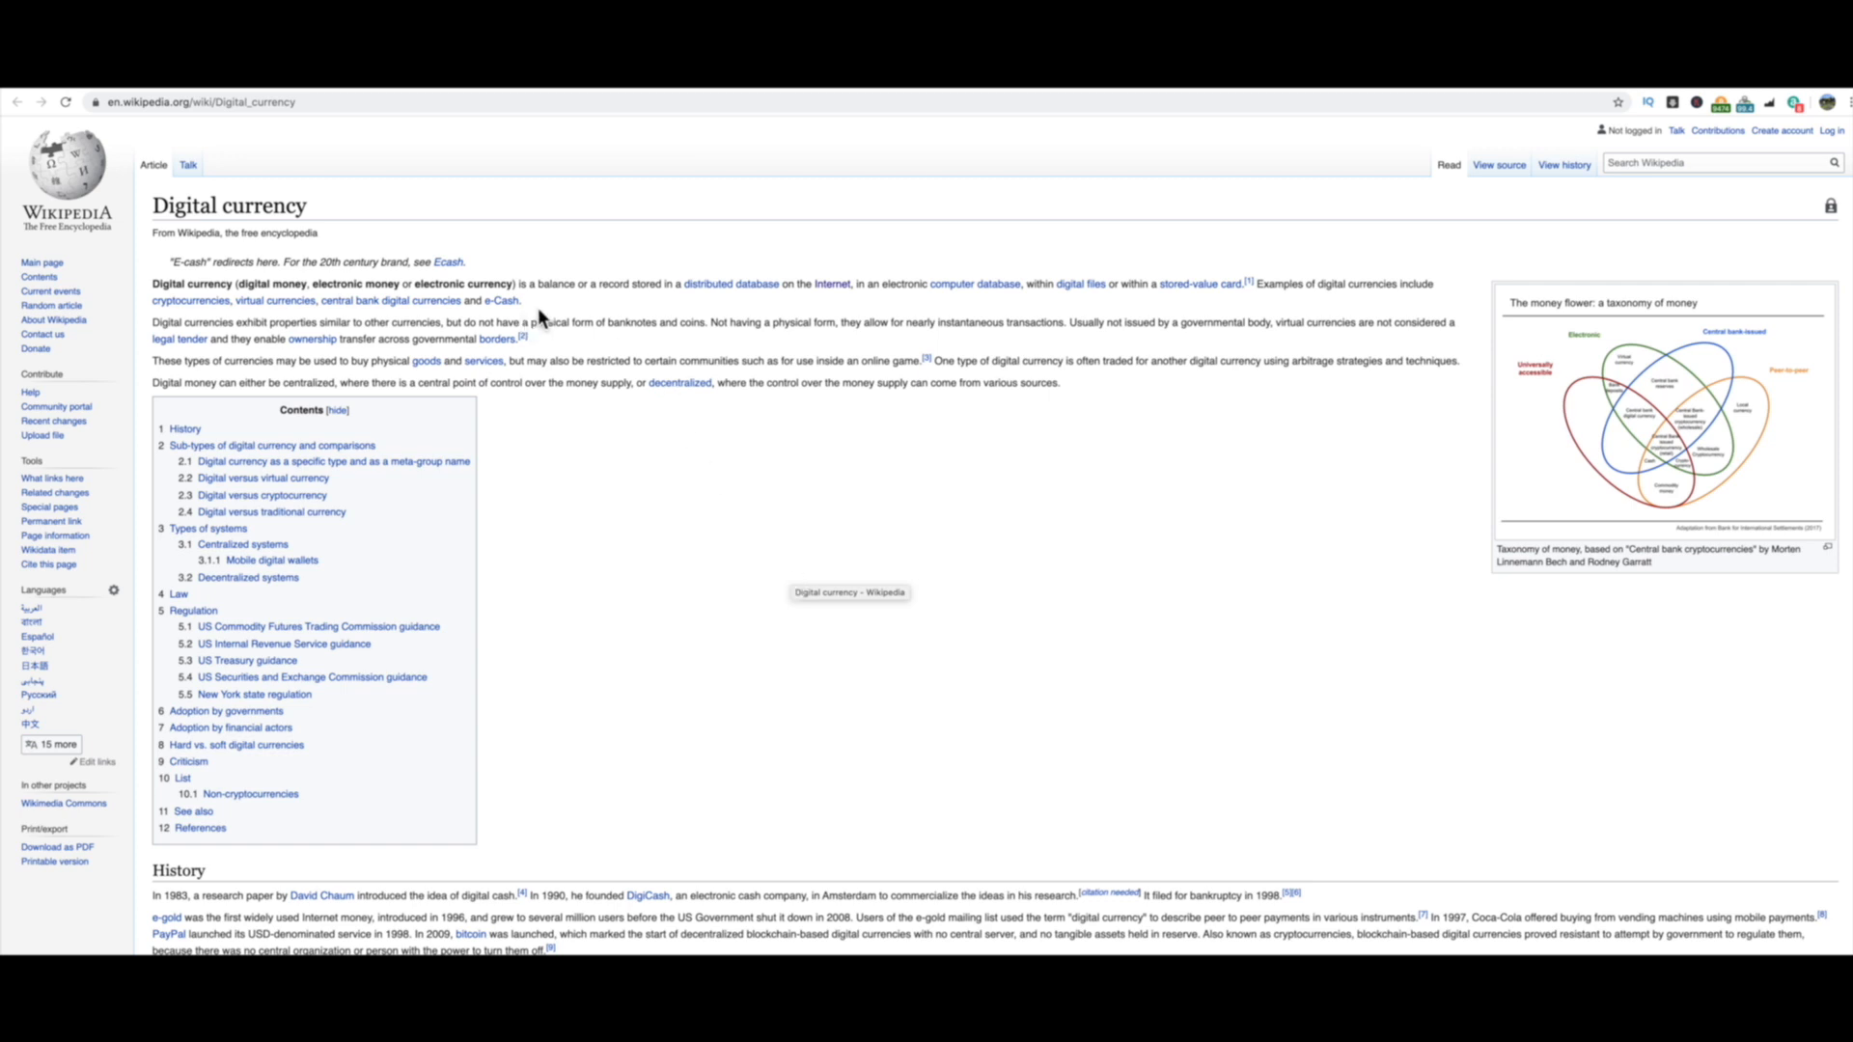
{"action": "mouse_move", "coordinate": [635, 307]}
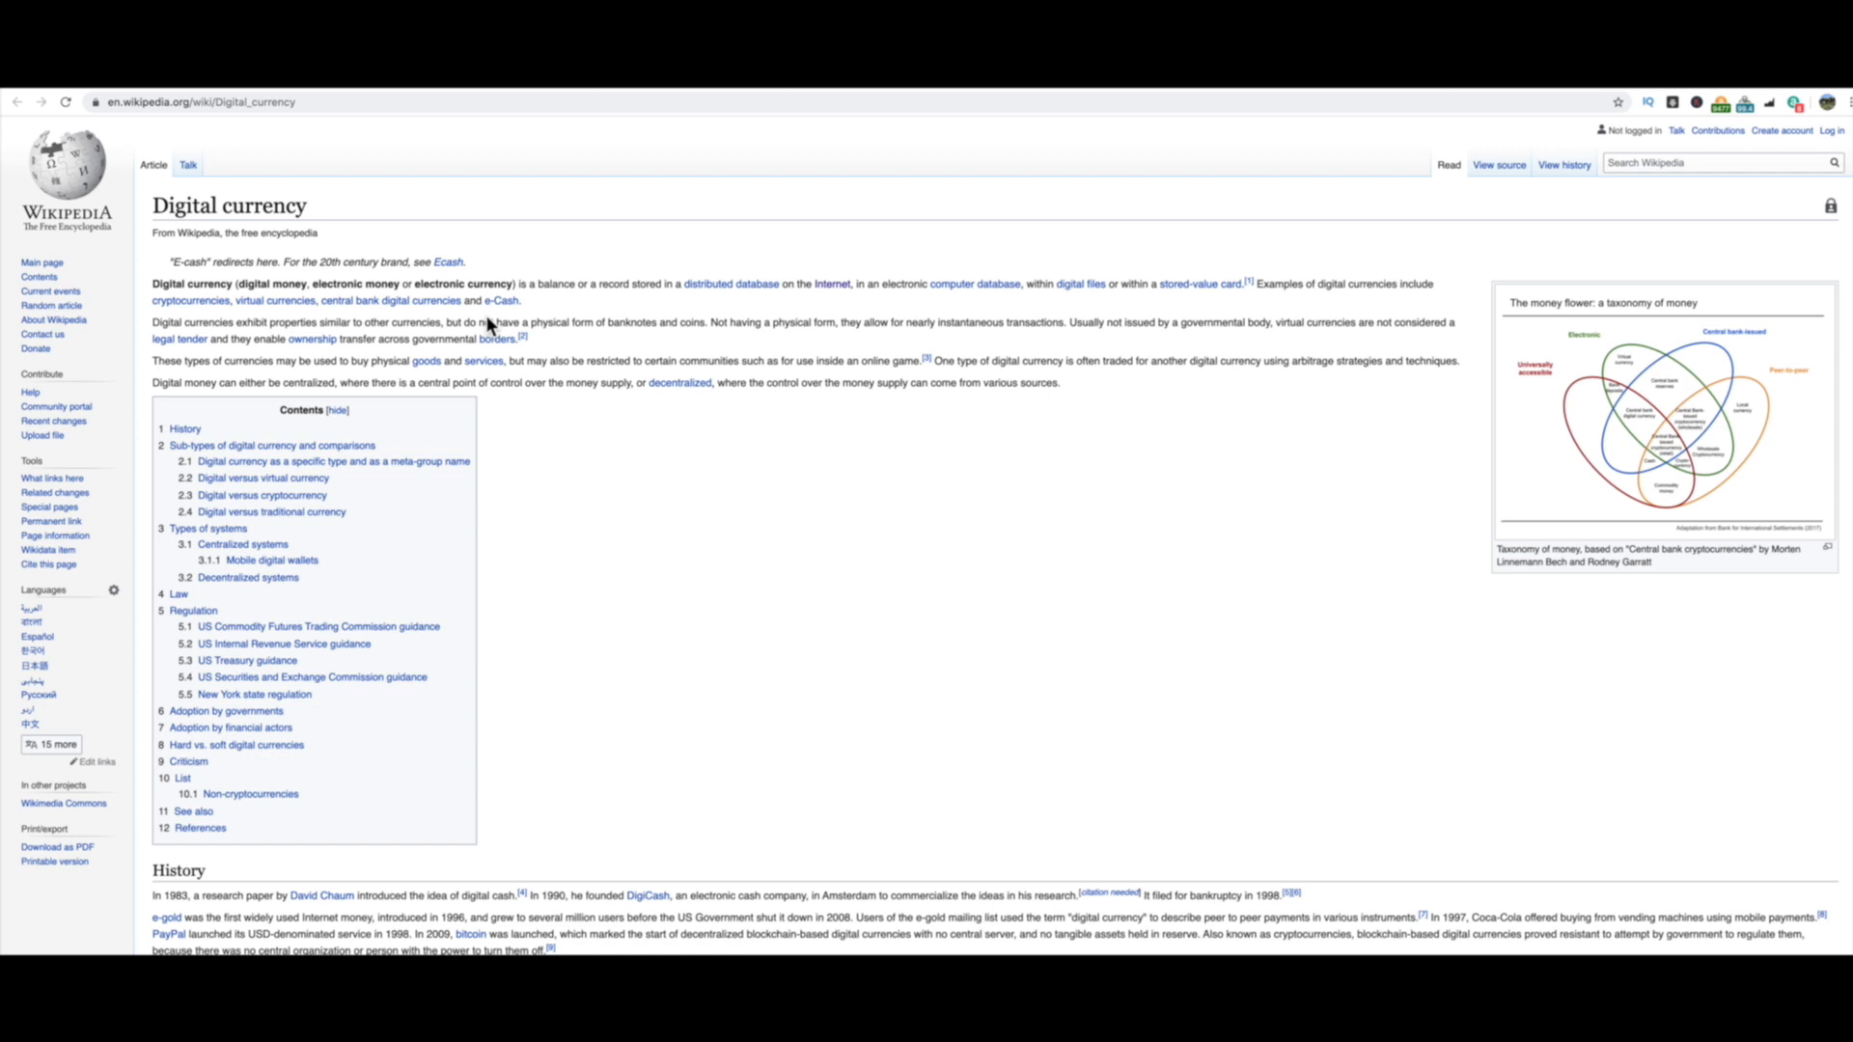
{"action": "mouse_move", "coordinate": [564, 306]}
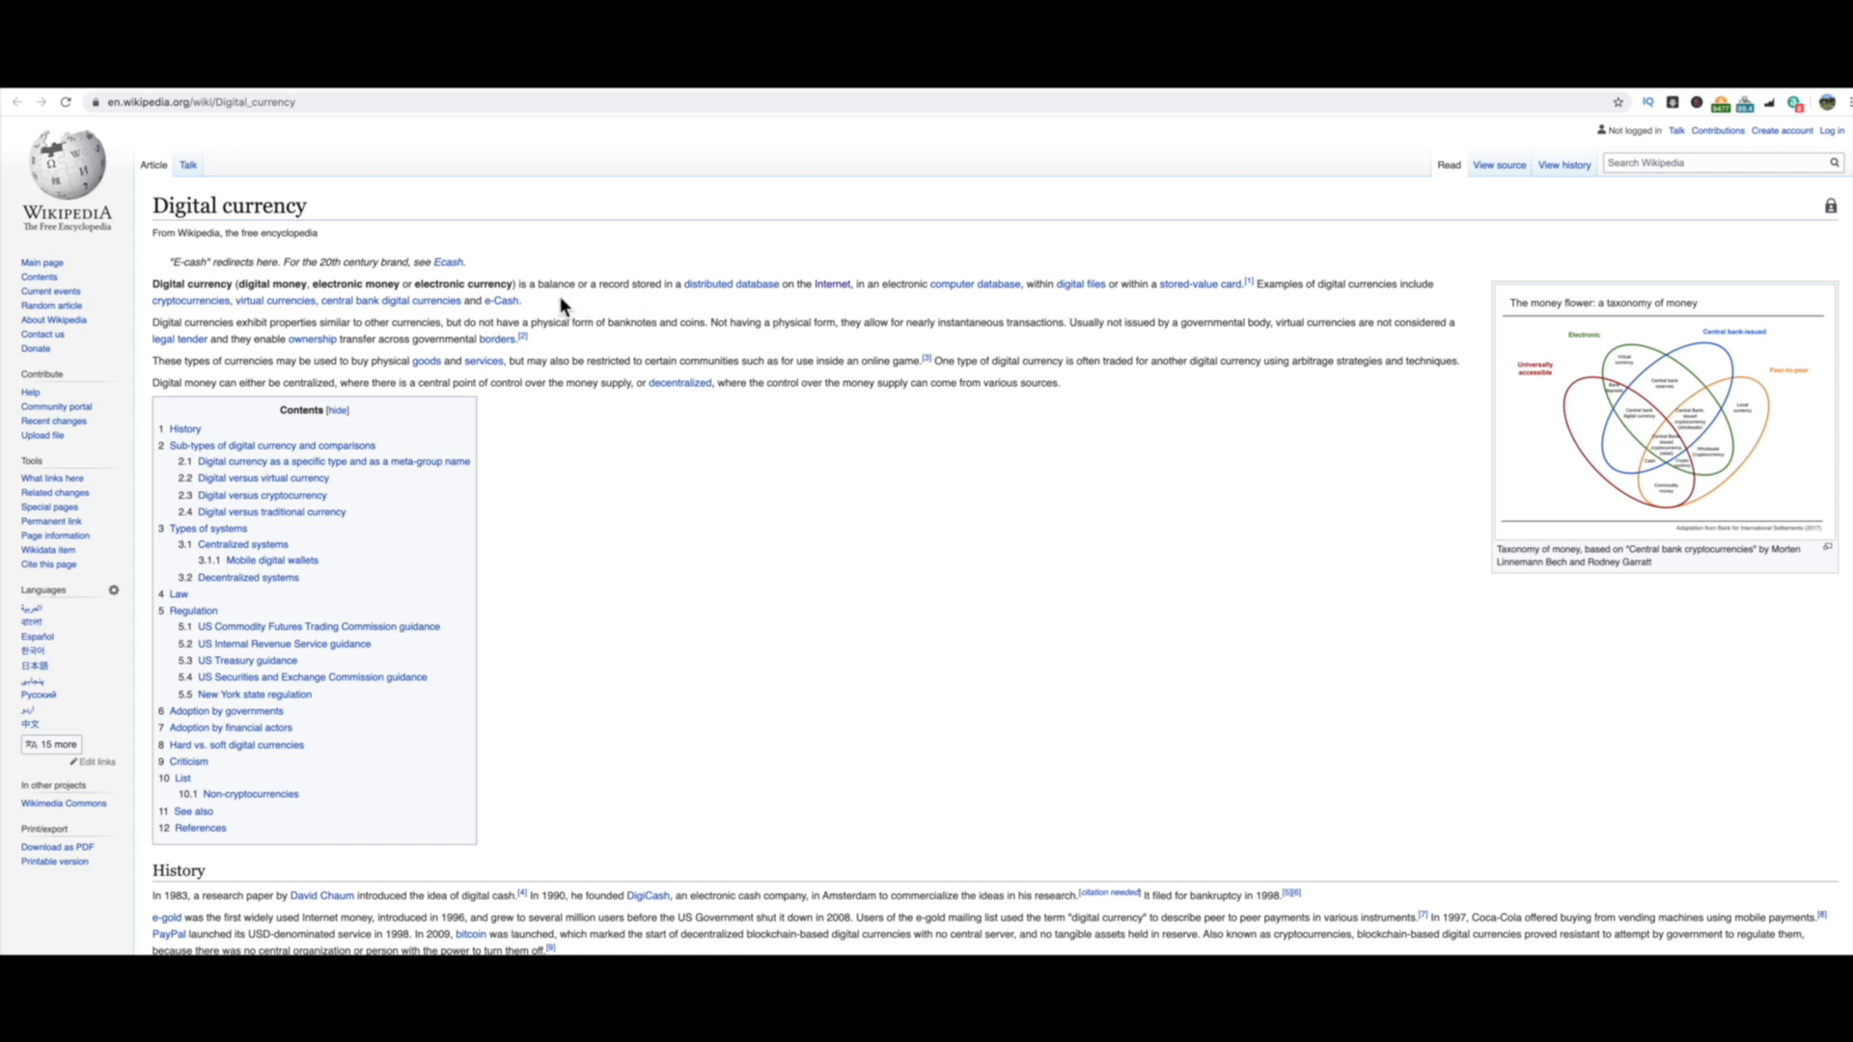
{"action": "mouse_move", "coordinate": [636, 302]}
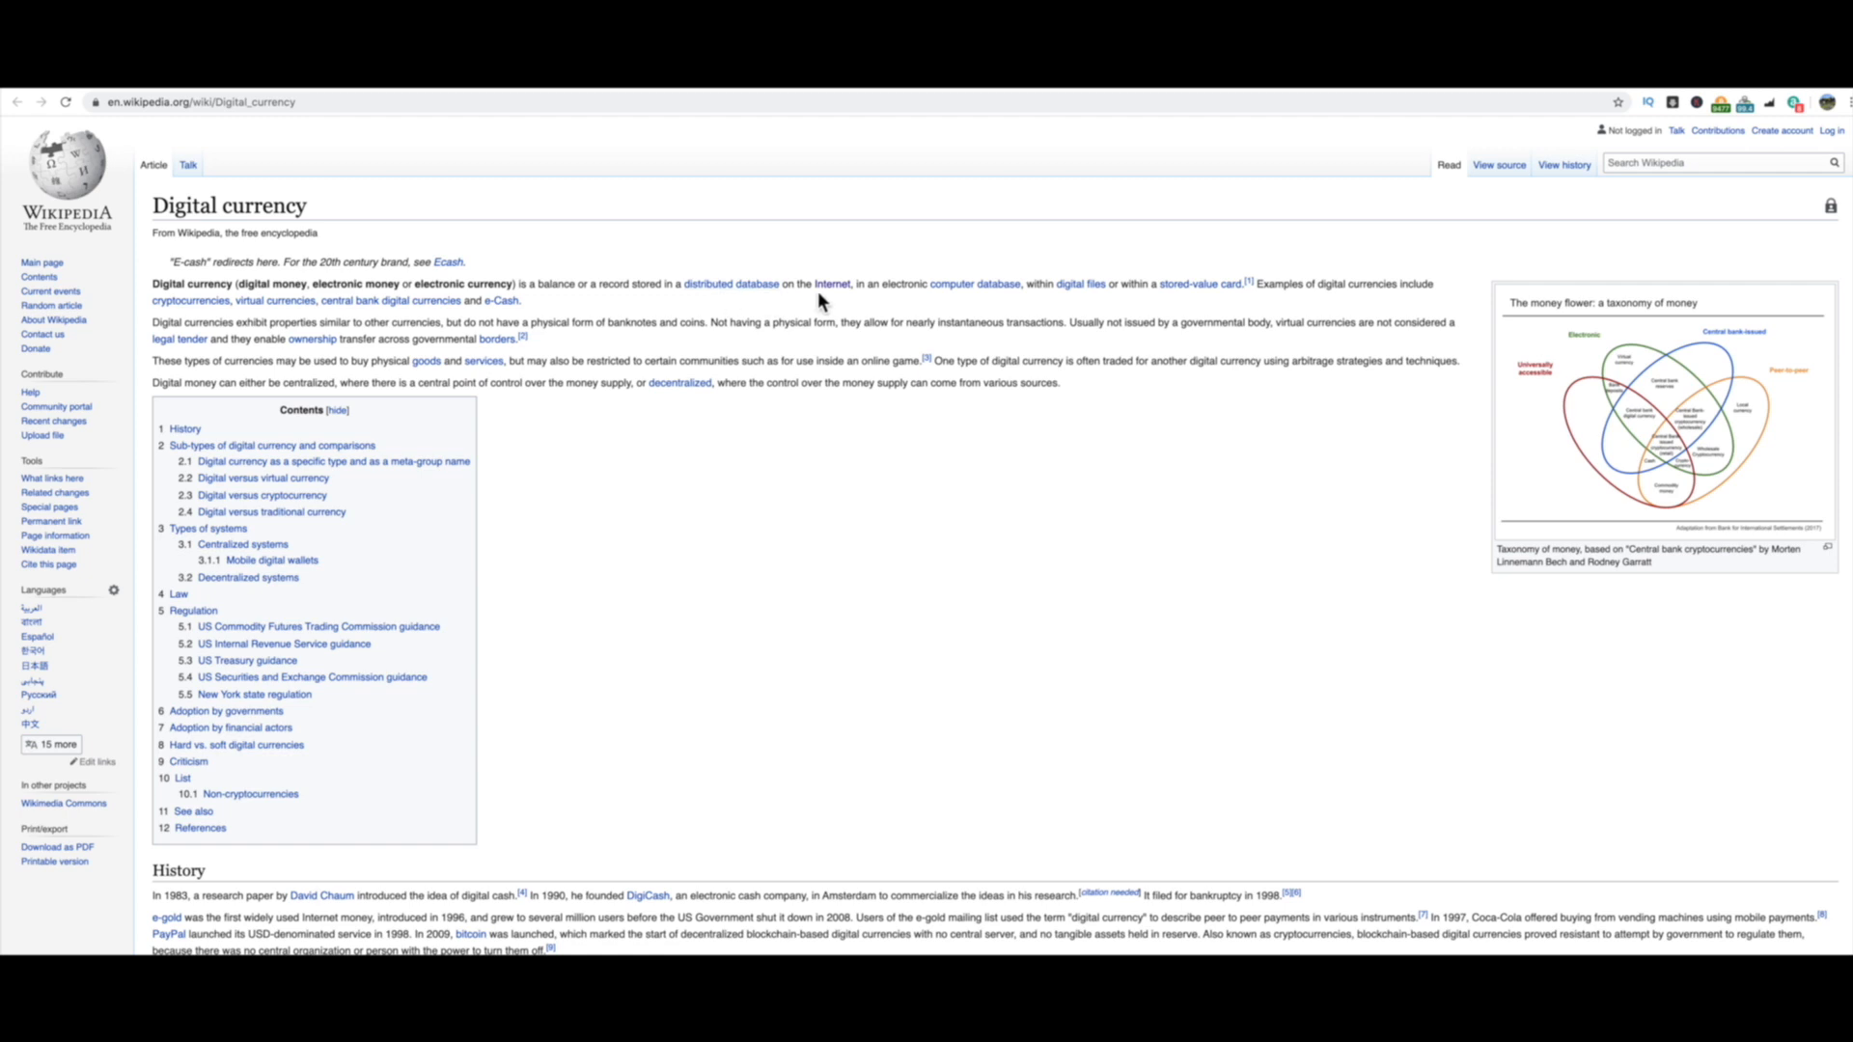
{"action": "mouse_move", "coordinate": [860, 305]}
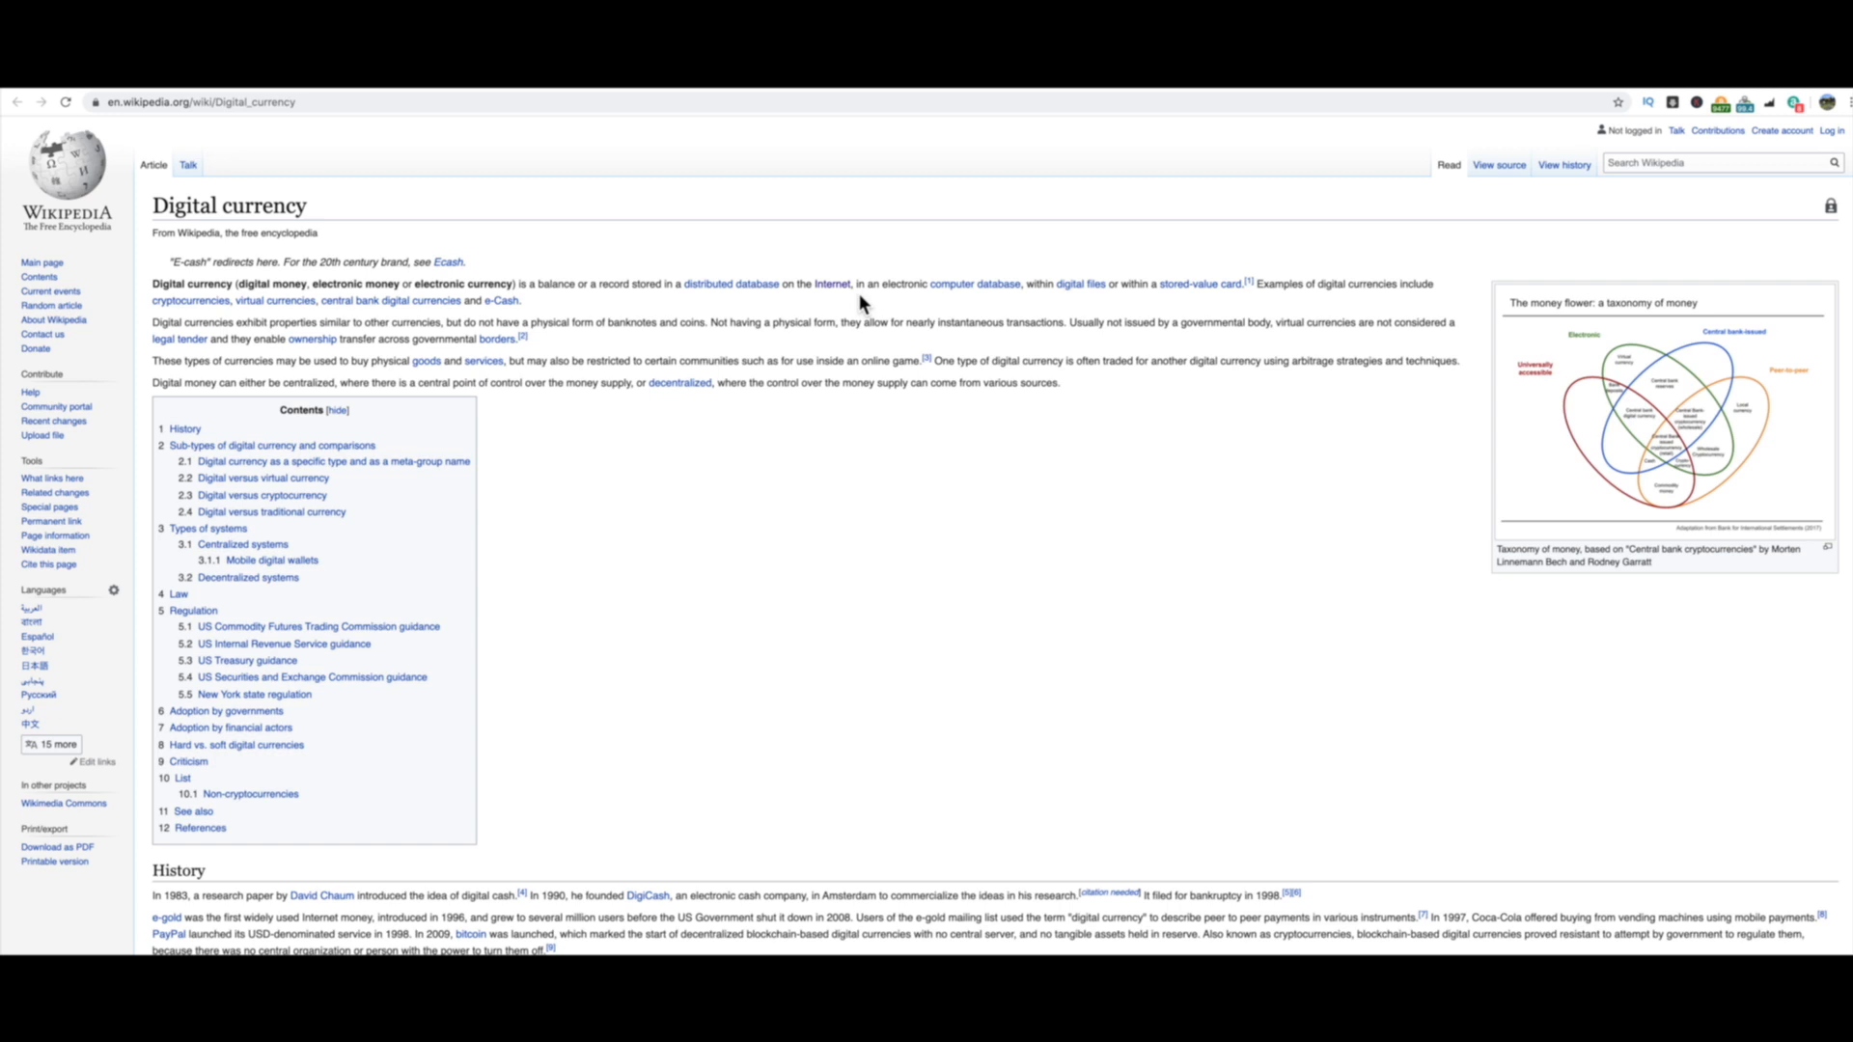
{"action": "mouse_move", "coordinate": [978, 305]}
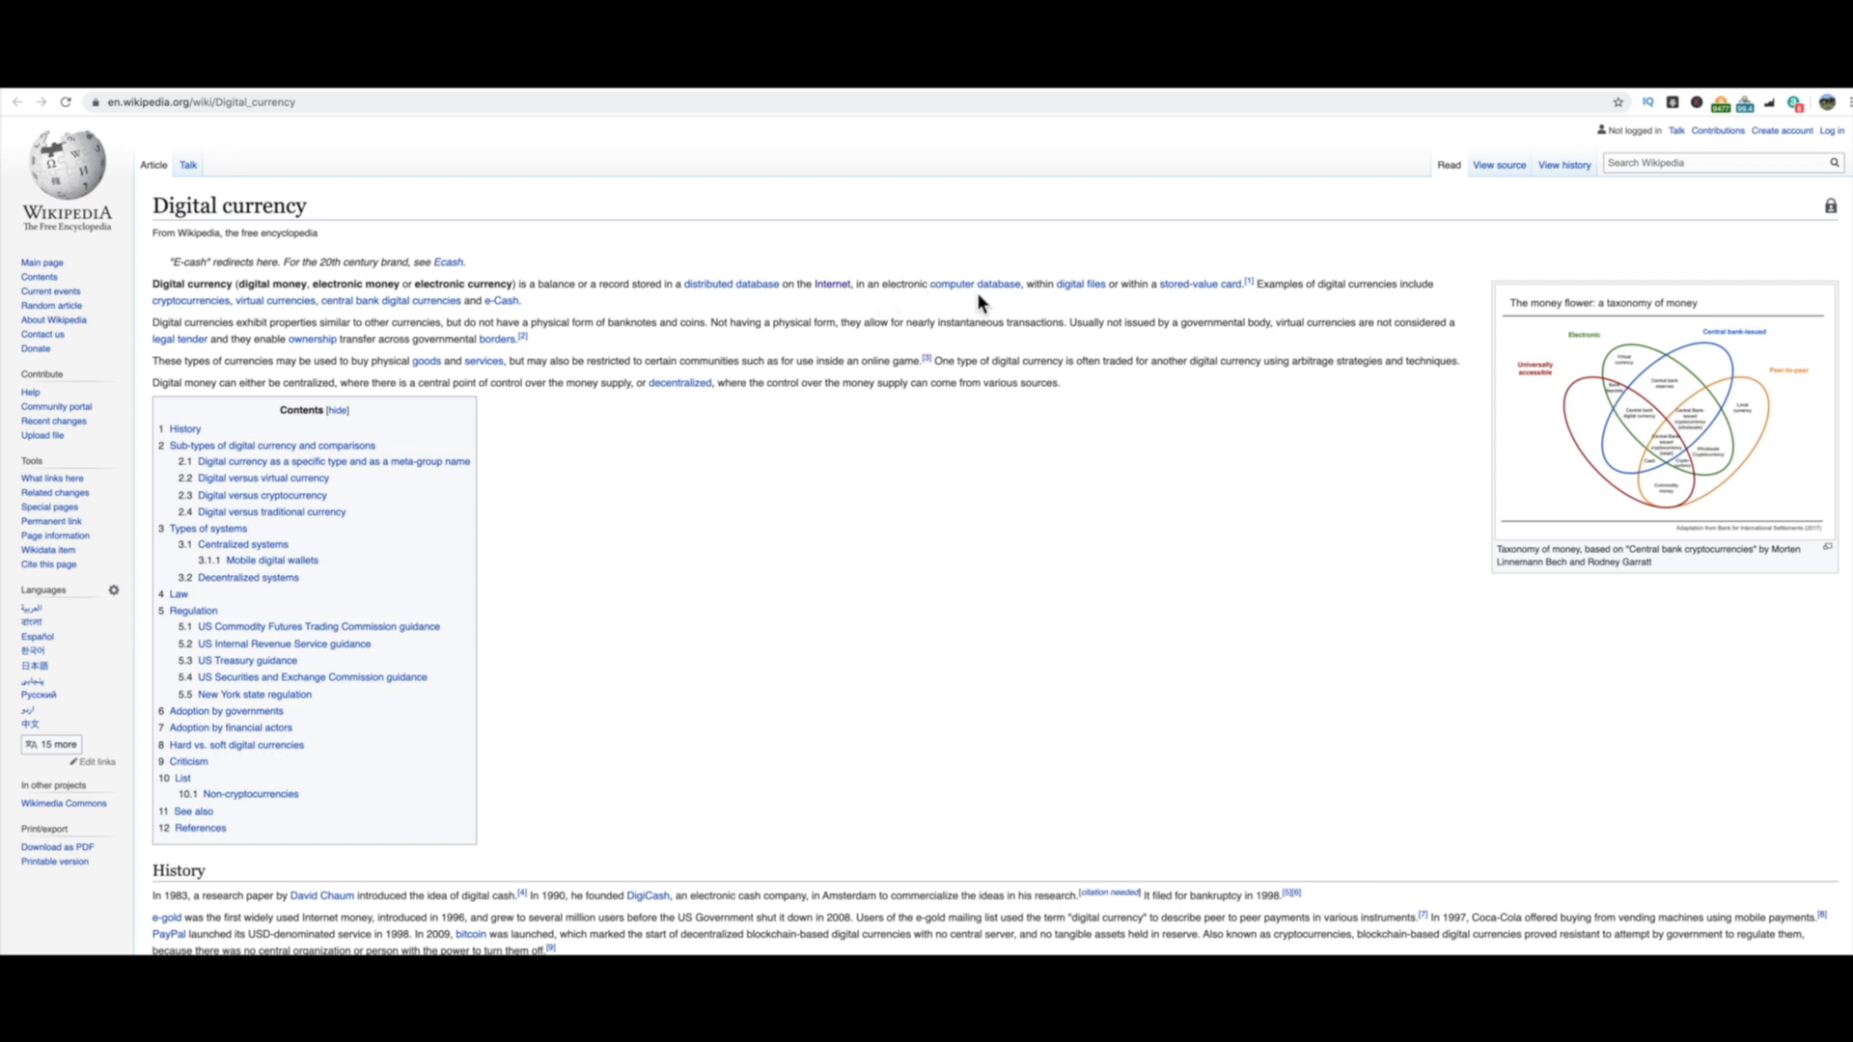
{"action": "mouse_move", "coordinate": [1179, 302]}
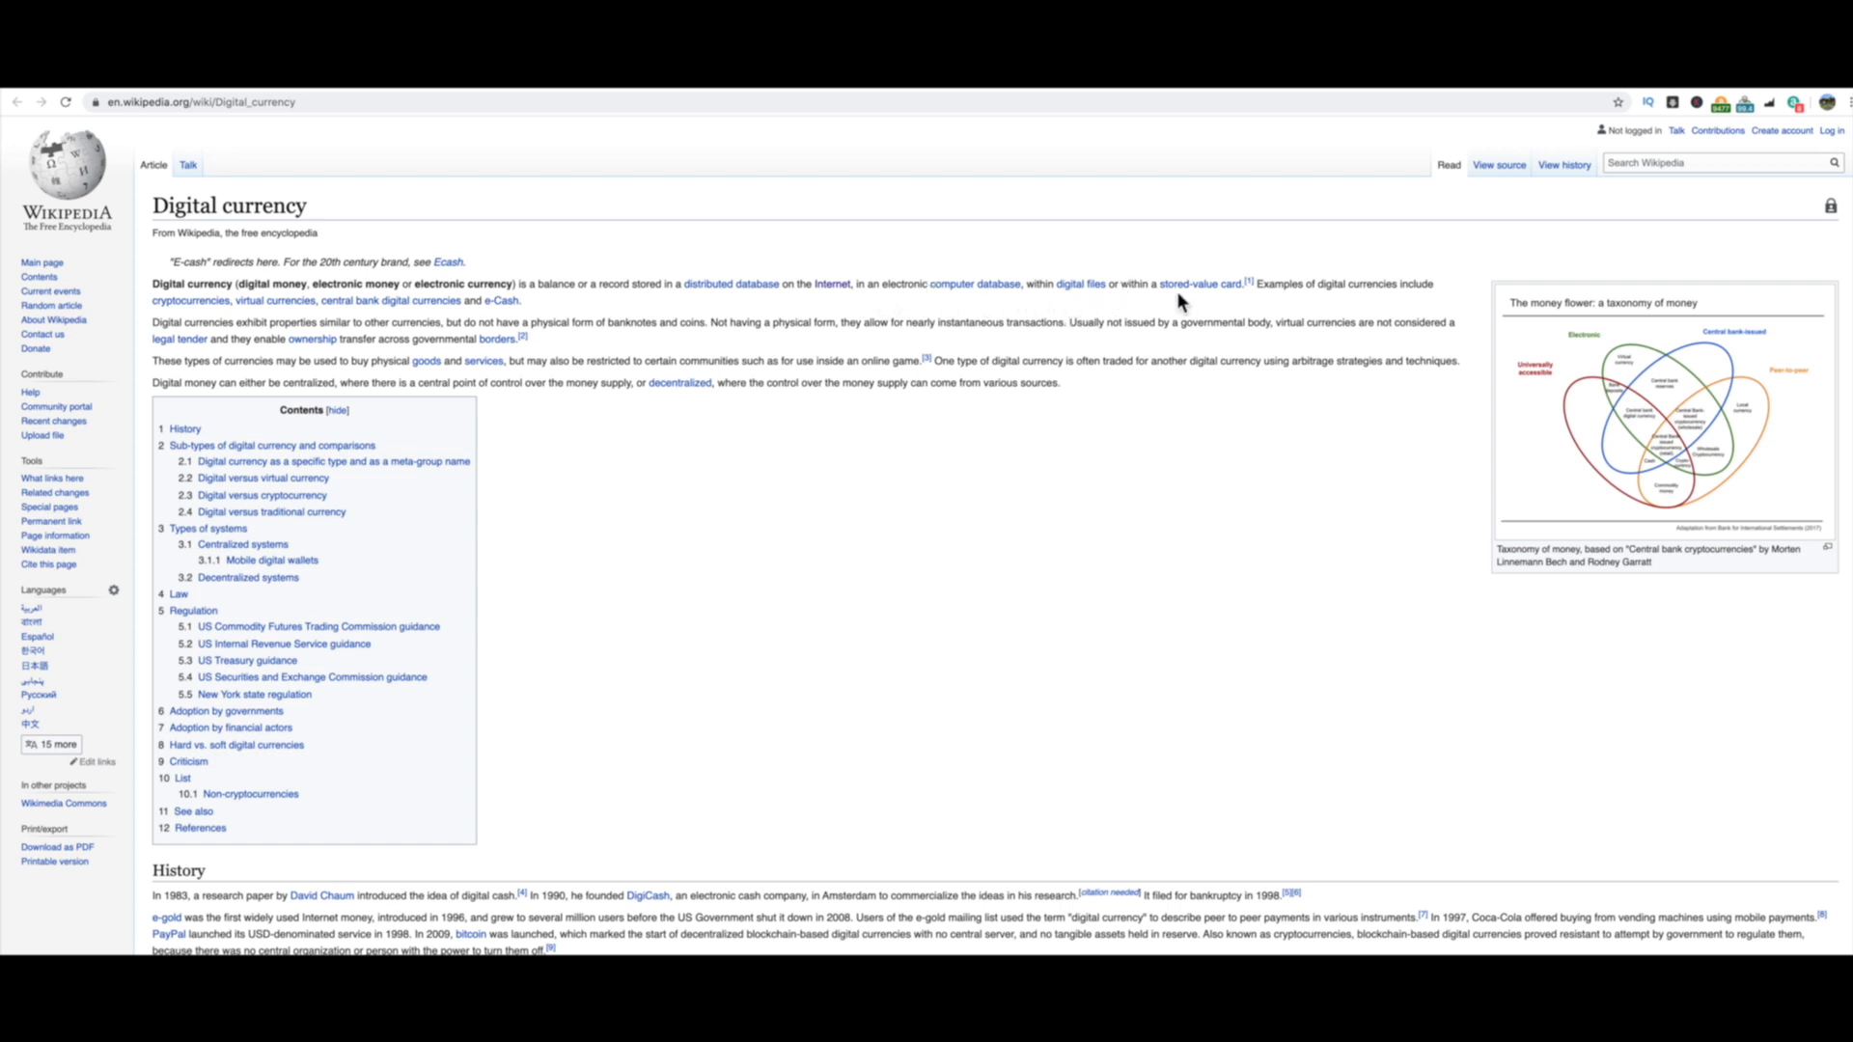
{"action": "mouse_move", "coordinate": [1201, 283]}
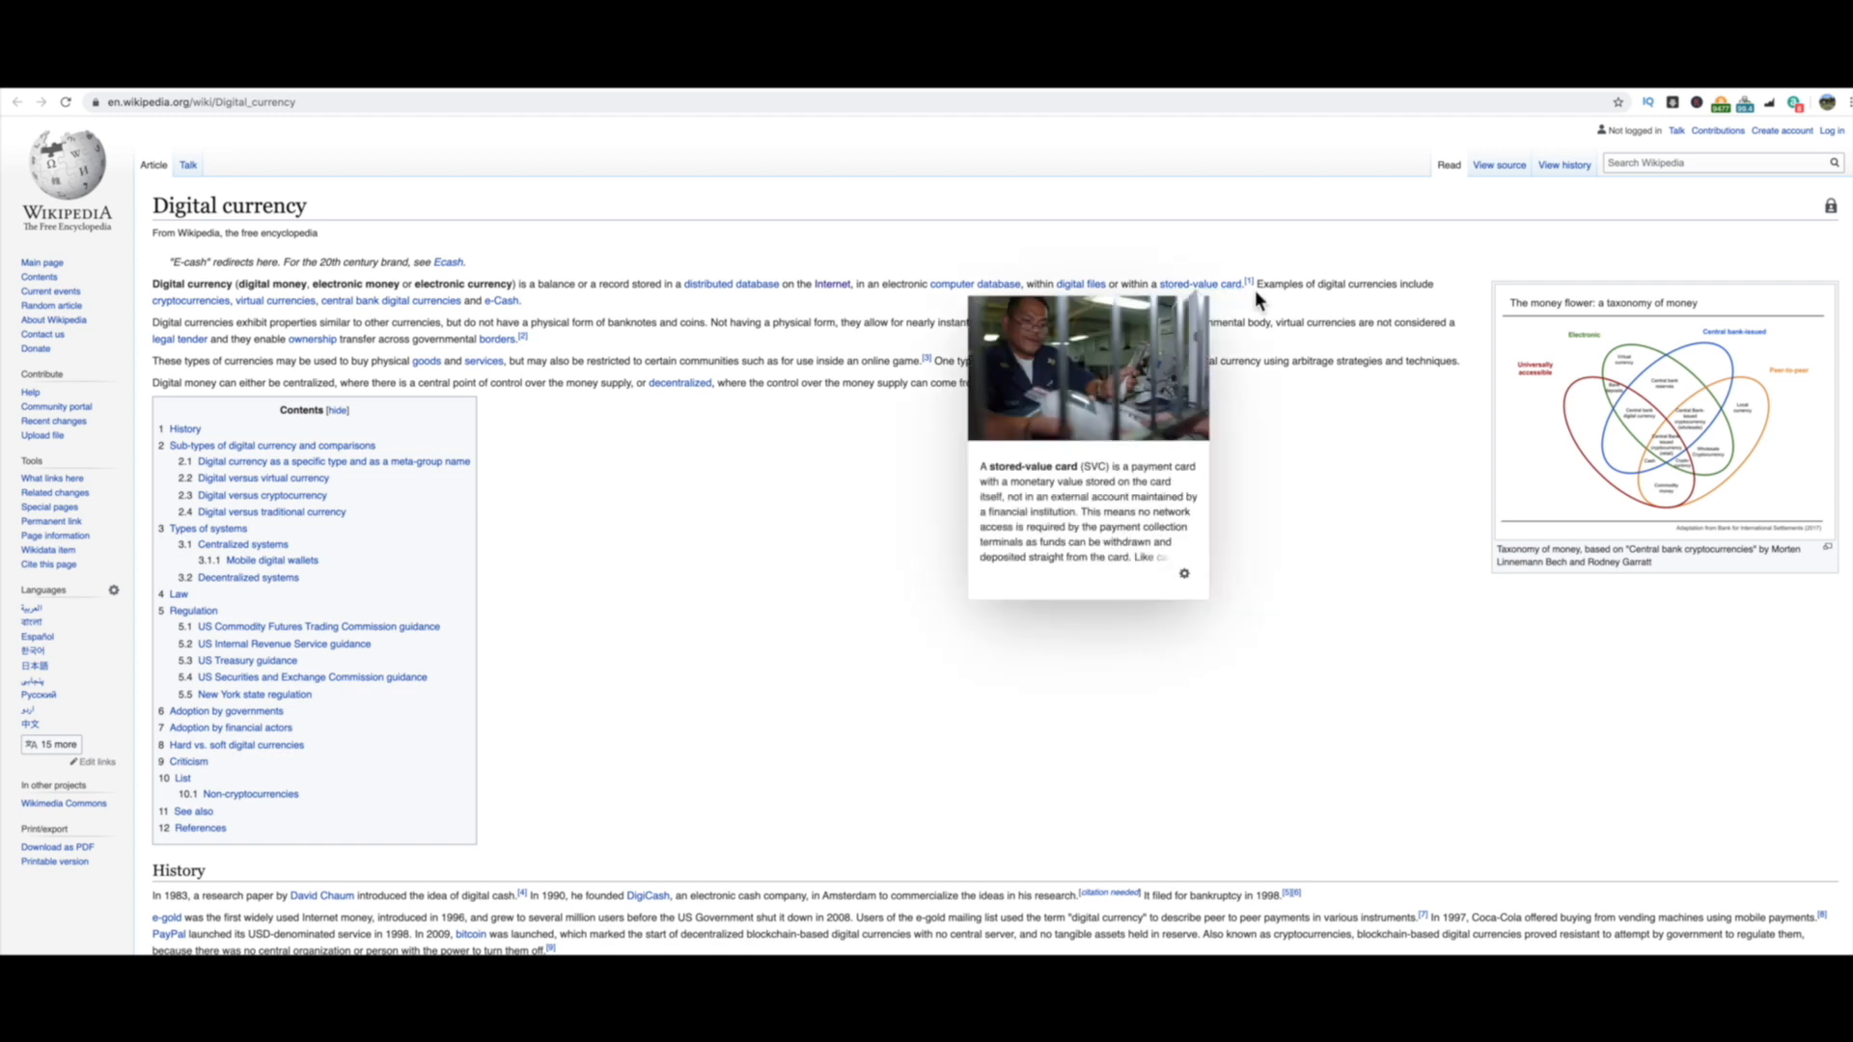
{"action": "mouse_move", "coordinate": [1406, 302]}
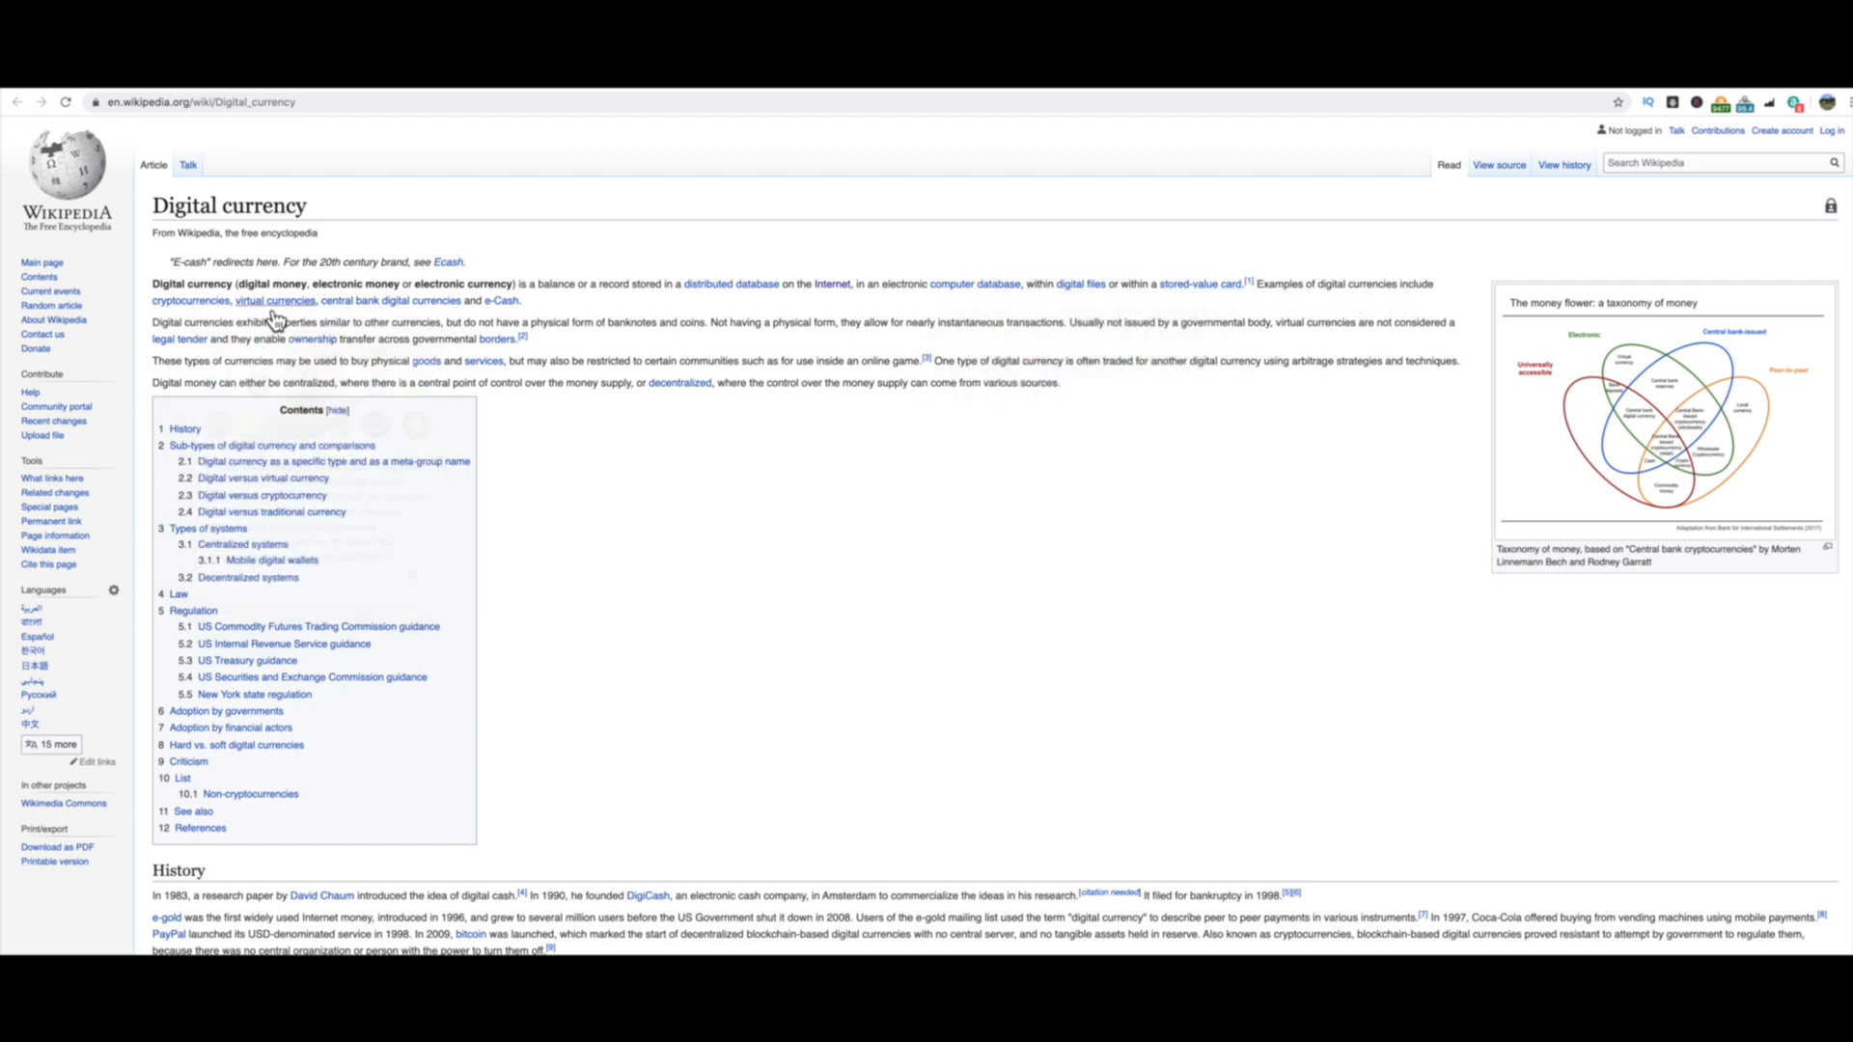
{"action": "mouse_move", "coordinate": [390, 300]}
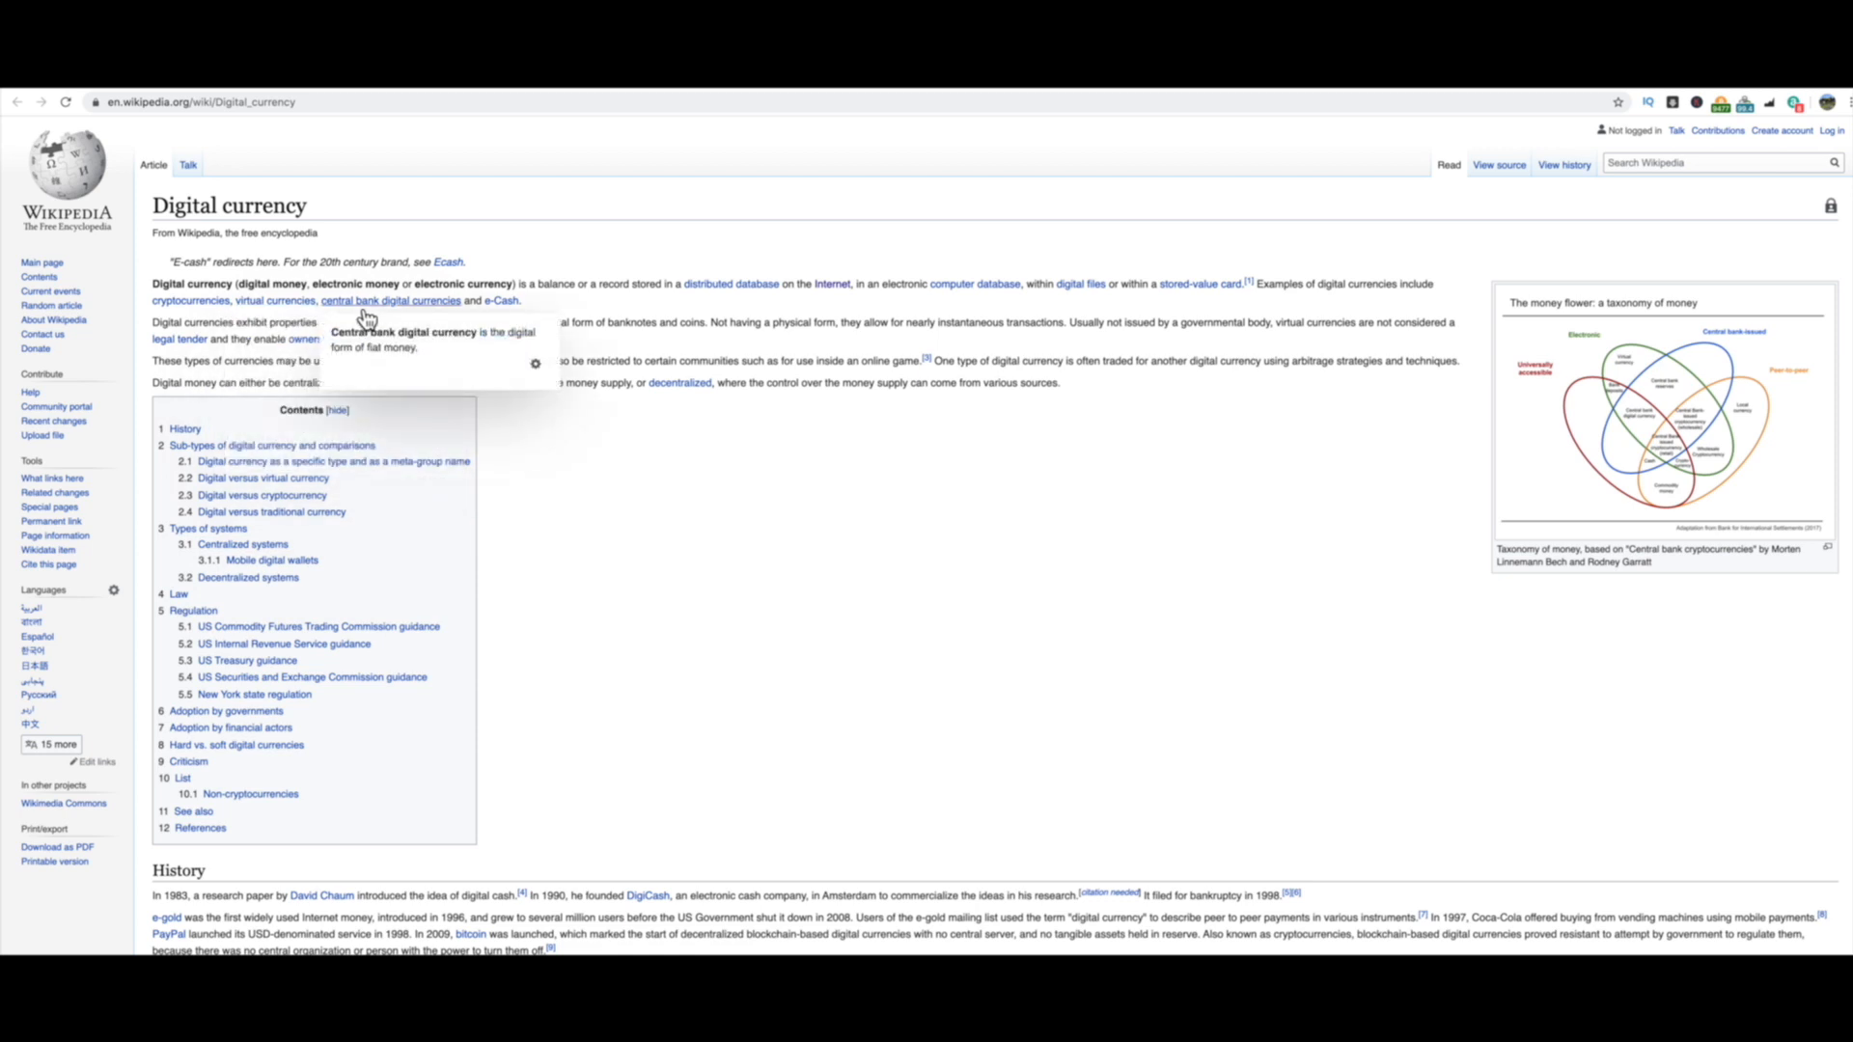
{"action": "mouse_move", "coordinate": [231, 342]}
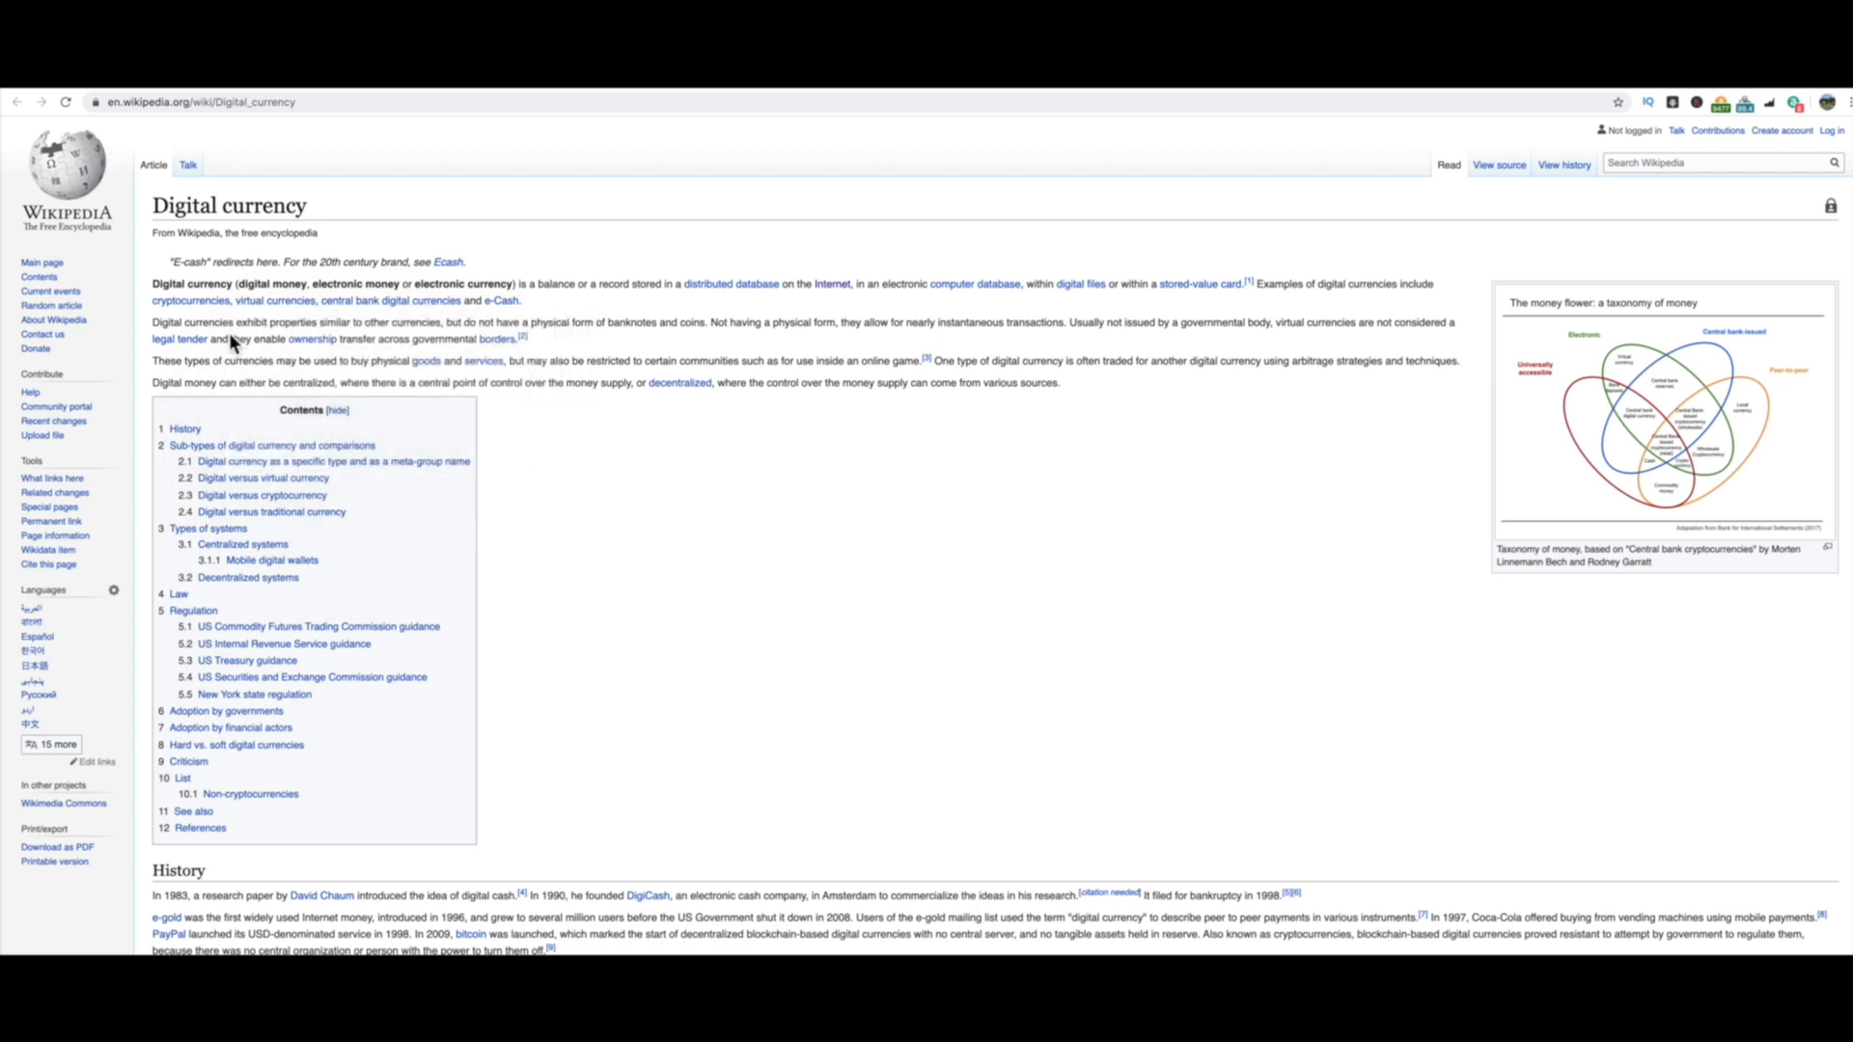
{"action": "mouse_move", "coordinate": [611, 312]}
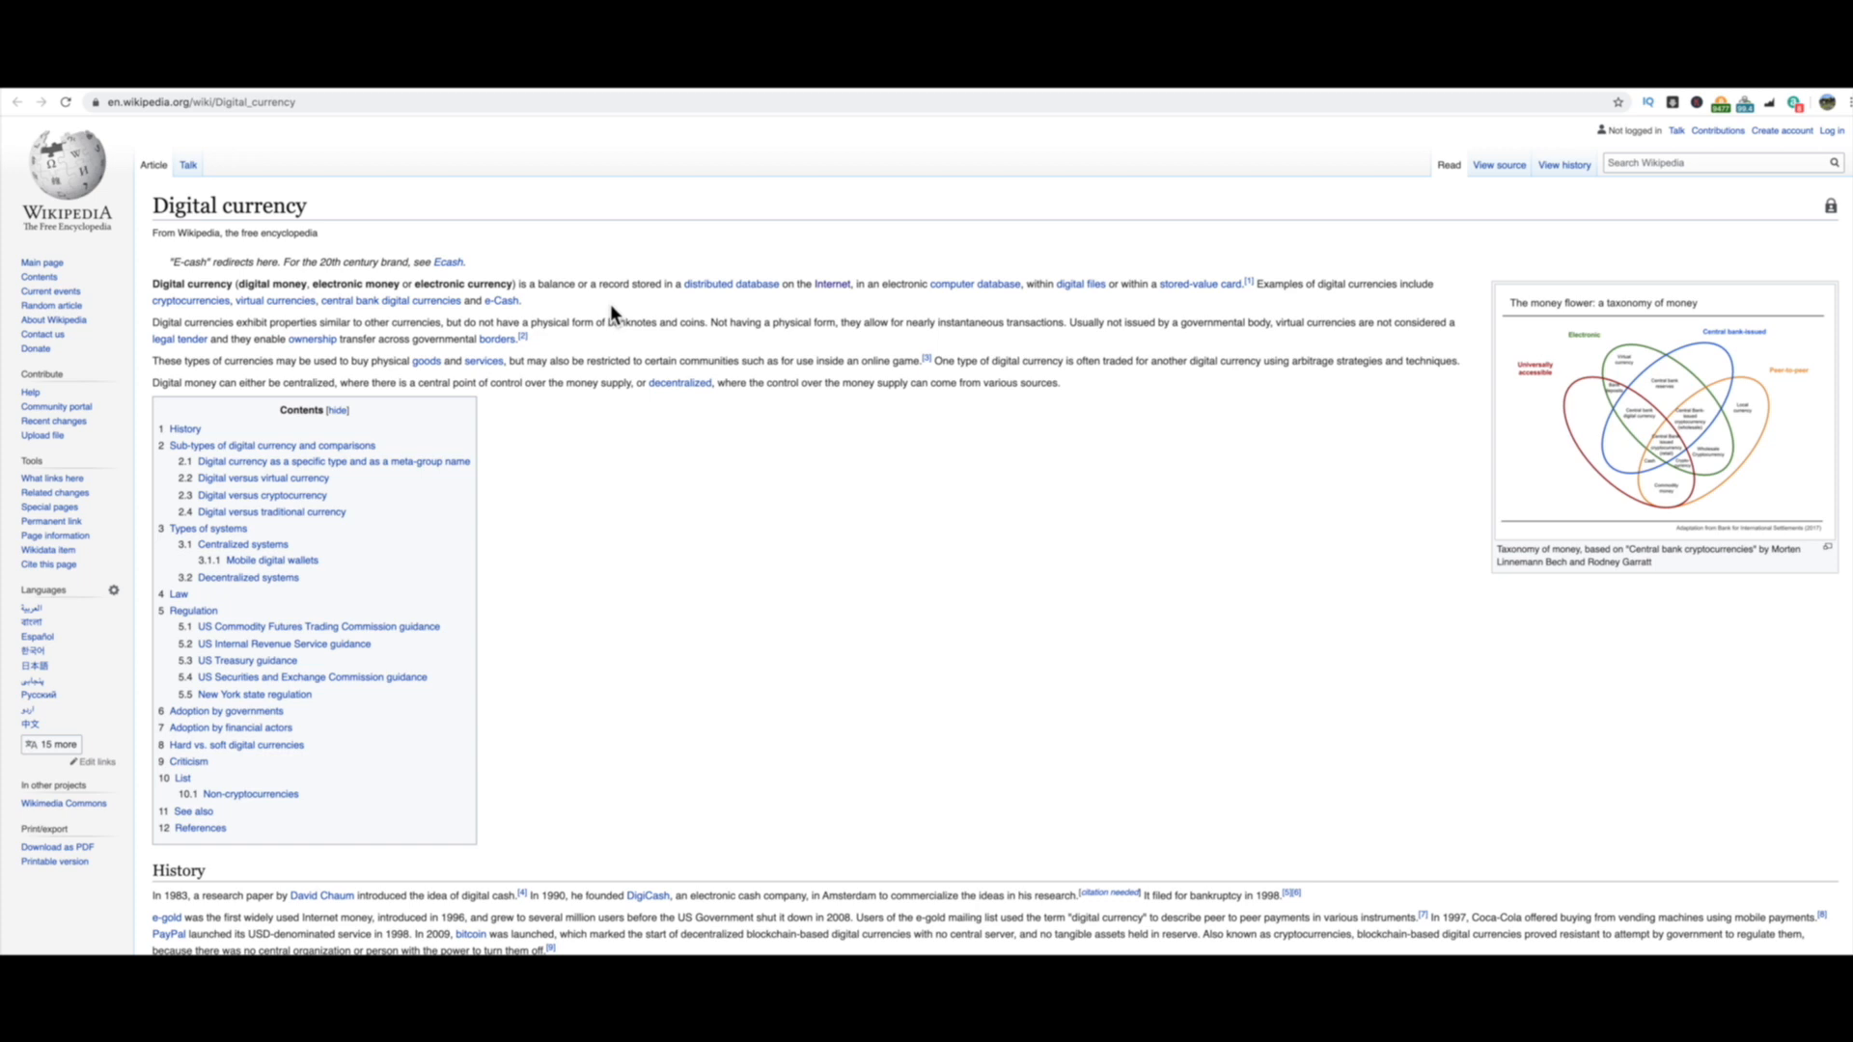